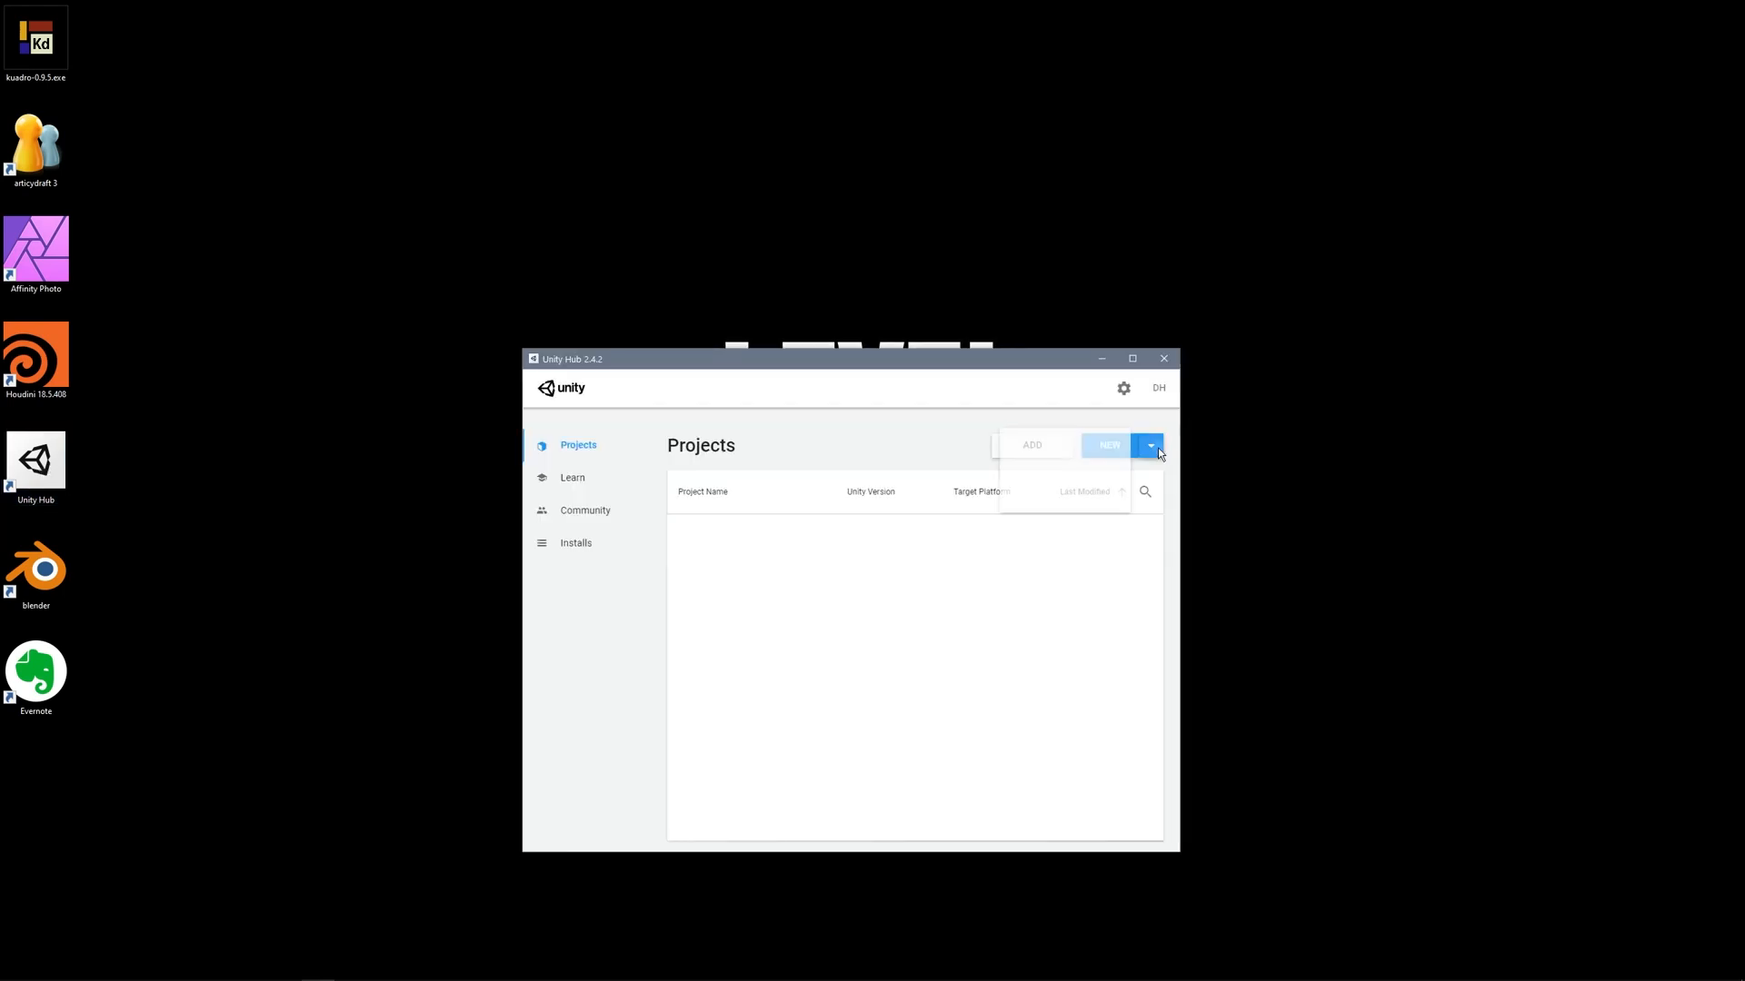
Create a new 3D project named knight_controller with Unity 2019.4.16f1.
click(1149, 445)
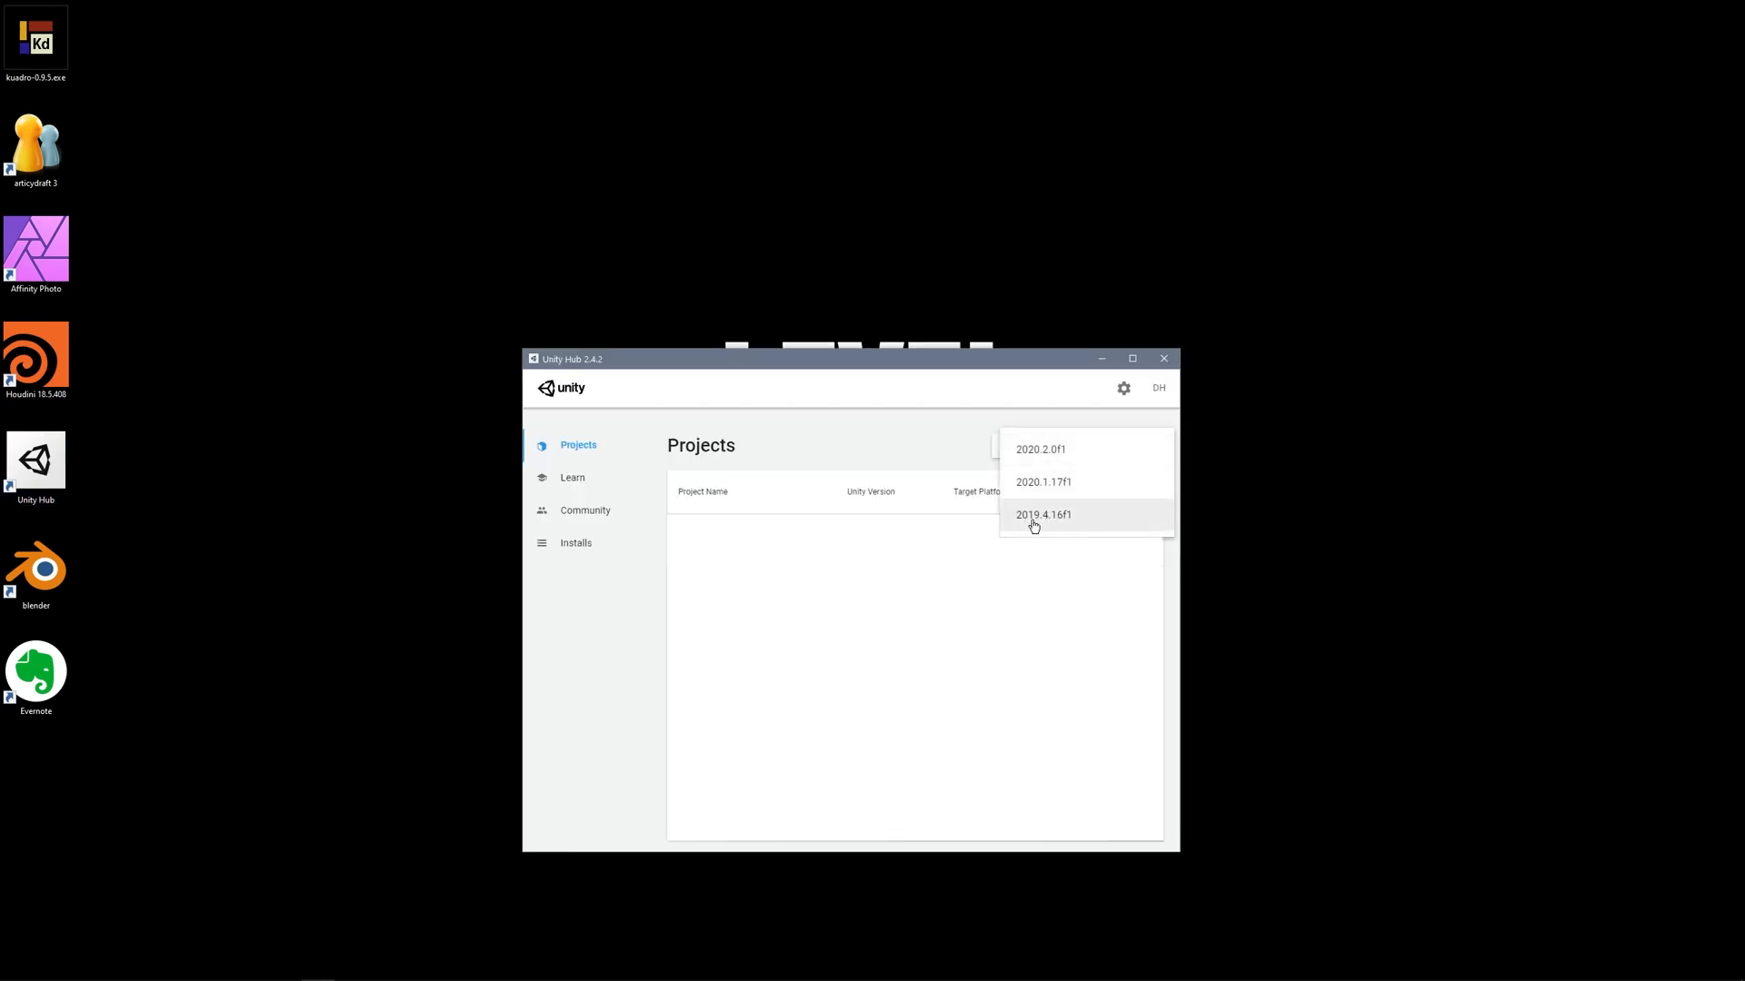
mouse_move(1063, 524)
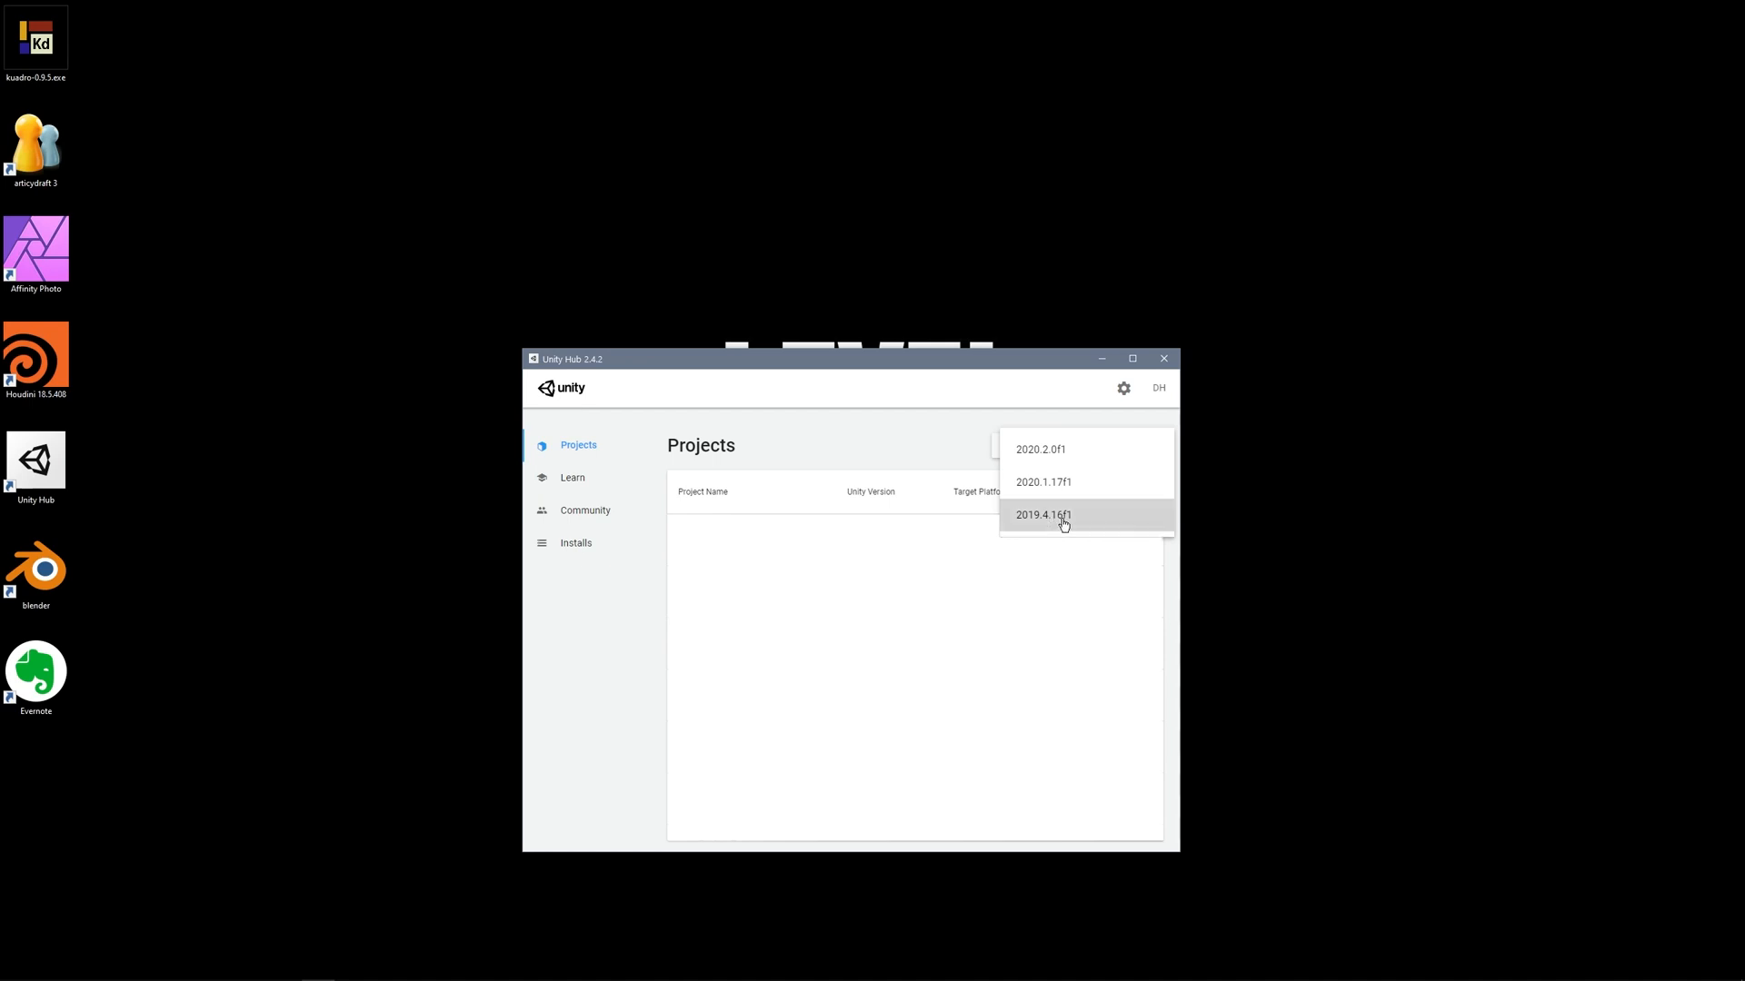
click(1044, 514)
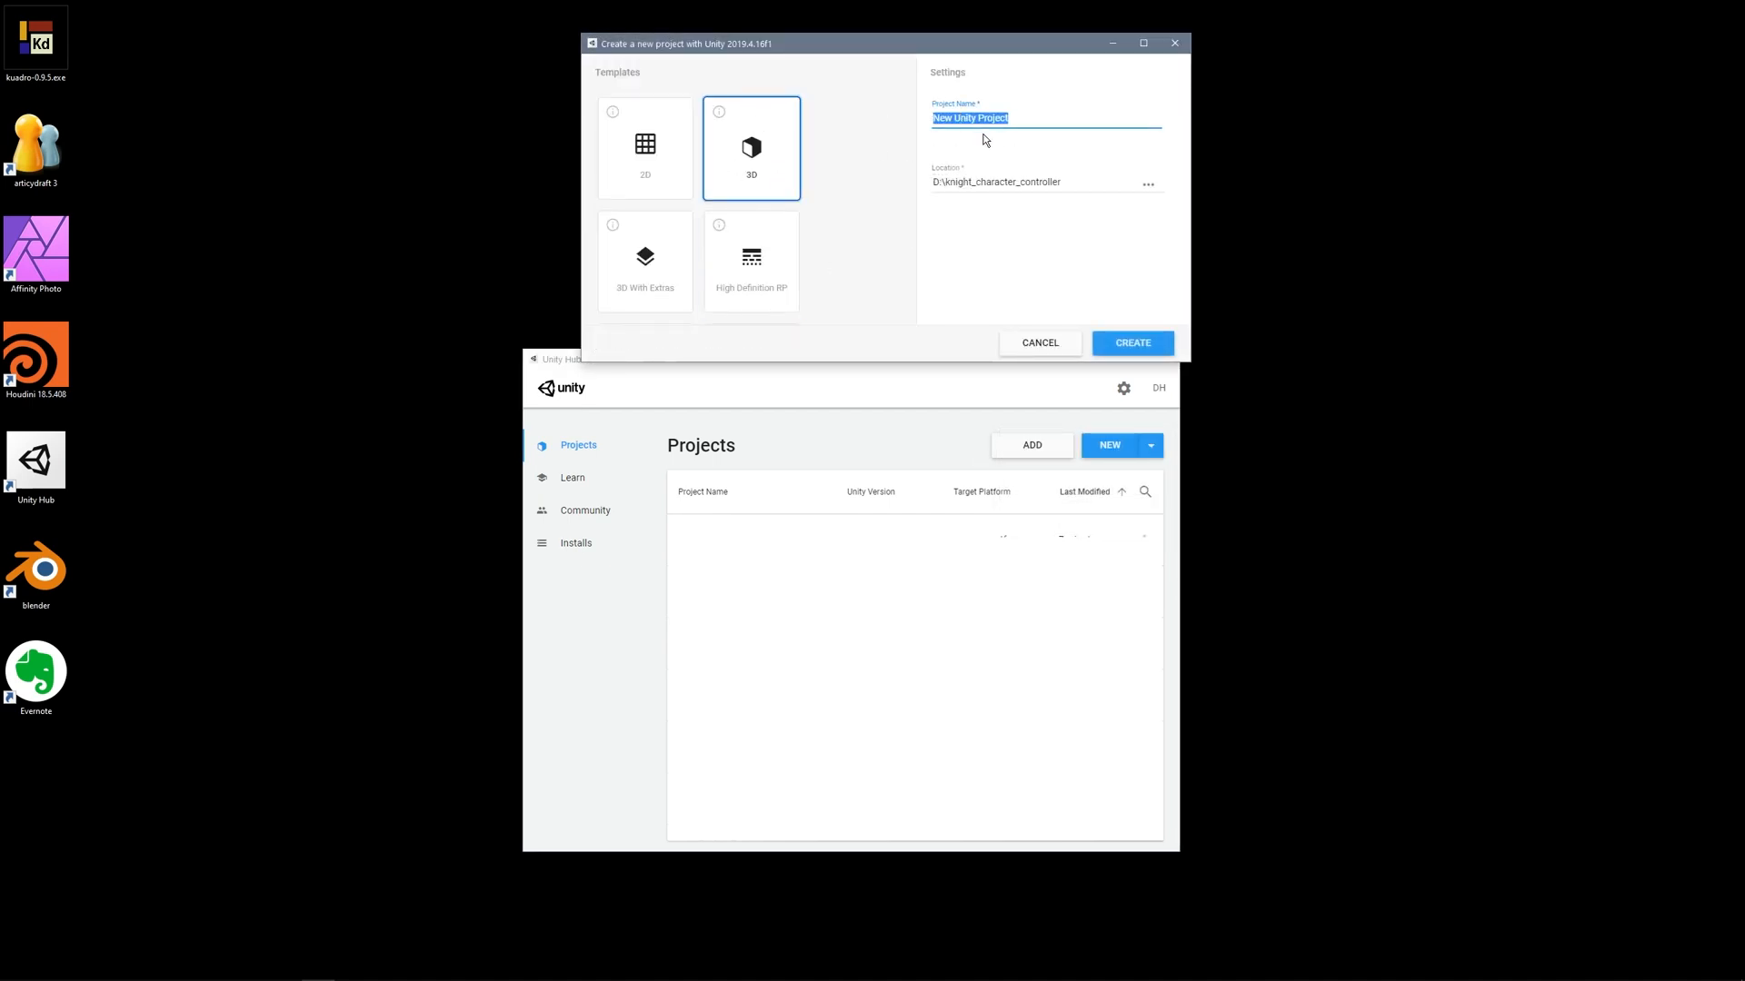
text(knight_co)
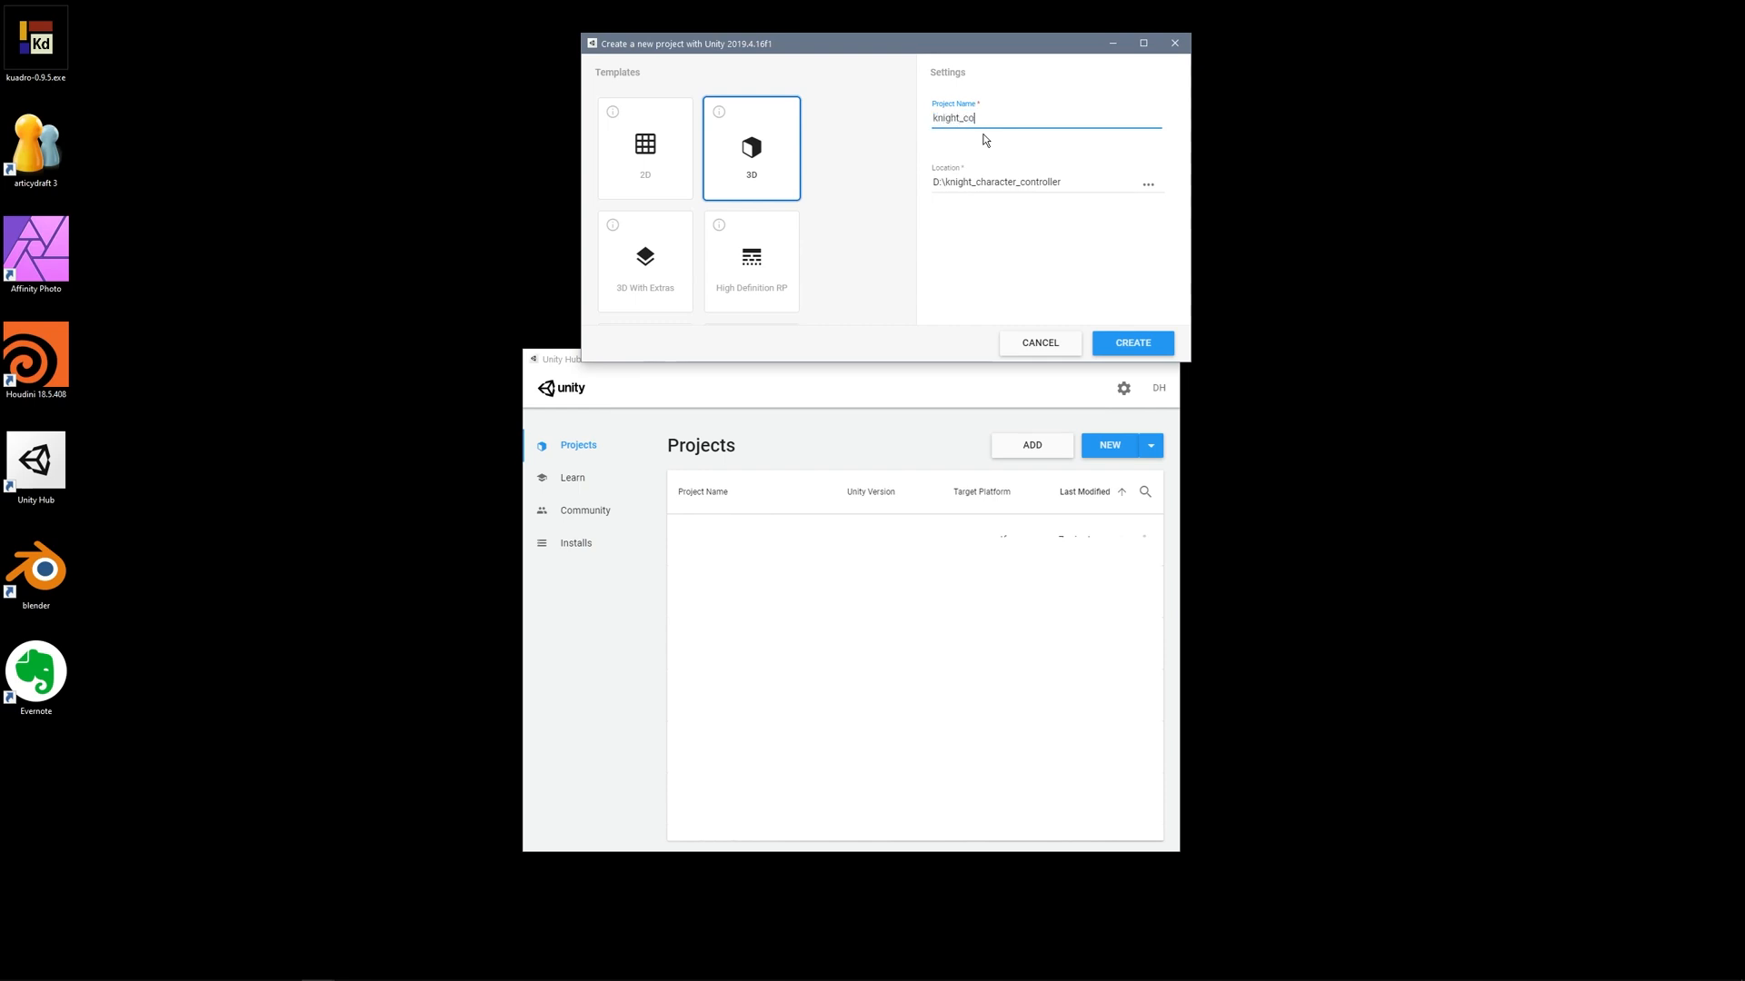
text(ntroller)
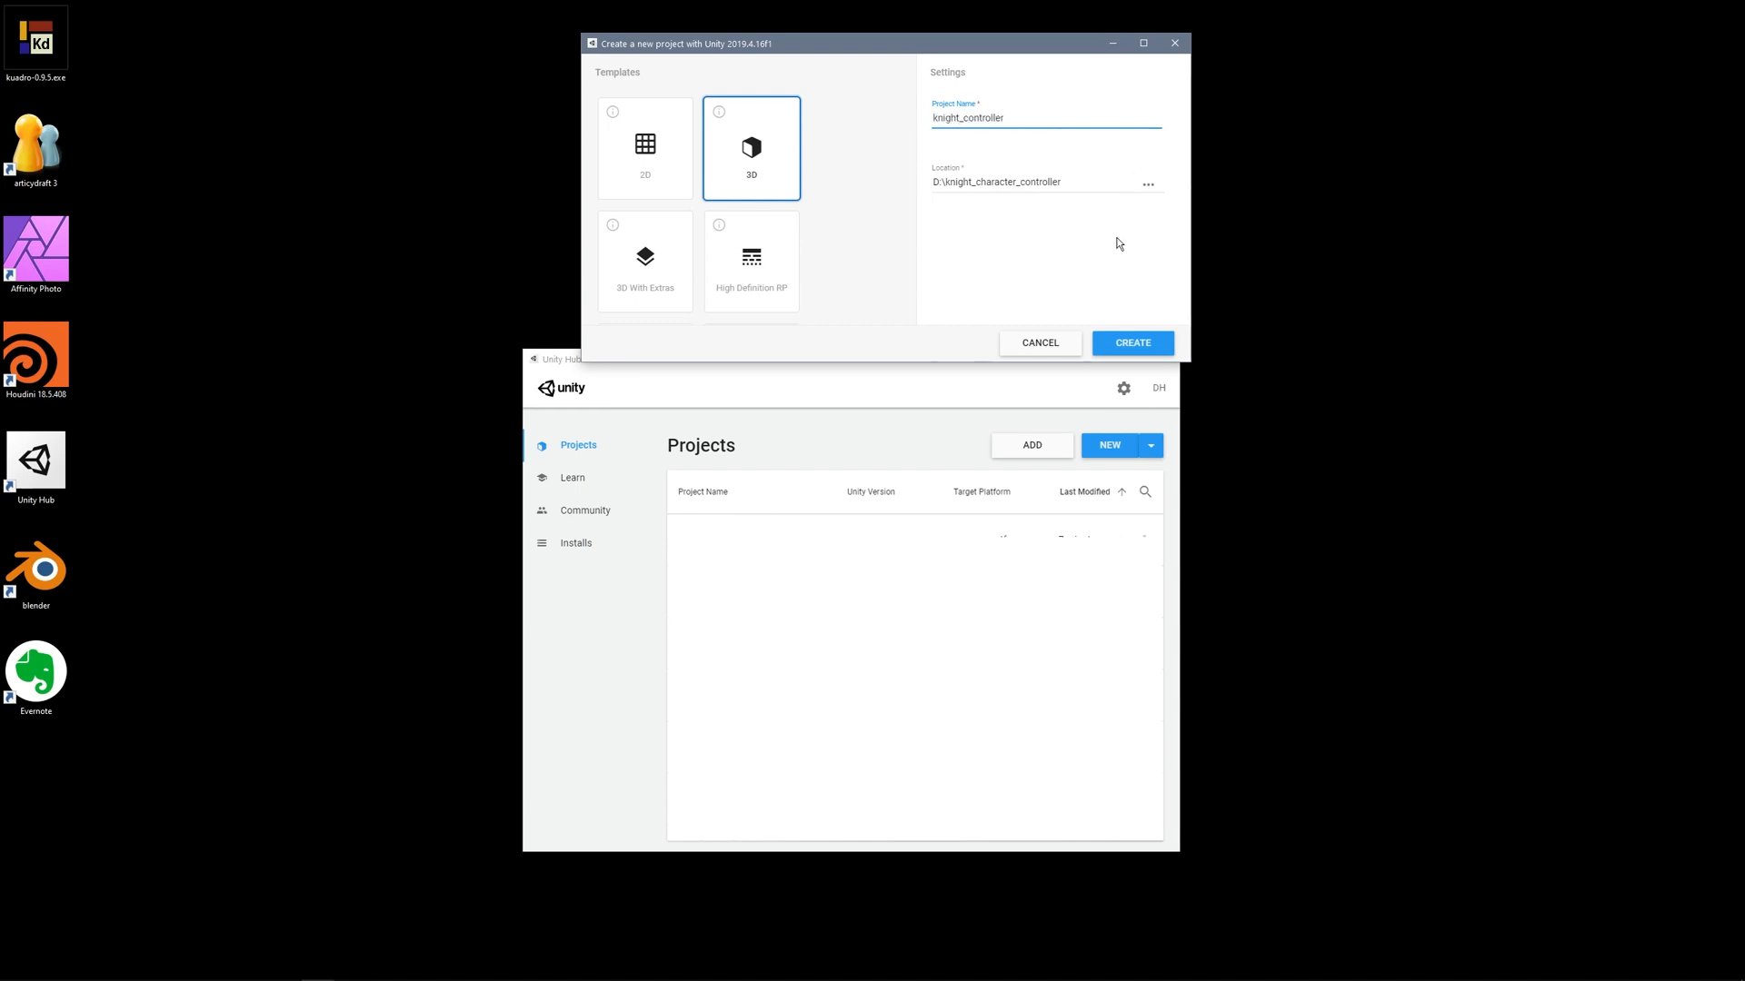
click(1130, 343)
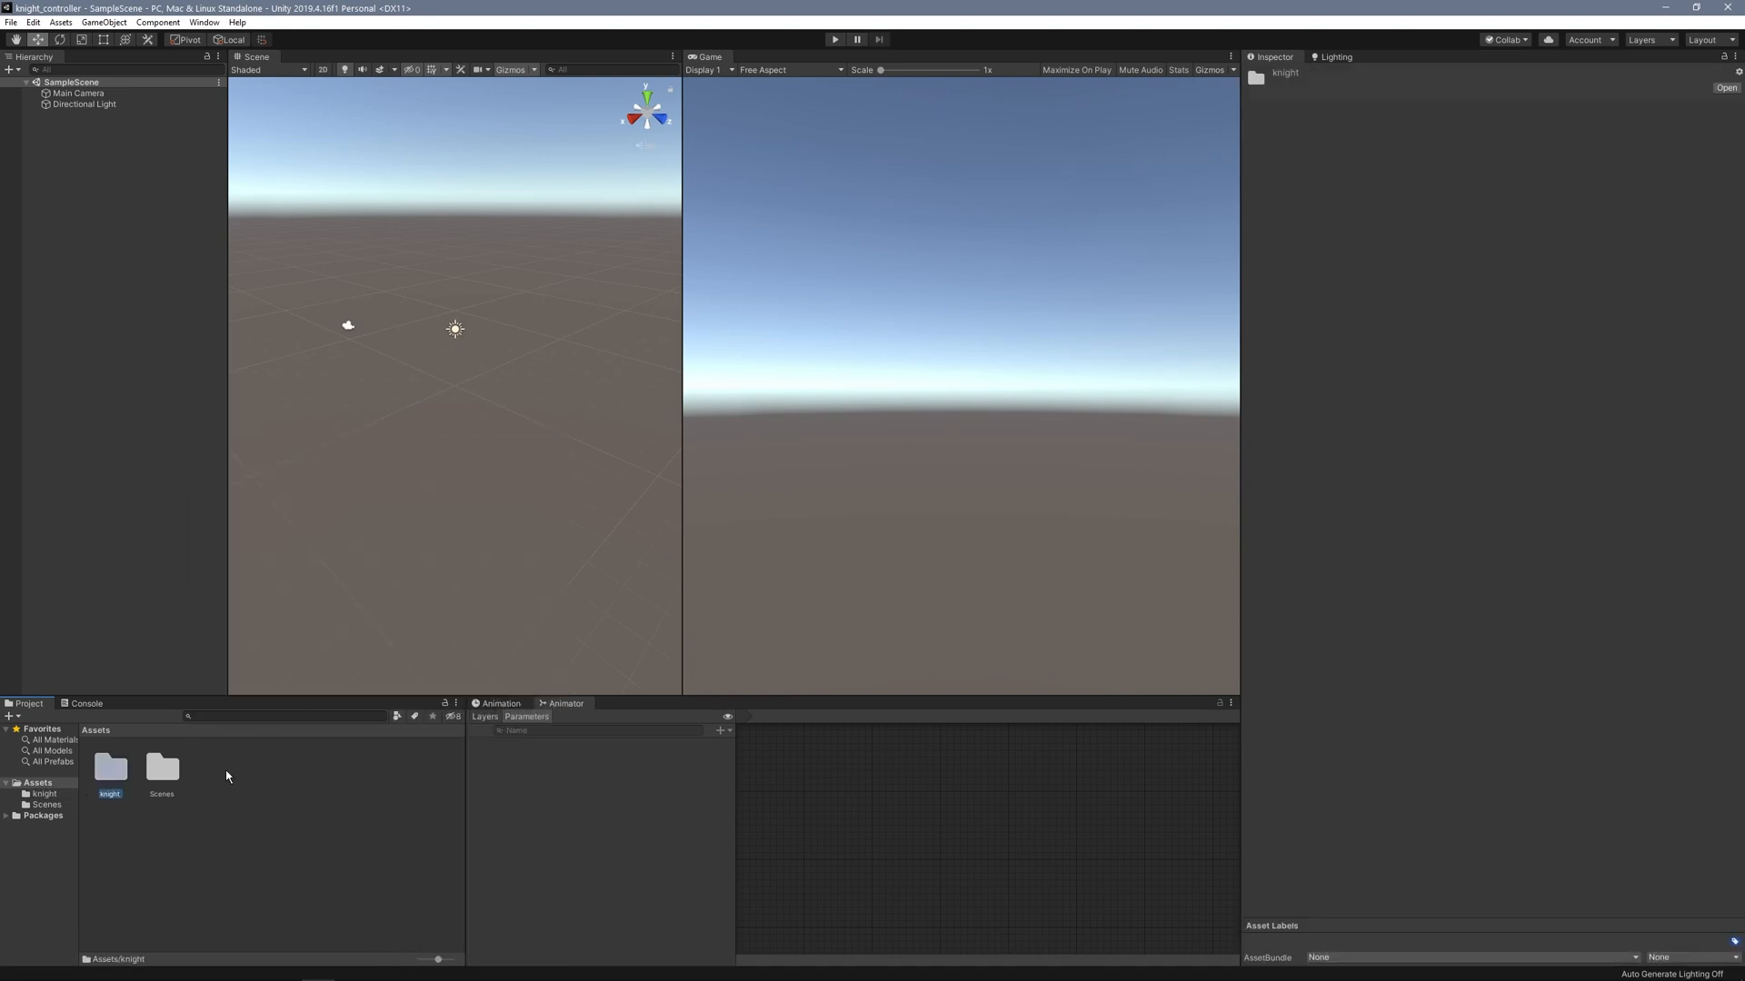
Open the knight folder and inspect the model's idle and walk animation clips in import settings.
double_click(109, 769)
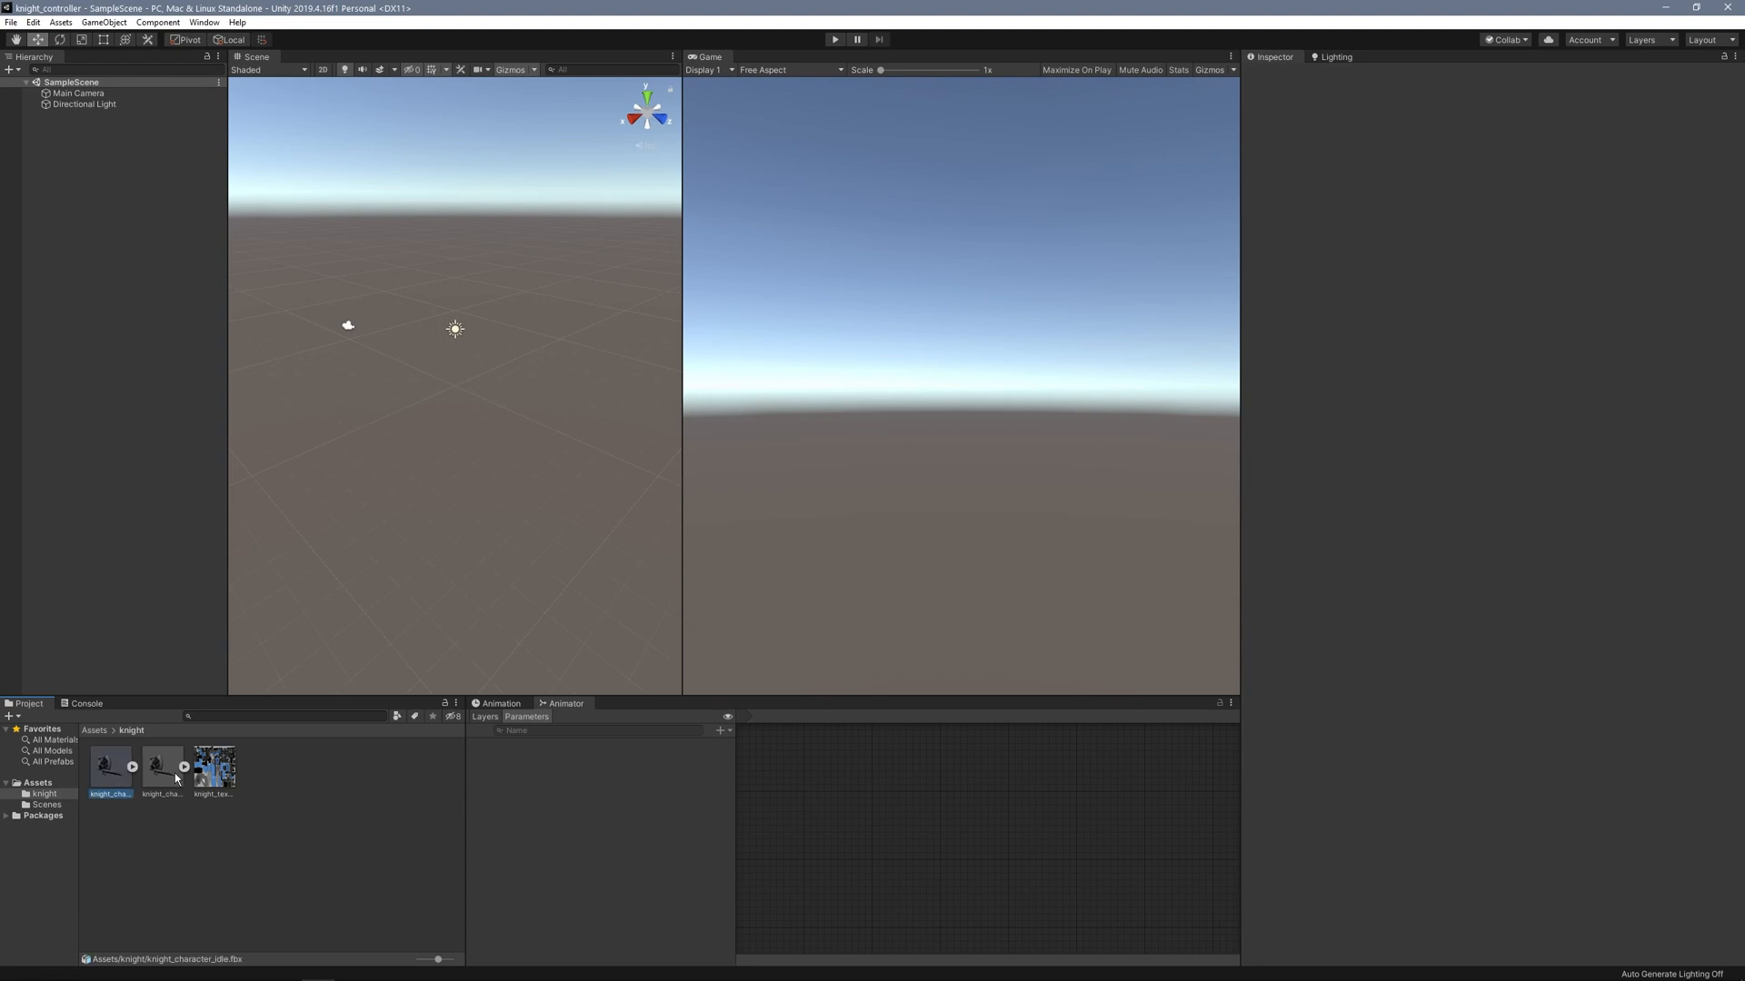
click(211, 767)
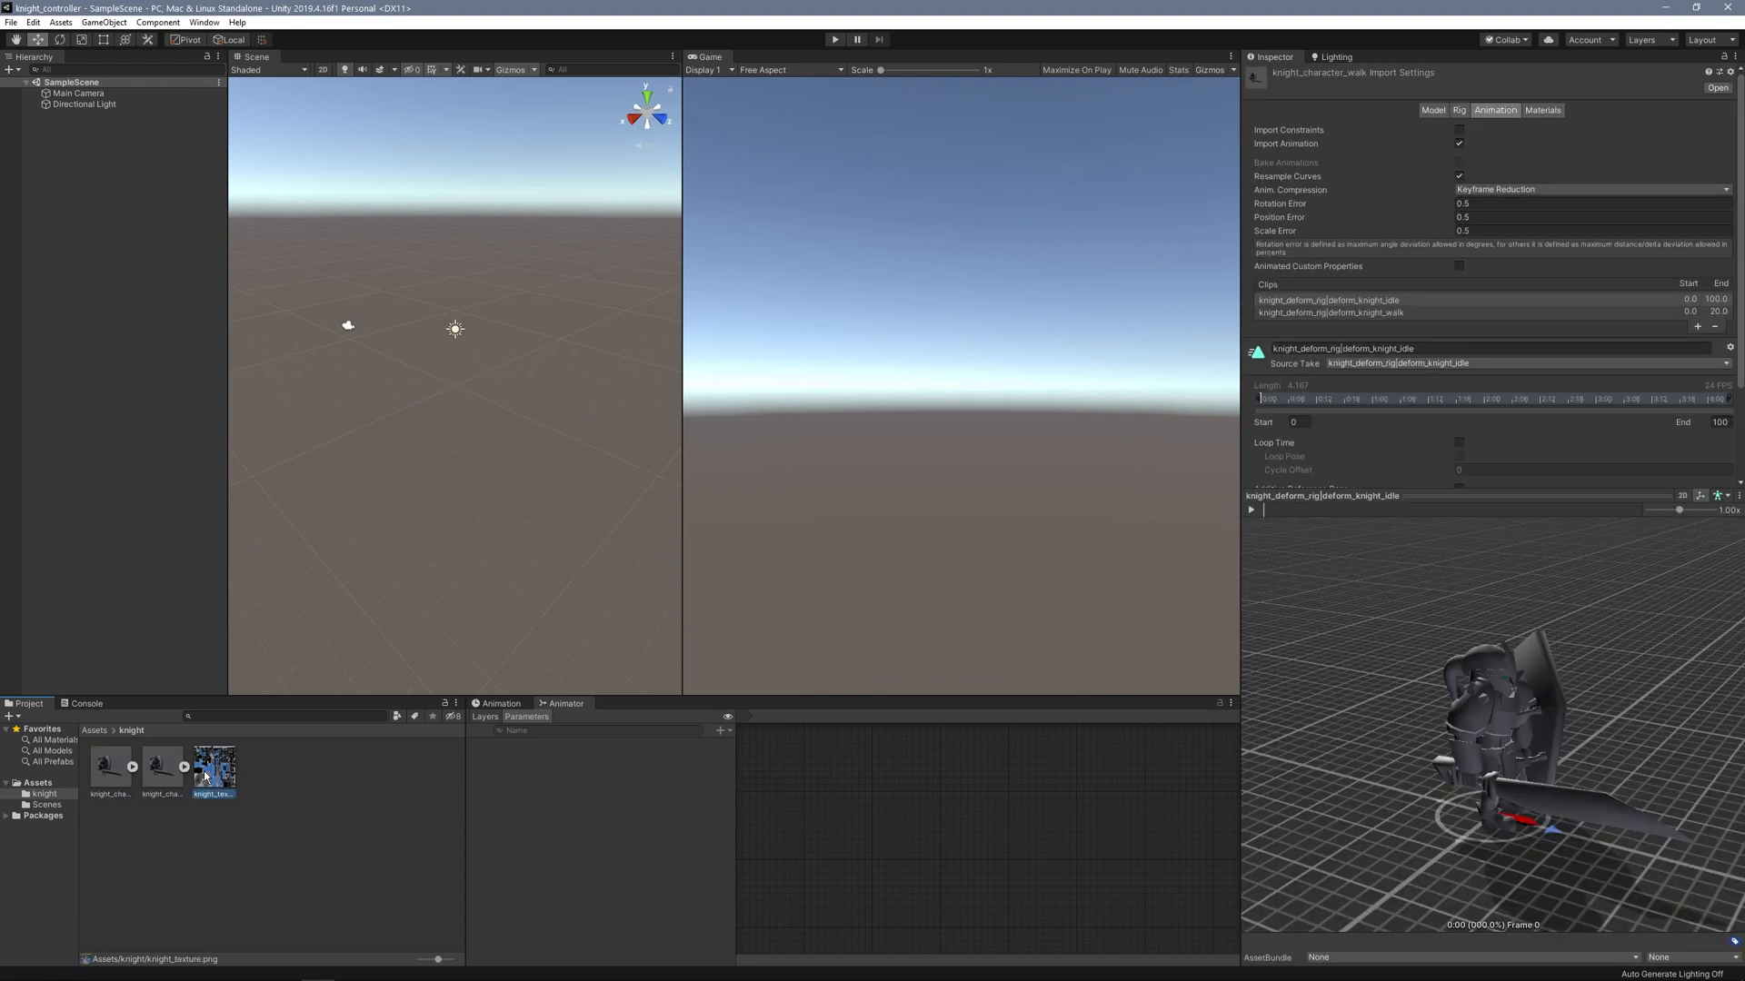
click(109, 766)
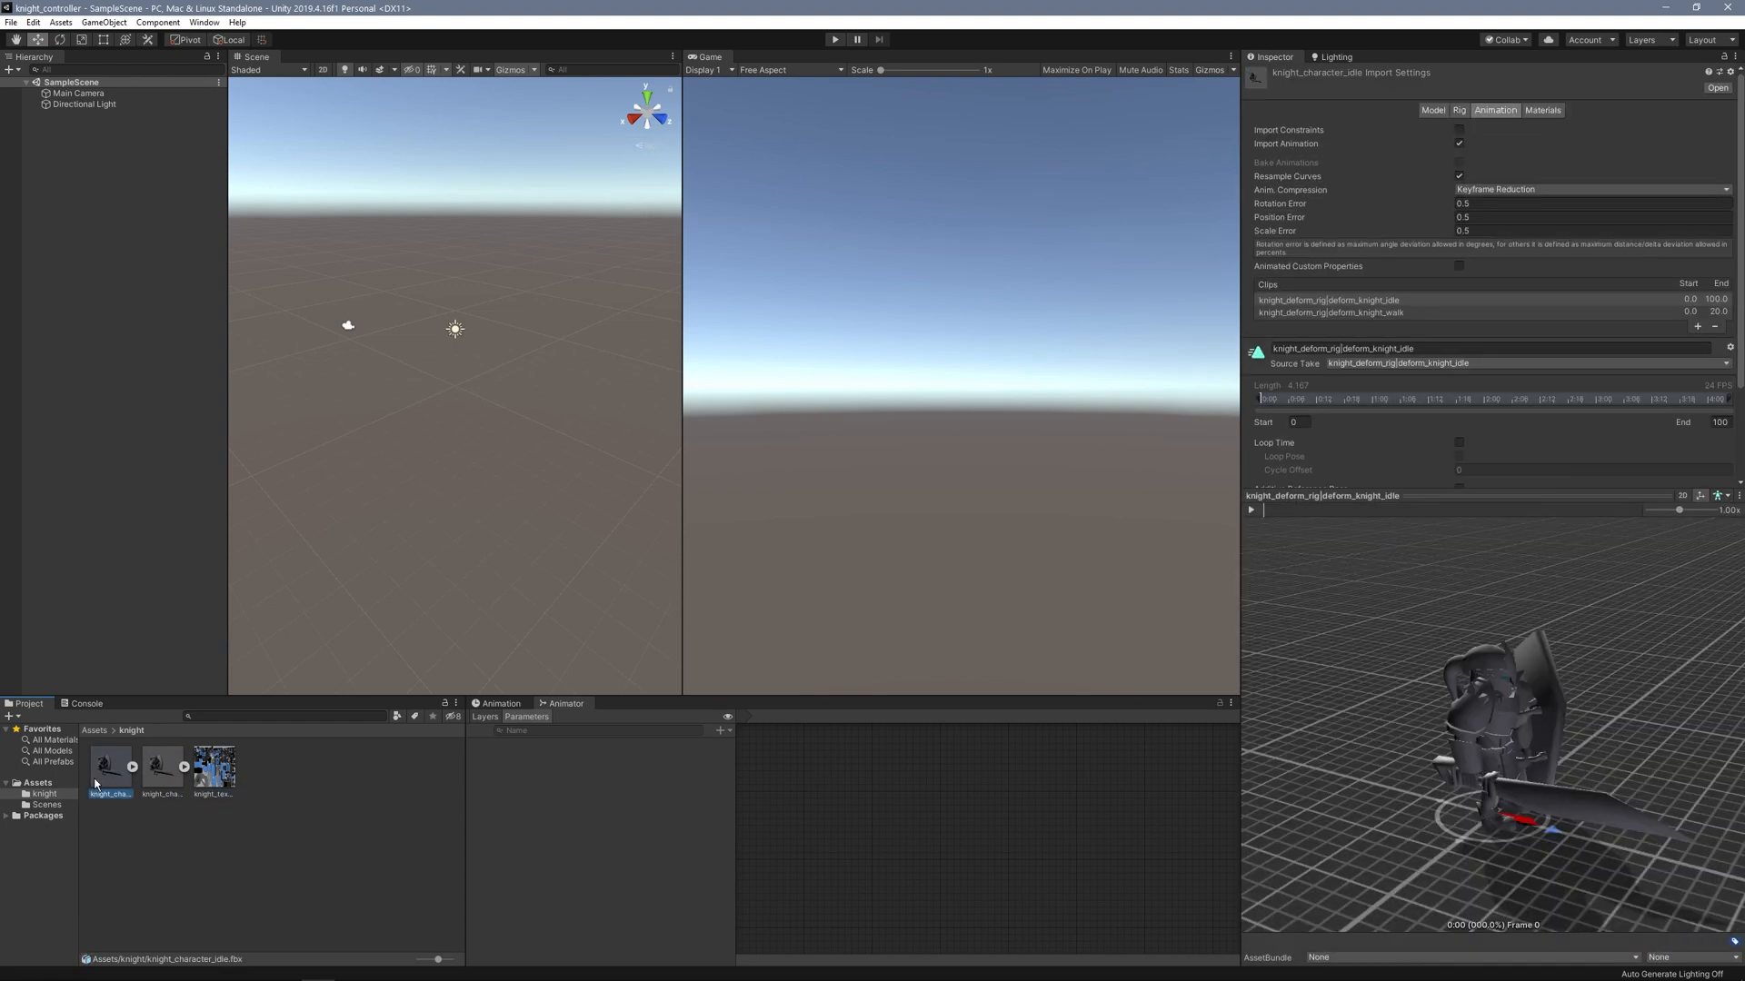
mouse_move(121, 776)
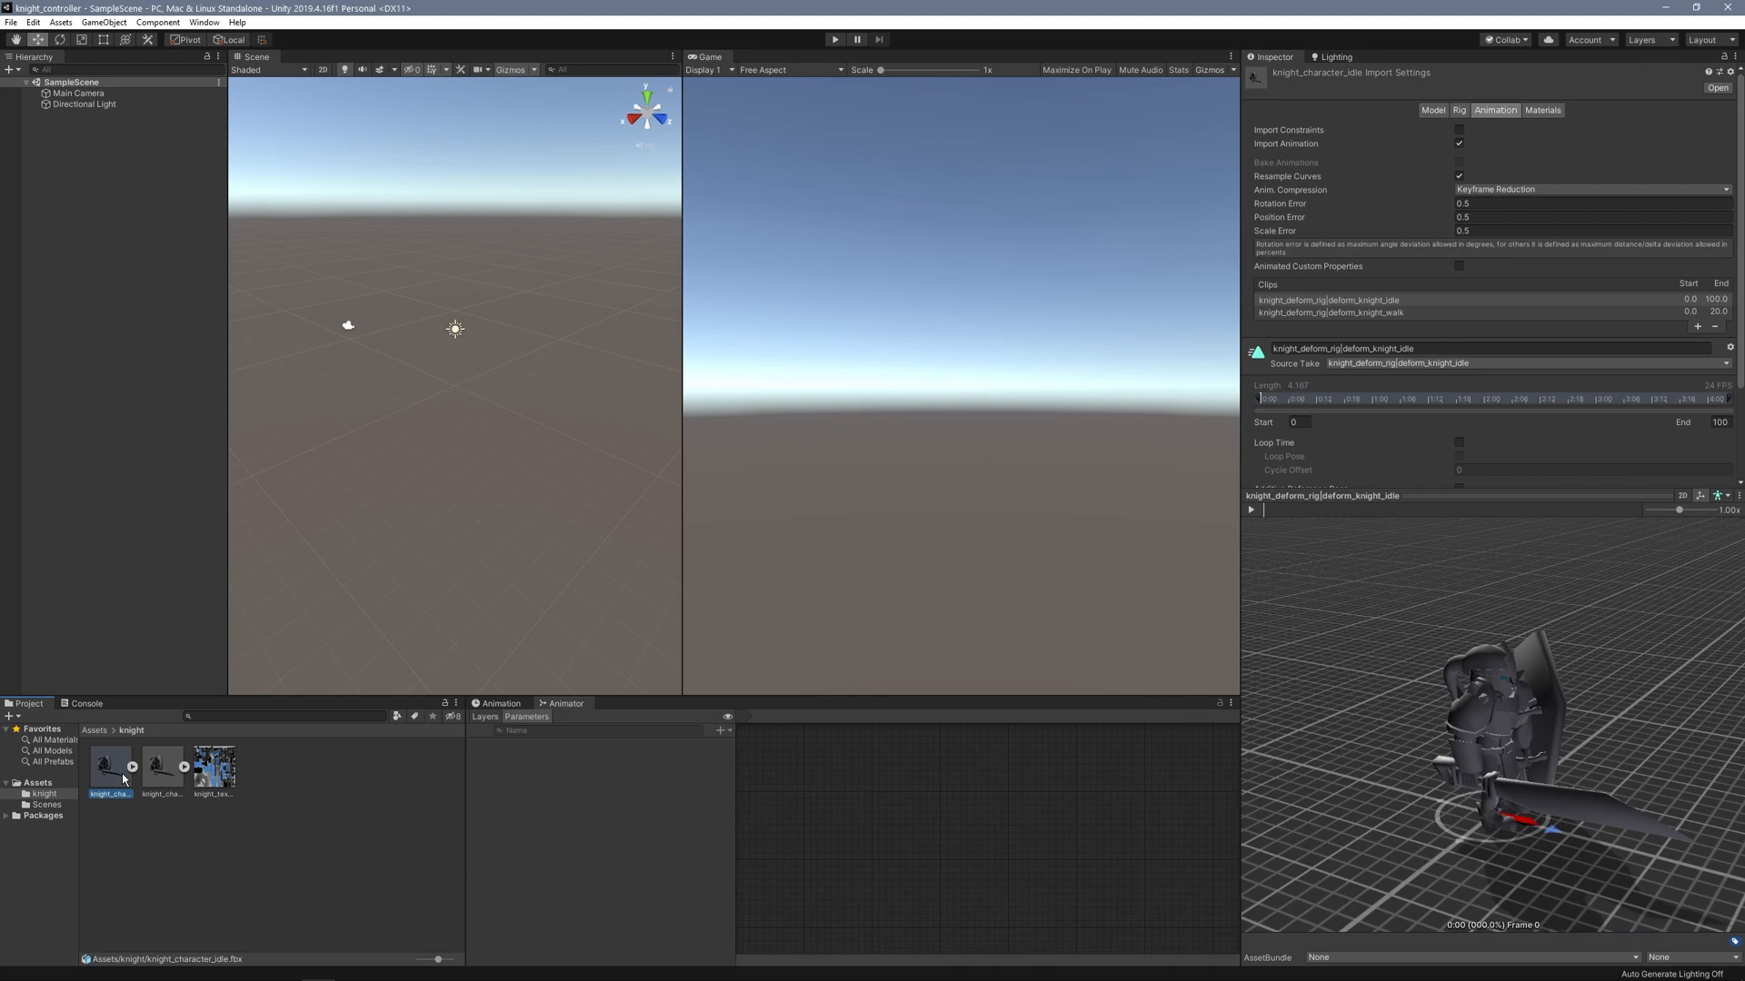
click(1330, 311)
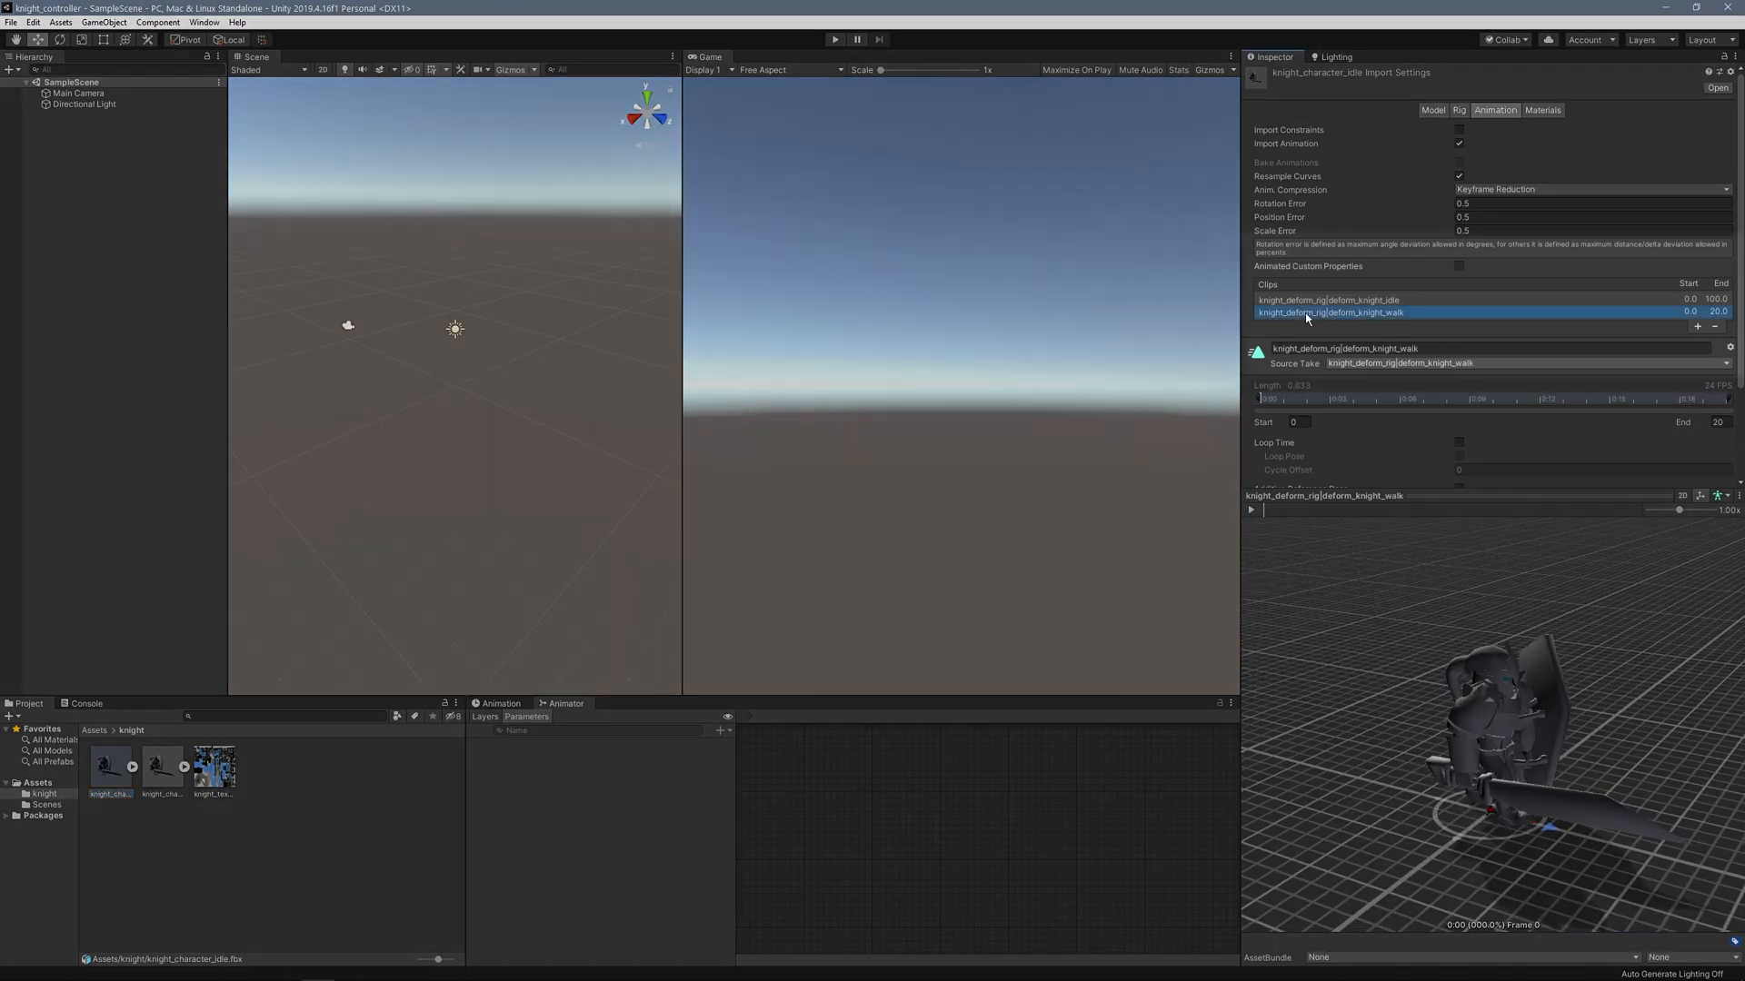
click(1327, 299)
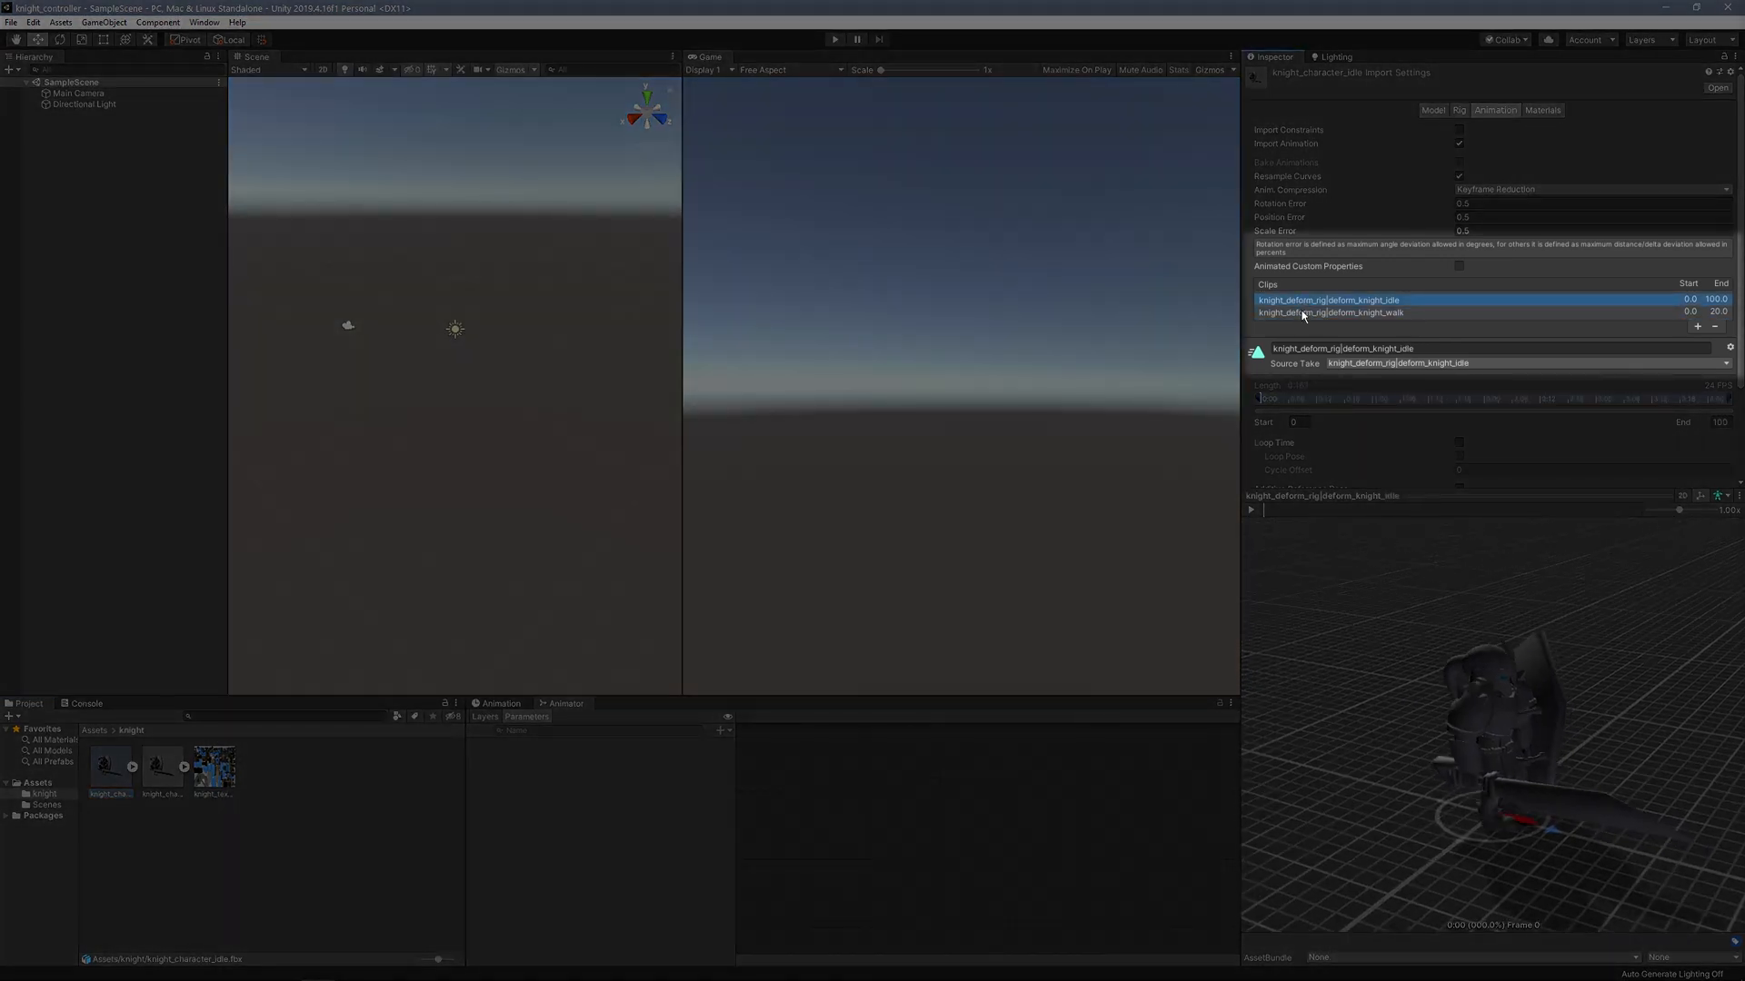
click(1327, 311)
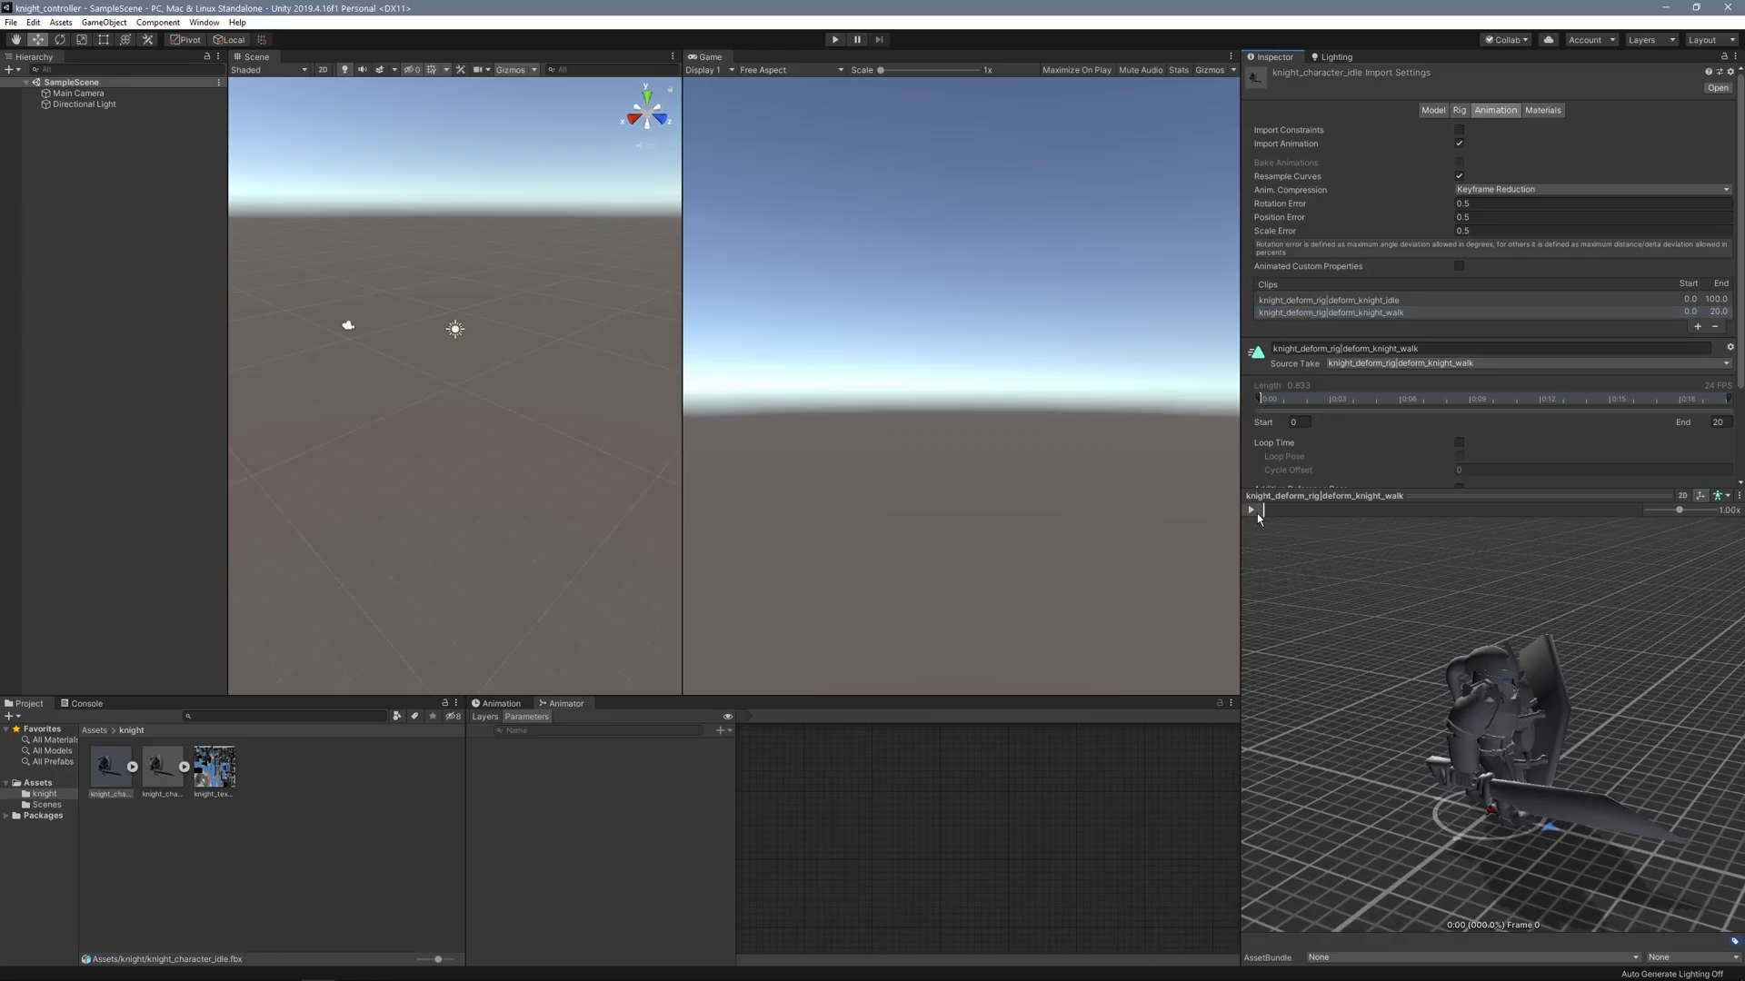
Preview the idle animation and check the rig's Animation Type.
click(1327, 300)
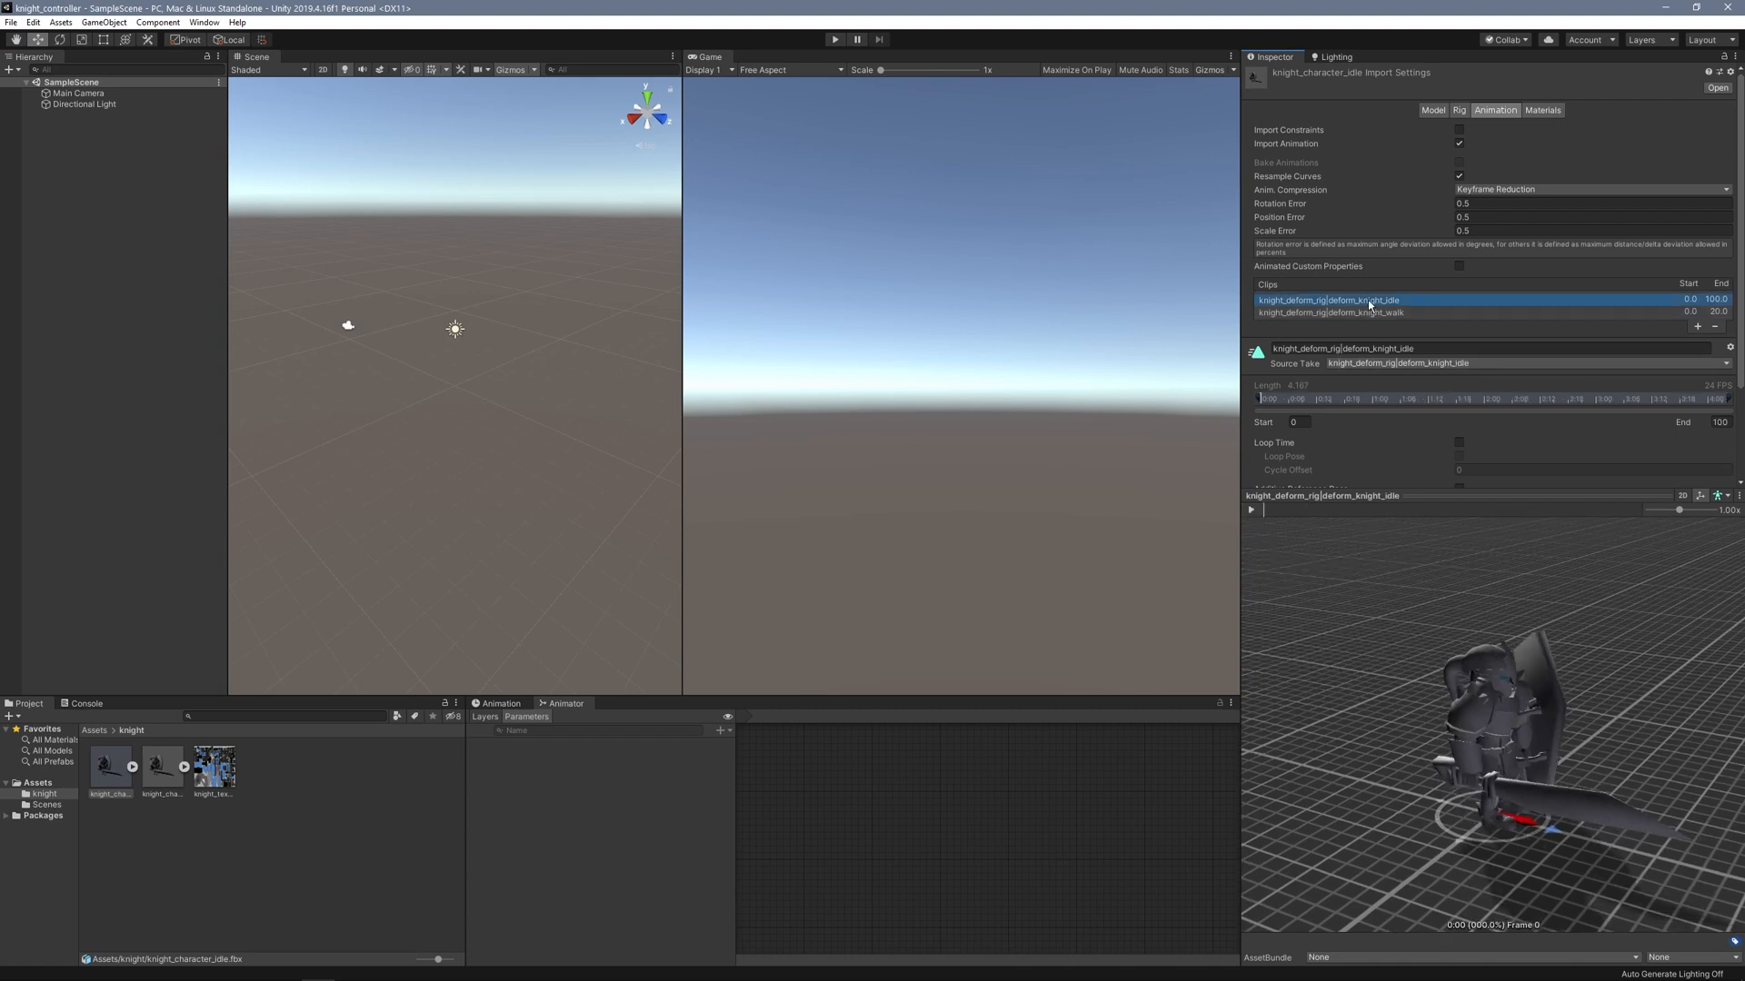
click(1250, 509)
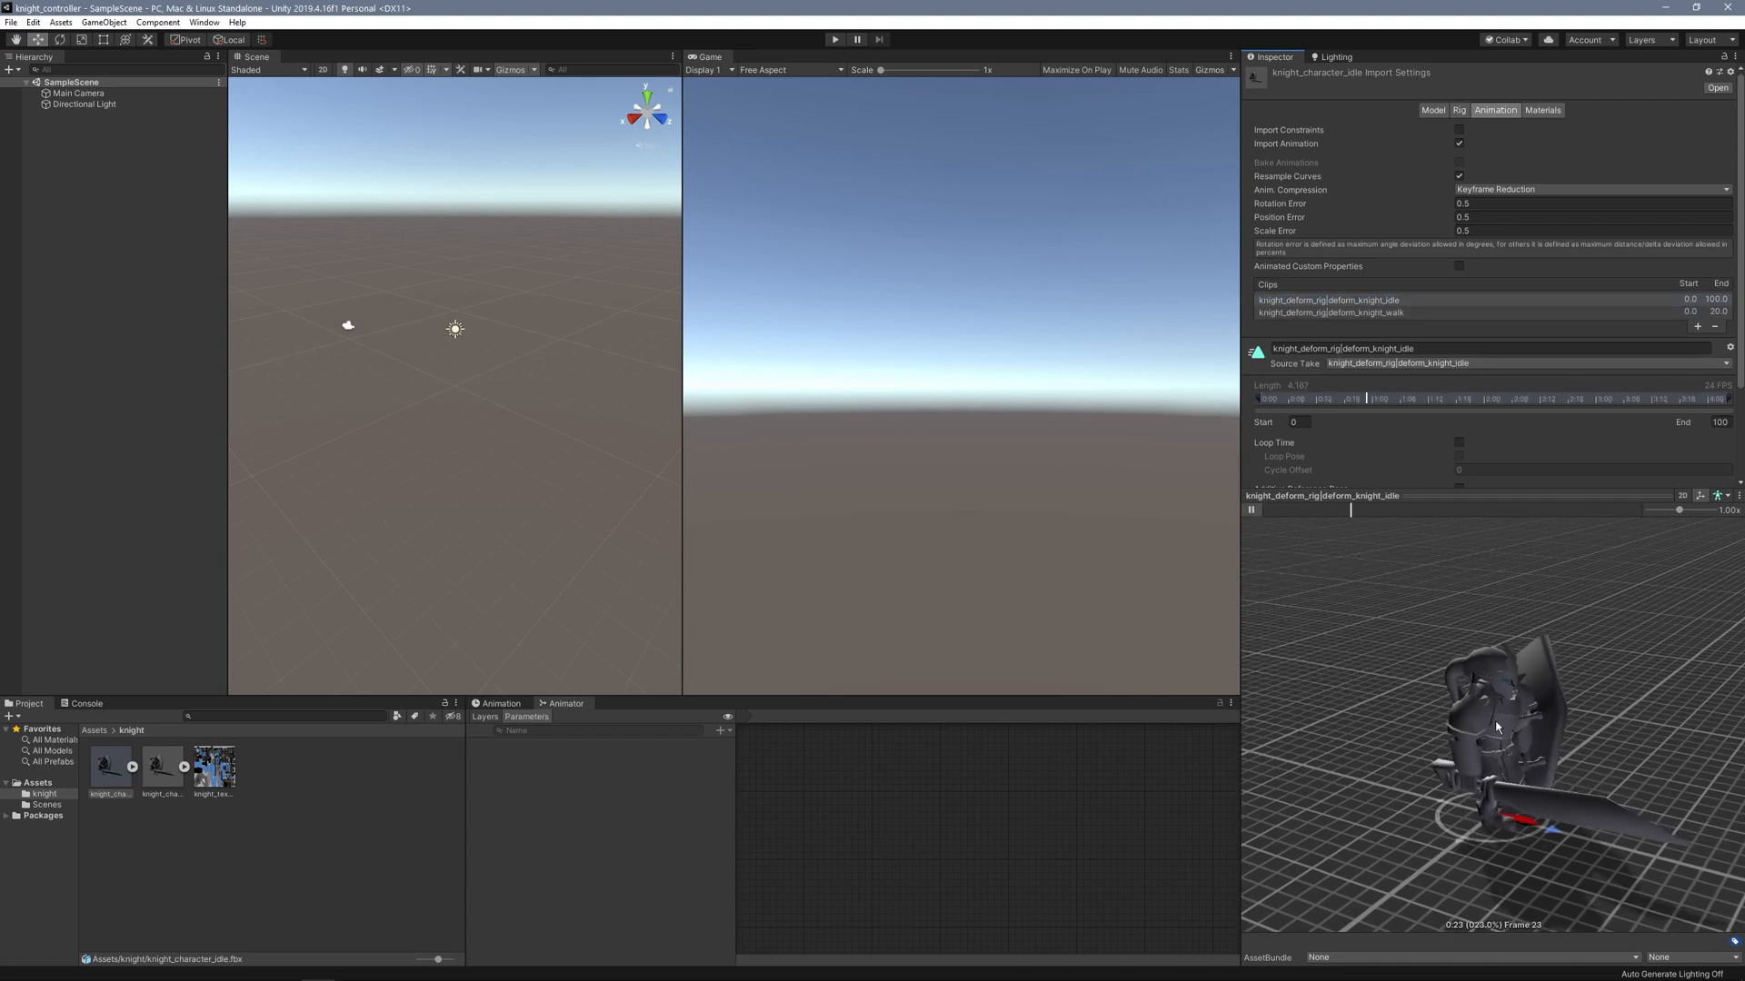
click(1250, 509)
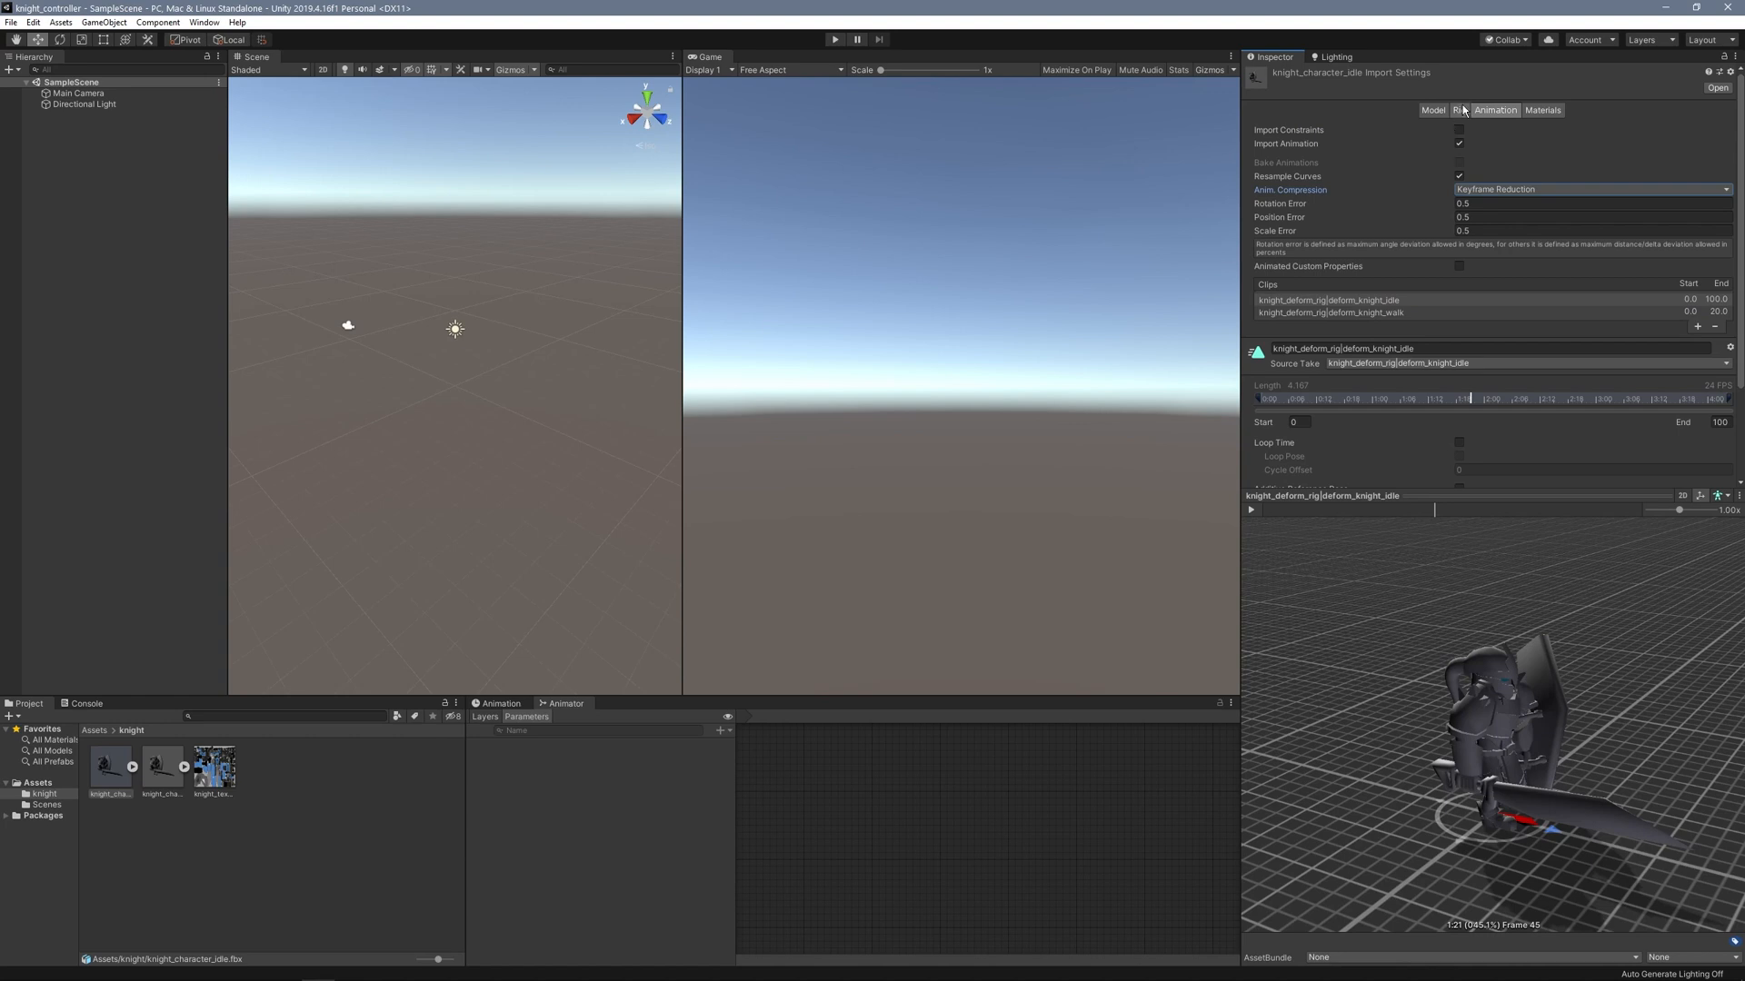
click(1463, 109)
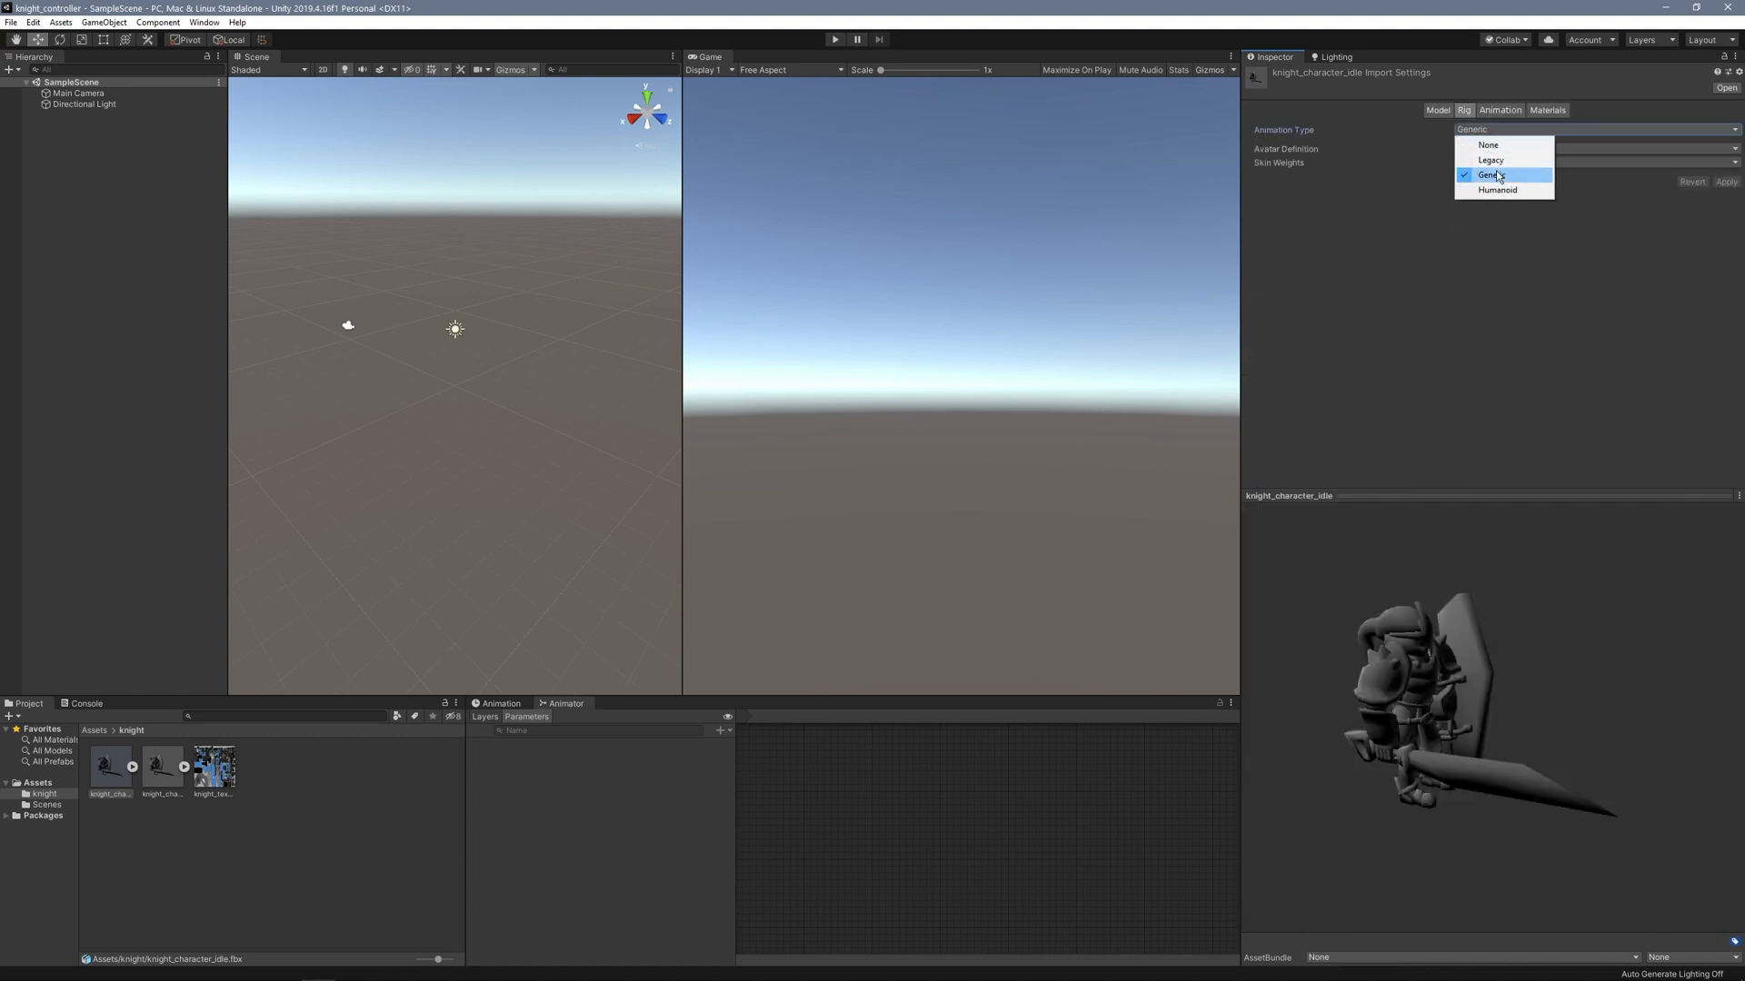
Extract the model's embedded materials into the knight folder as base_texture and eye_texture.
click(1547, 111)
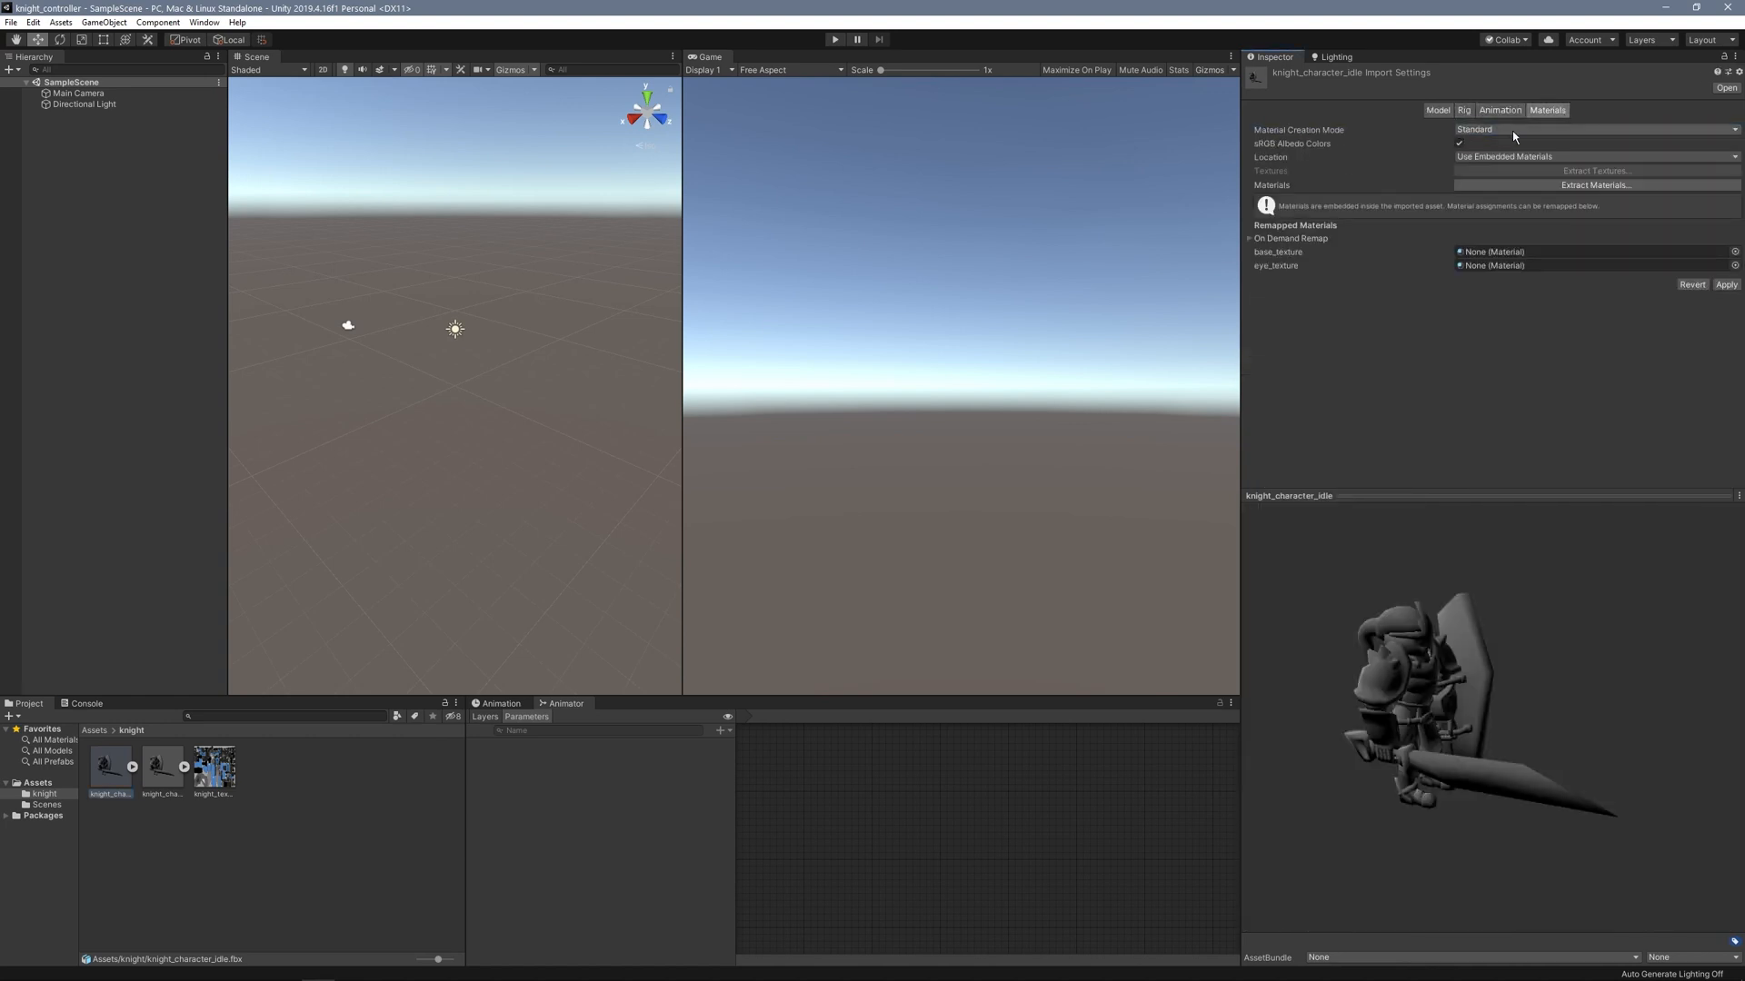
click(1594, 186)
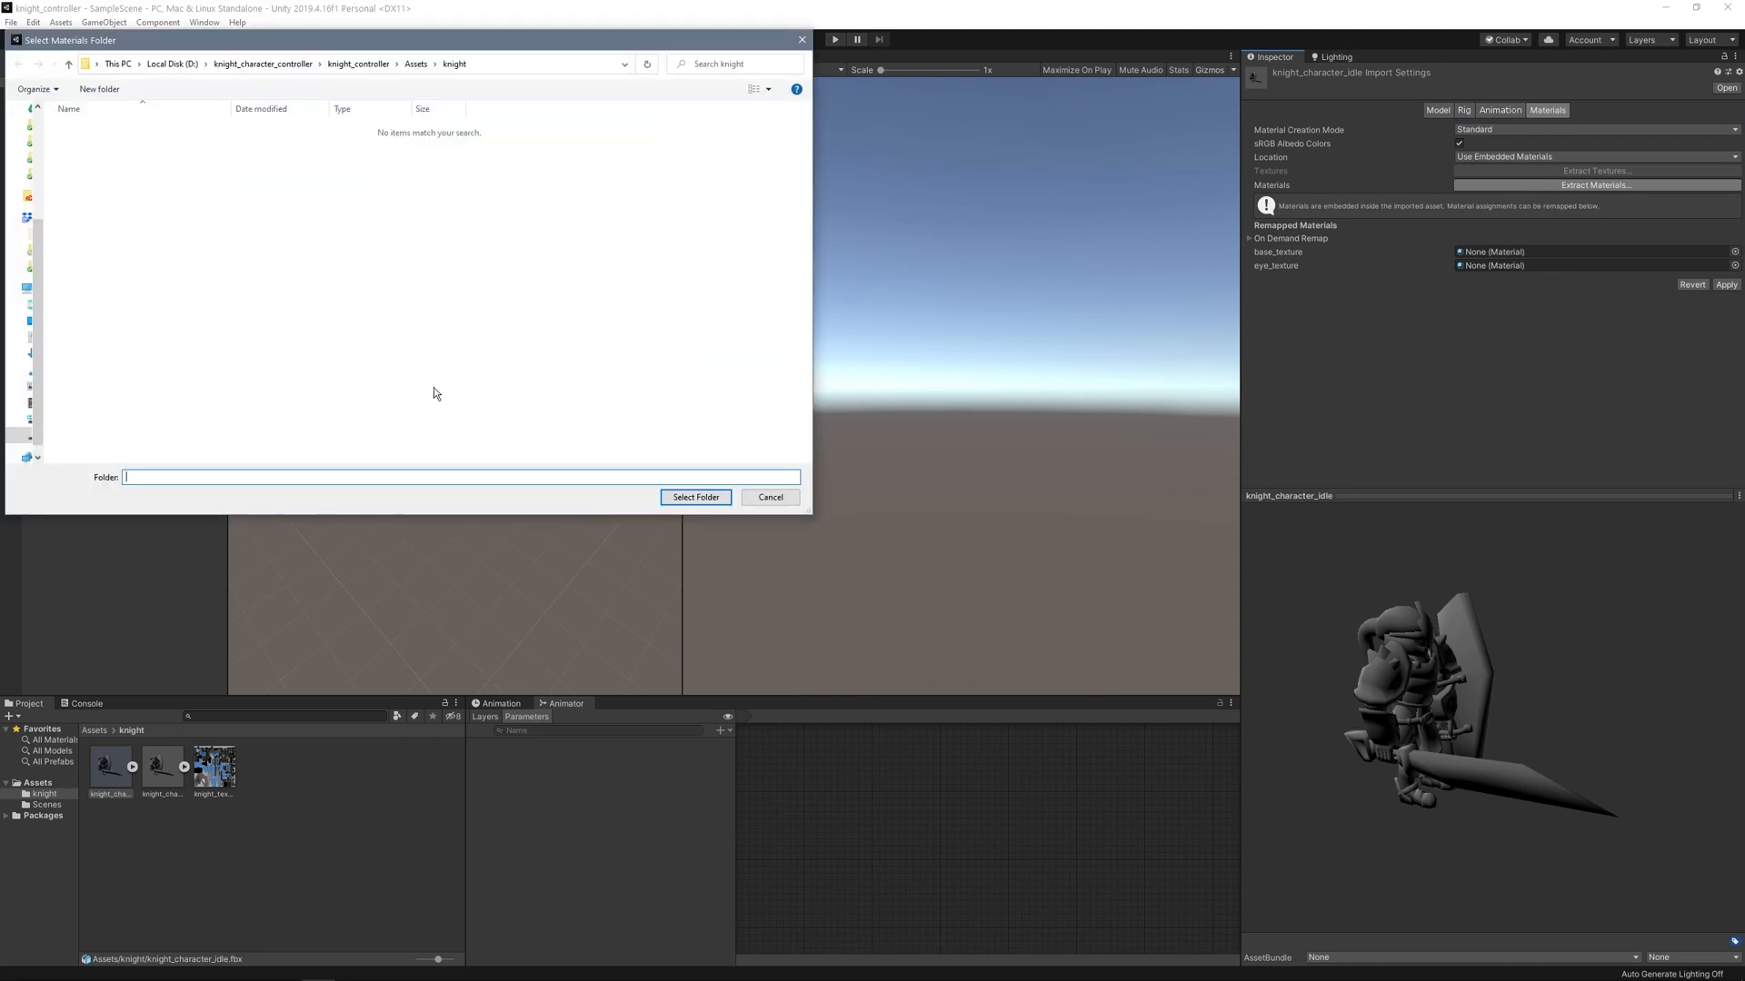
click(694, 498)
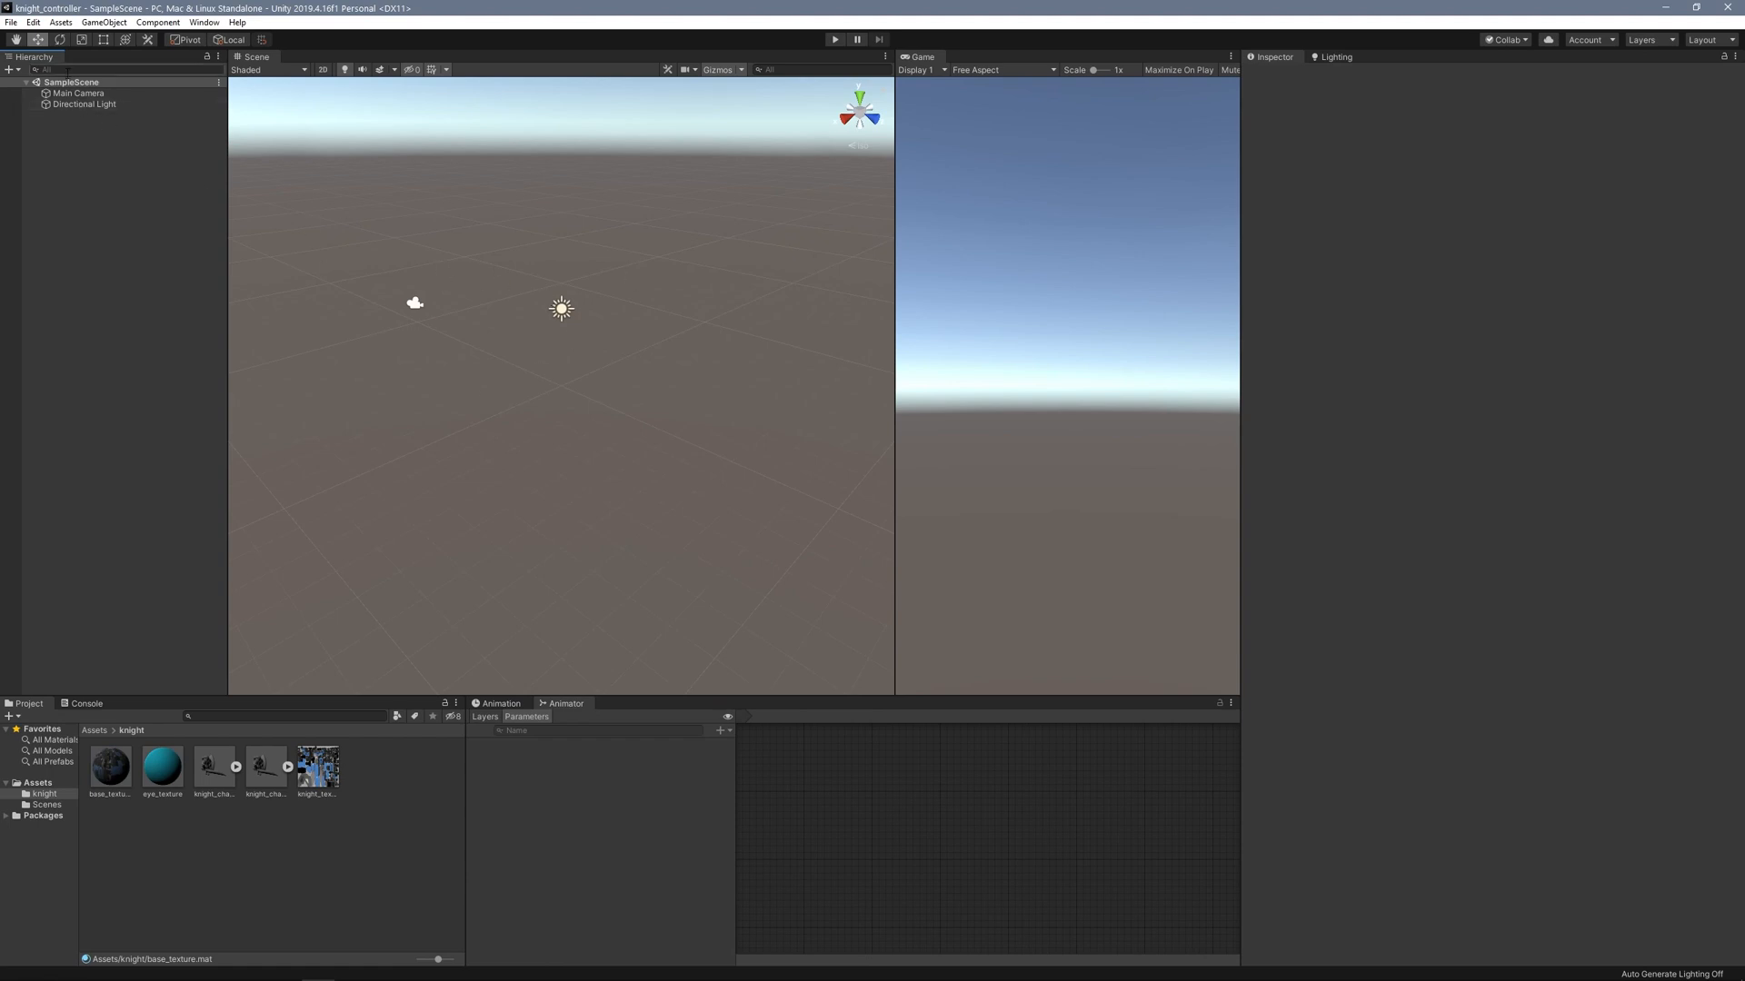
Add an empty knight_character object holding the knight_character_idle model as its child.
click(47, 86)
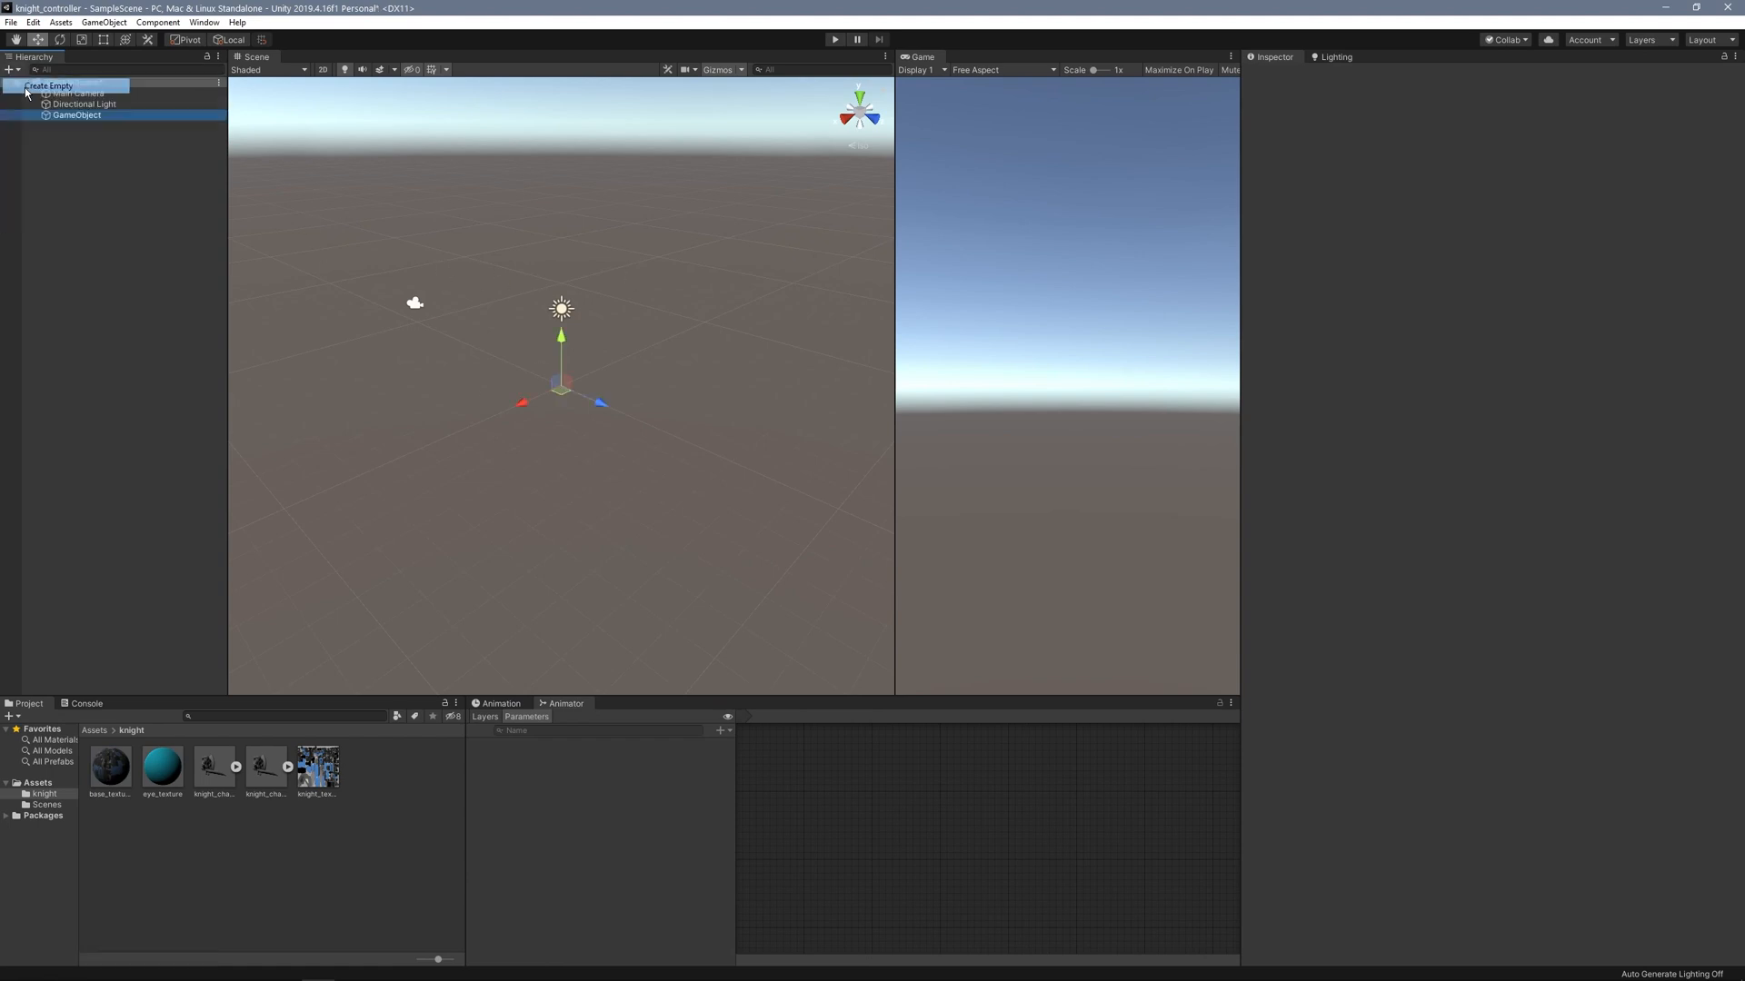
click(48, 85)
text(knight_character)
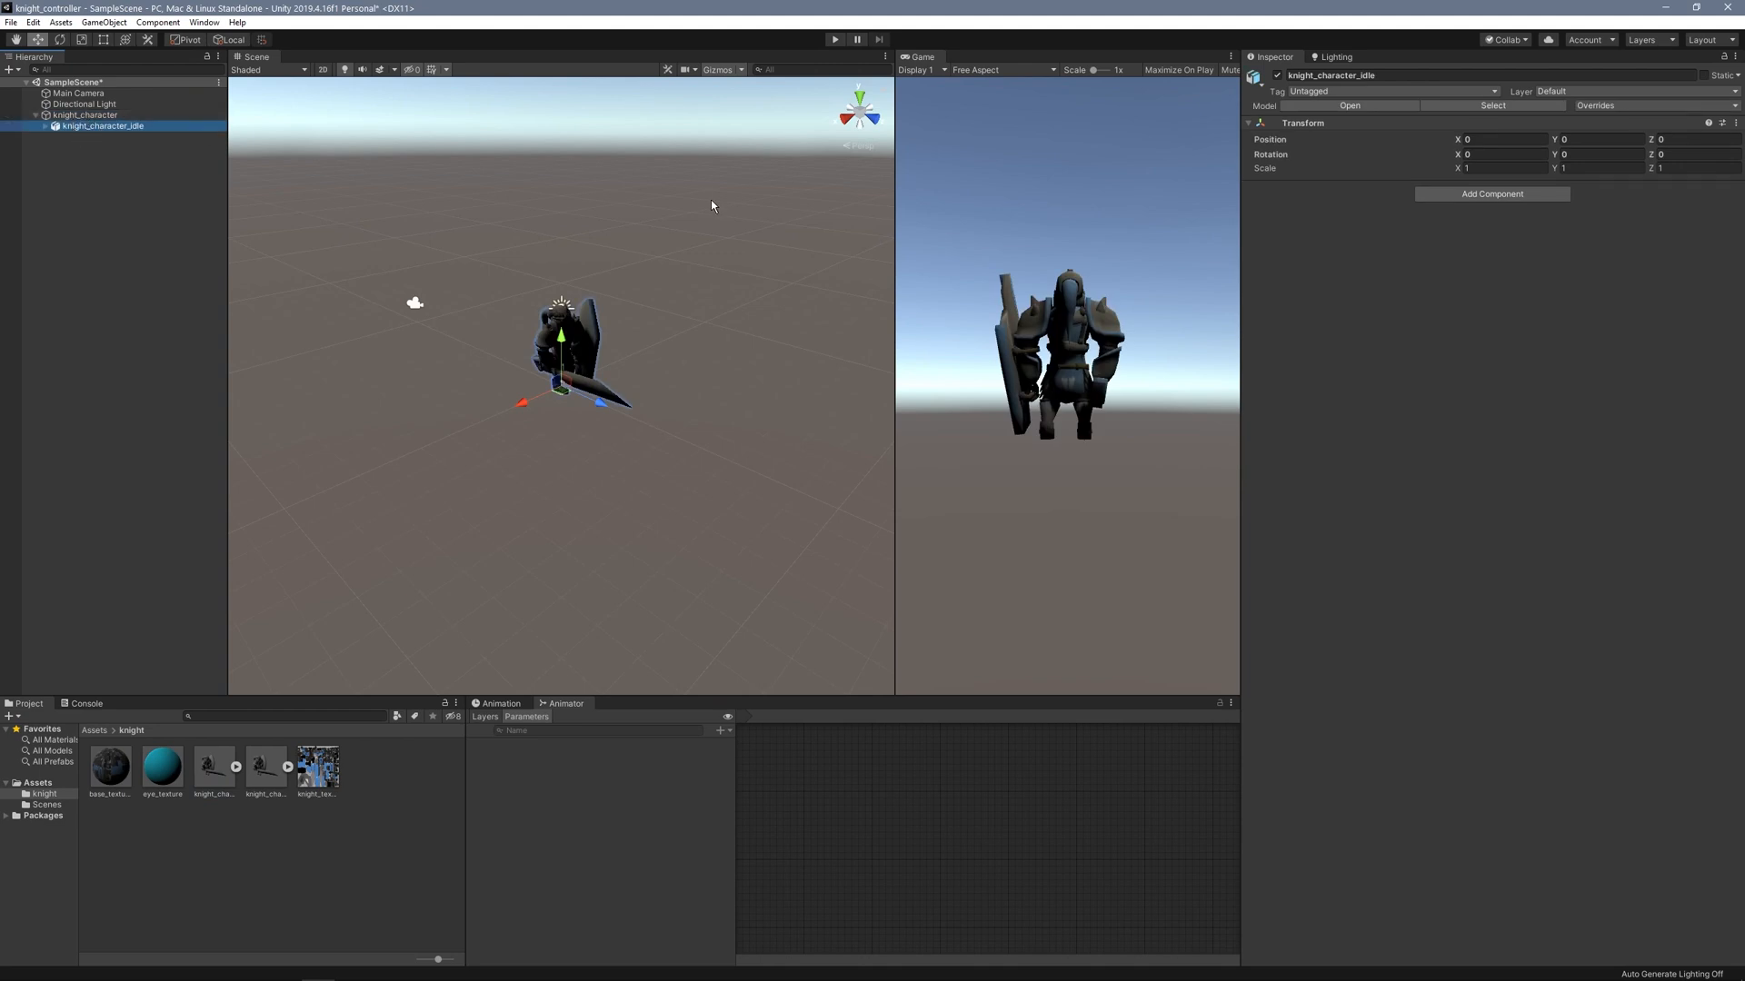
click(83, 115)
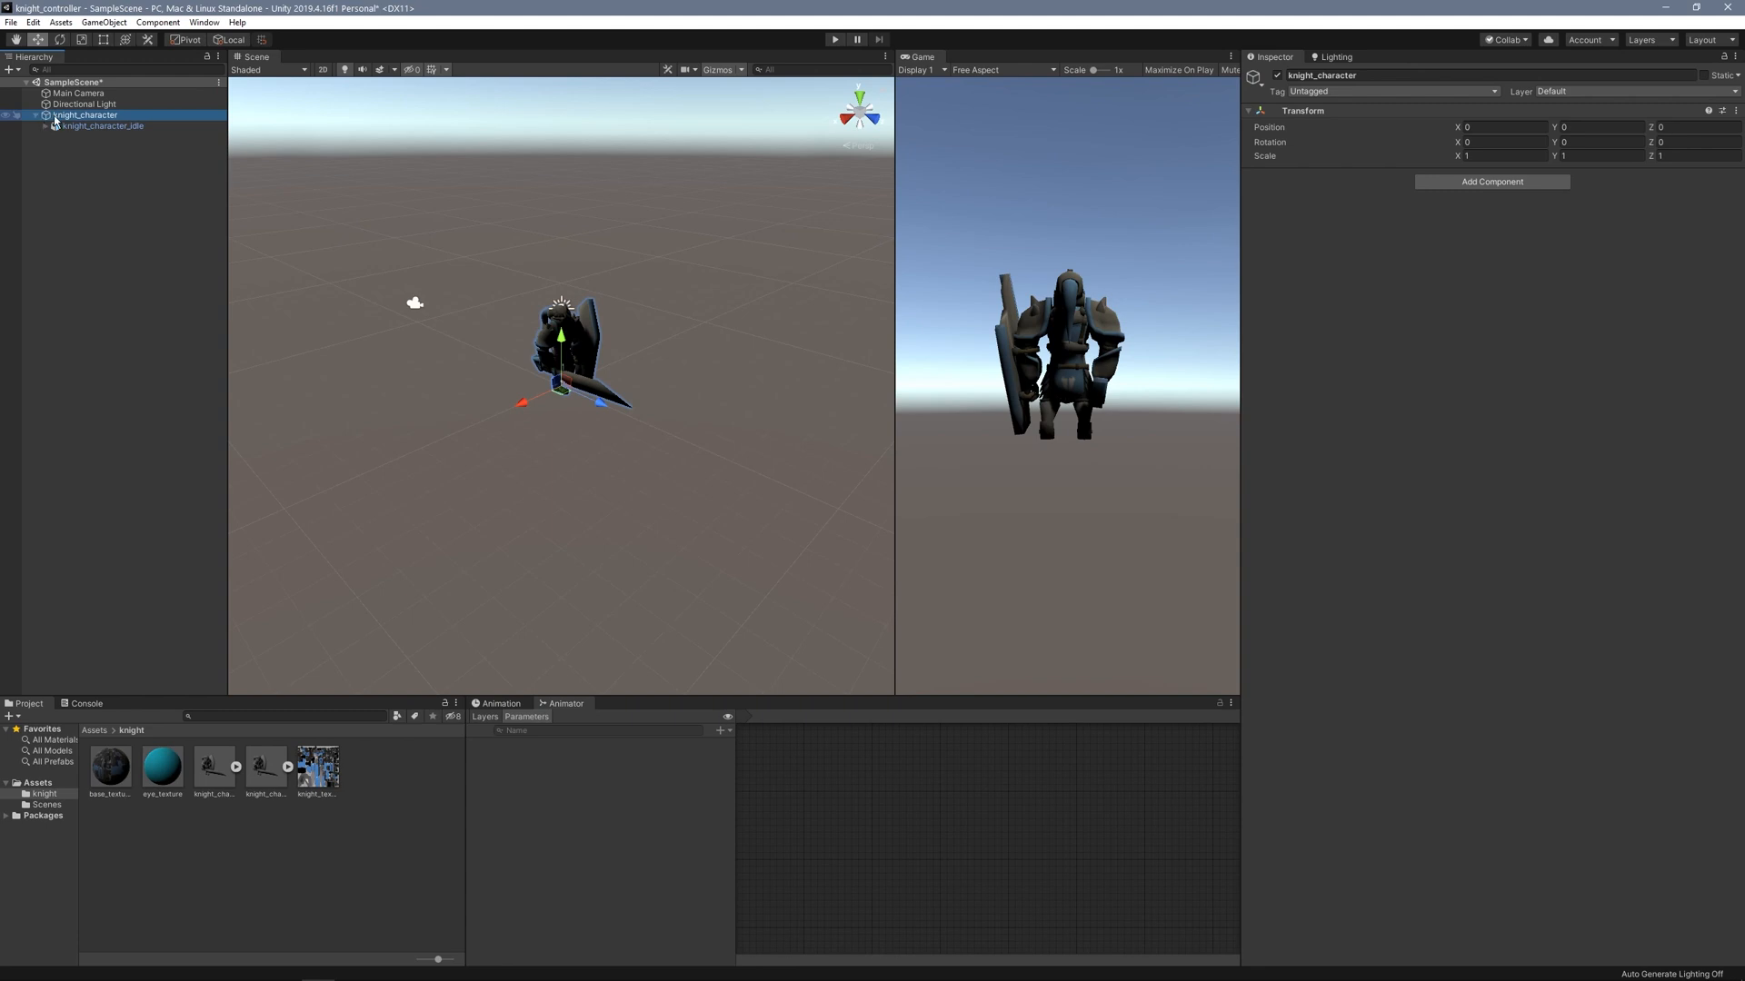
Give knight_character a Character Controller capsule fitted around the knight.
click(1490, 182)
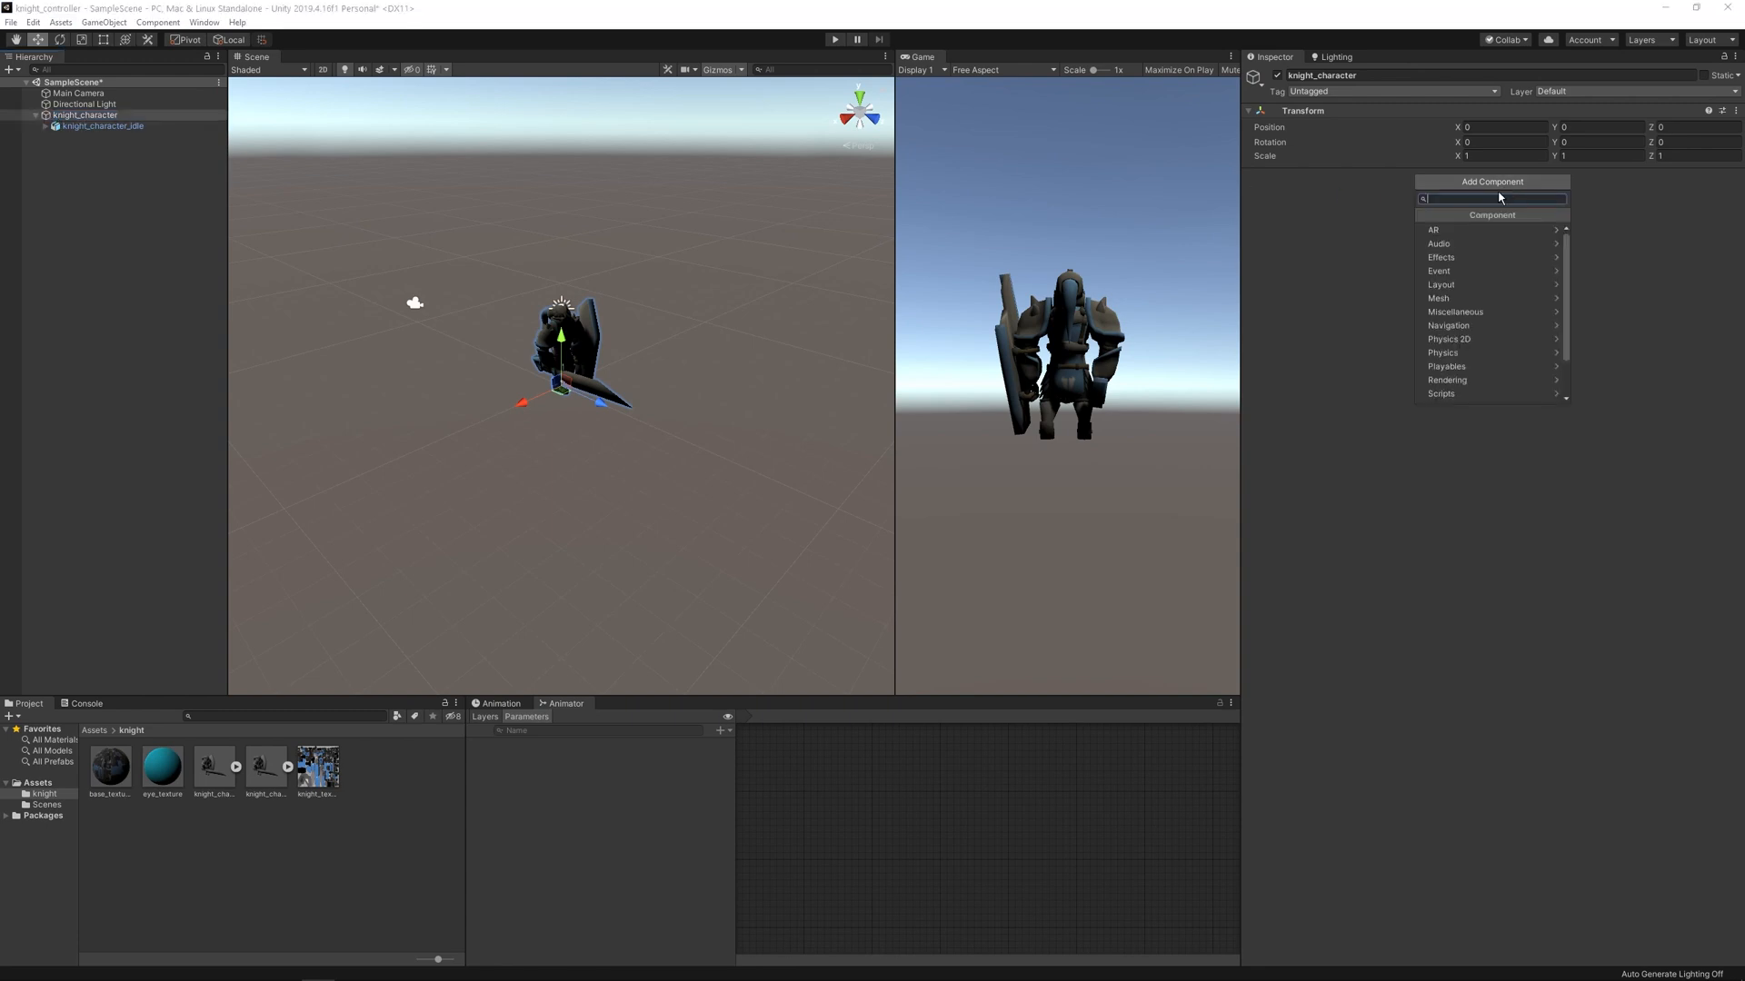
text(cha)
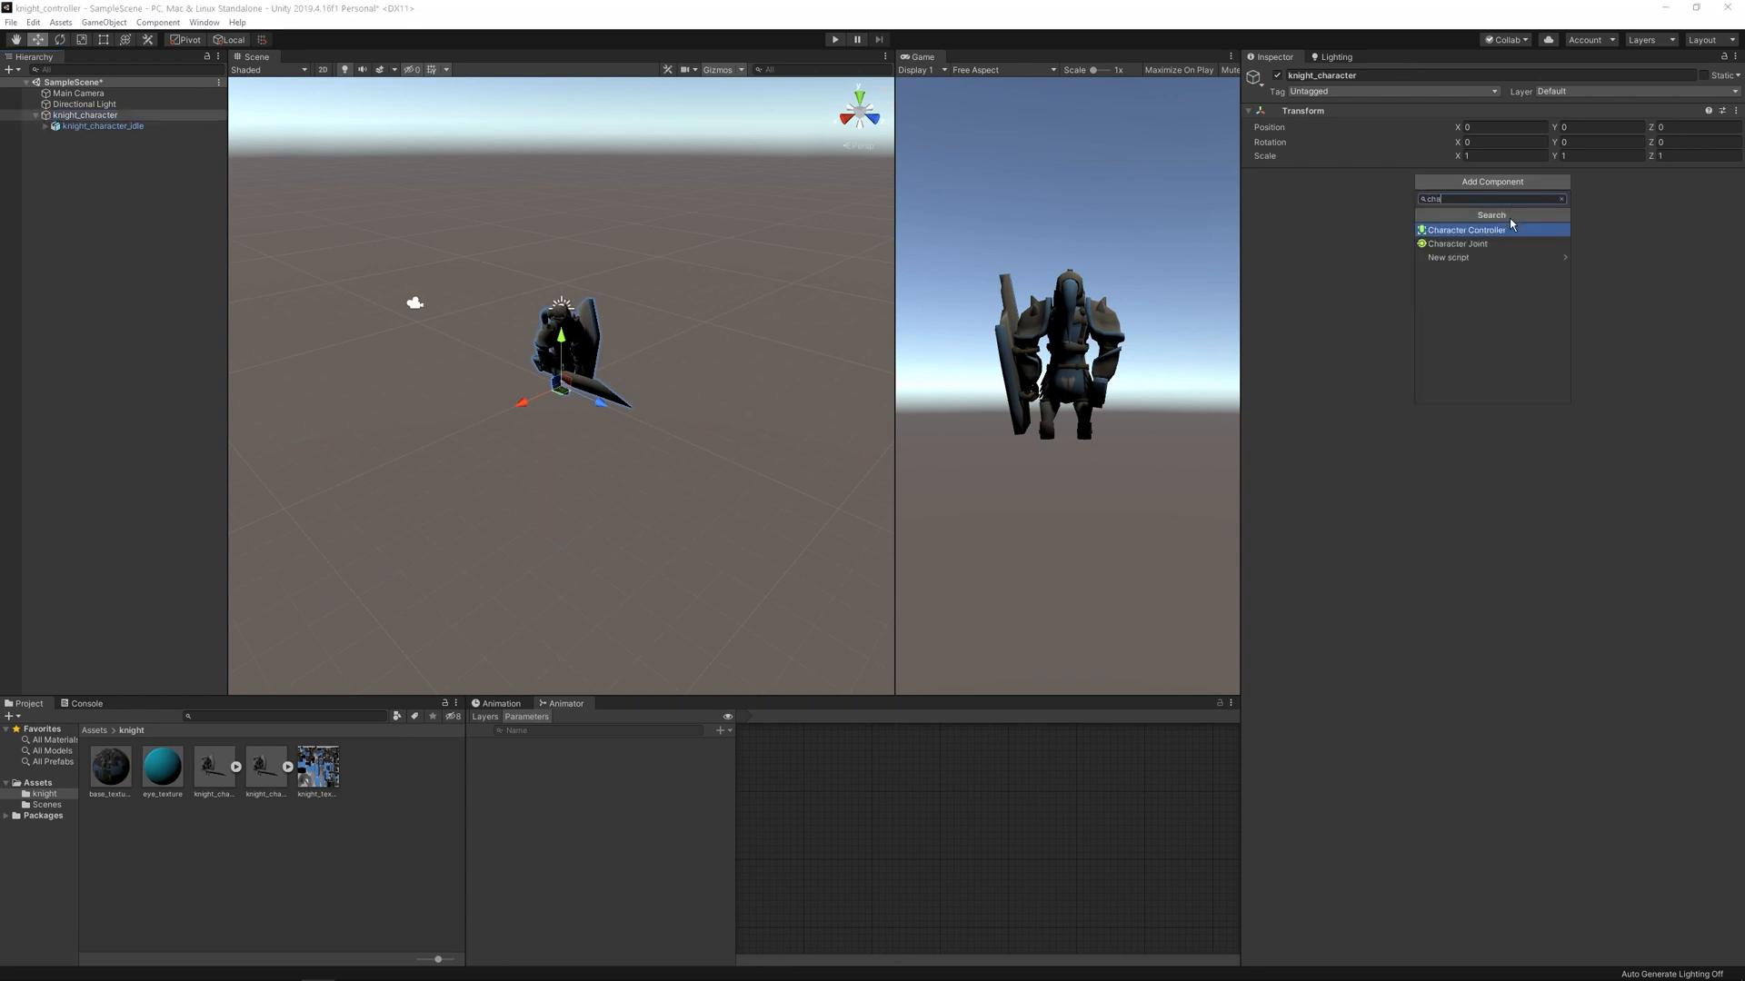
click(1467, 229)
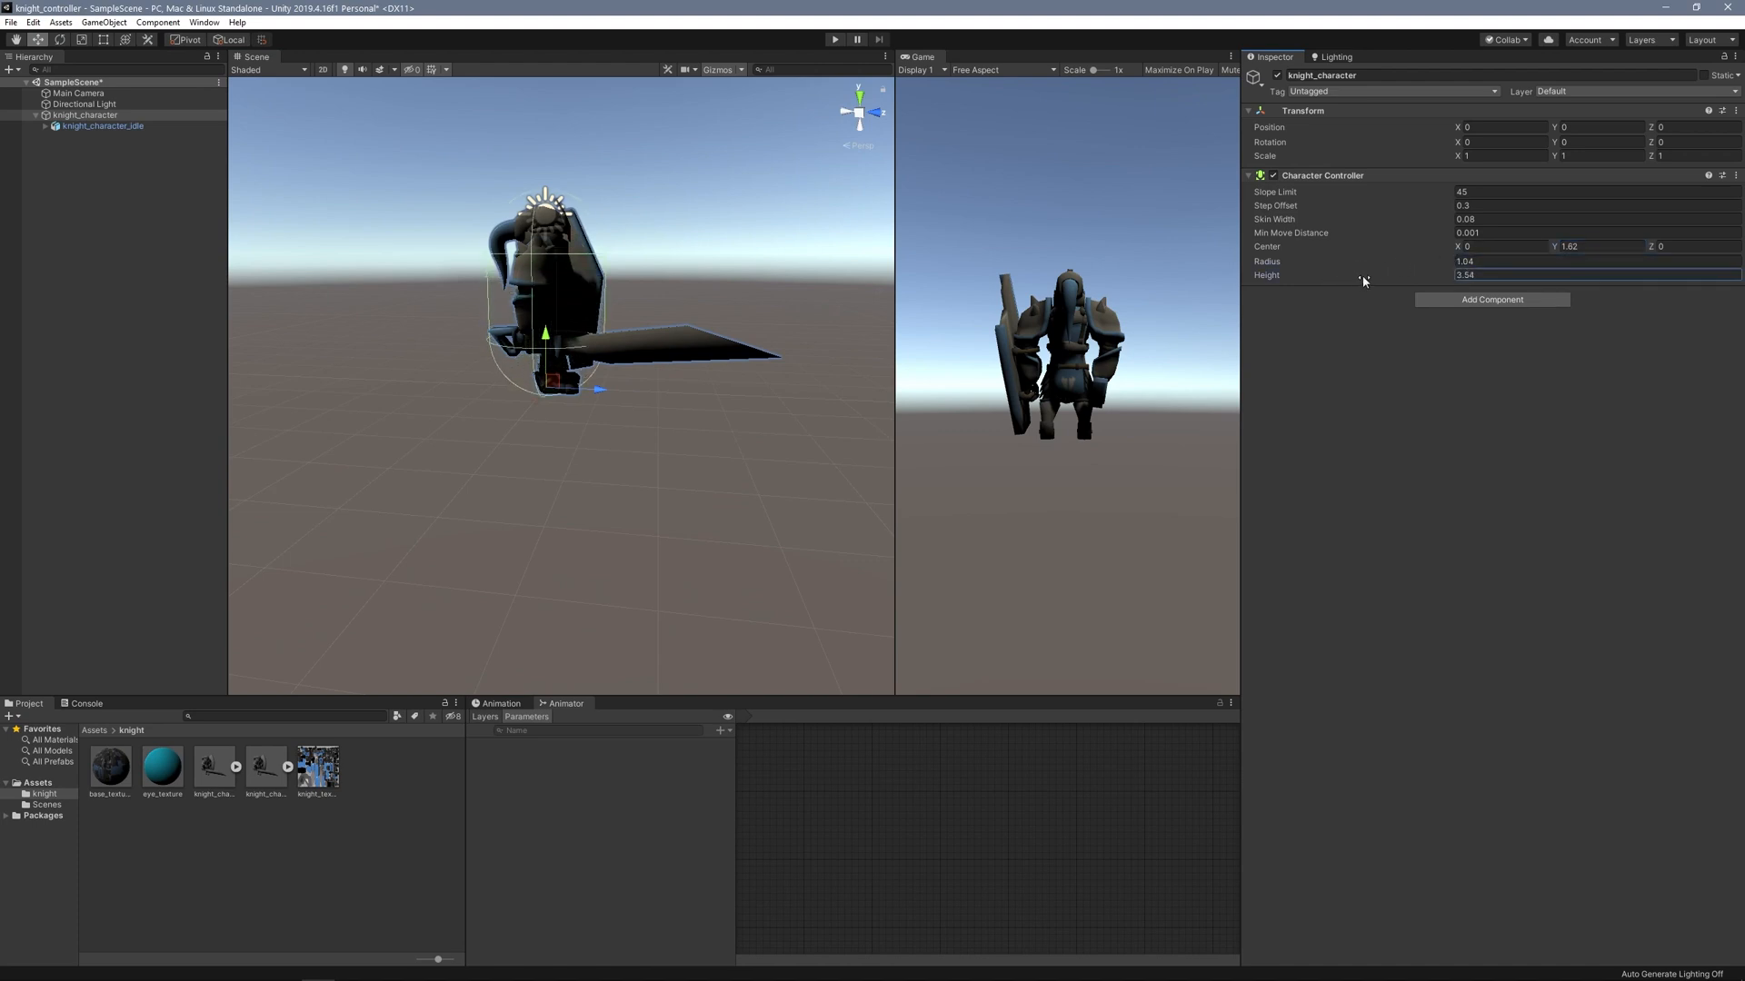
drag(556, 278, 556, 310)
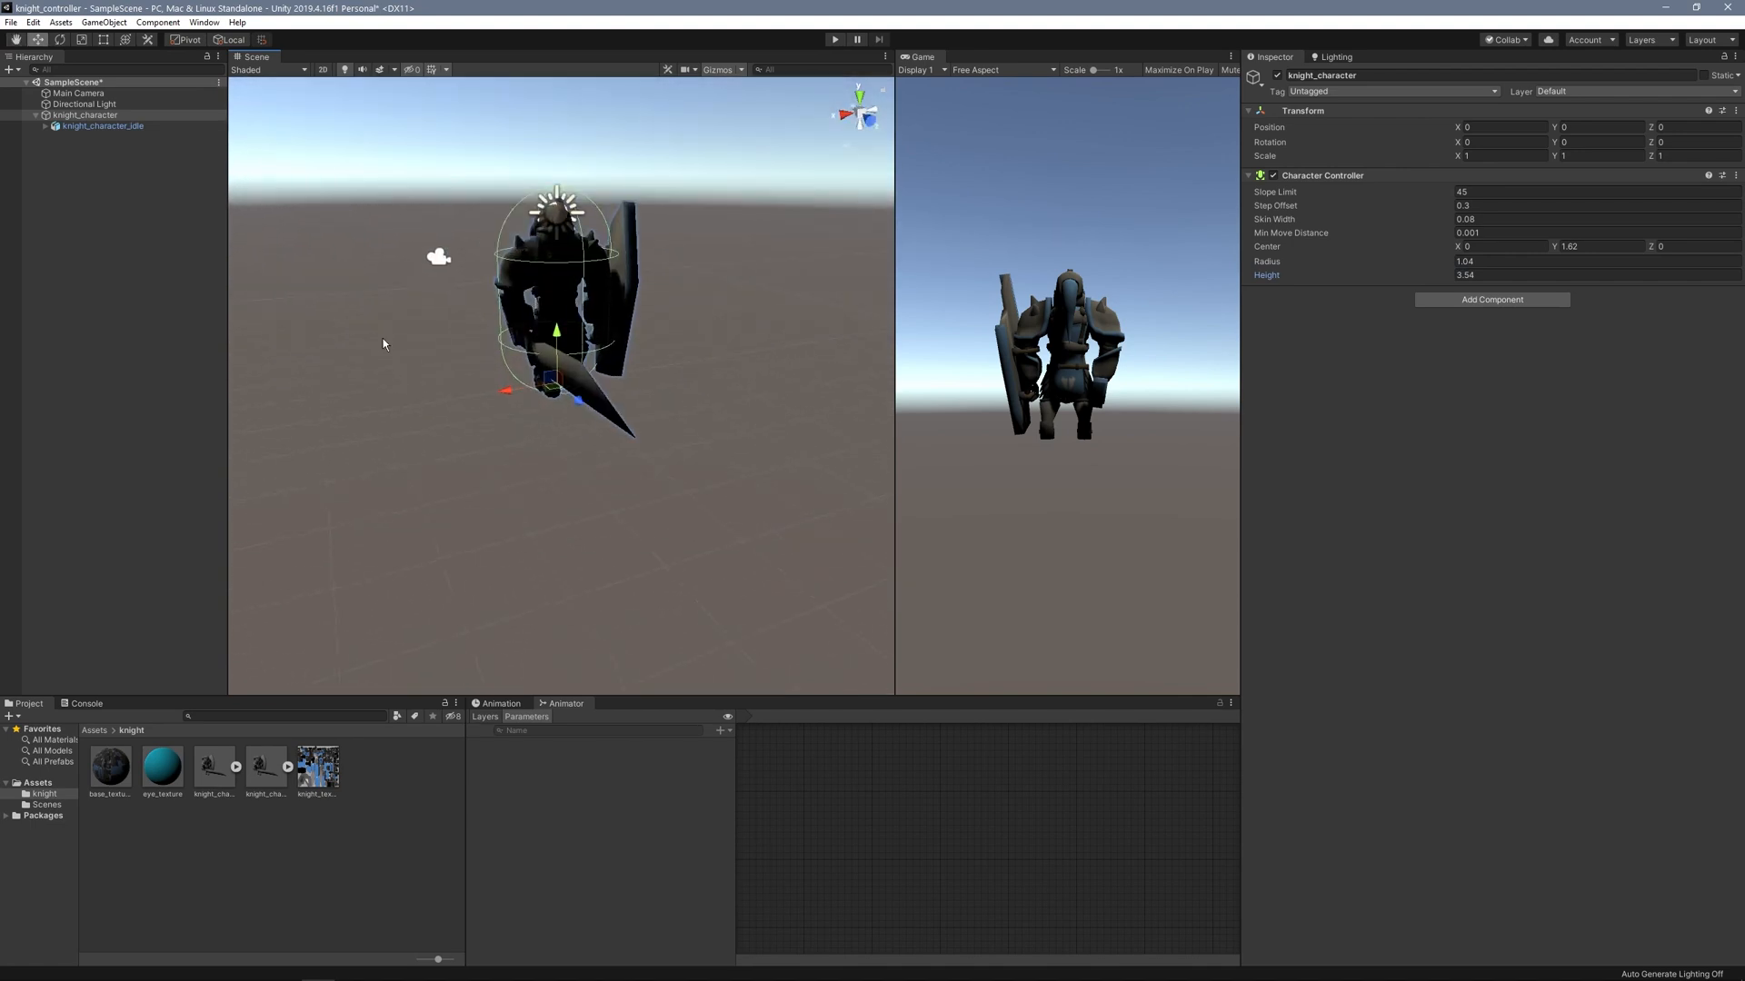
Add an Animator component to the knight_character_idle model.
click(102, 125)
text(anim)
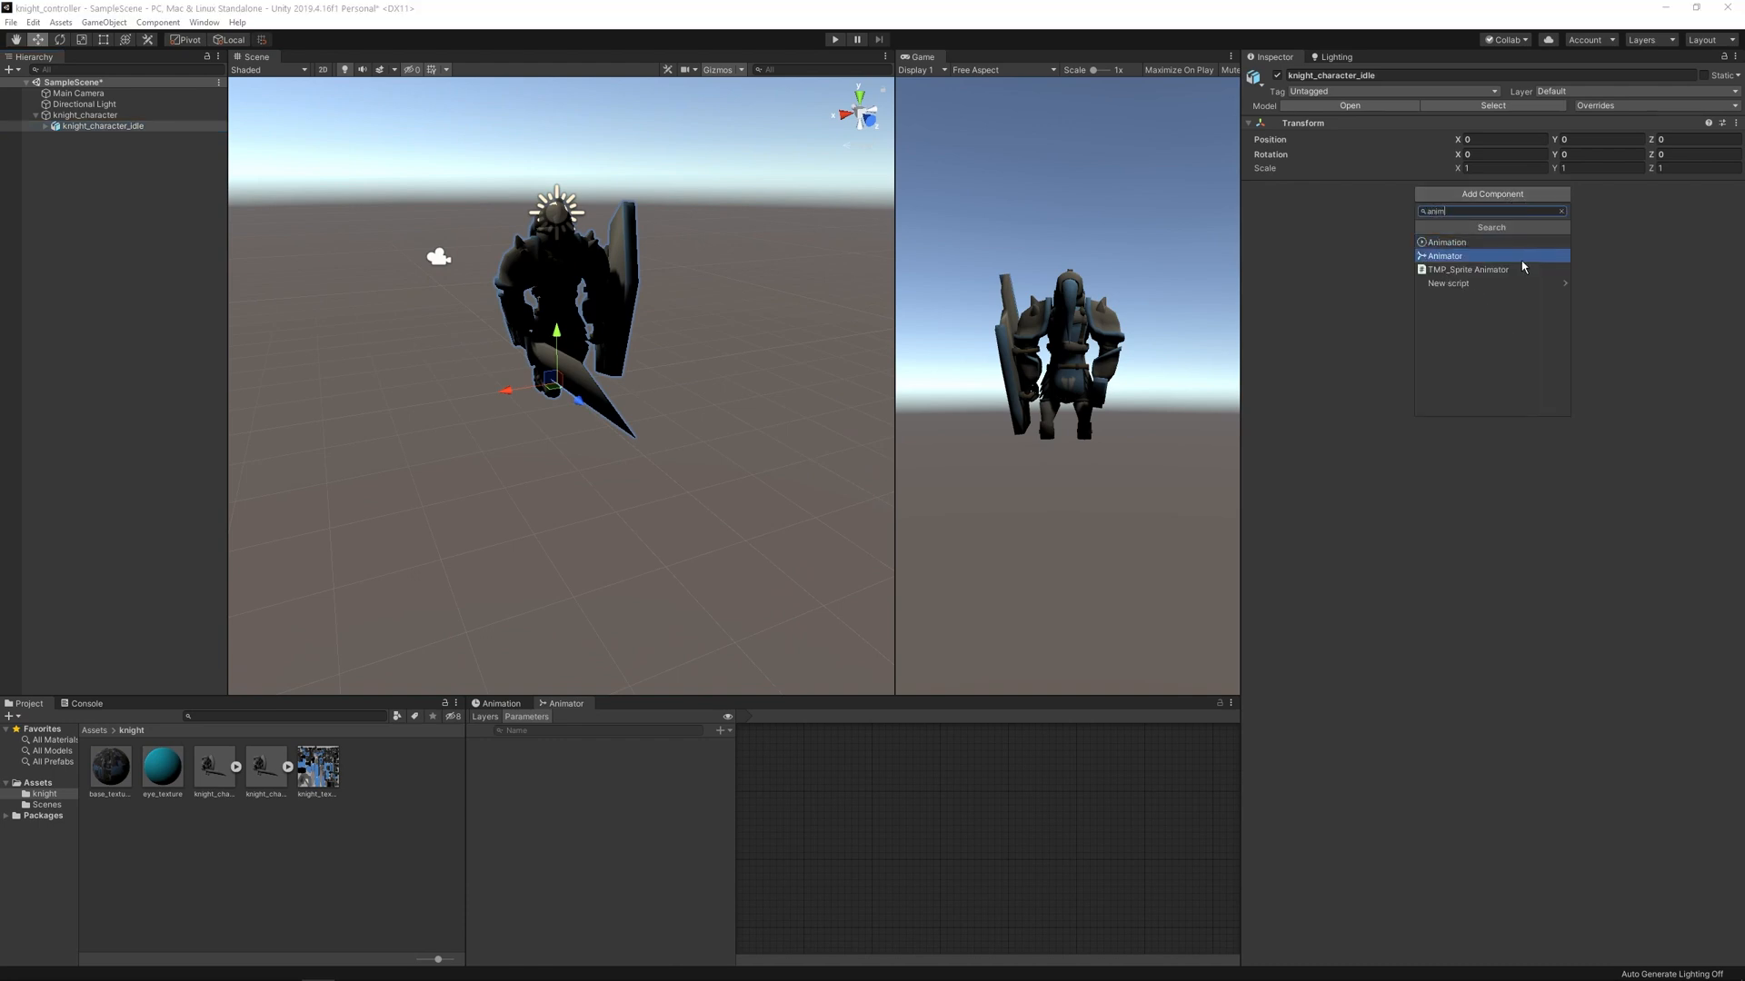
click(1444, 254)
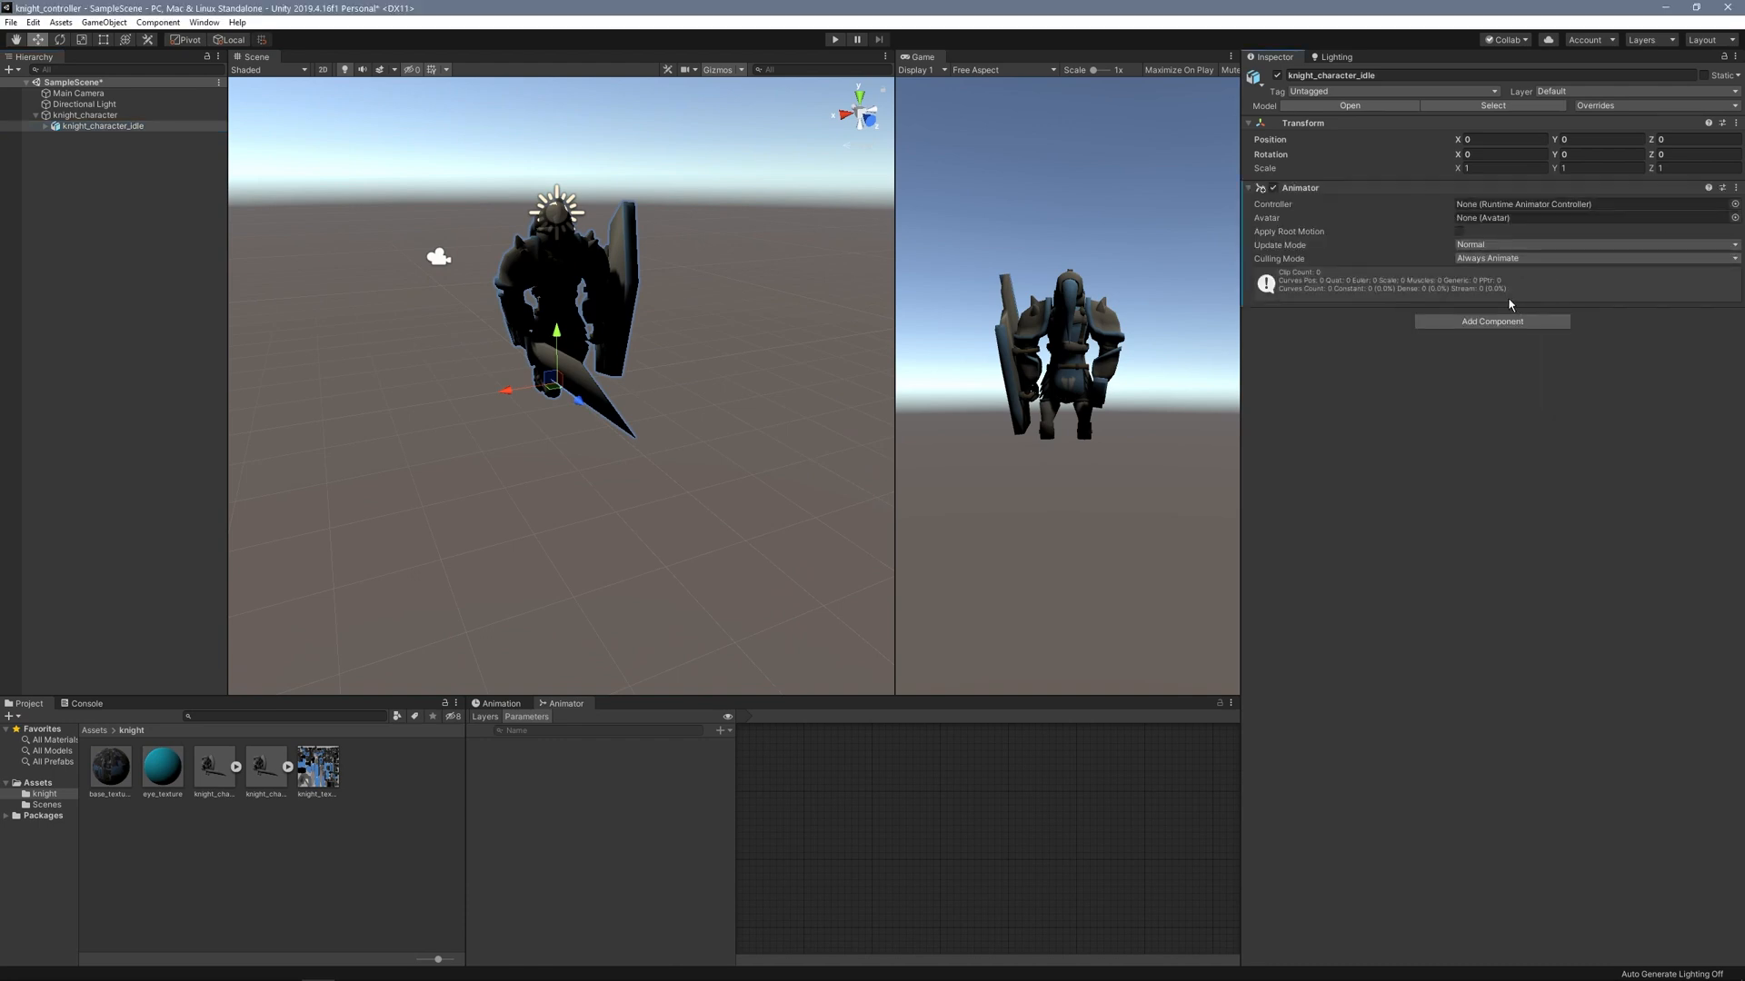
click(83, 104)
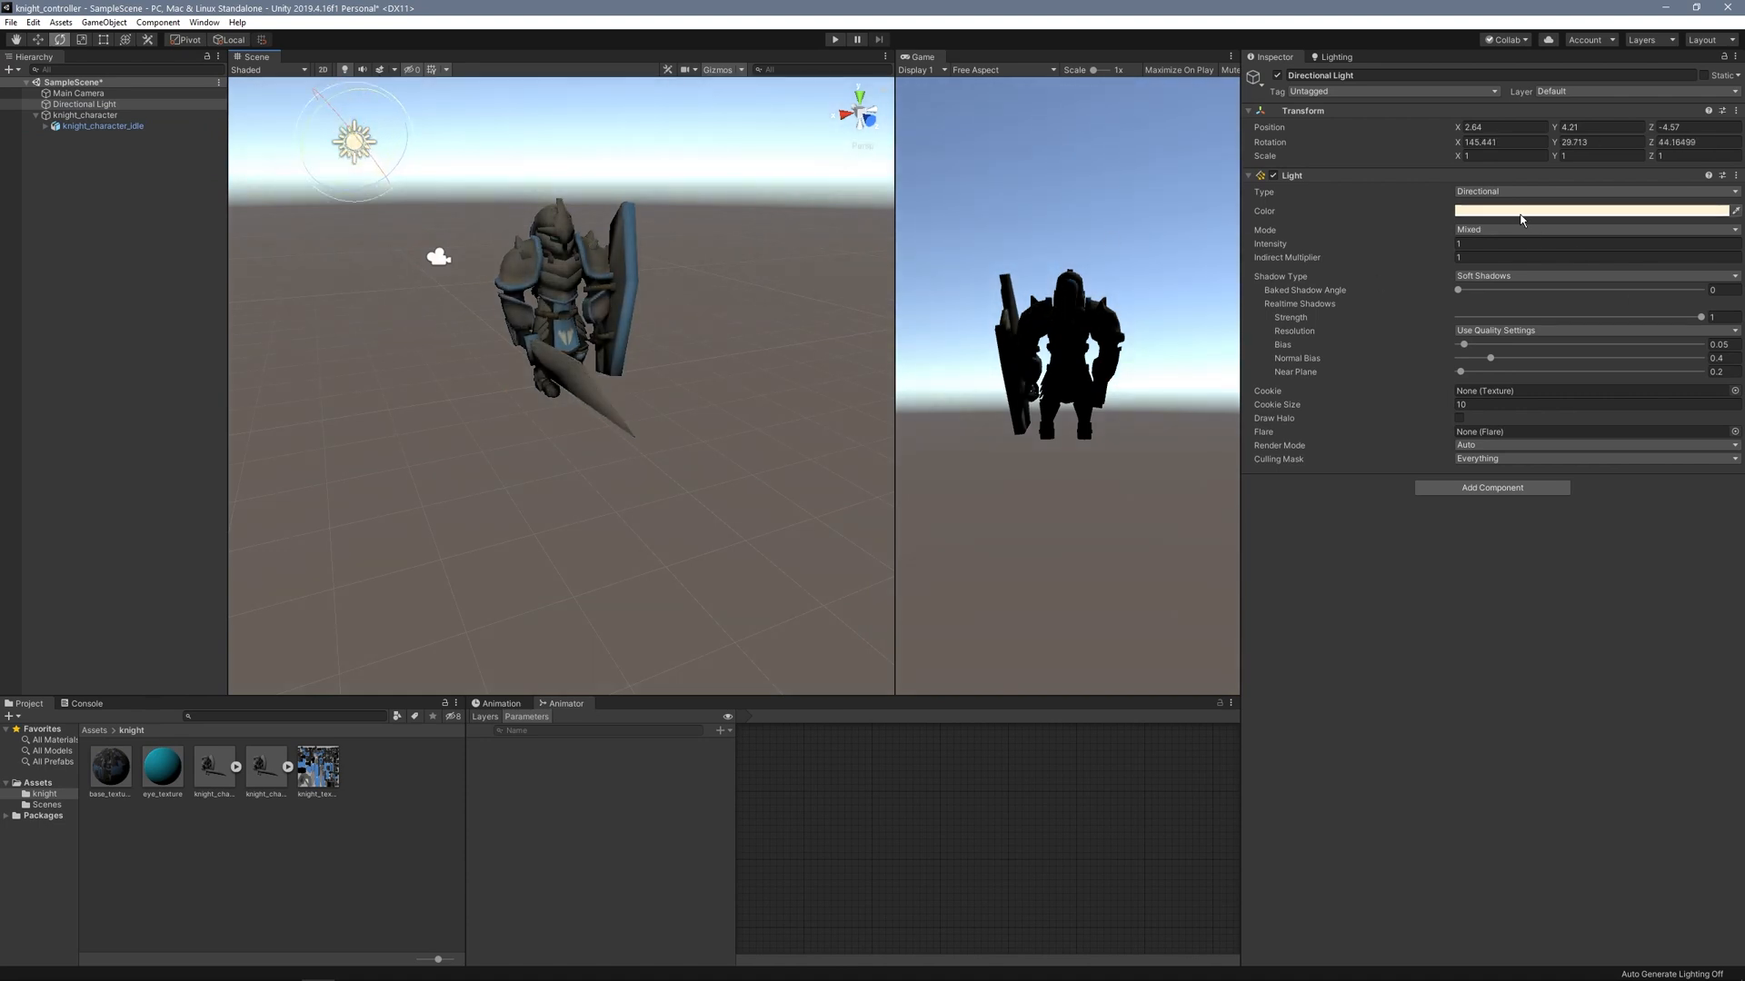
Adjust the directional light's settings over the knight.
click(1592, 211)
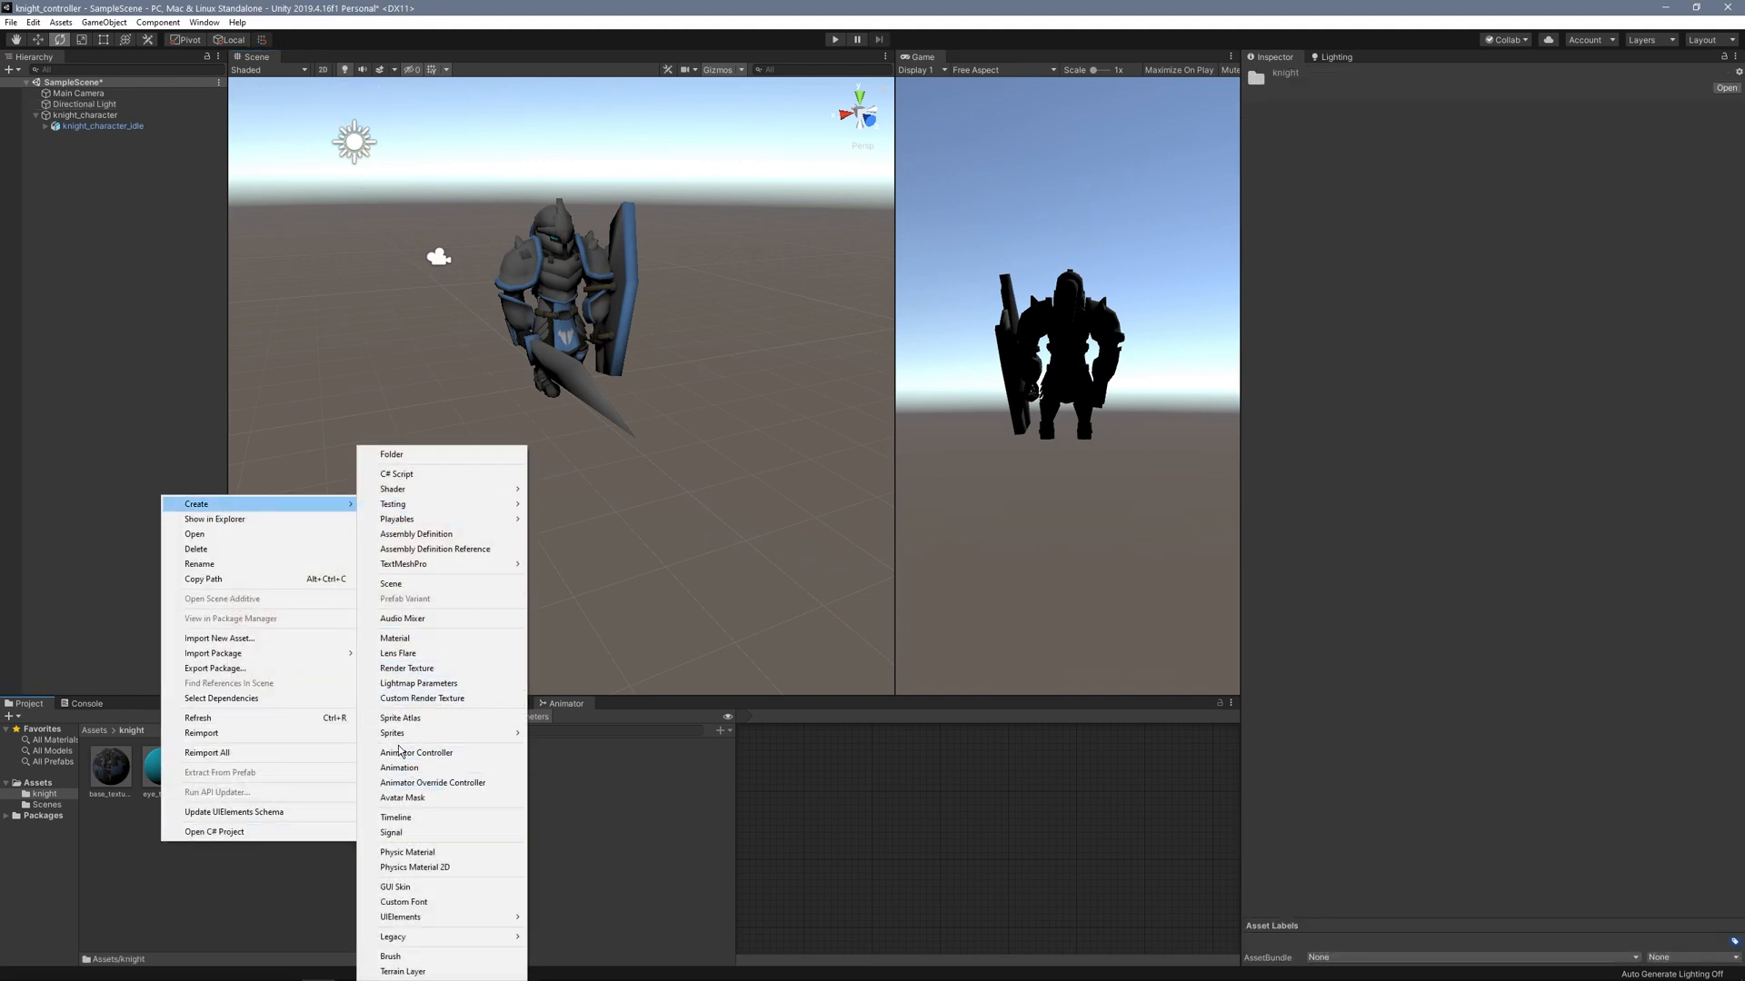
Create the knight_animation Animator Controller and assign it to knight_character_idle with idle and walk states.
click(417, 753)
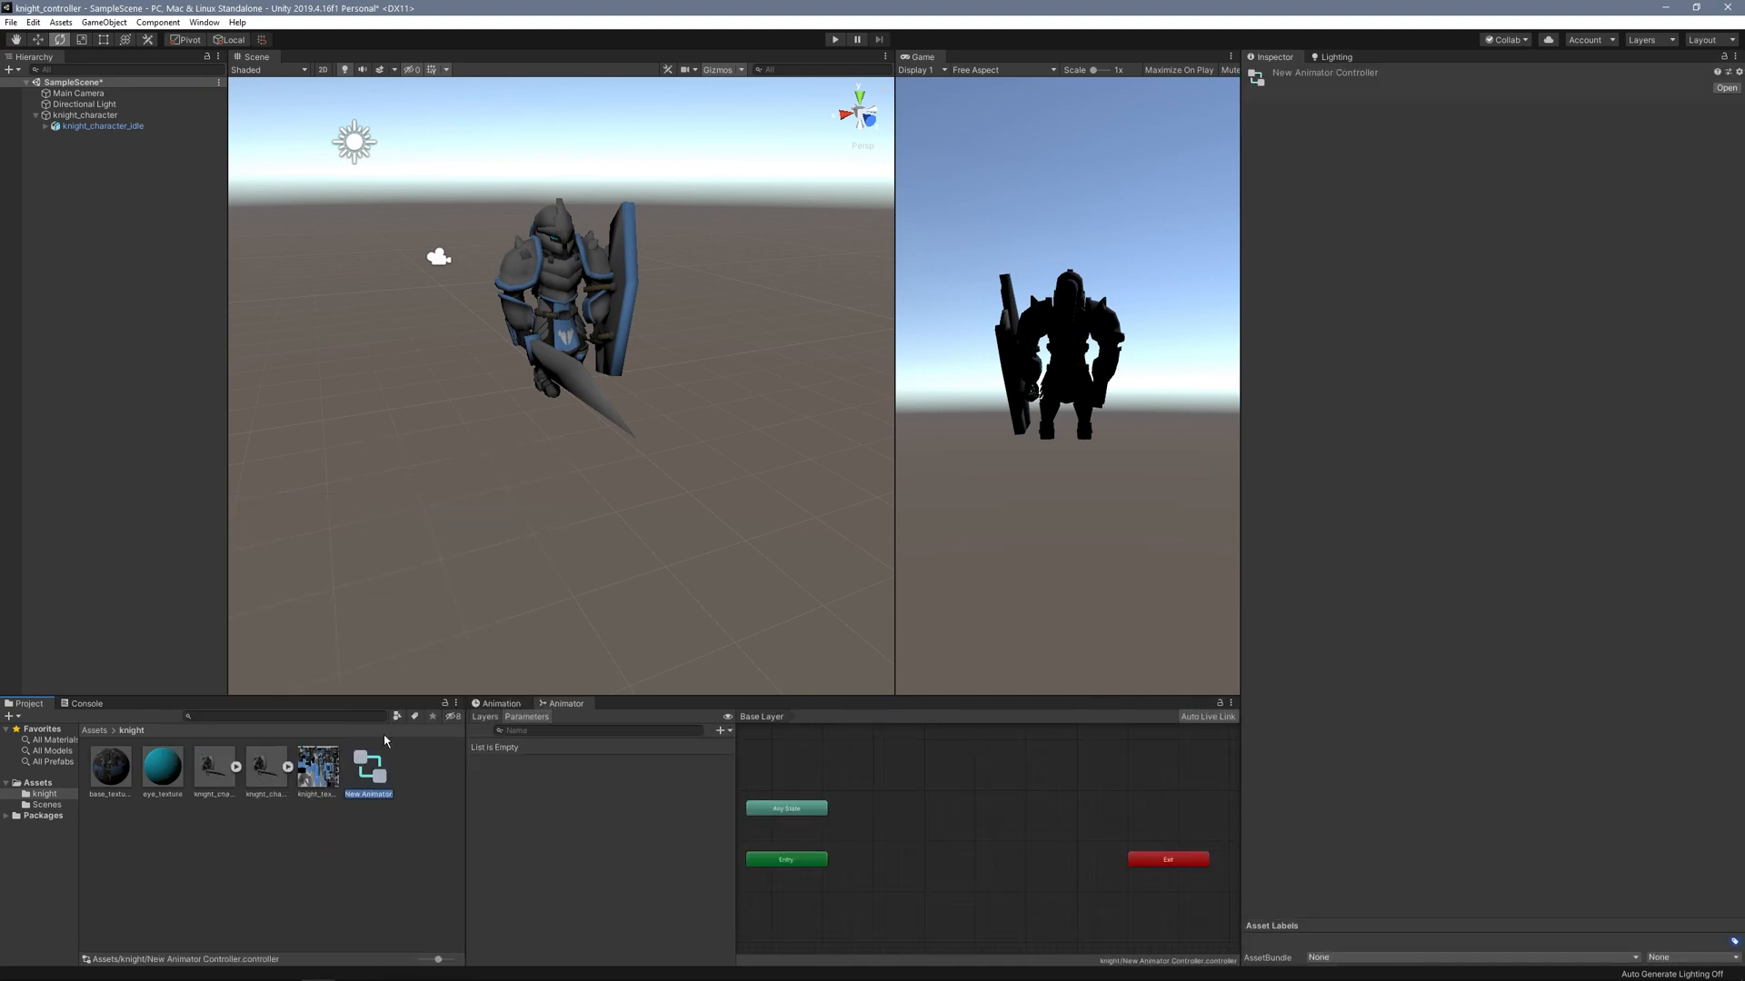
click(102, 126)
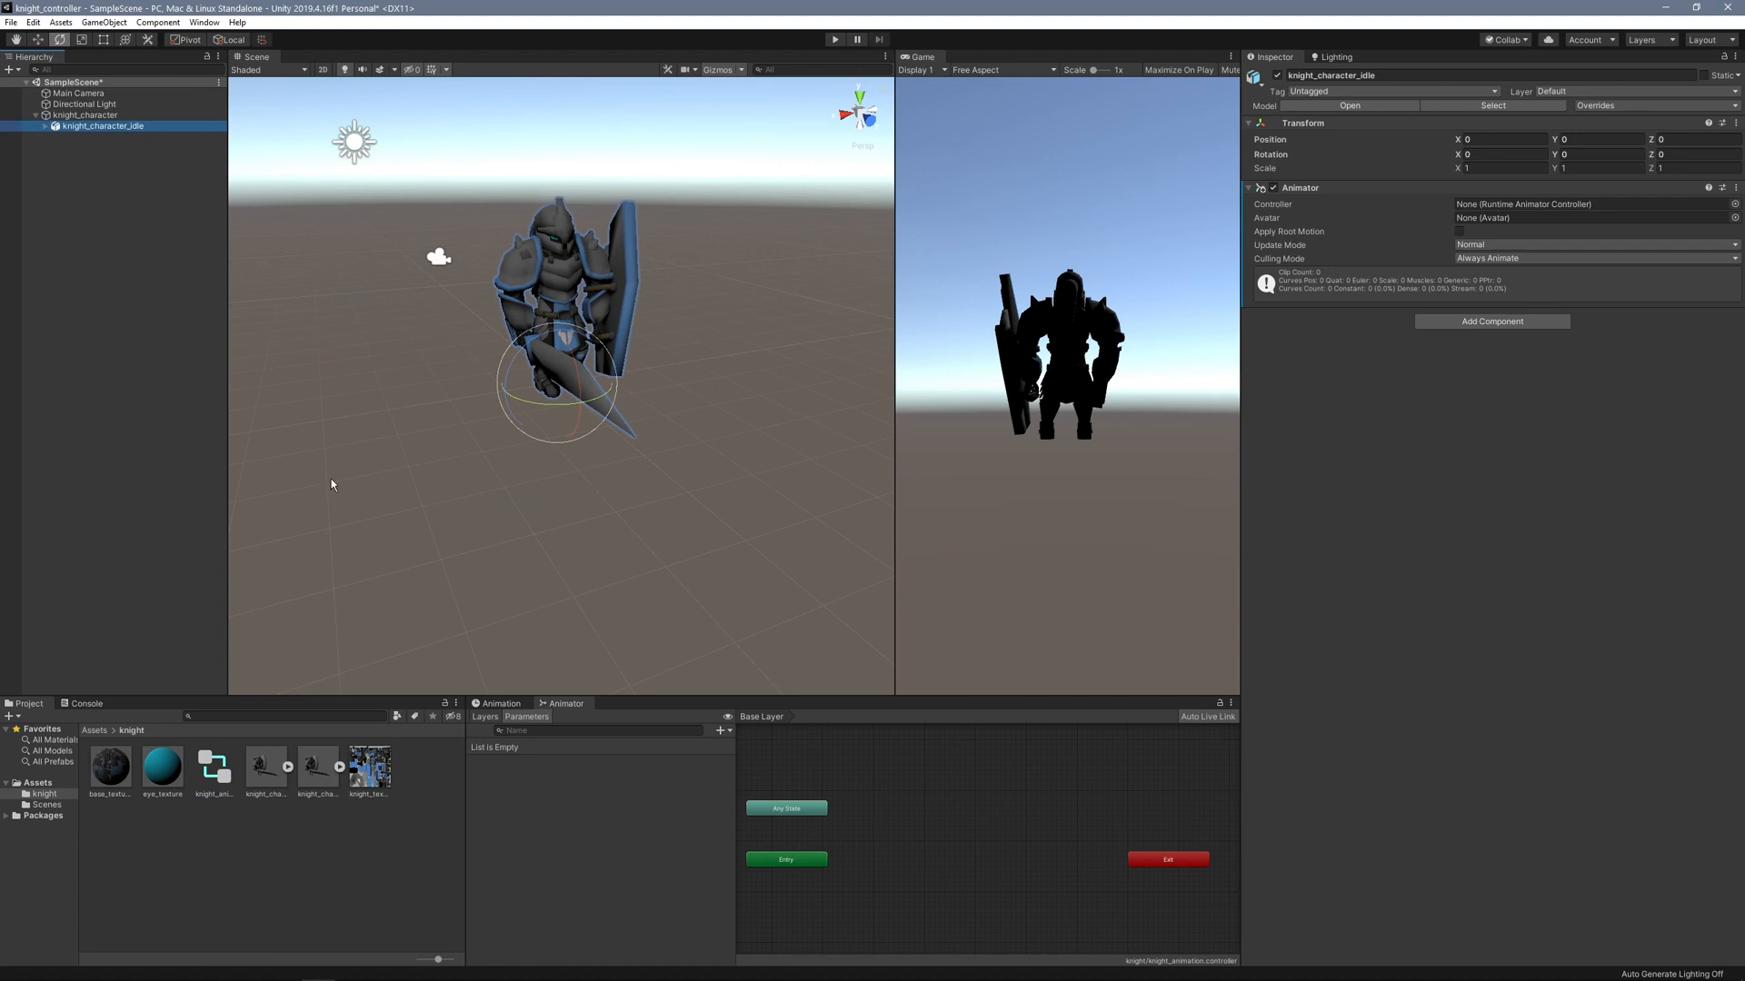
click(1592, 204)
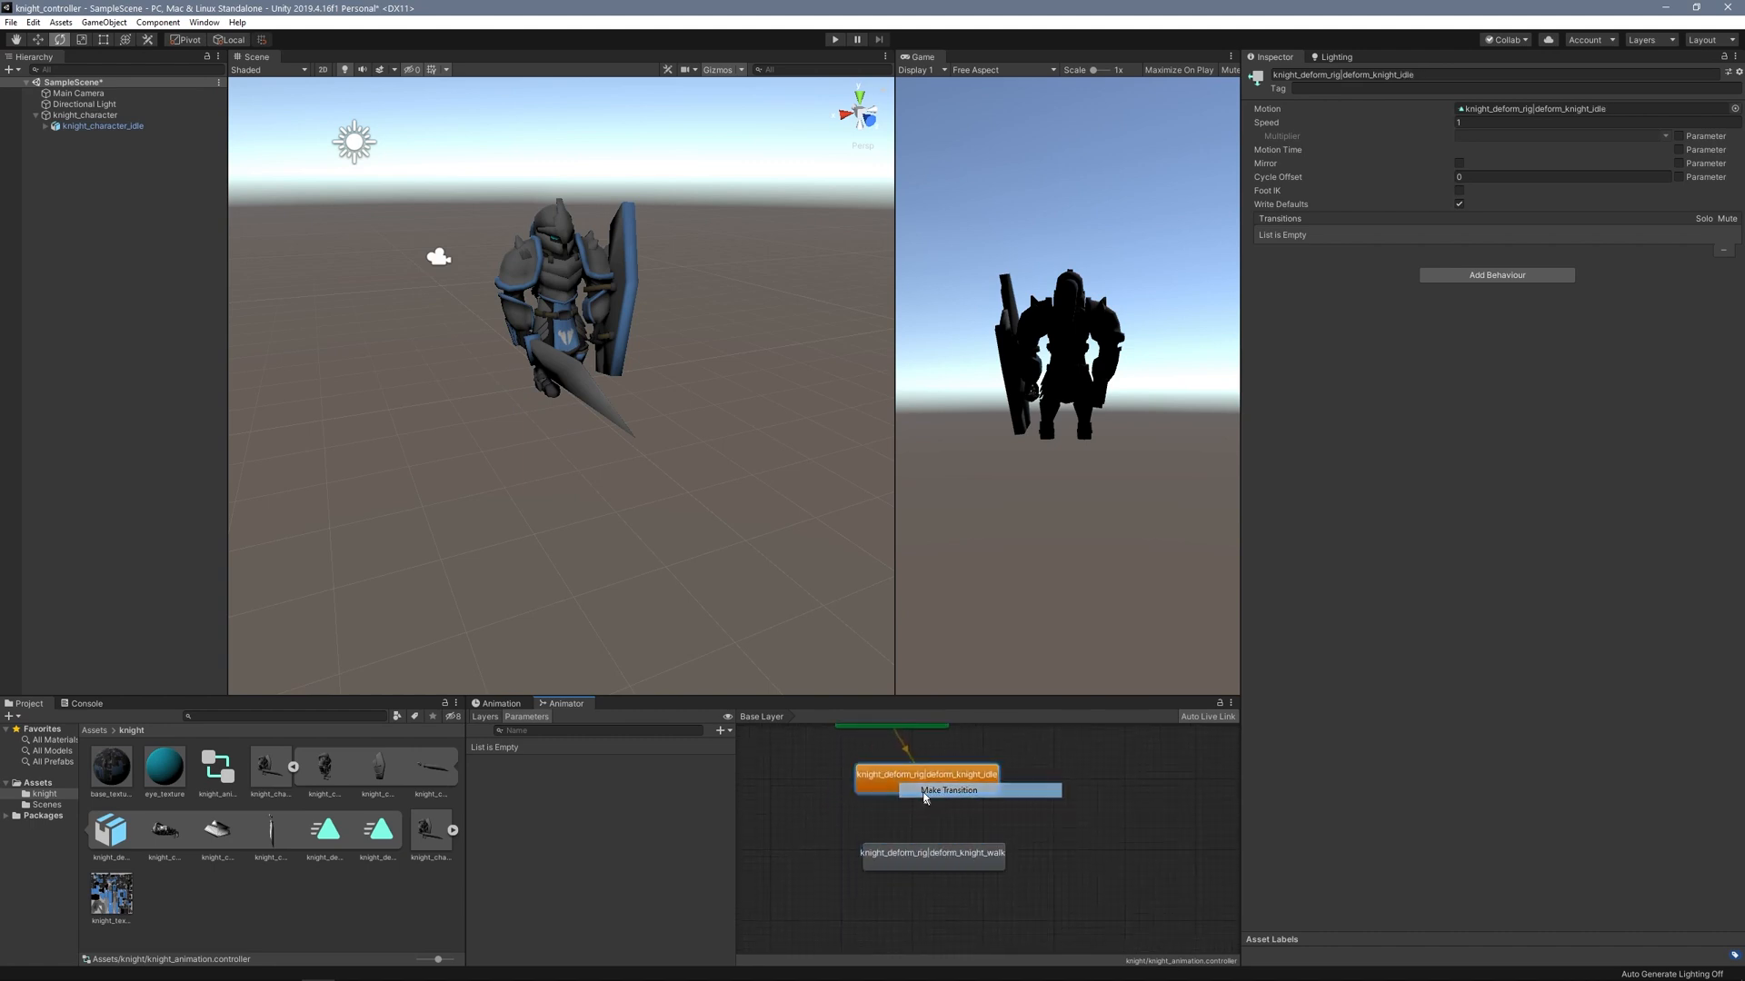
Make transitions idle↔walk and add a Bool parameter named walk.
click(947, 791)
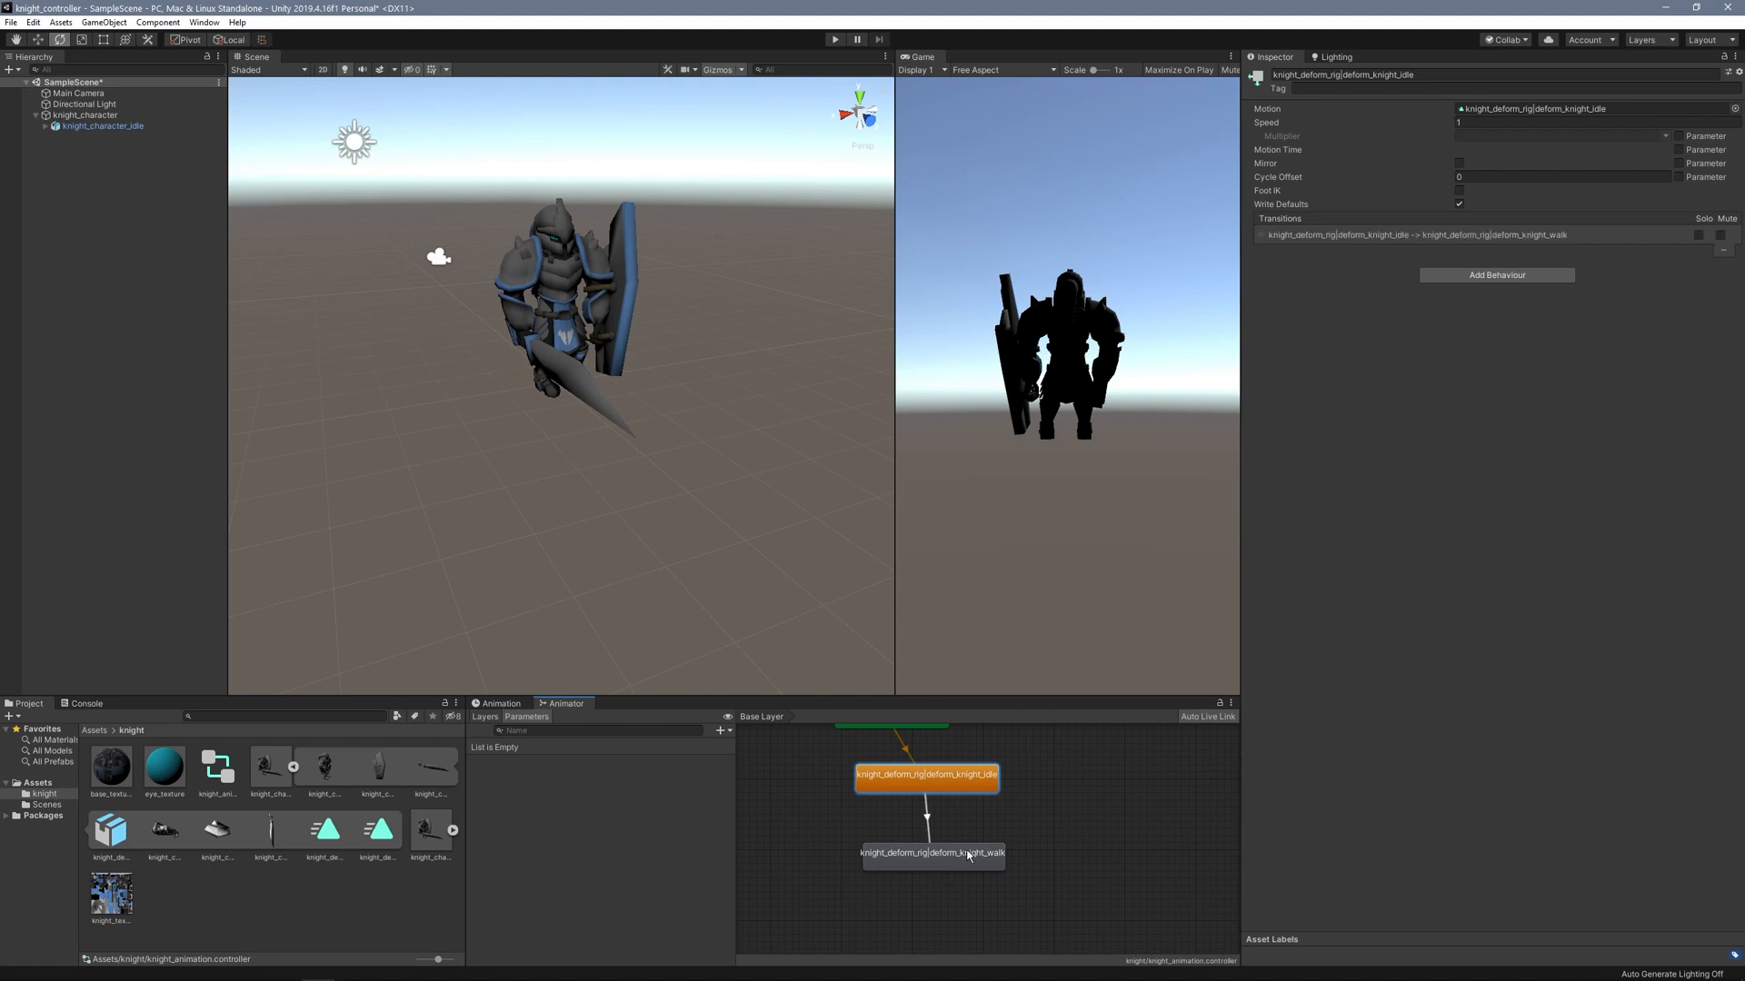
click(932, 869)
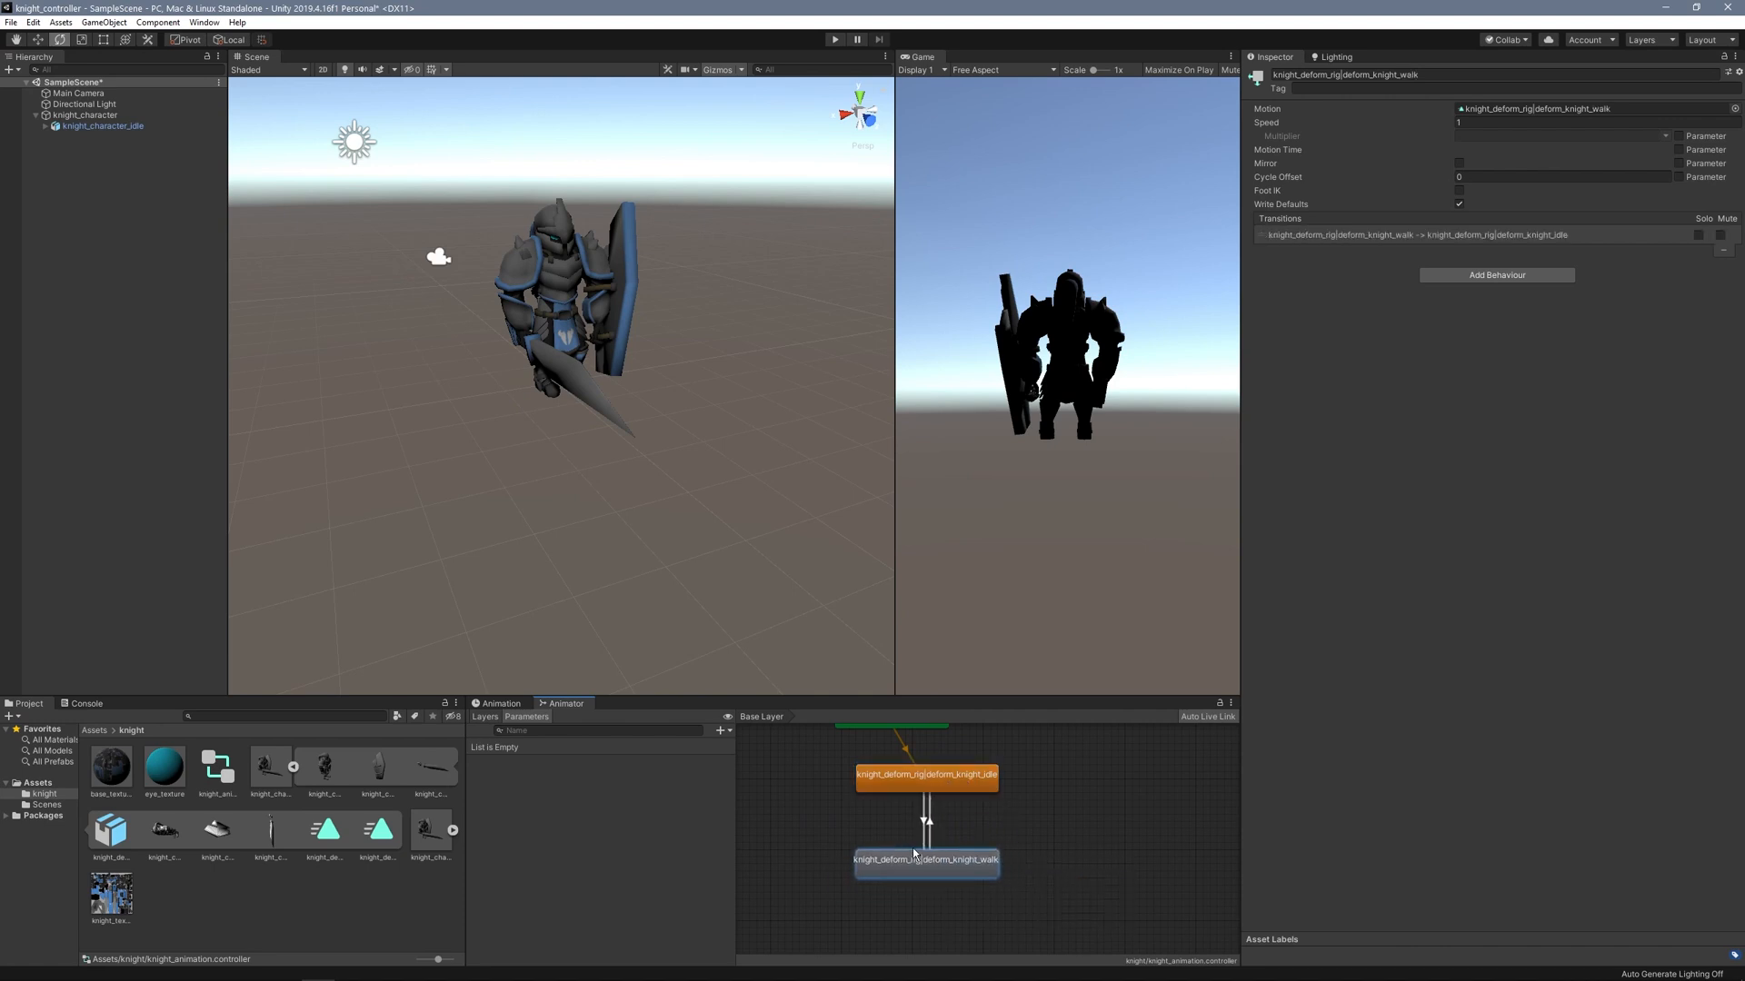
click(925, 818)
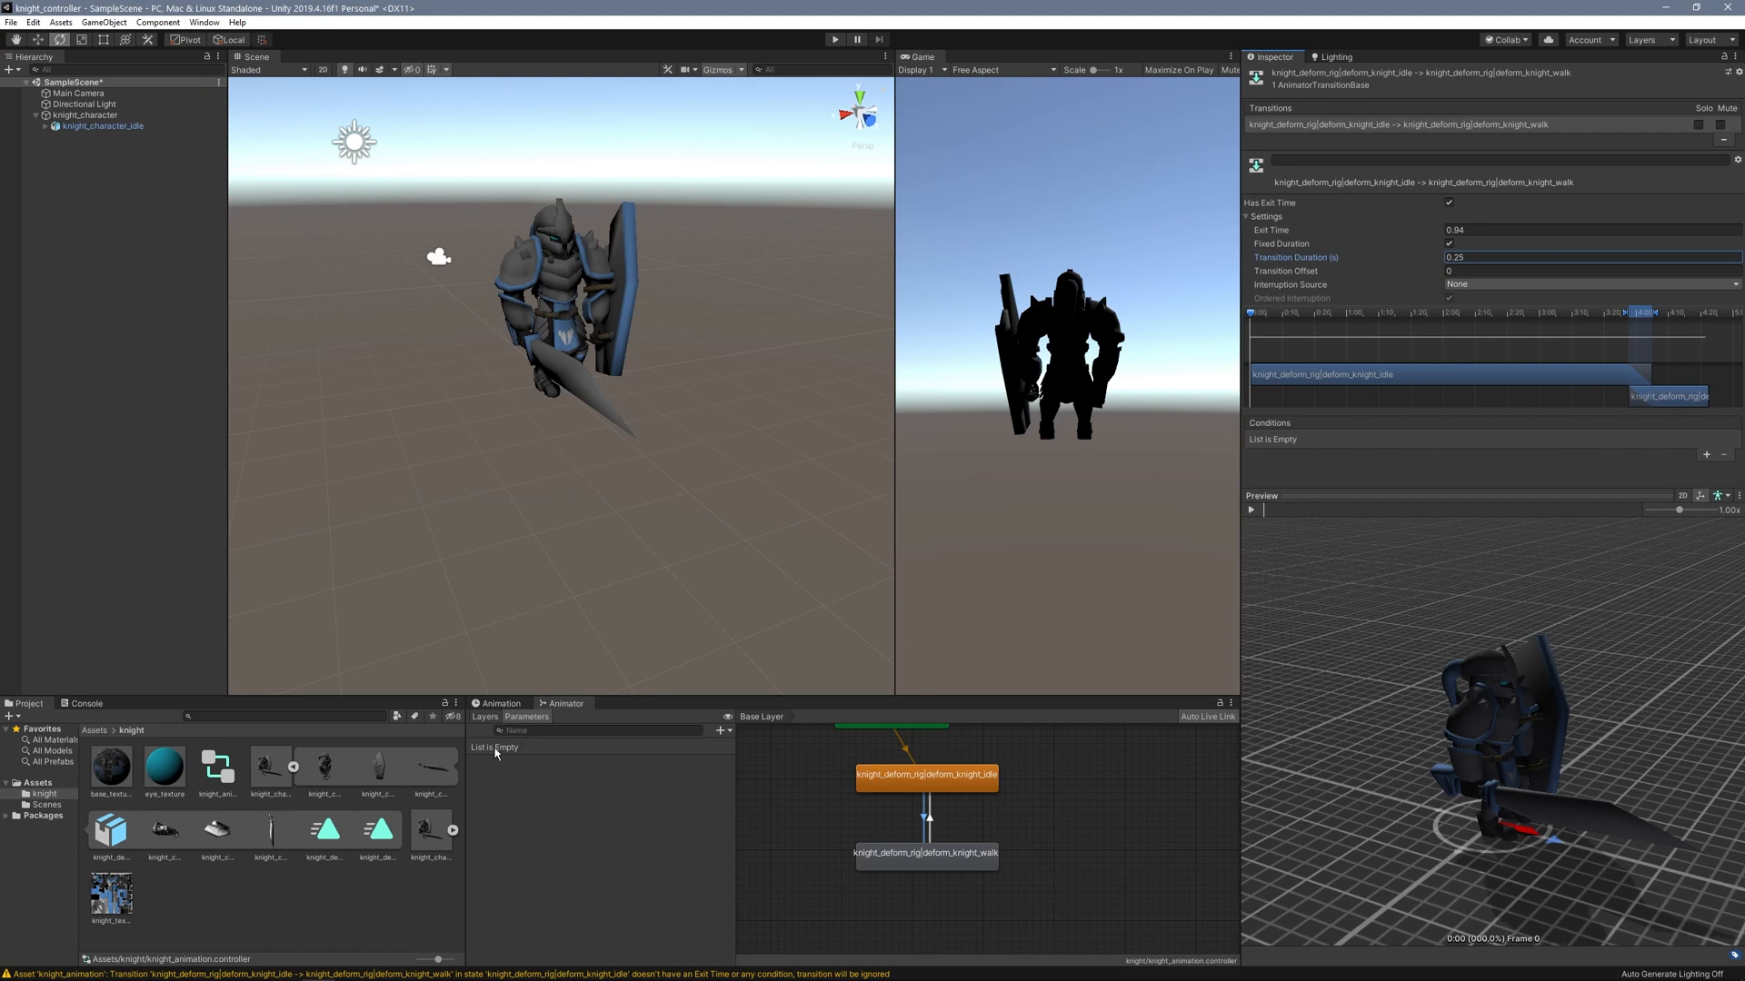
click(720, 731)
text(wal)
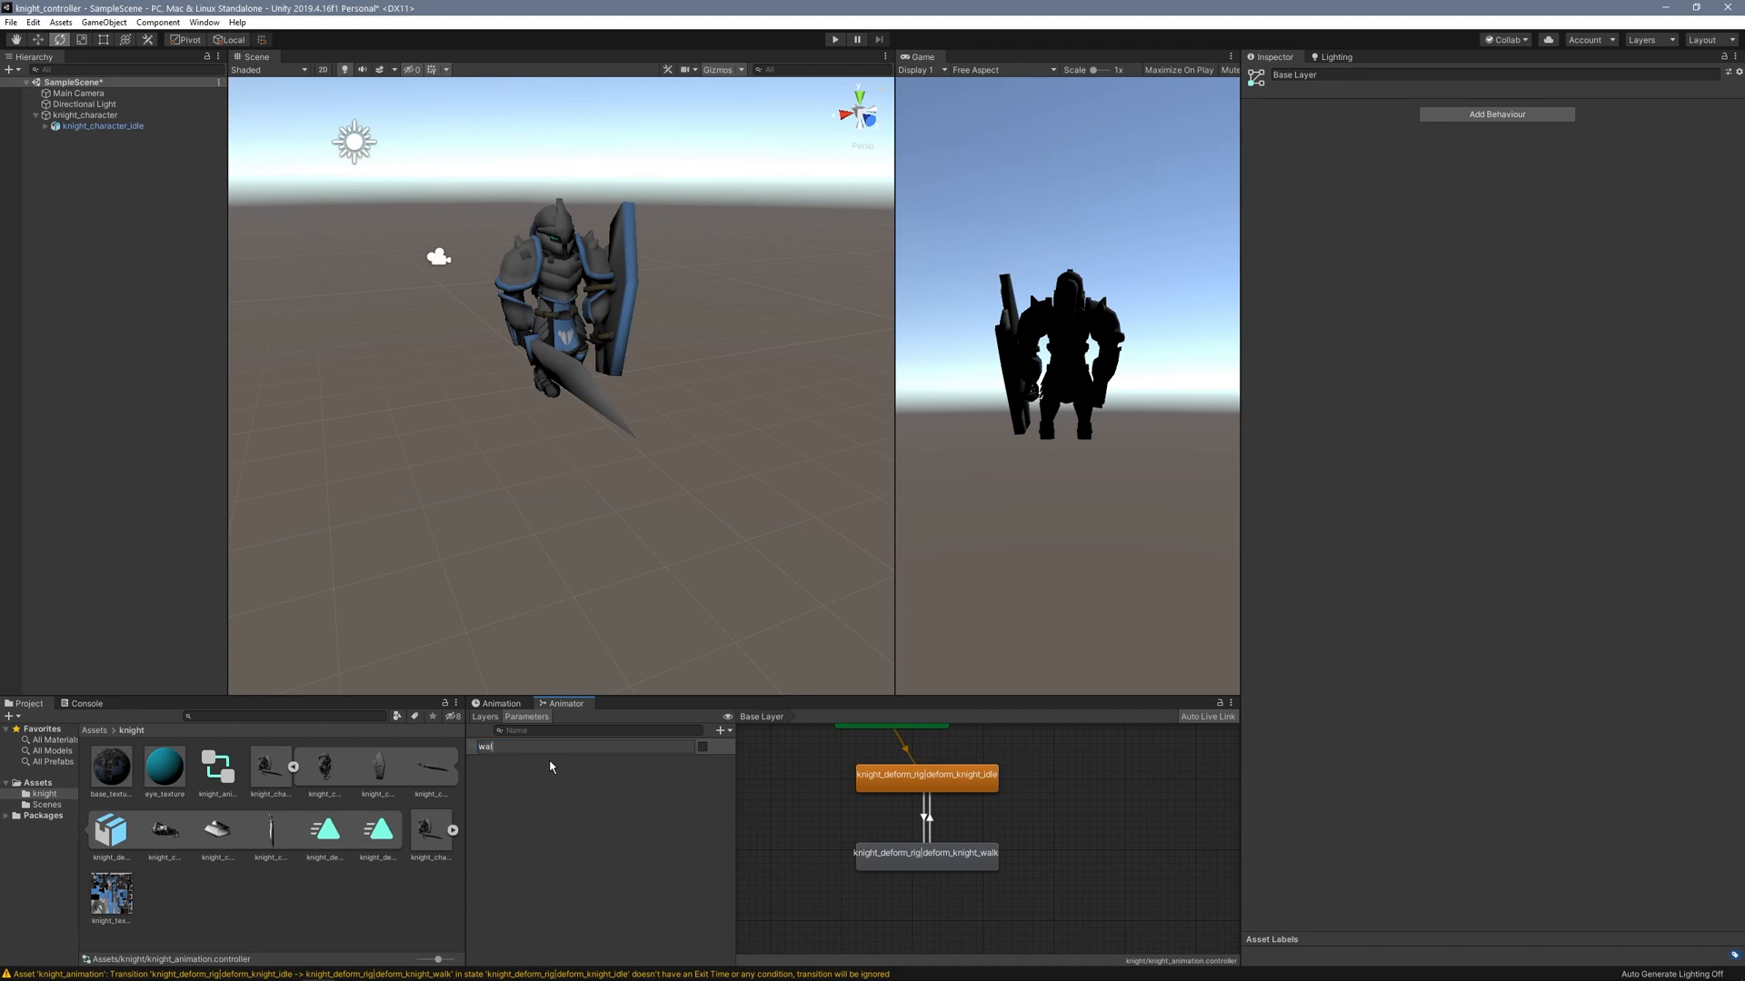
Set the idle-to-walk transition to no exit time, duration 0.1, condition walk true.
click(925, 813)
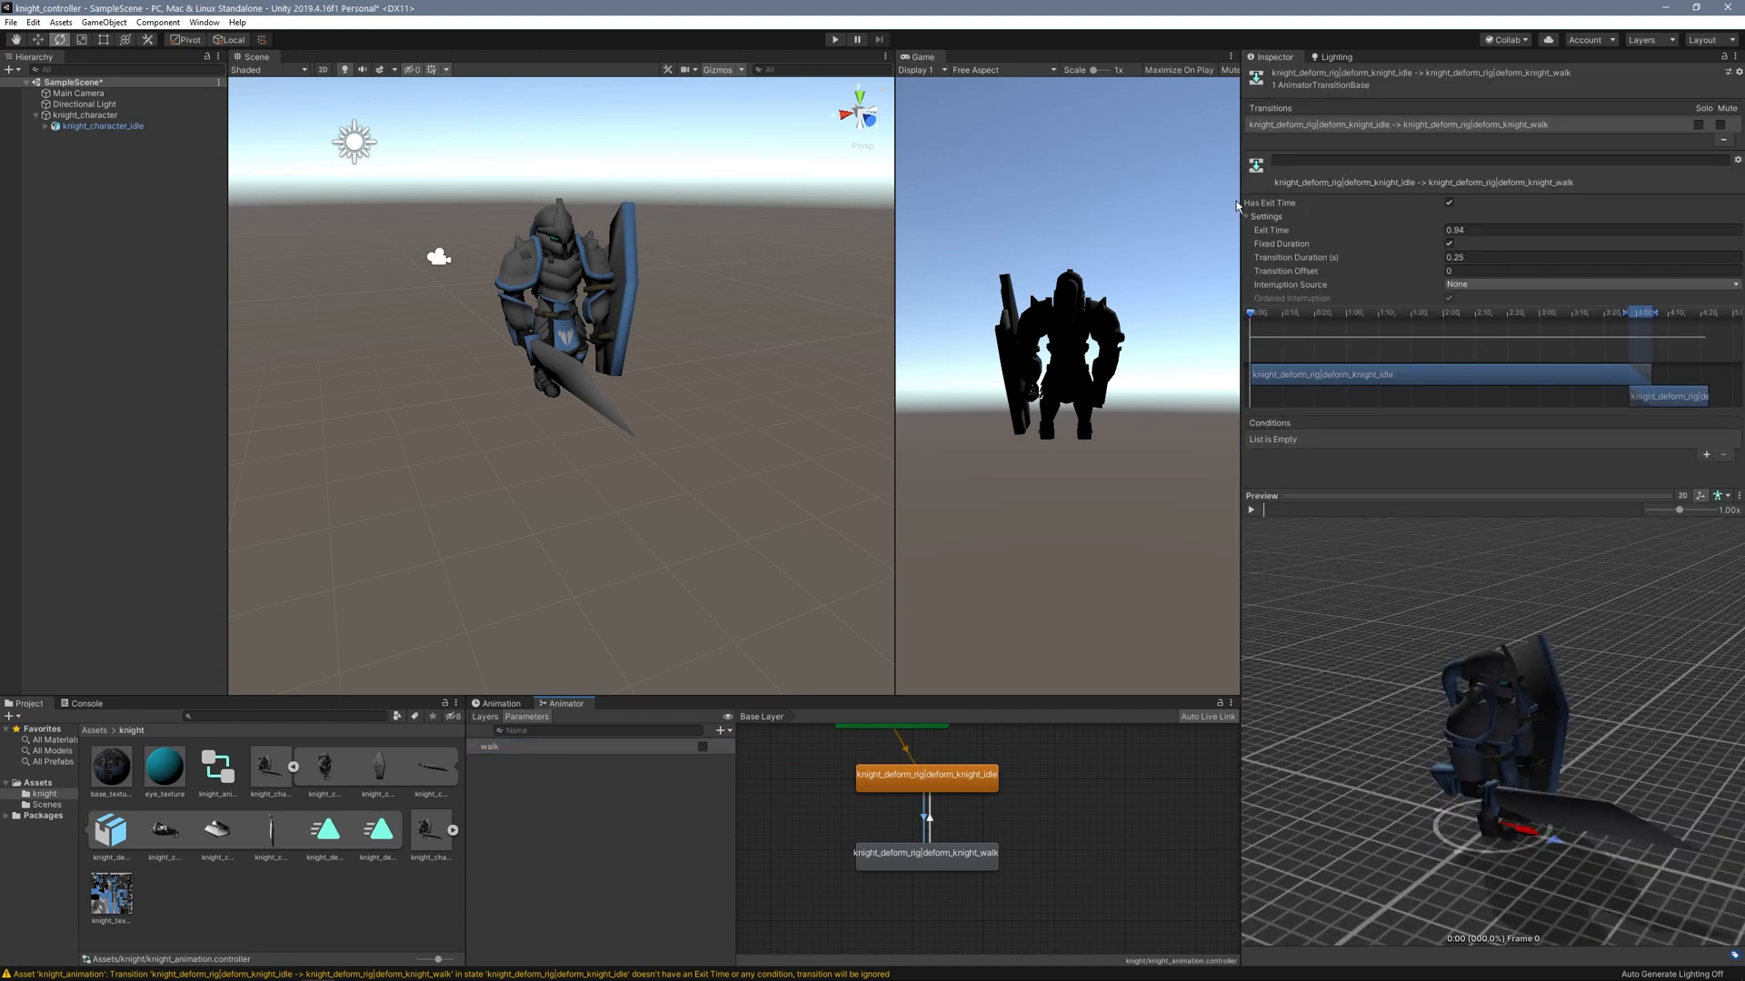
click(1448, 201)
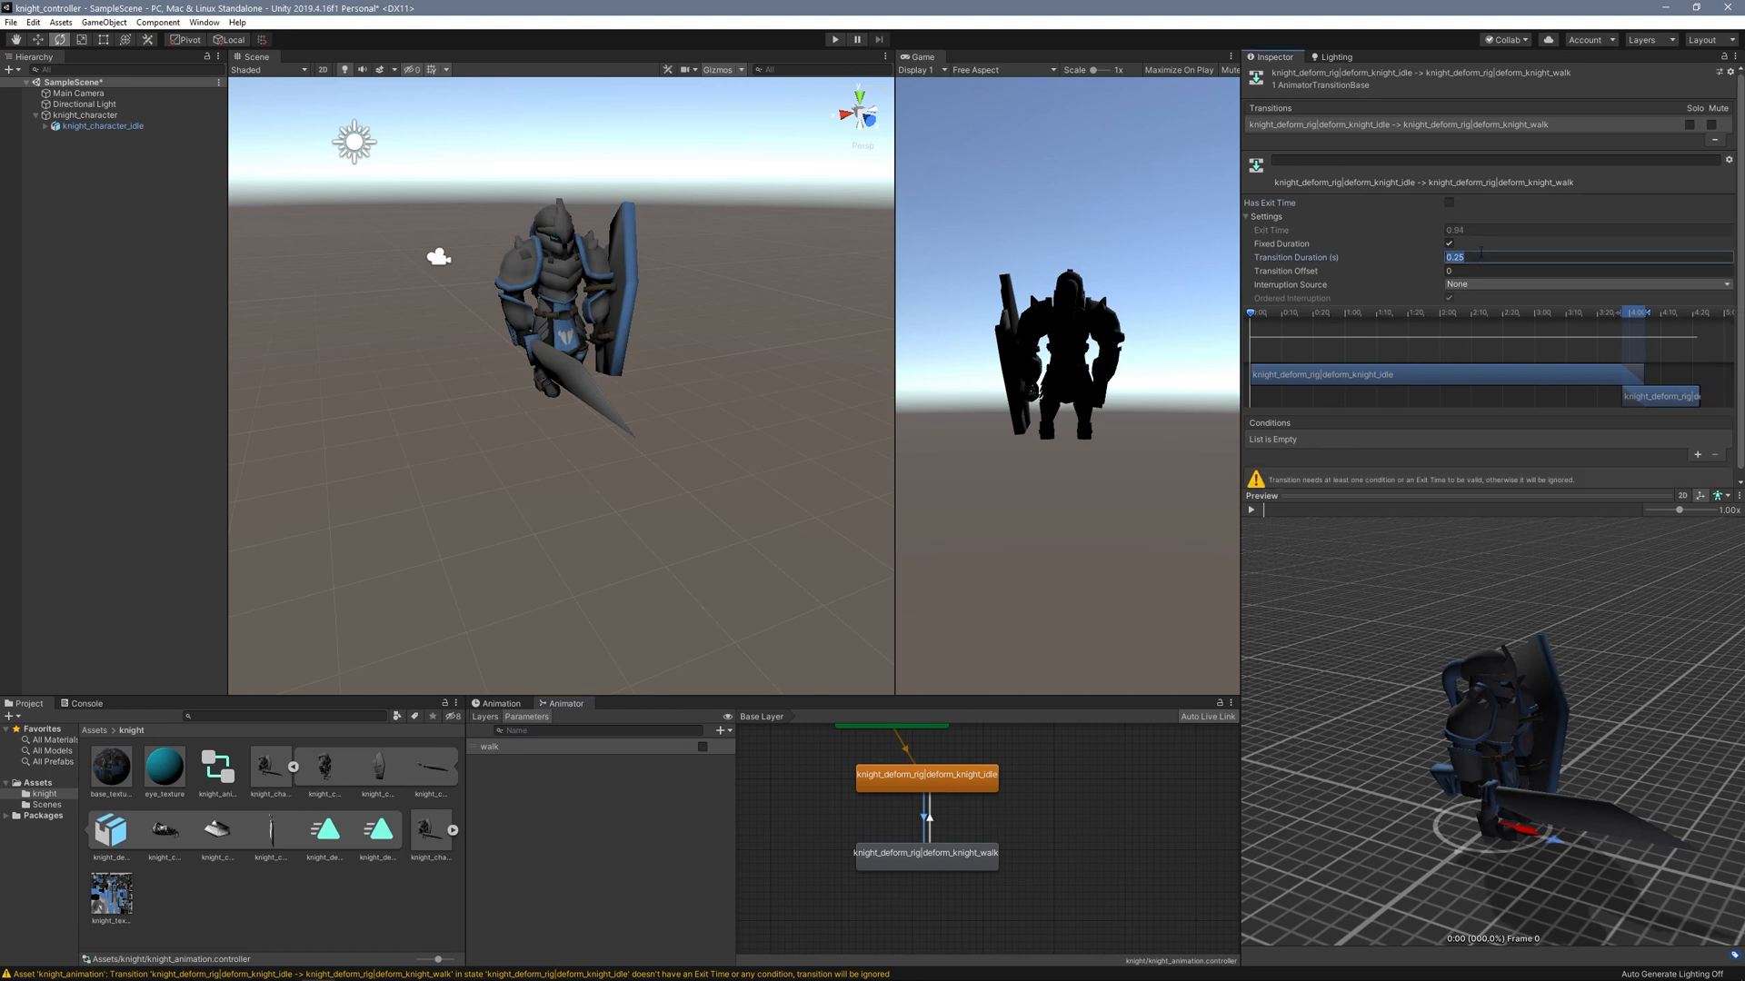
text(0.1)
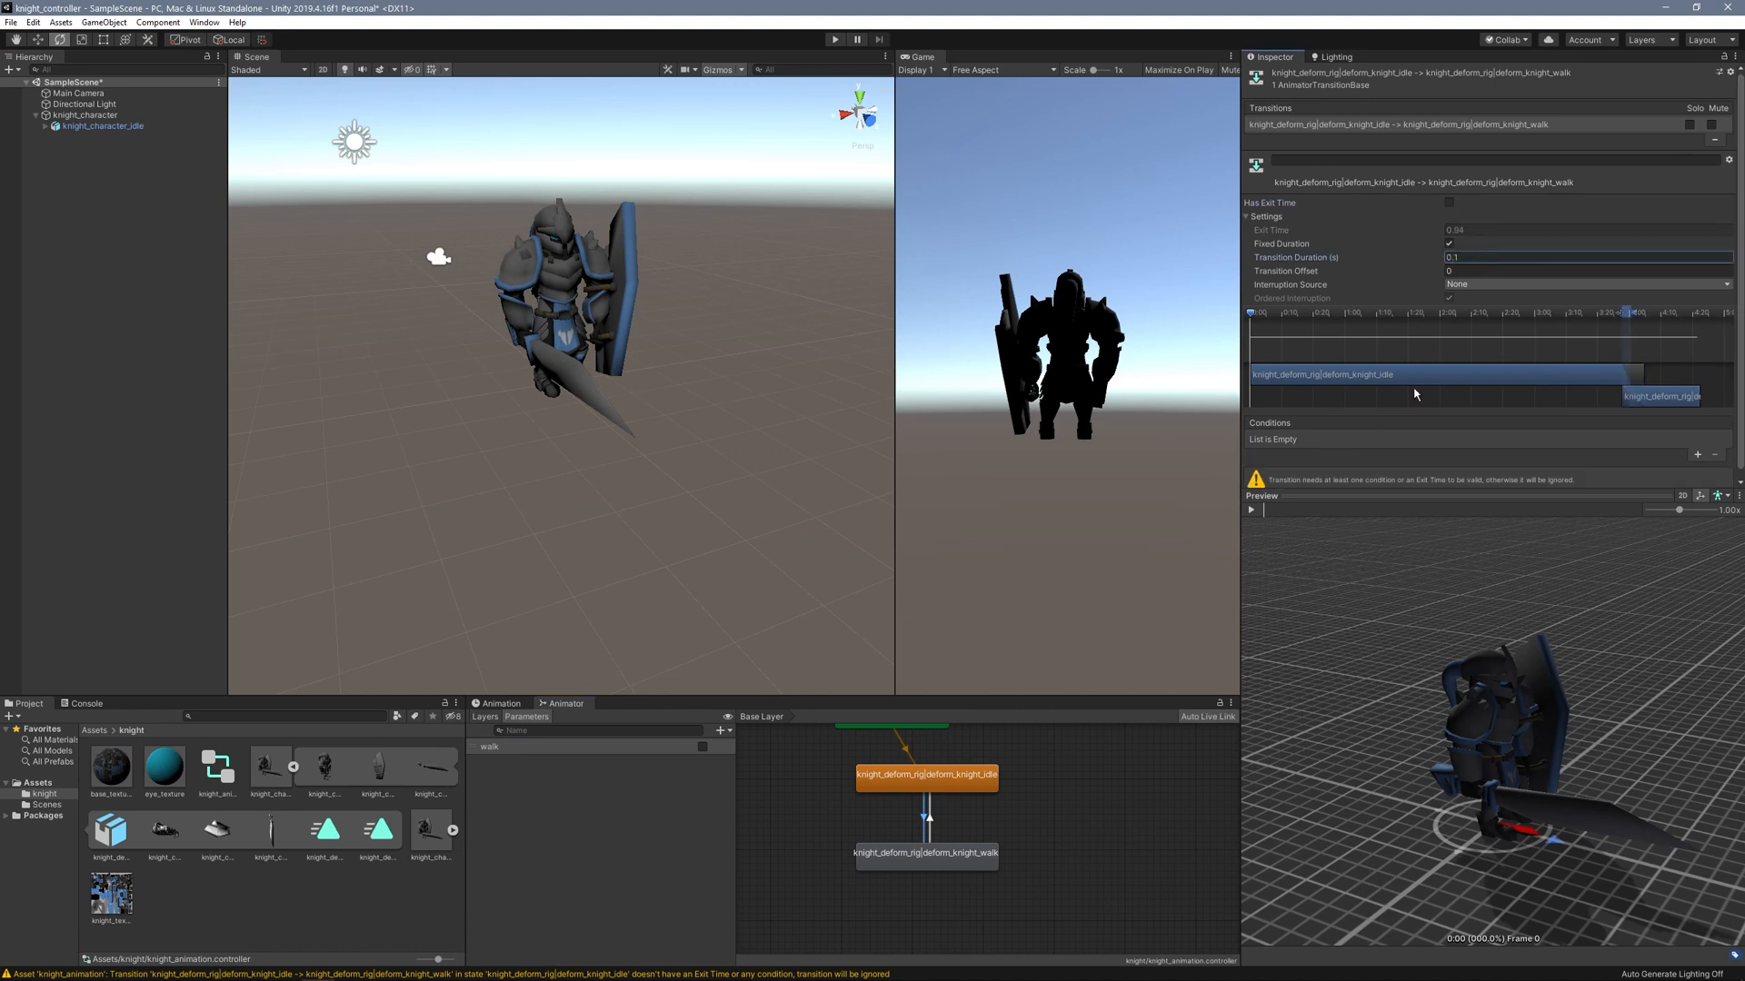
click(1697, 454)
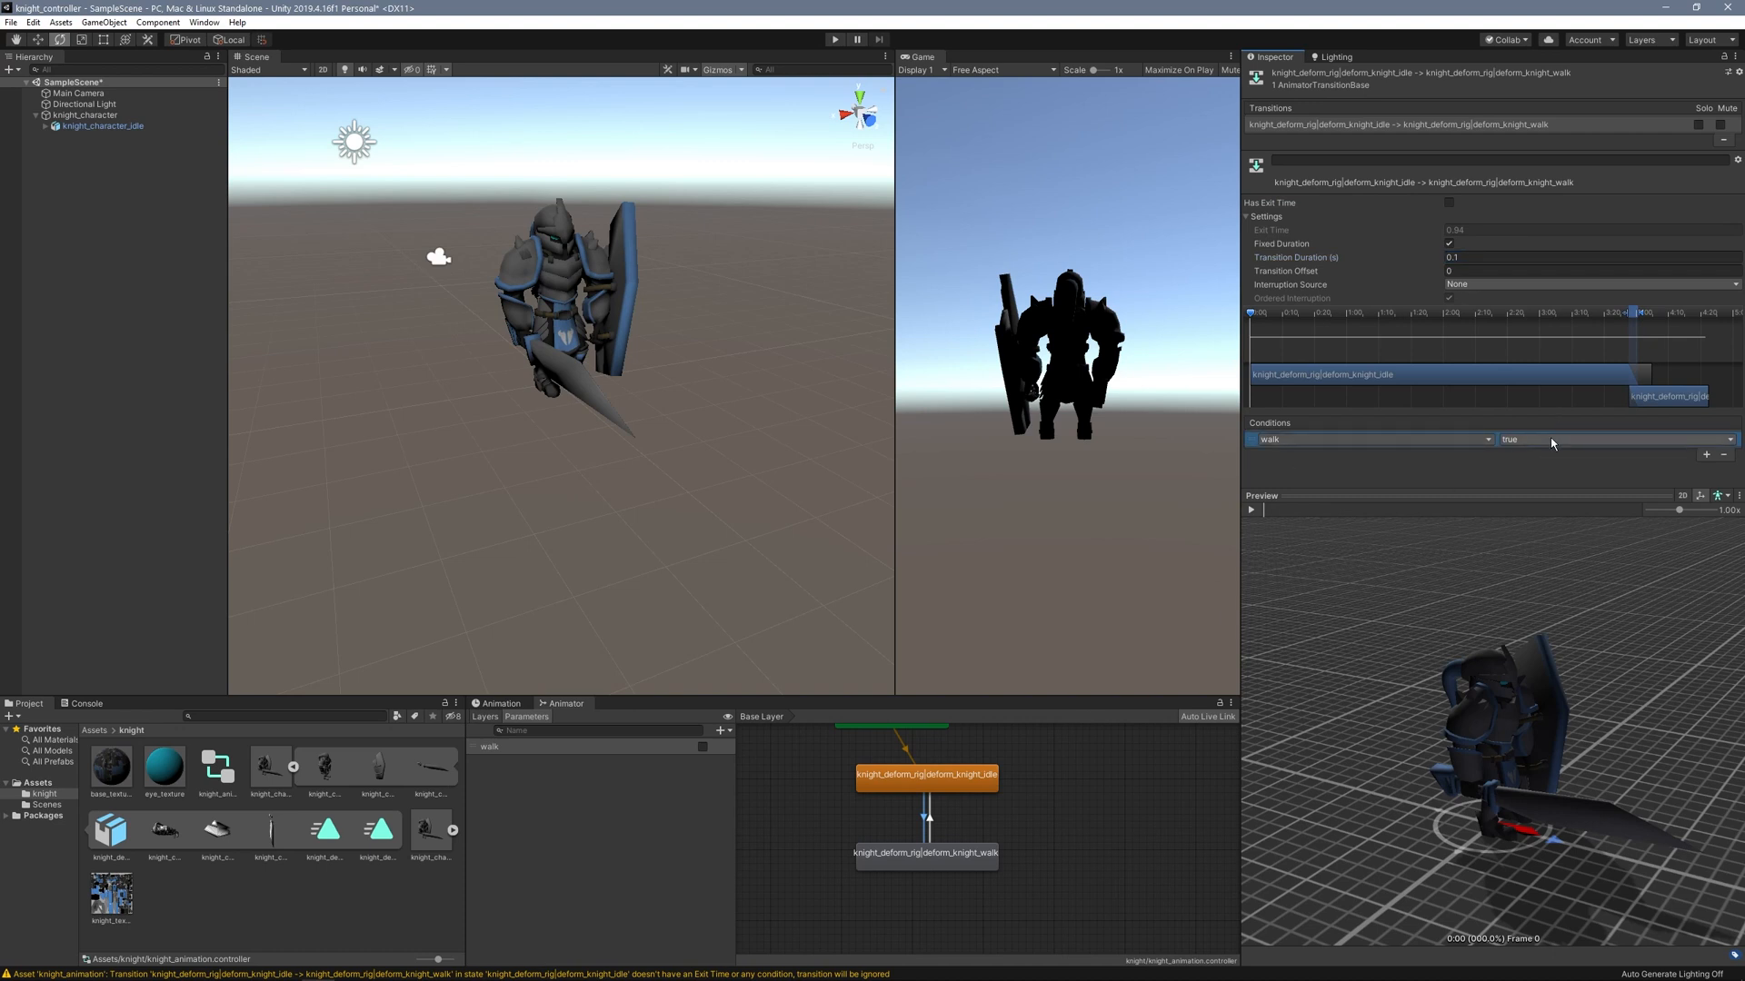
Set the walk-to-idle transition to no exit time, duration 0.1, condition walk false.
click(929, 825)
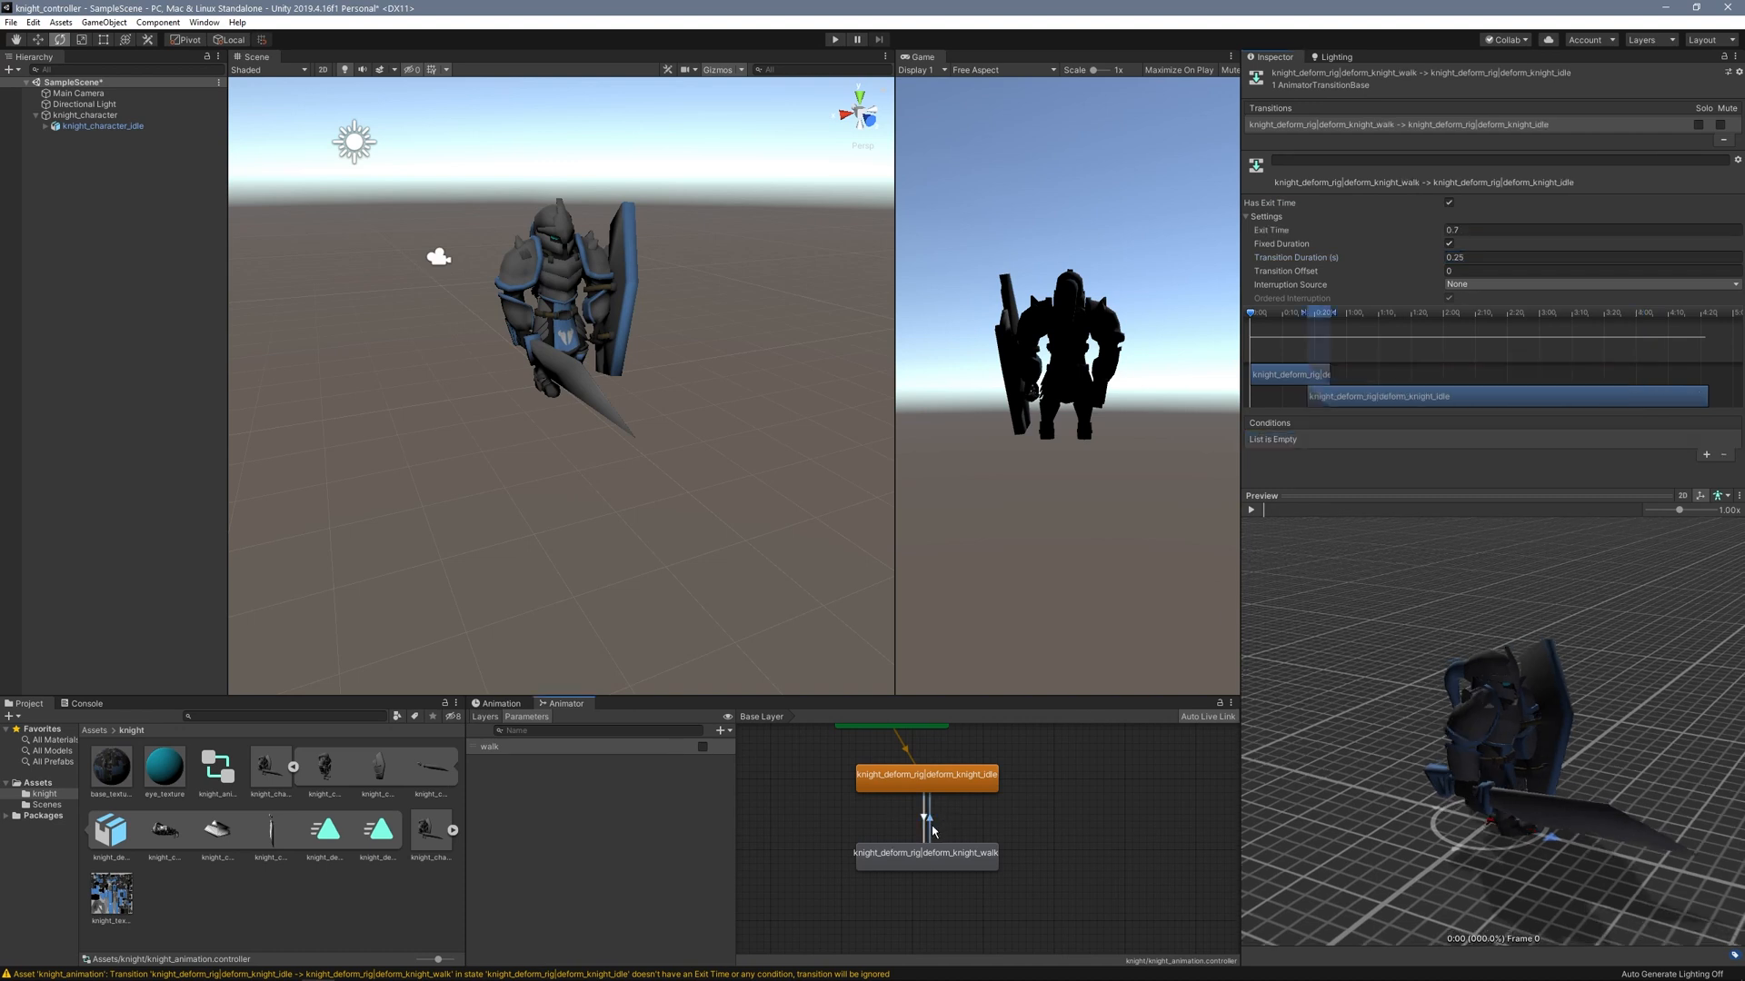
click(1448, 202)
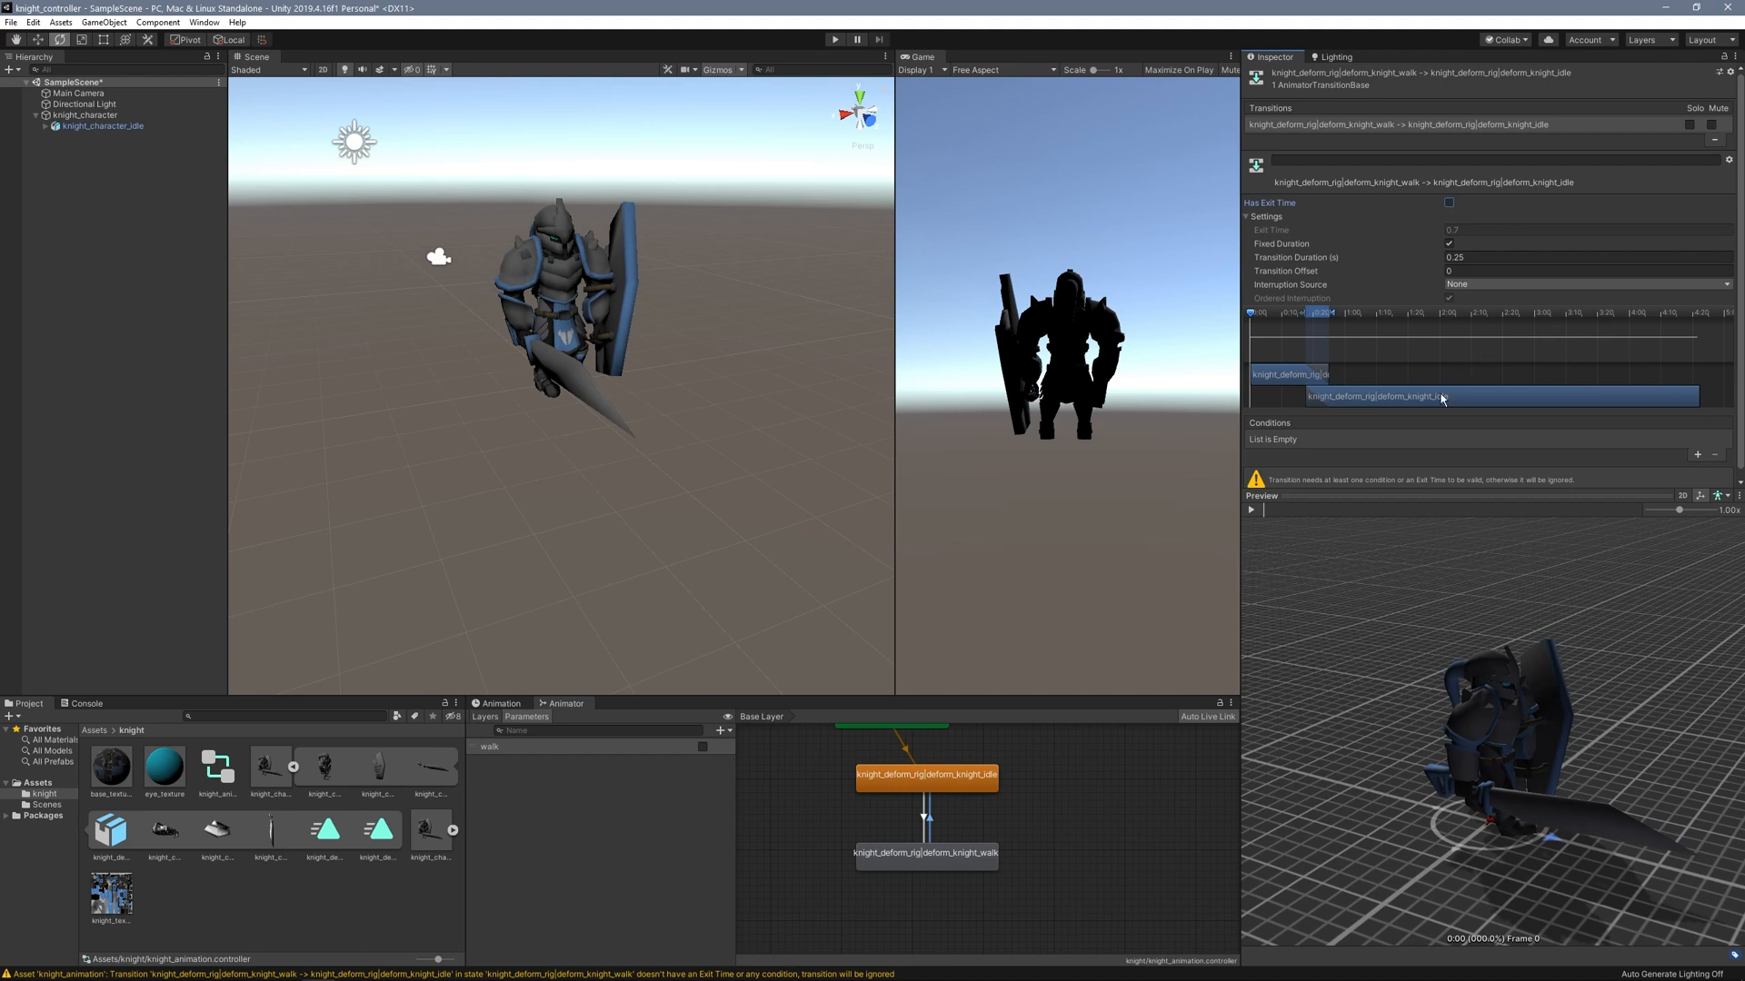
text(0.1)
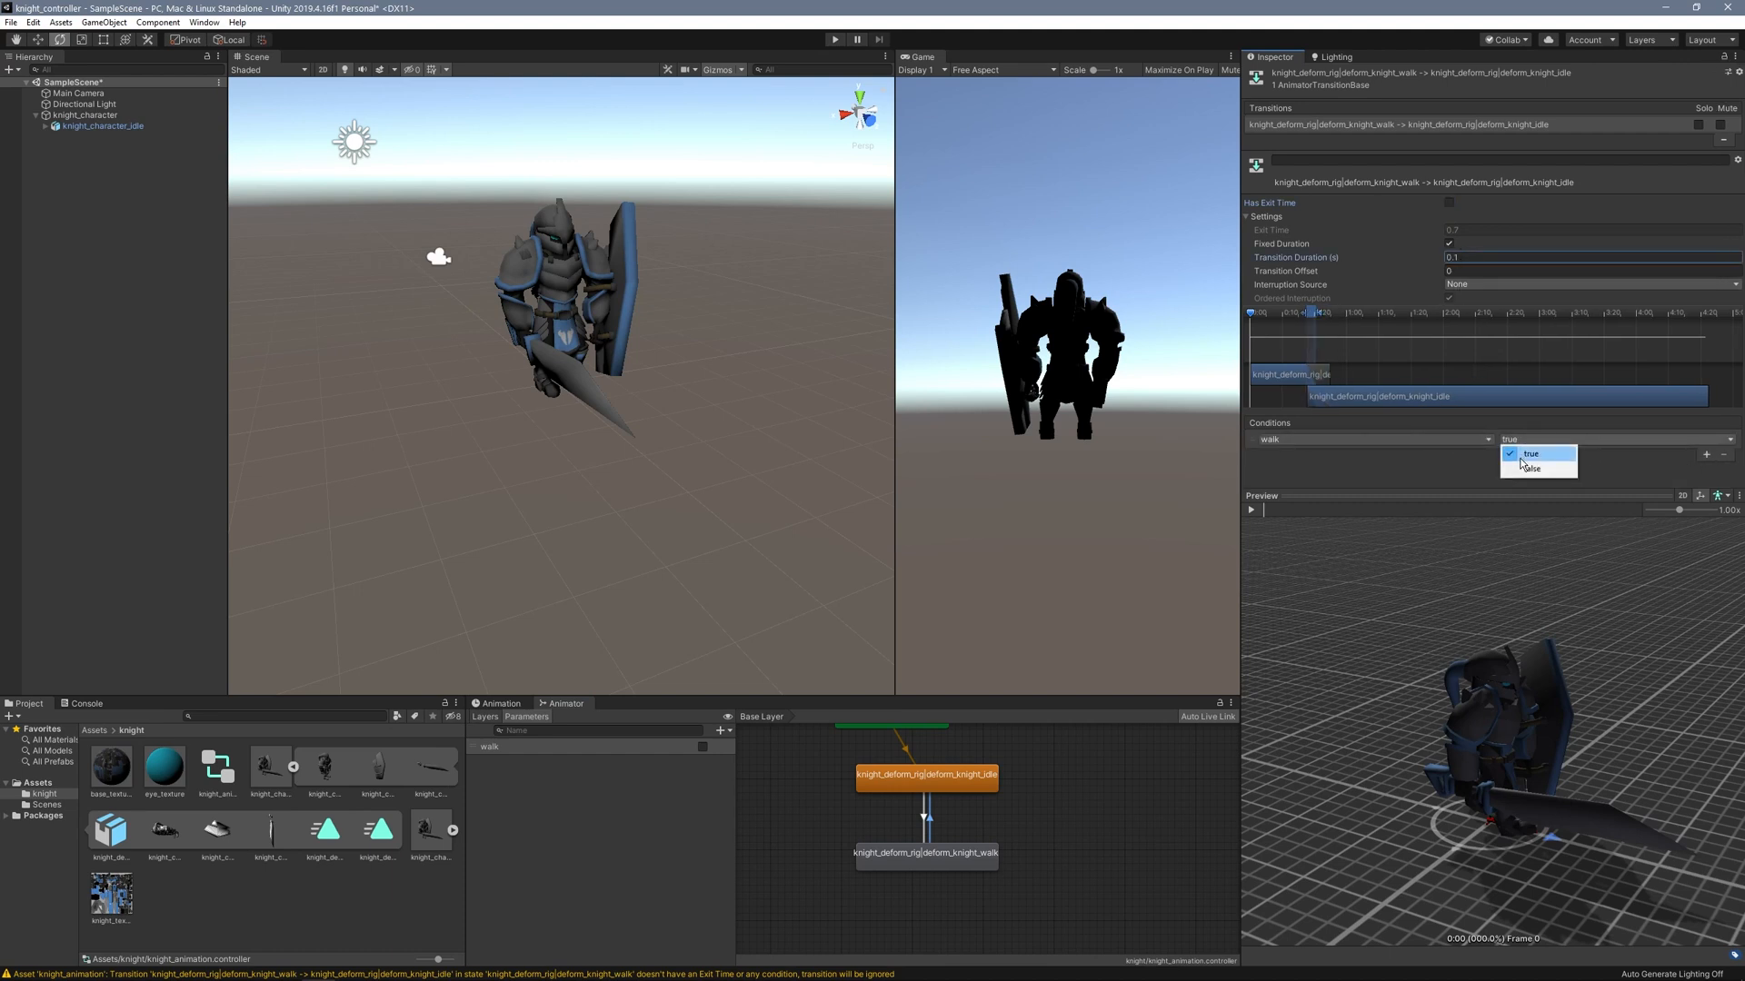
click(1534, 469)
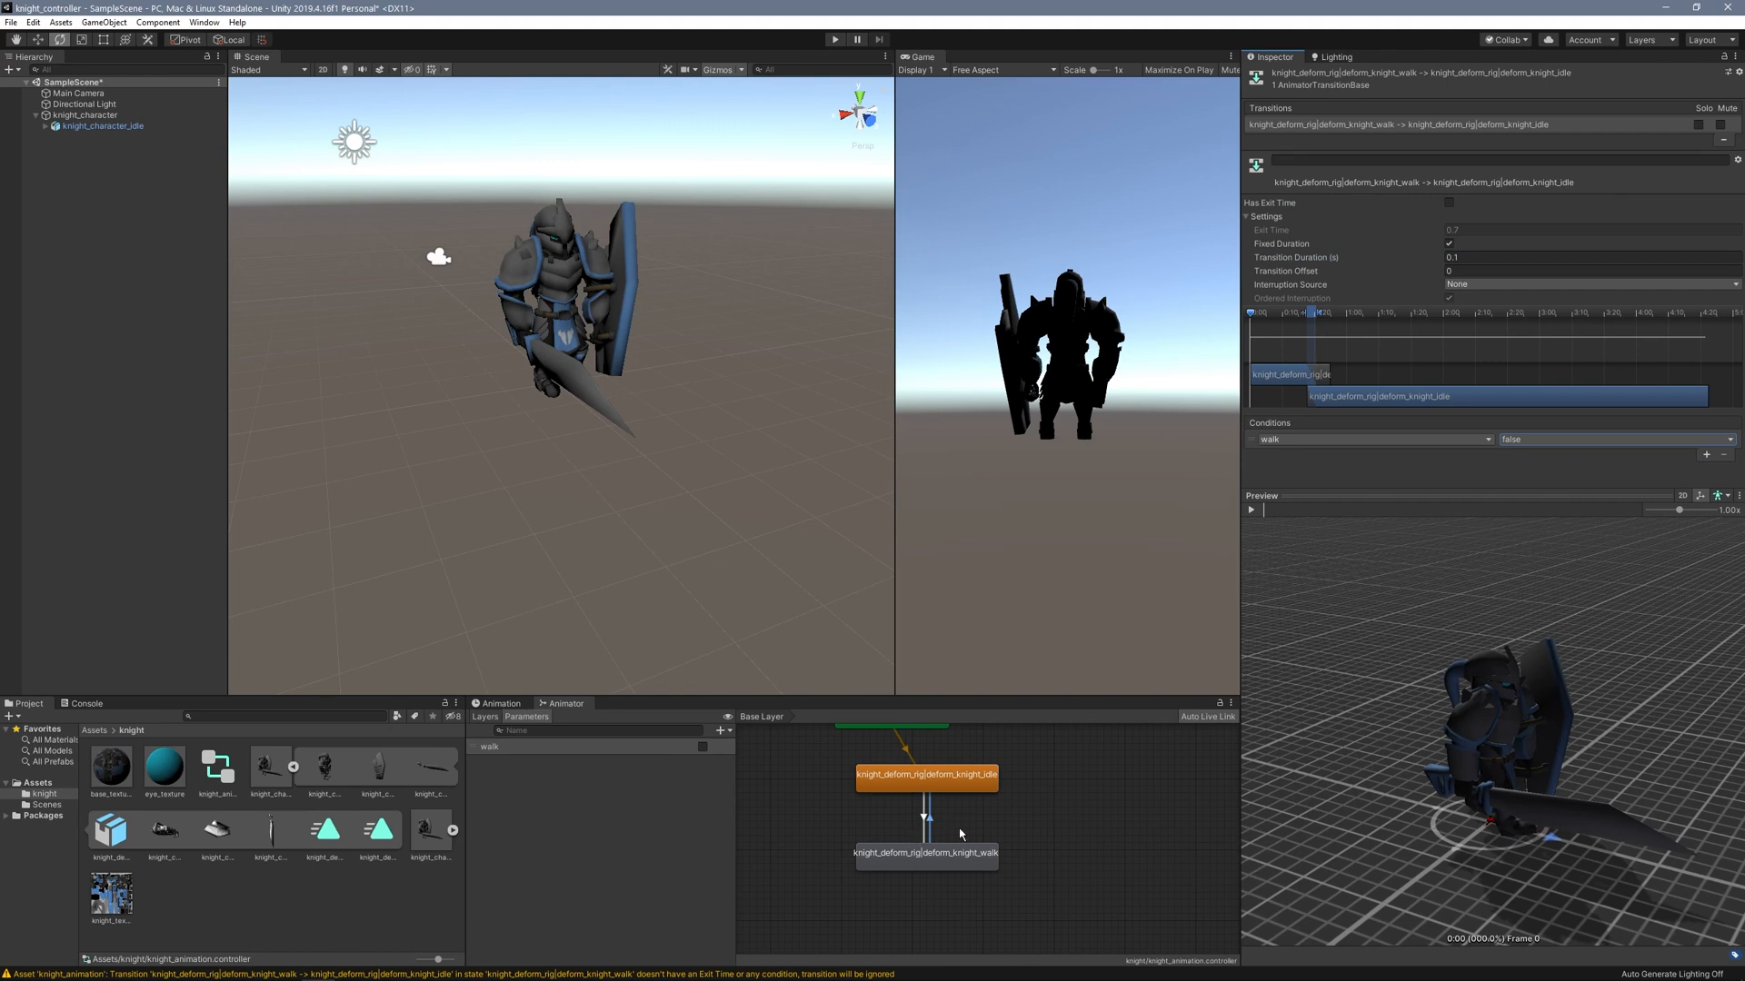
mouse_move(805, 504)
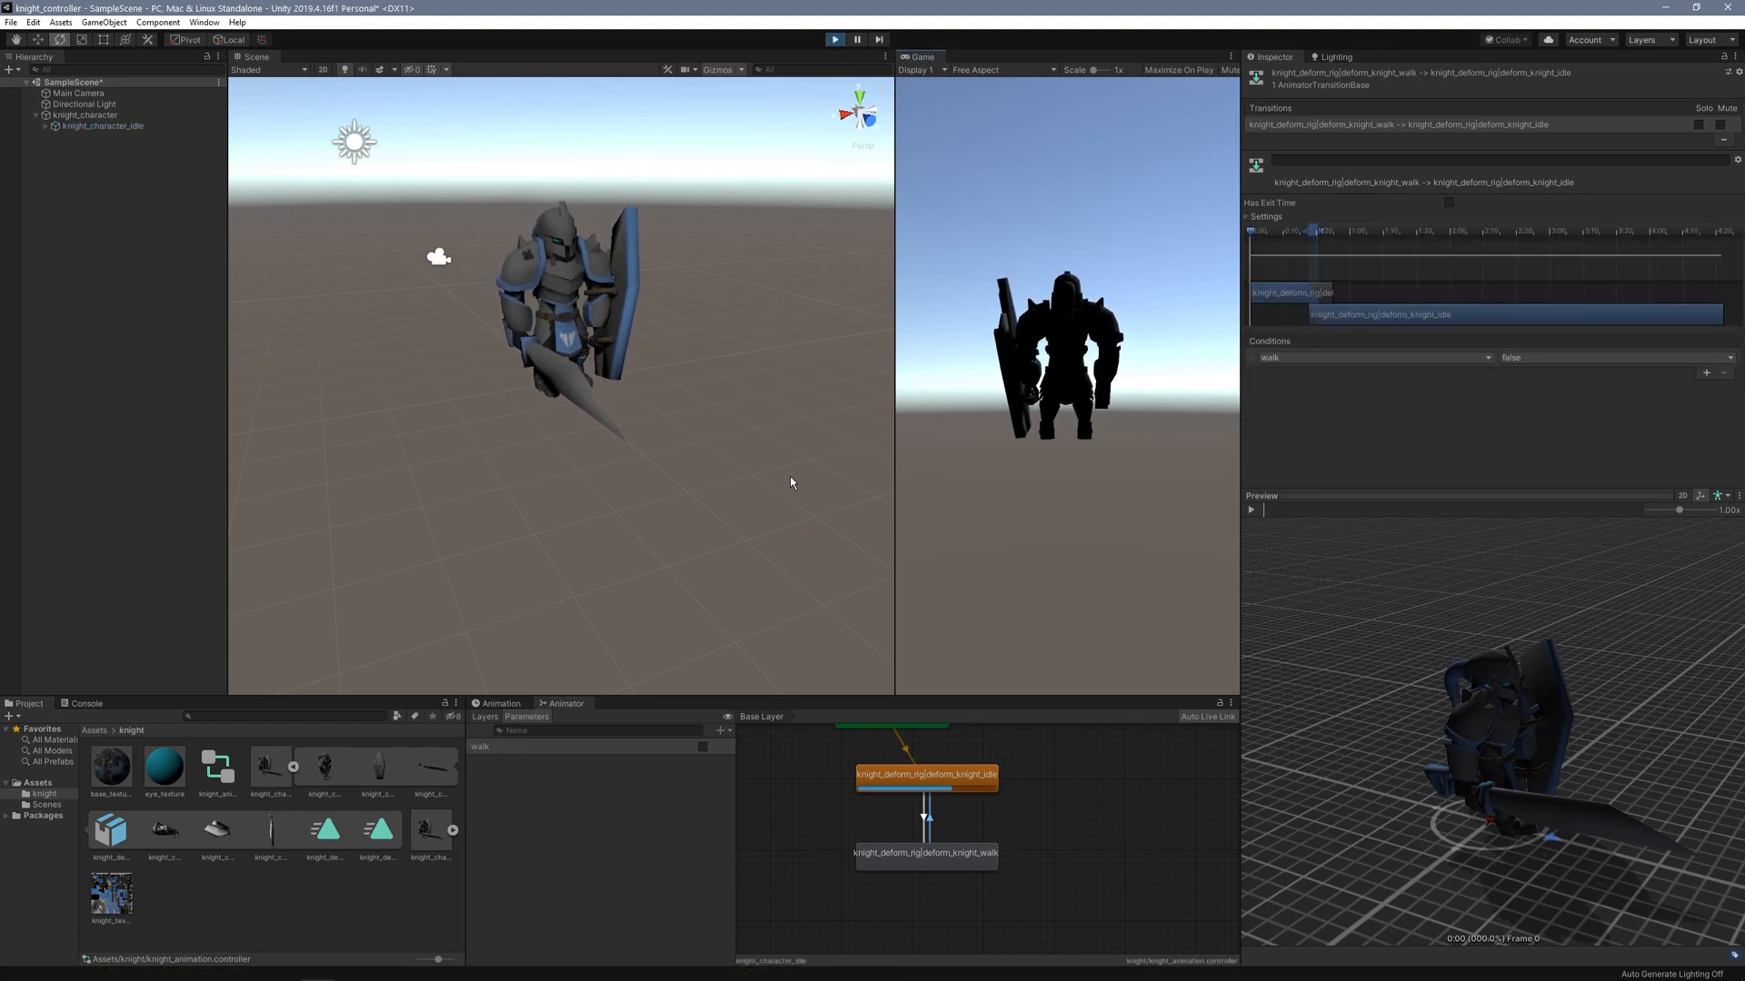
Tick the walk parameter in play mode to test the idle-to-walk transition.
click(702, 747)
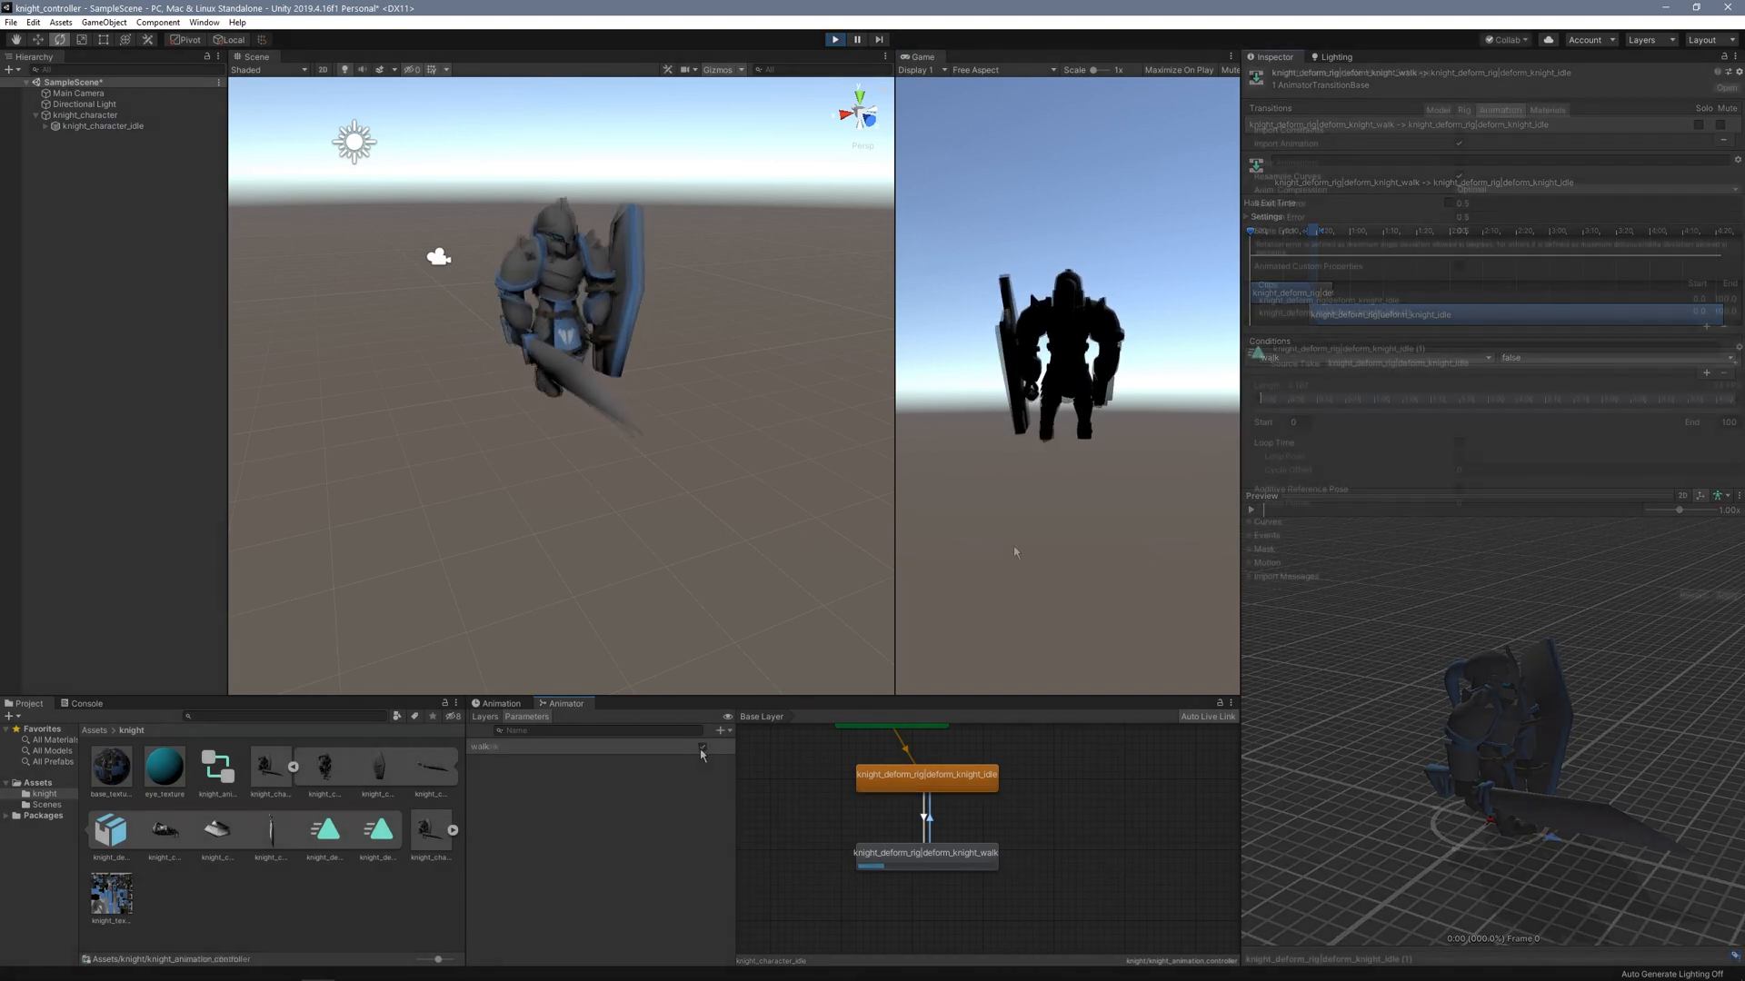
Enable Loop Time on the knight's idle and walk clips and apply the change.
click(267, 765)
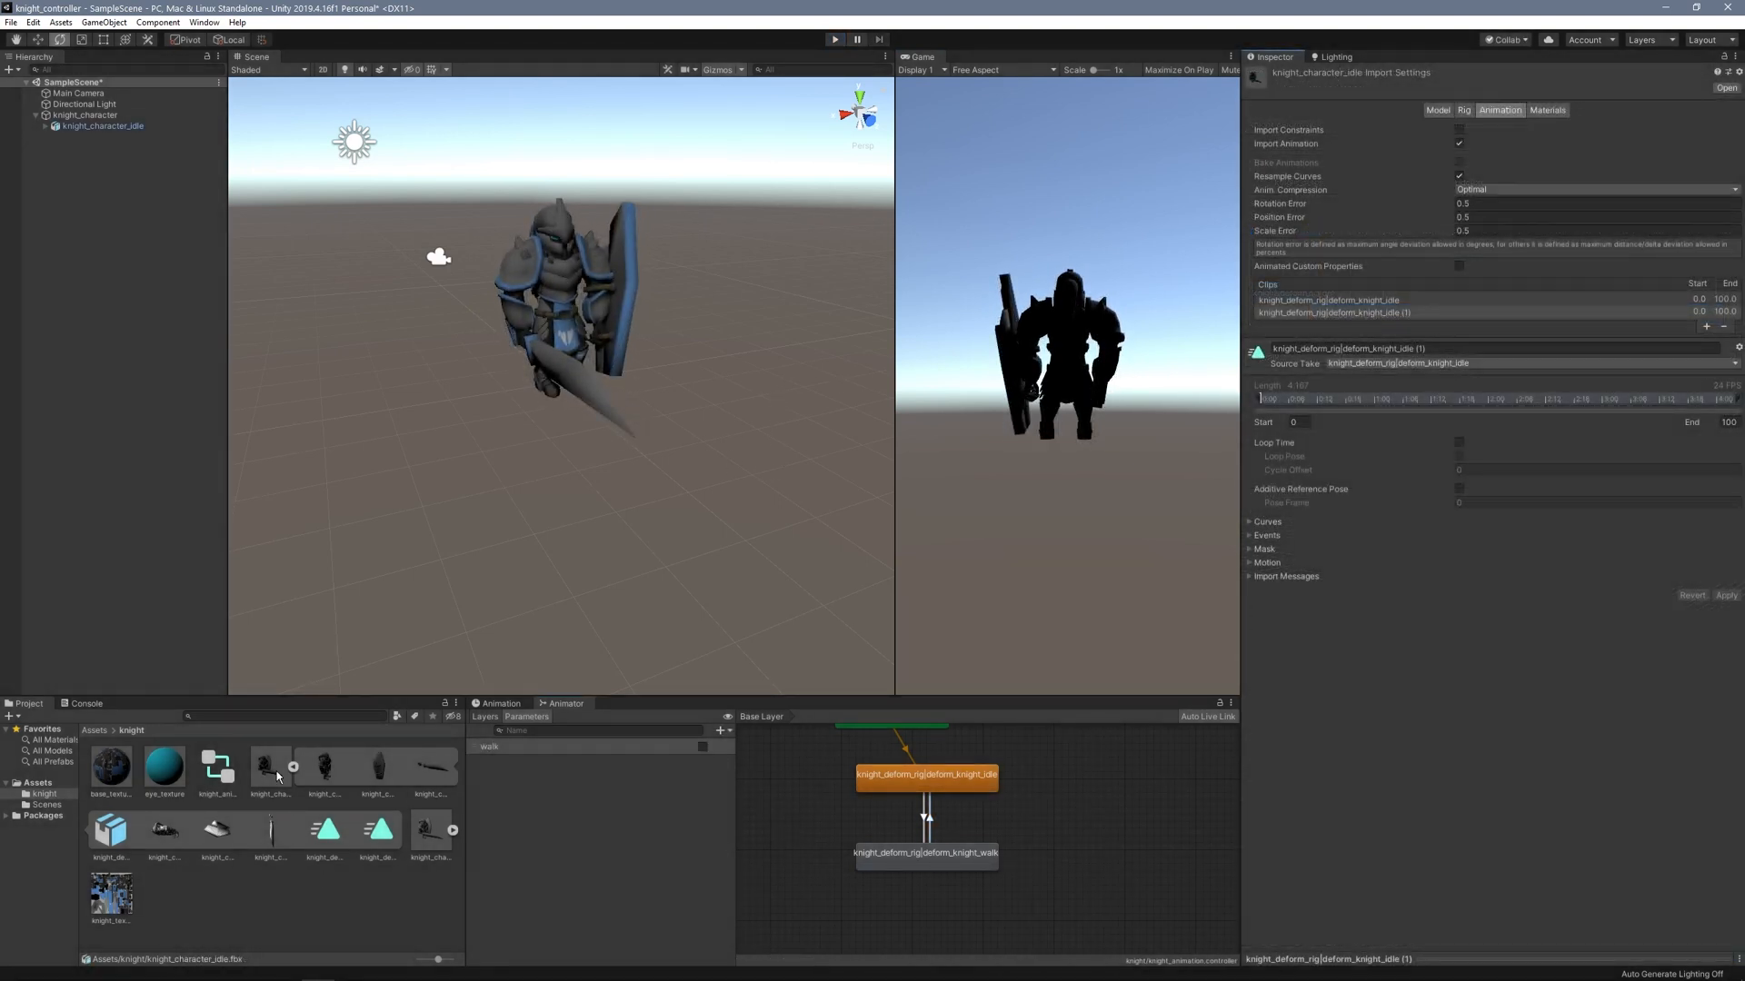
click(268, 765)
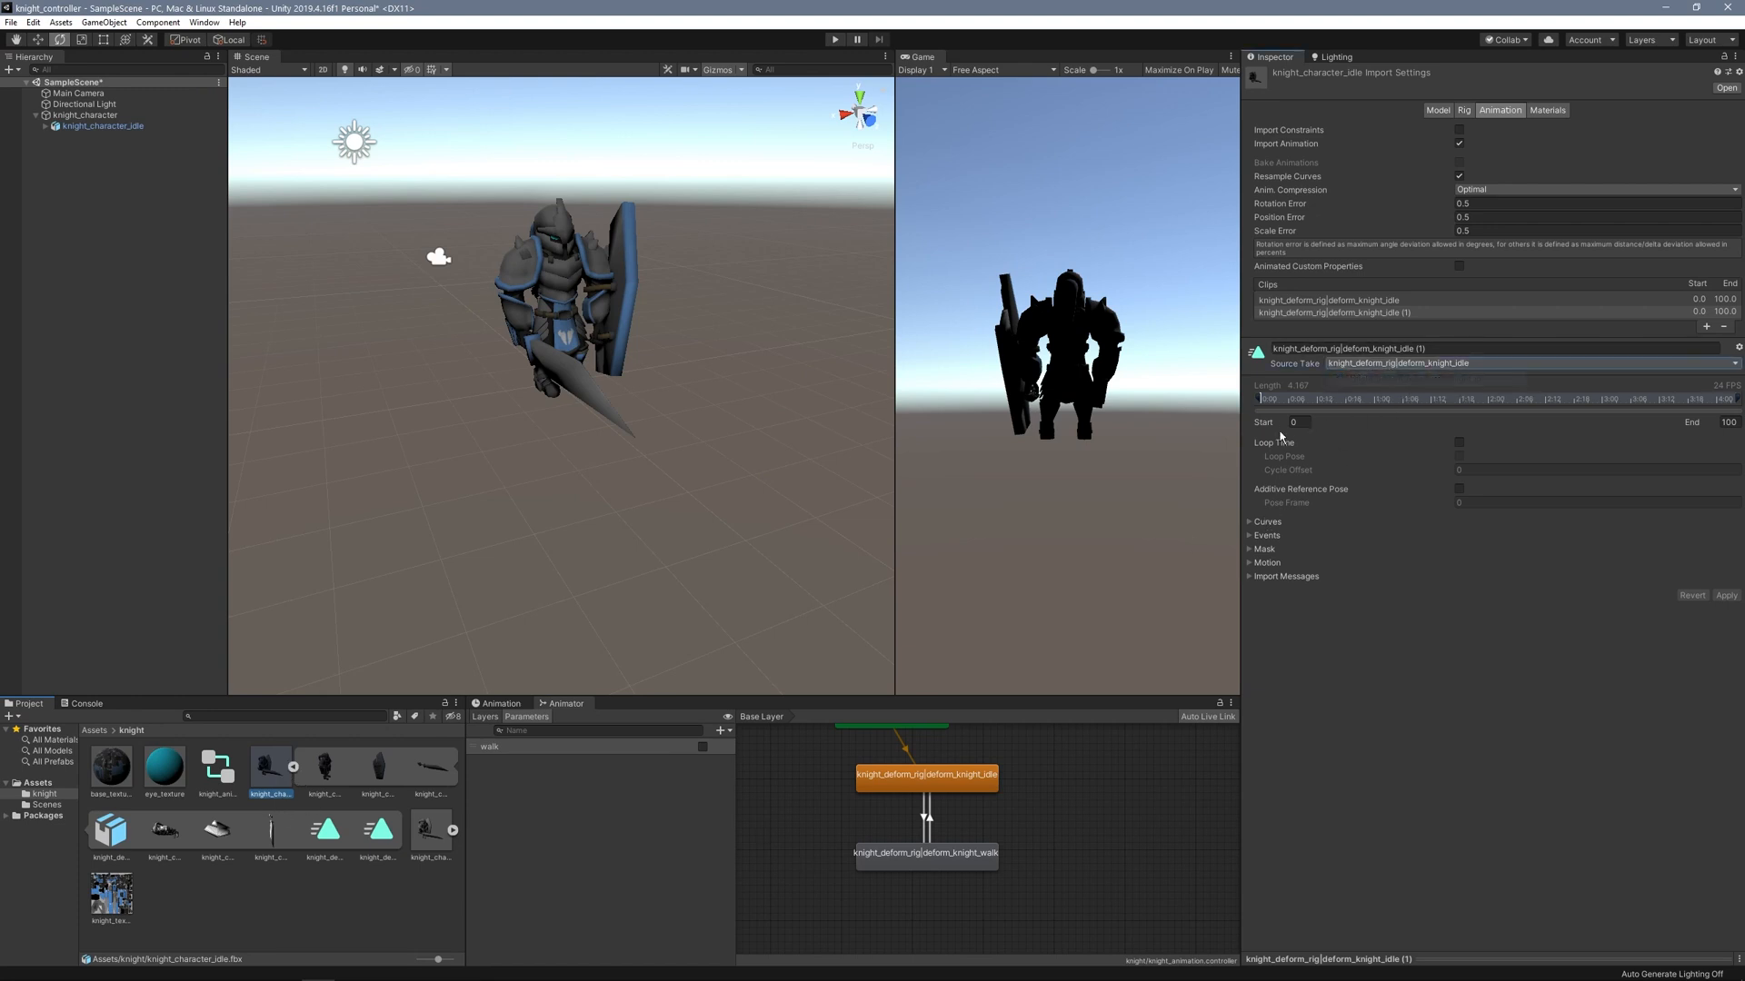
click(1459, 444)
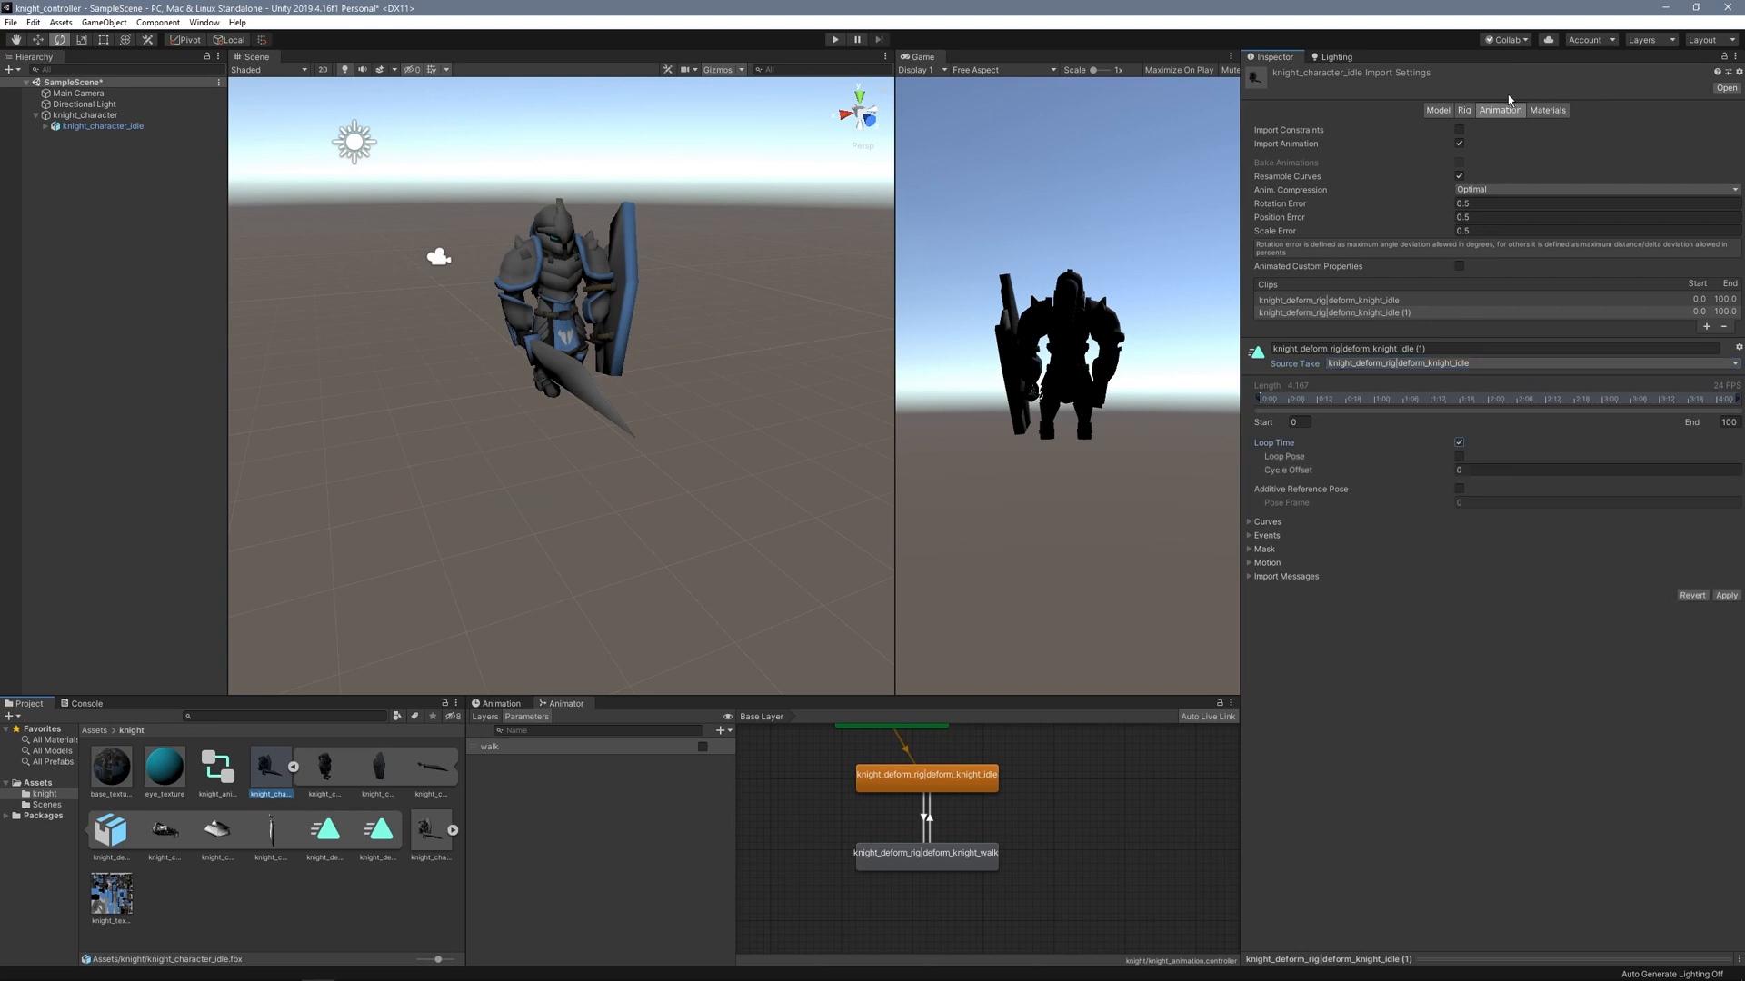
mouse_move(1495, 374)
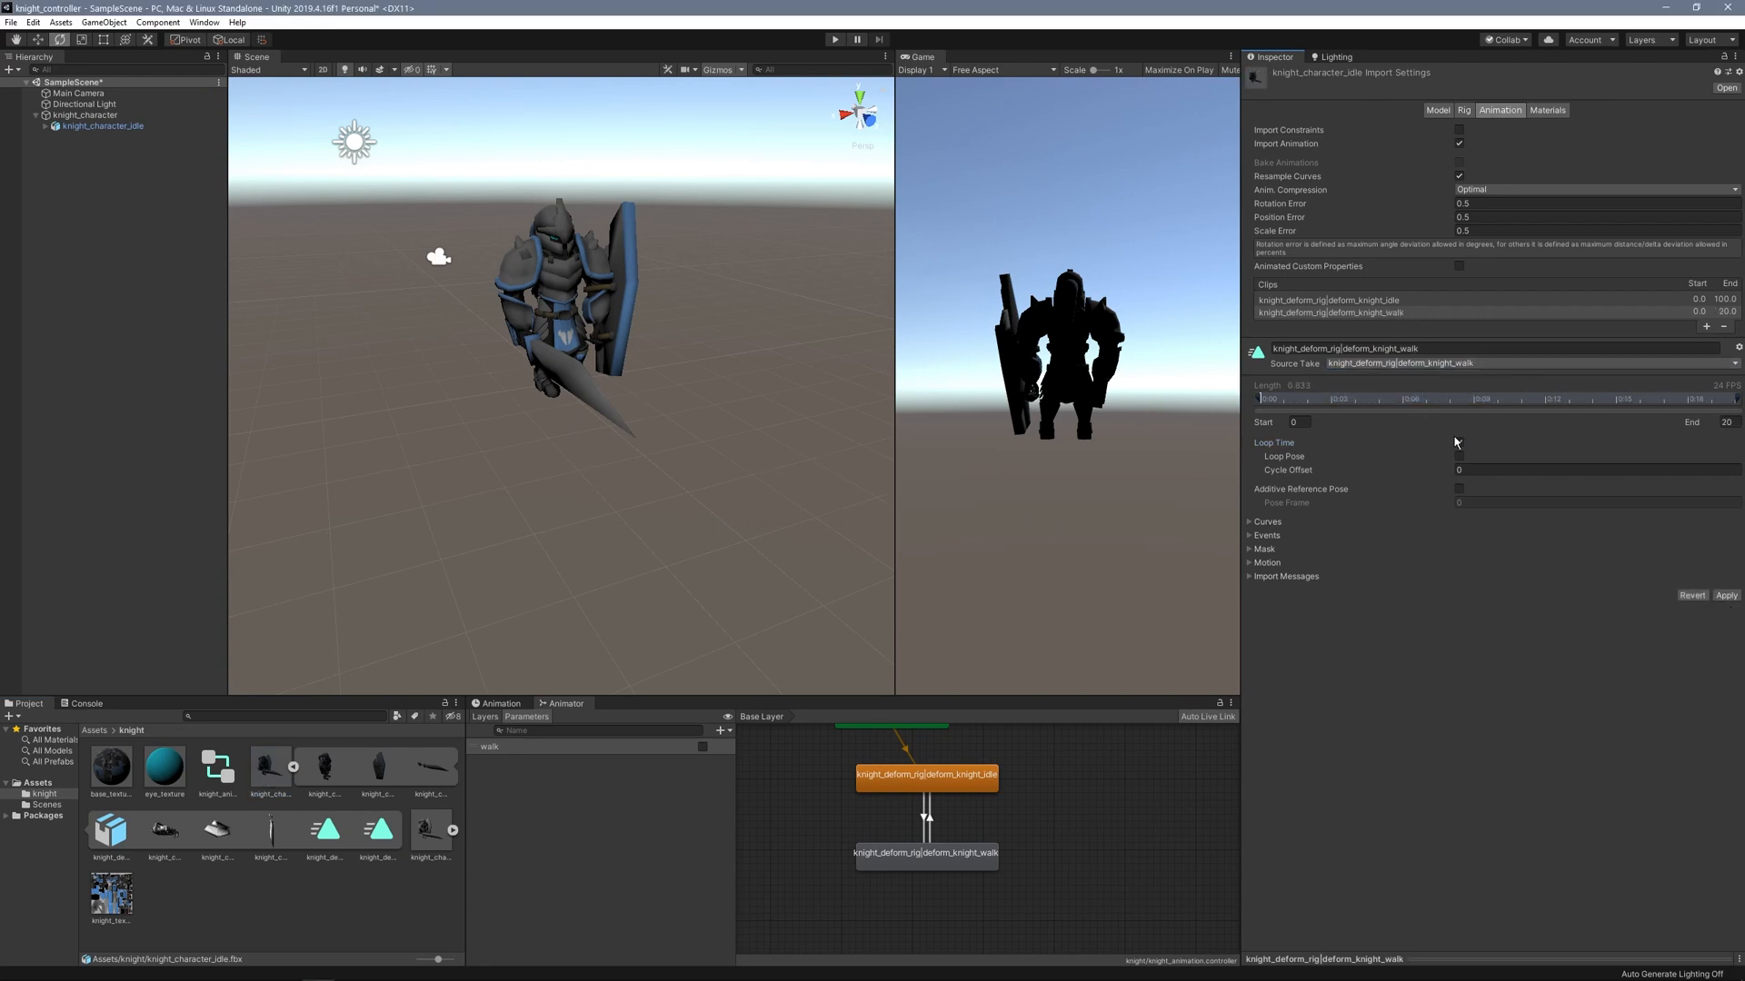
click(1726, 596)
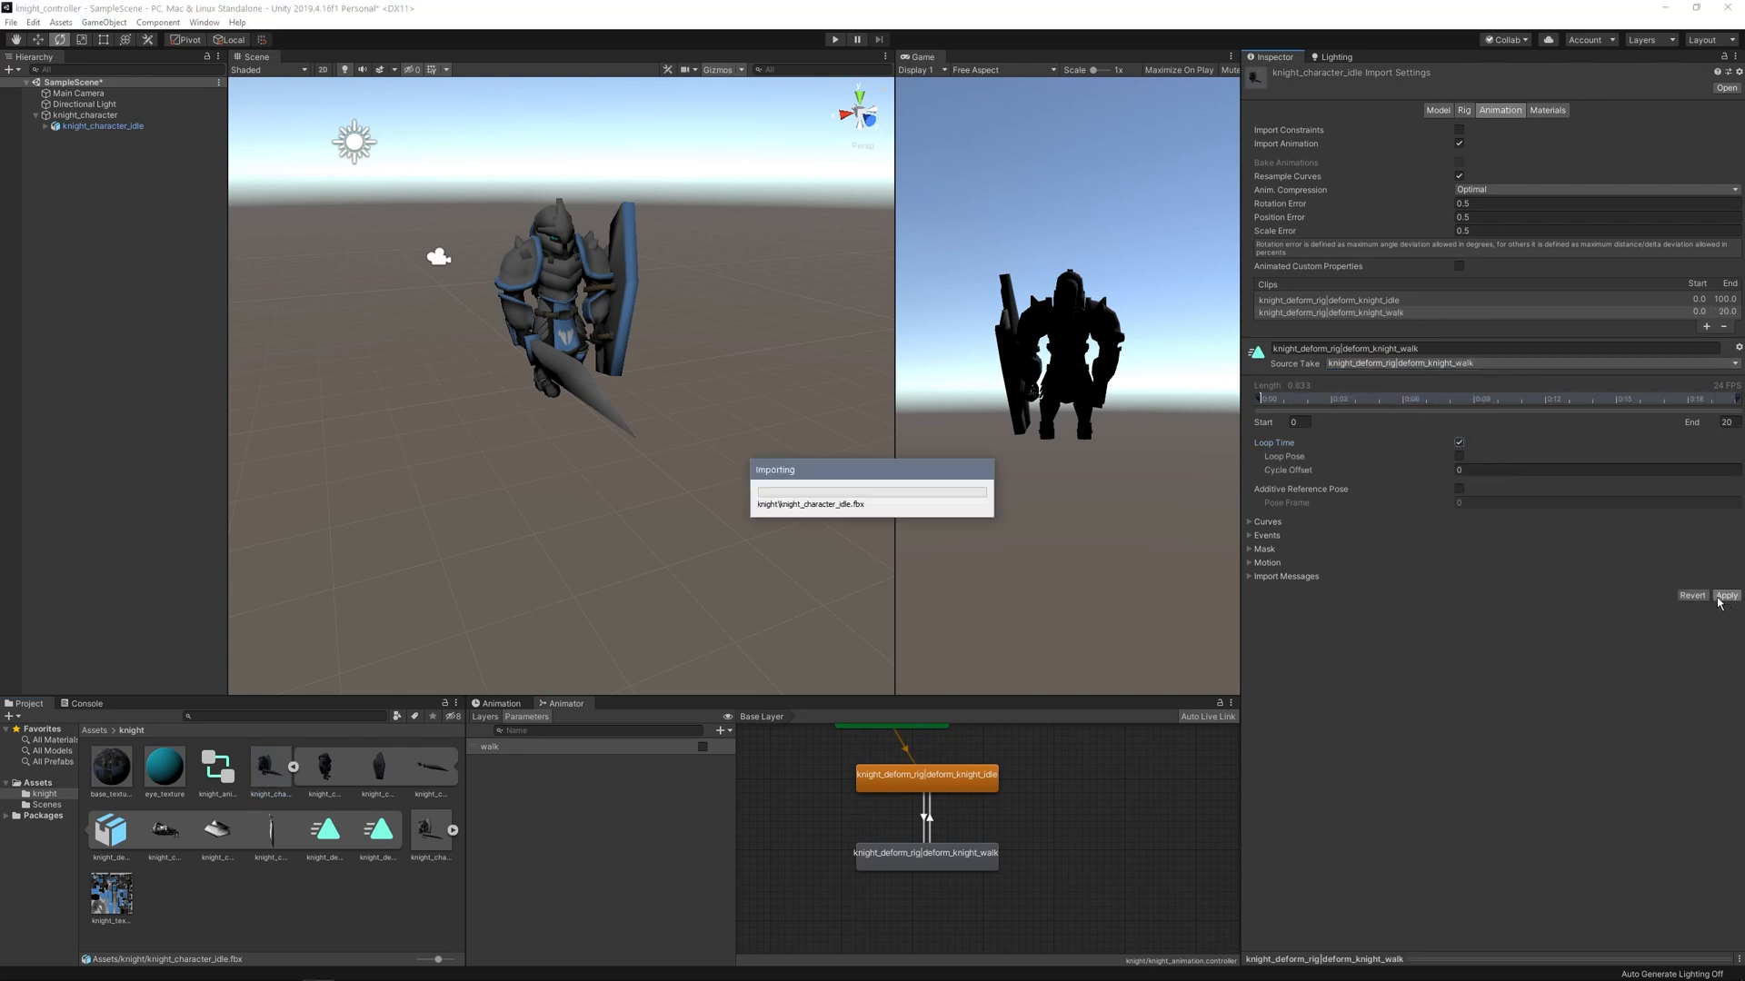
click(1726, 596)
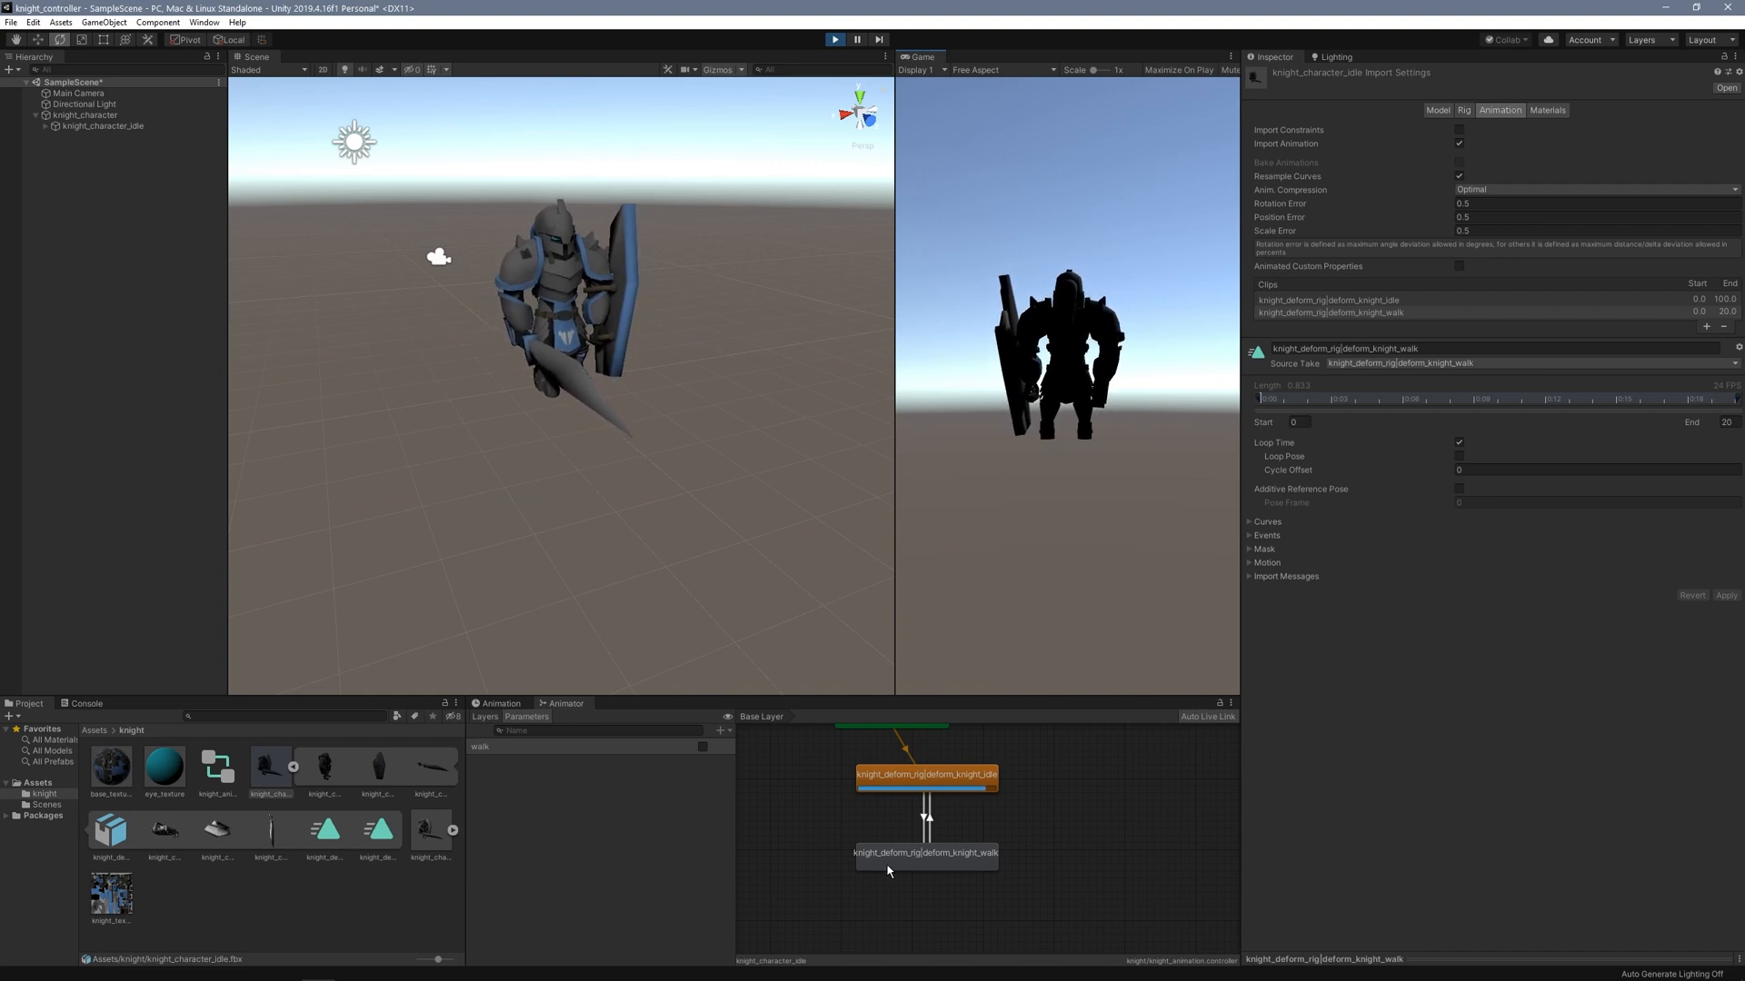
End Play mode after watching the animations loop and start adding a component to knight_character.
click(925, 852)
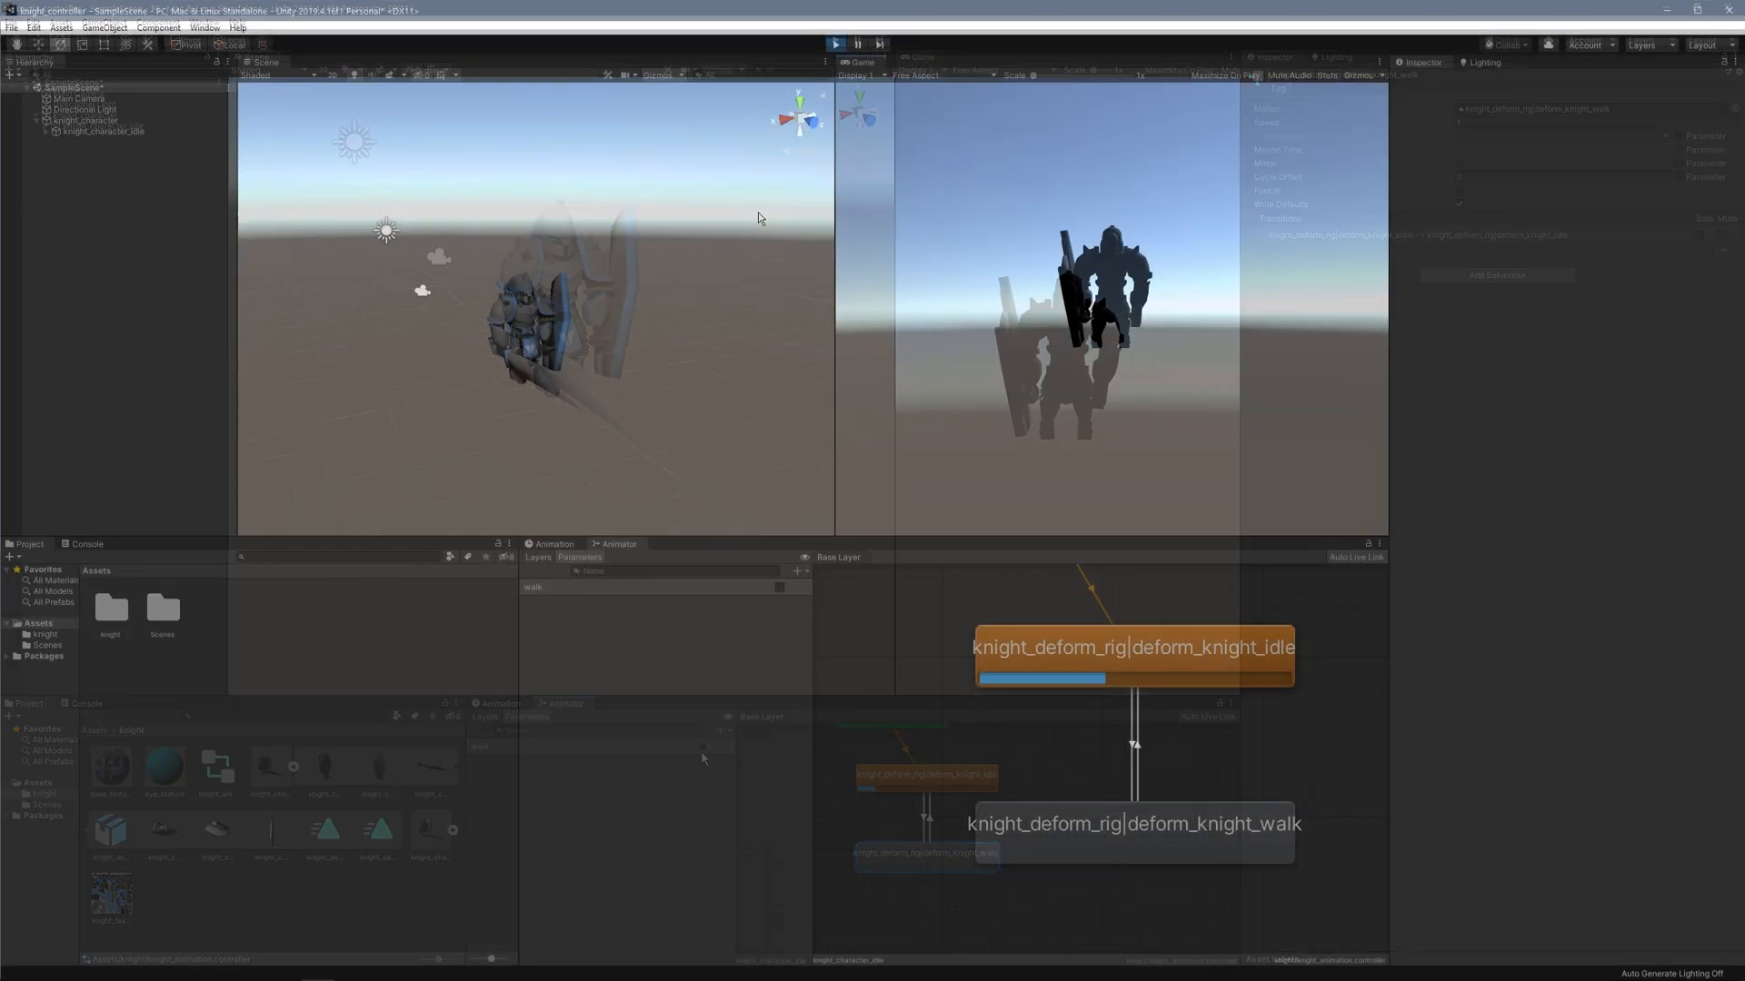
click(88, 120)
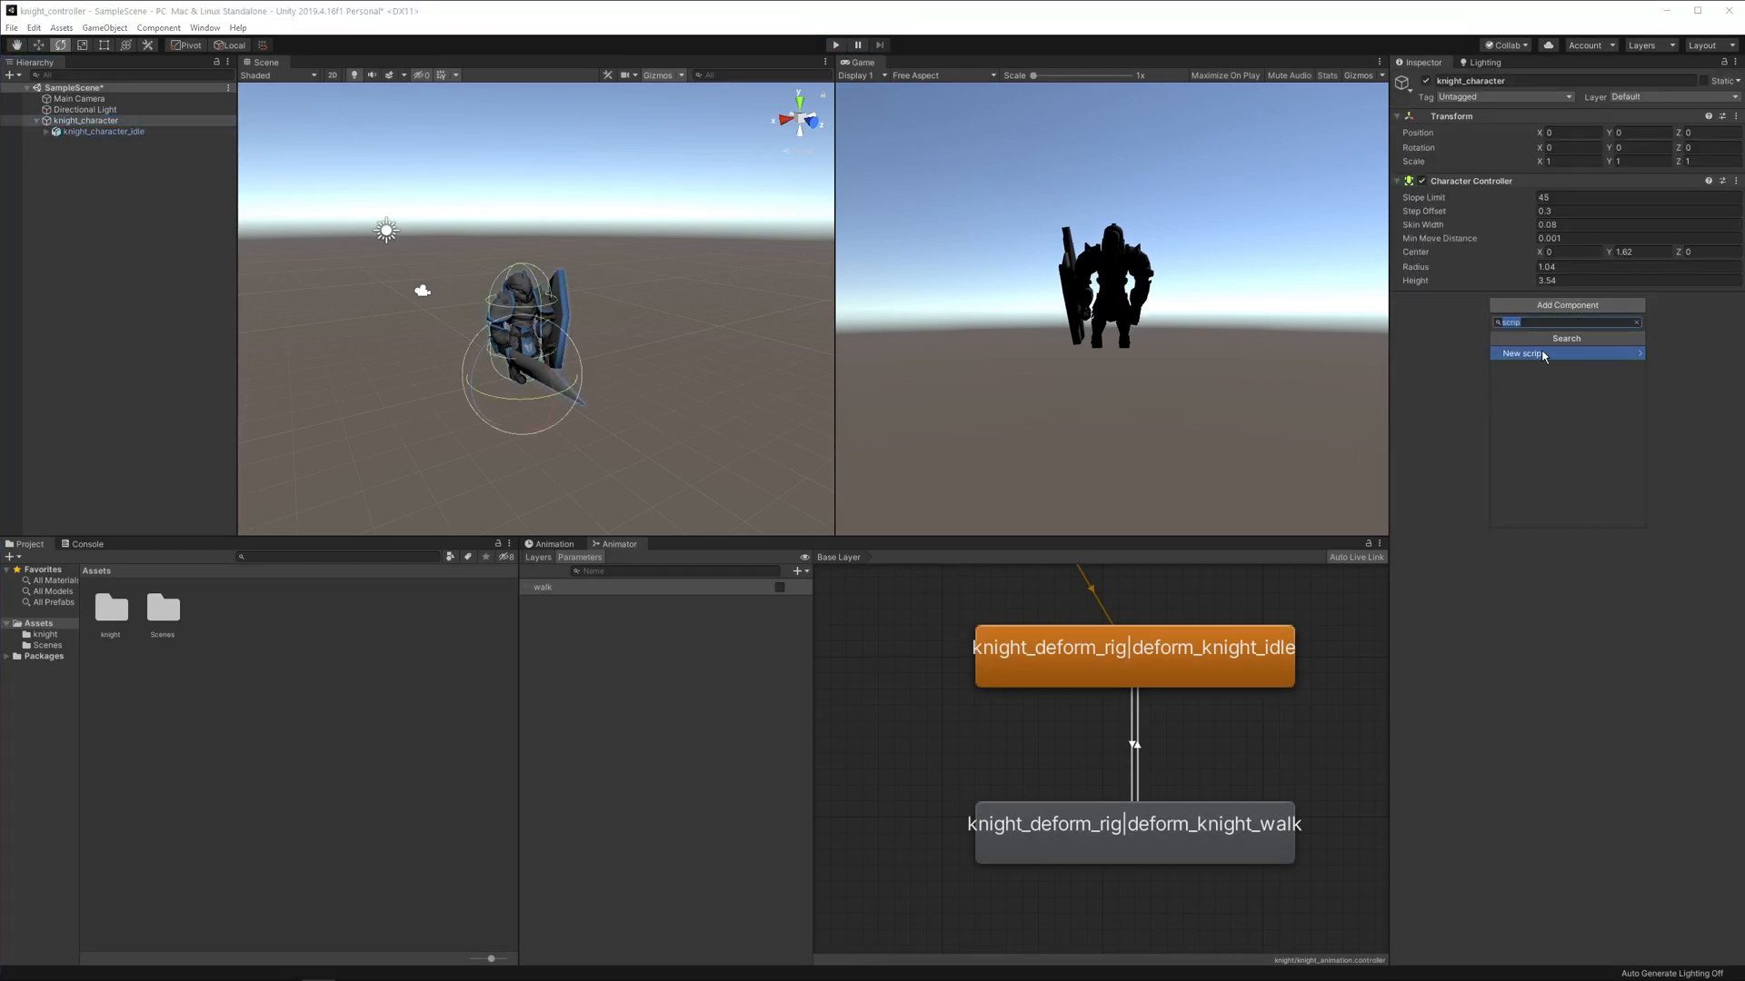
Create a new script named knight_controller and attach it to knight_character.
click(1541, 354)
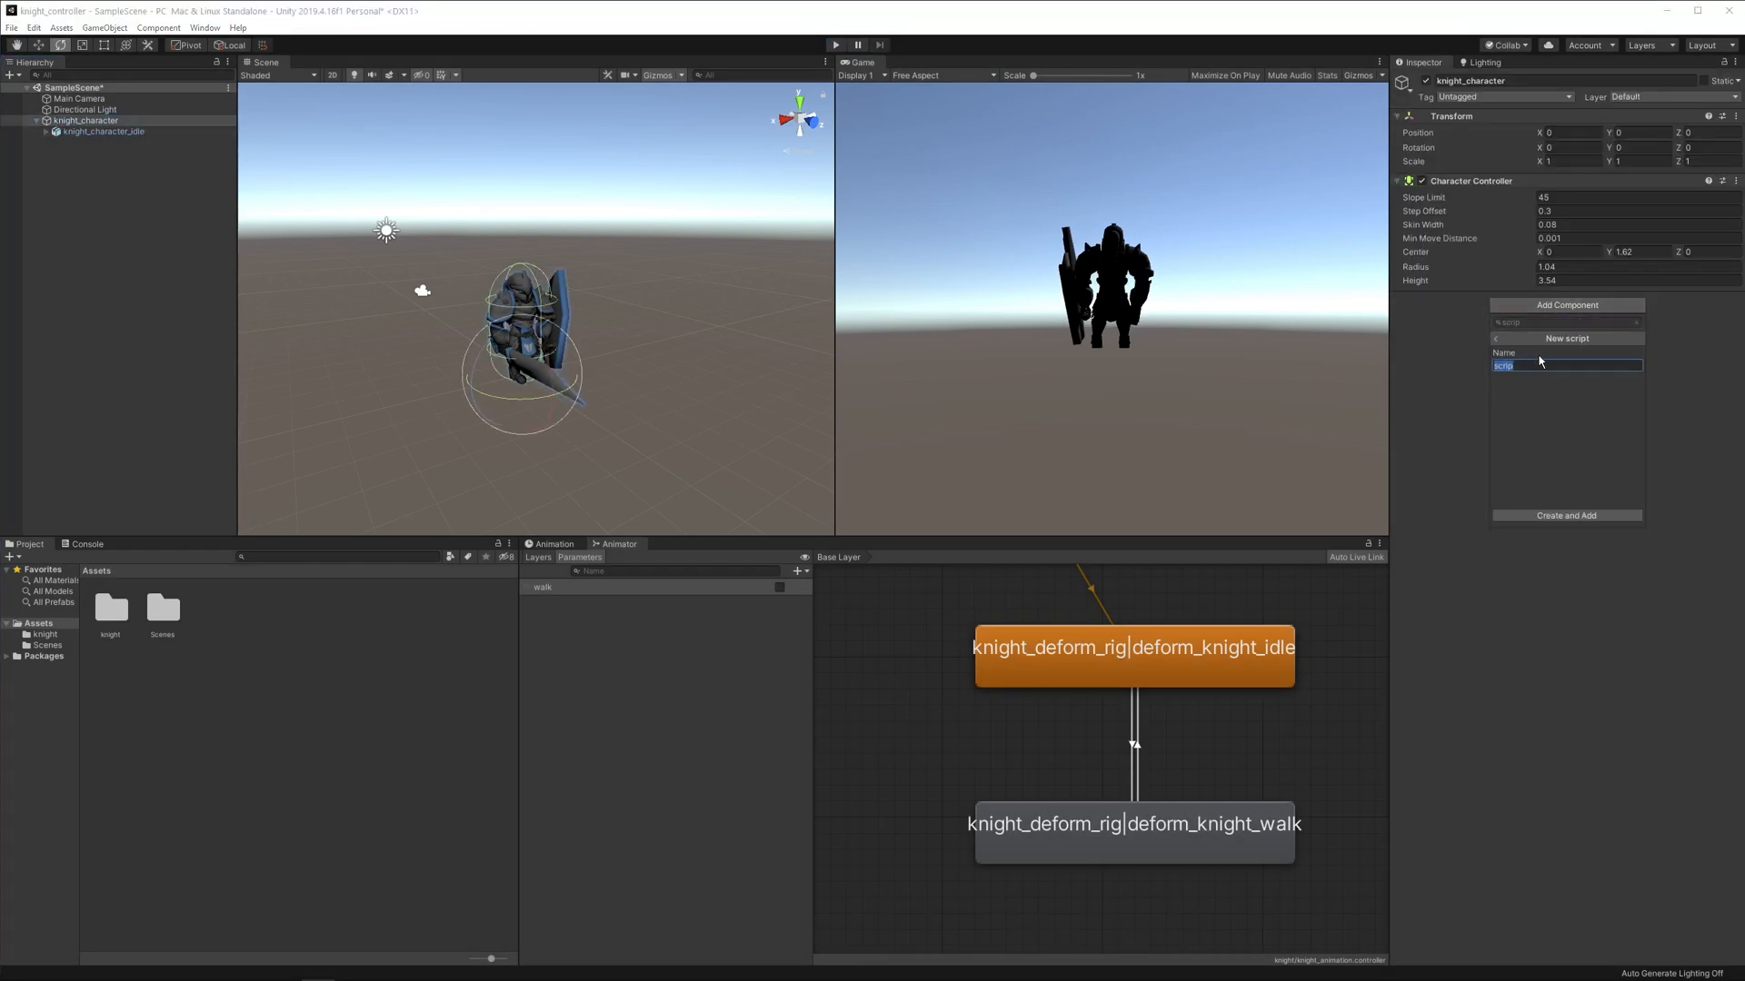
text(knight_co)
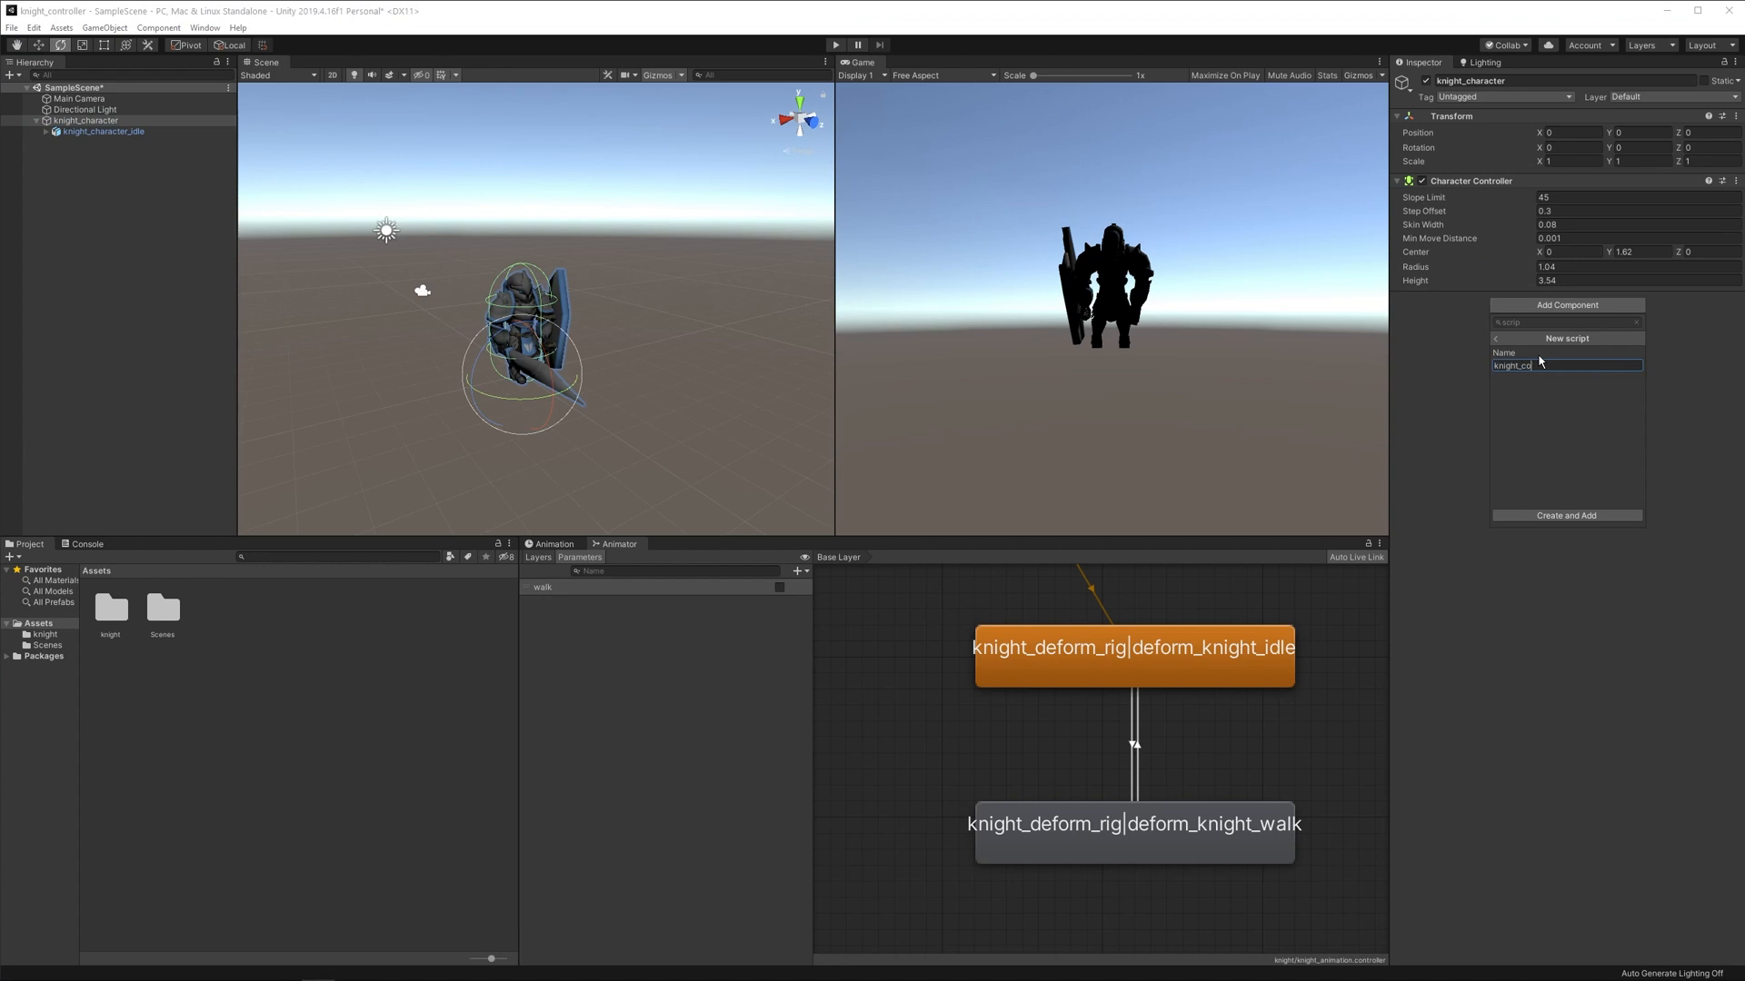
click(1564, 514)
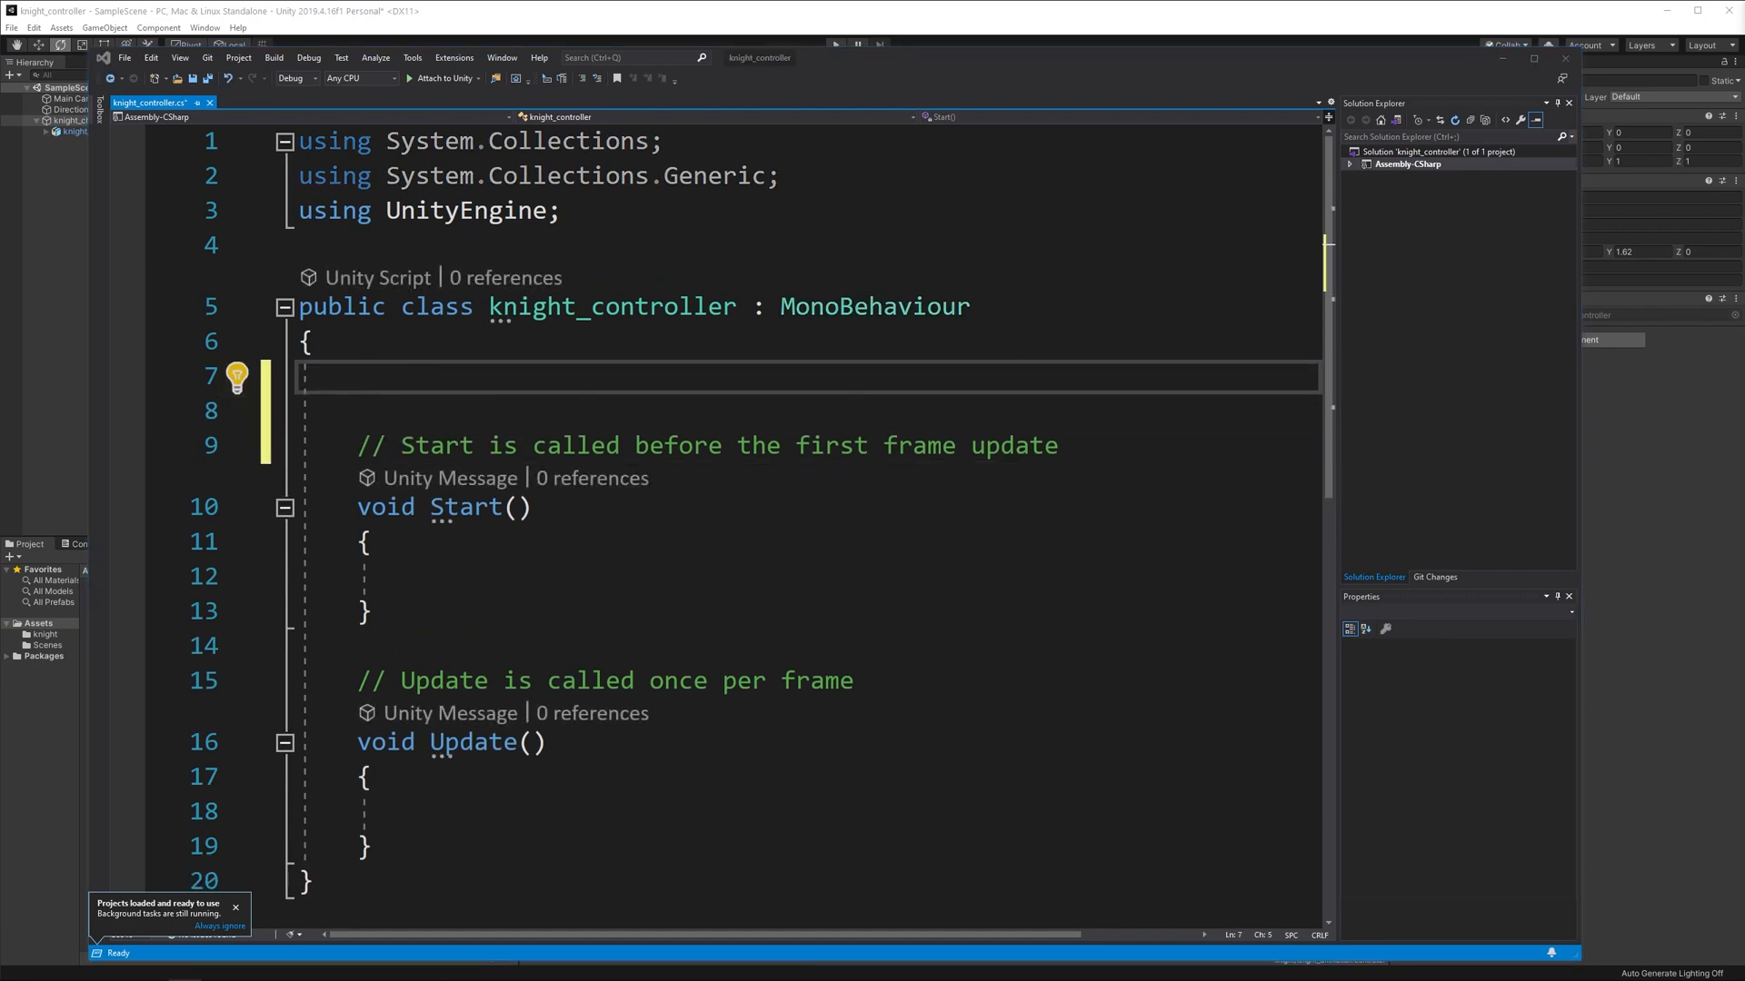
Declare public float speed = 1, CharacterController controller and Animator animation fields, then save.
text(public float speed = 1;)
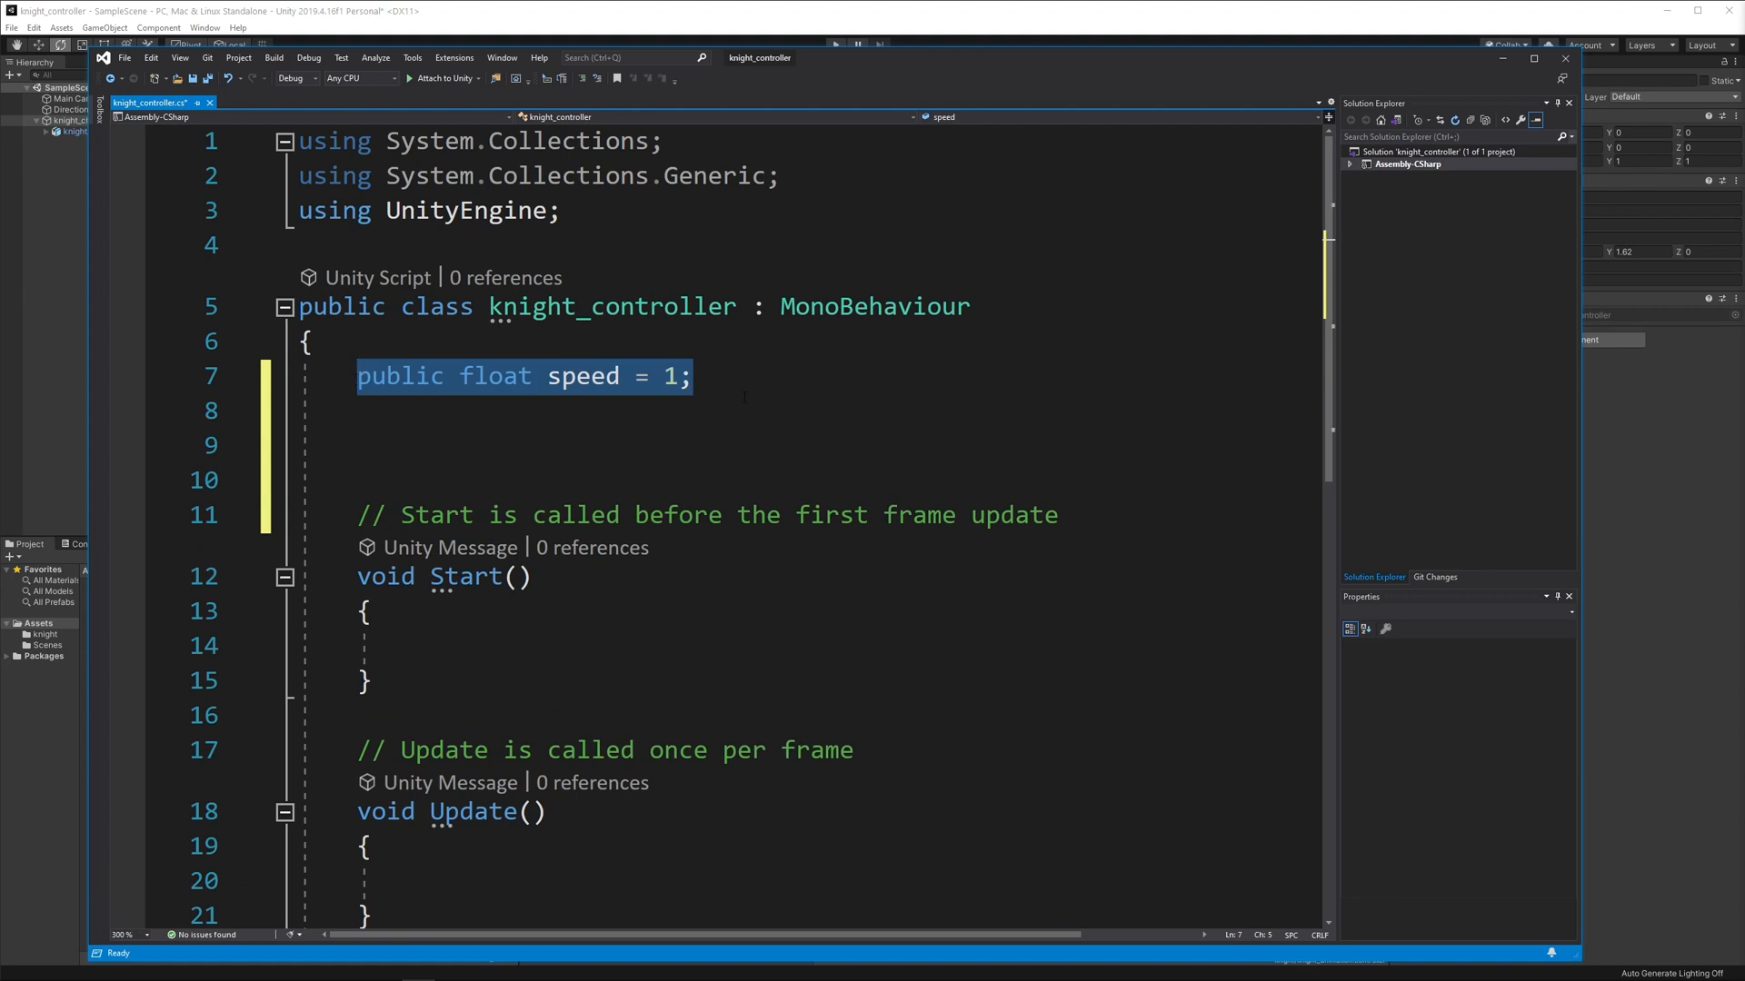
click(356, 413)
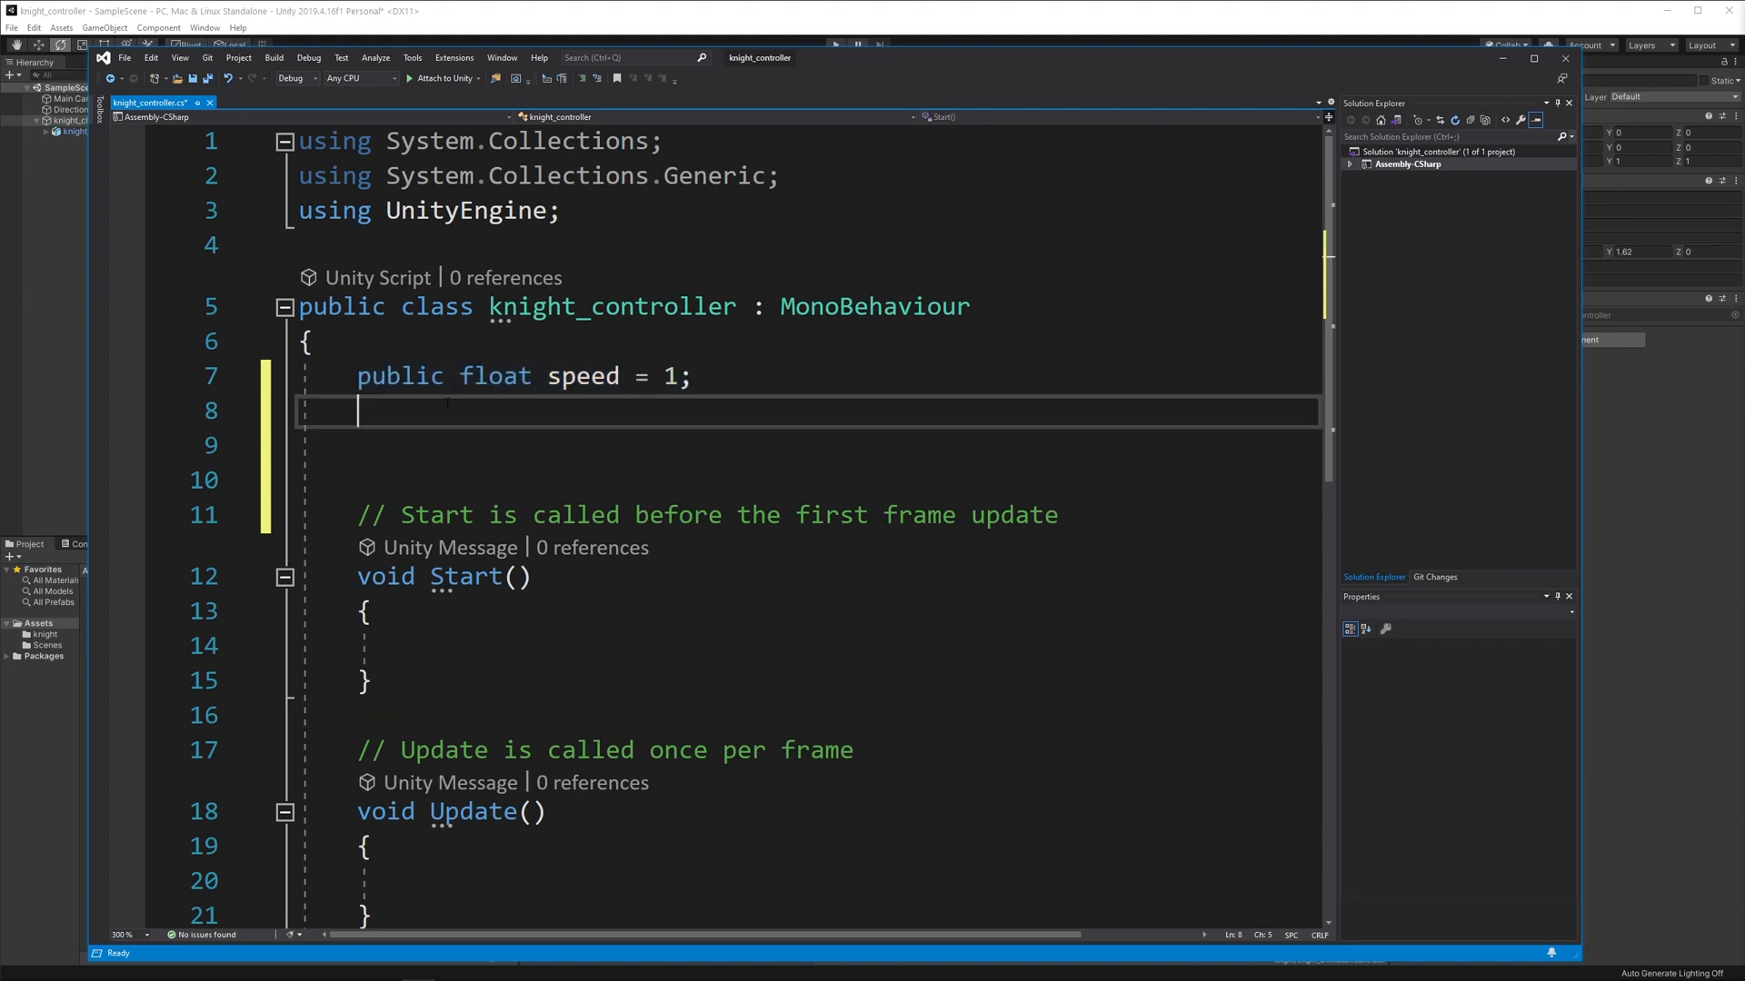
text(public)
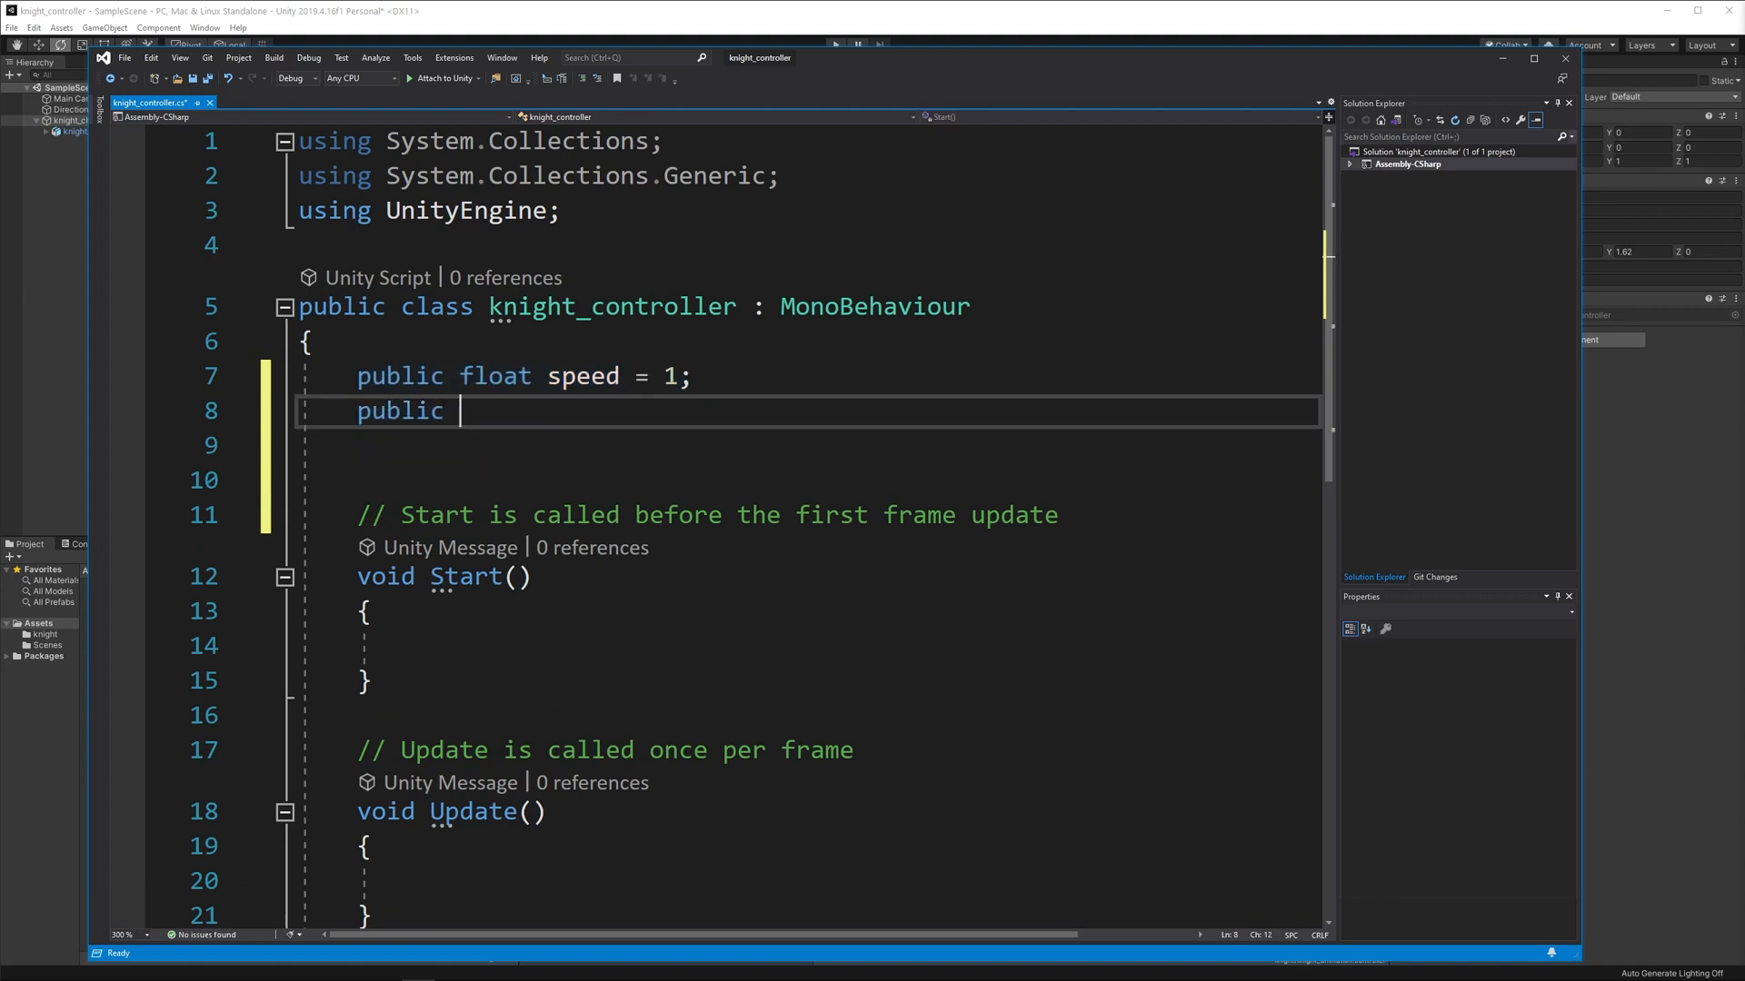
text(CharacterController controller;)
click(808, 445)
text(p)
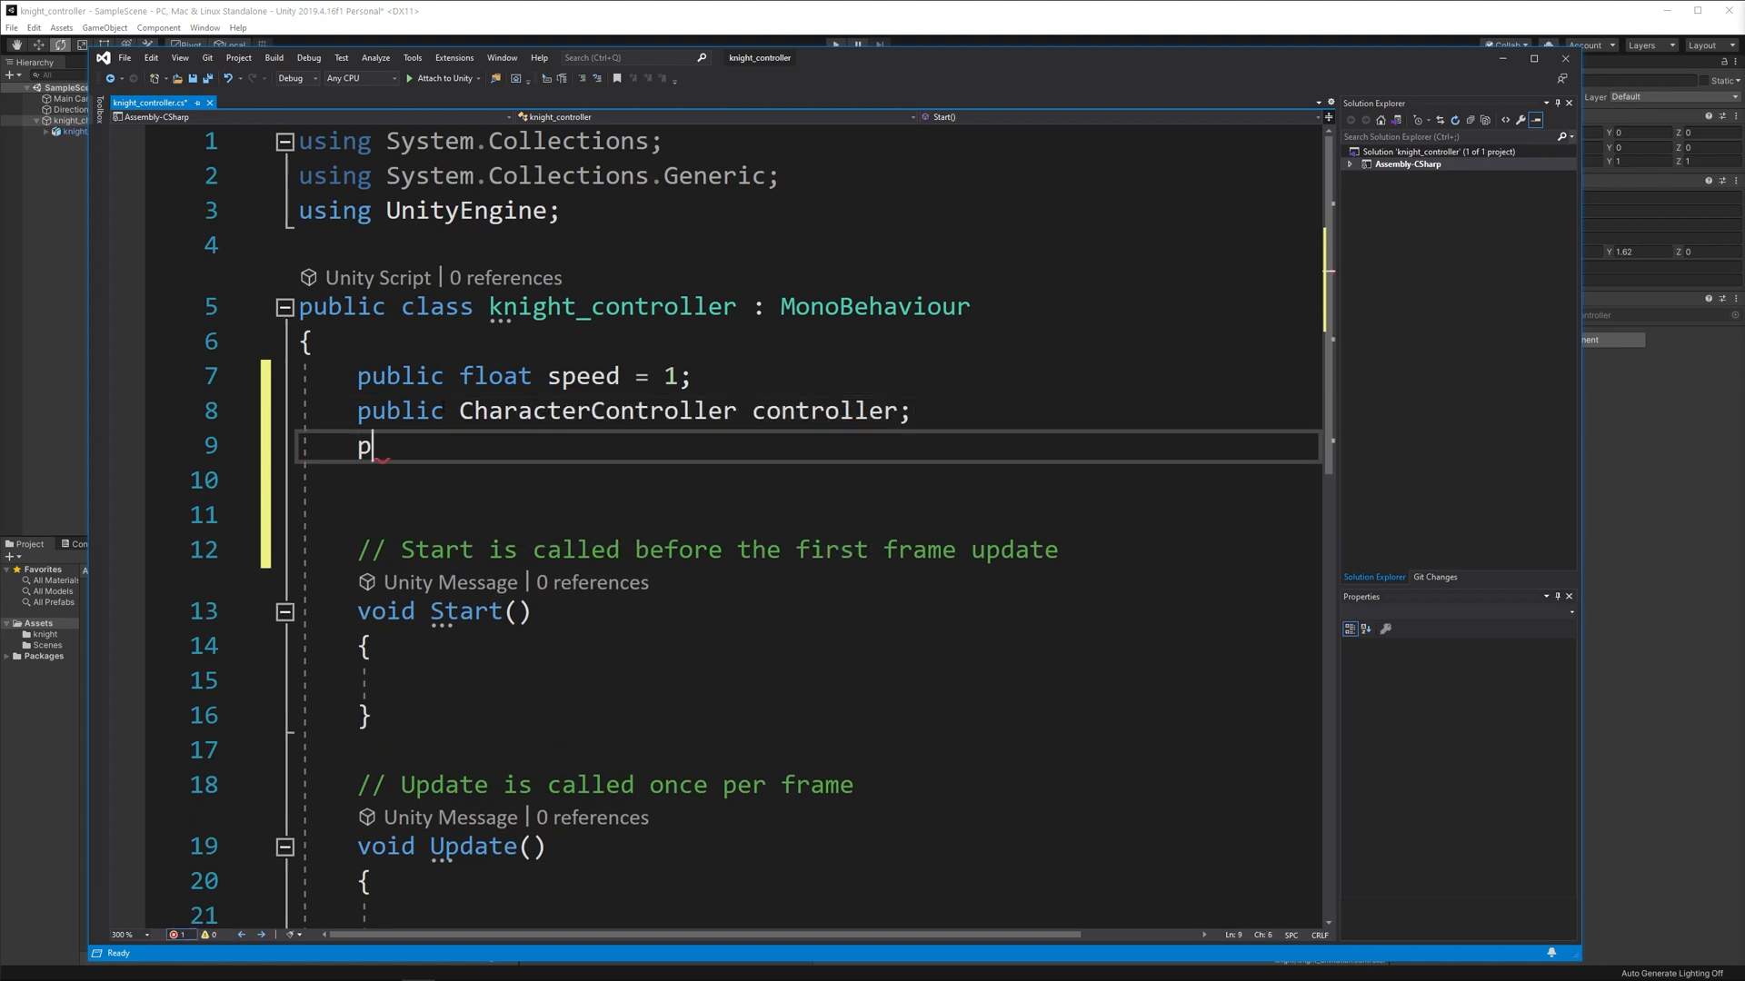
text(ublic Animator a)
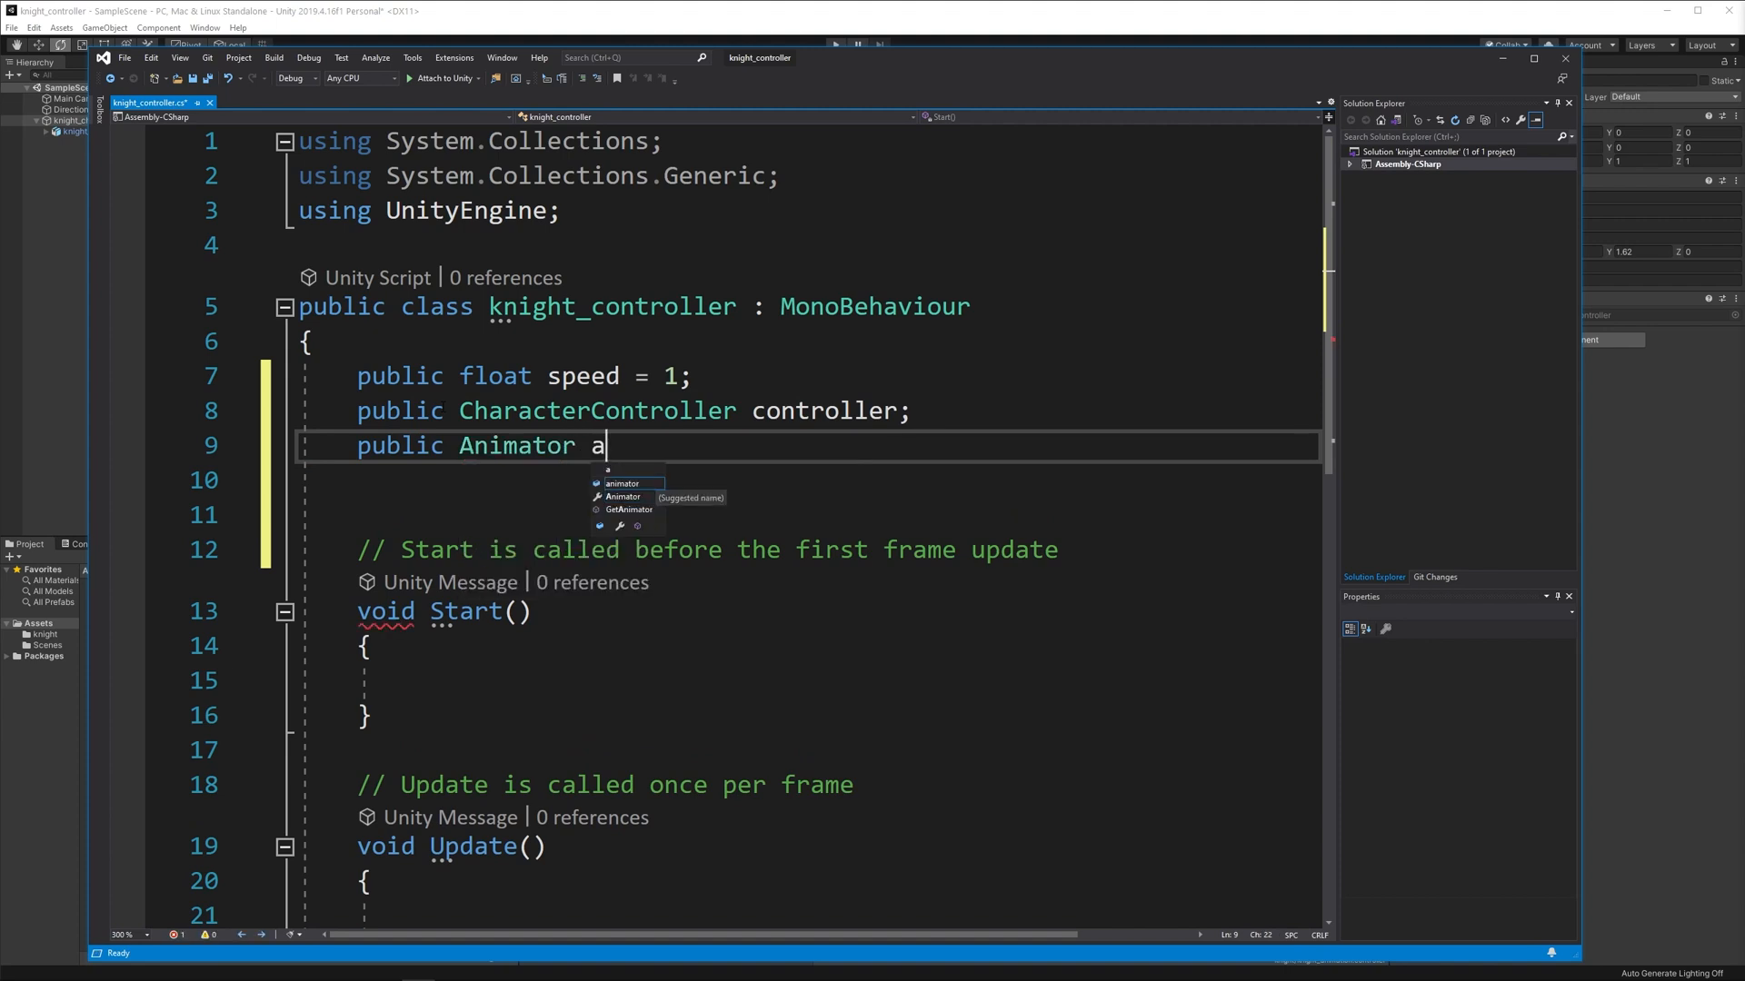
text(nimation;)
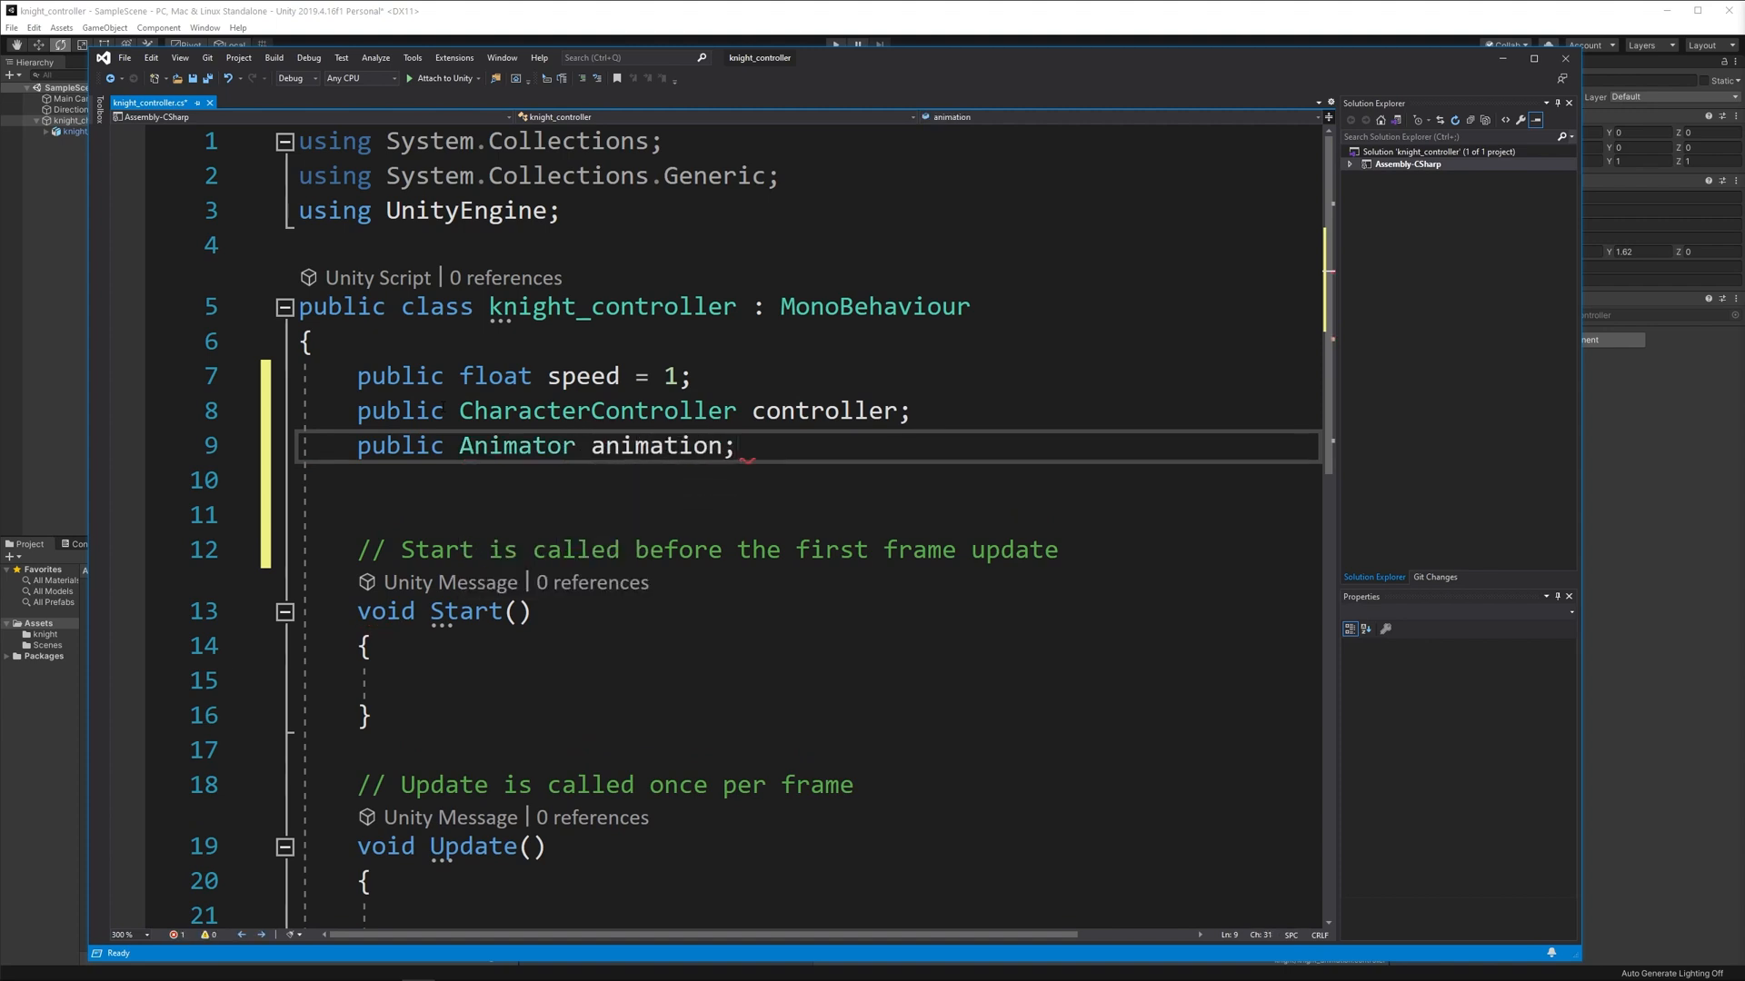
key(ctrl+s)
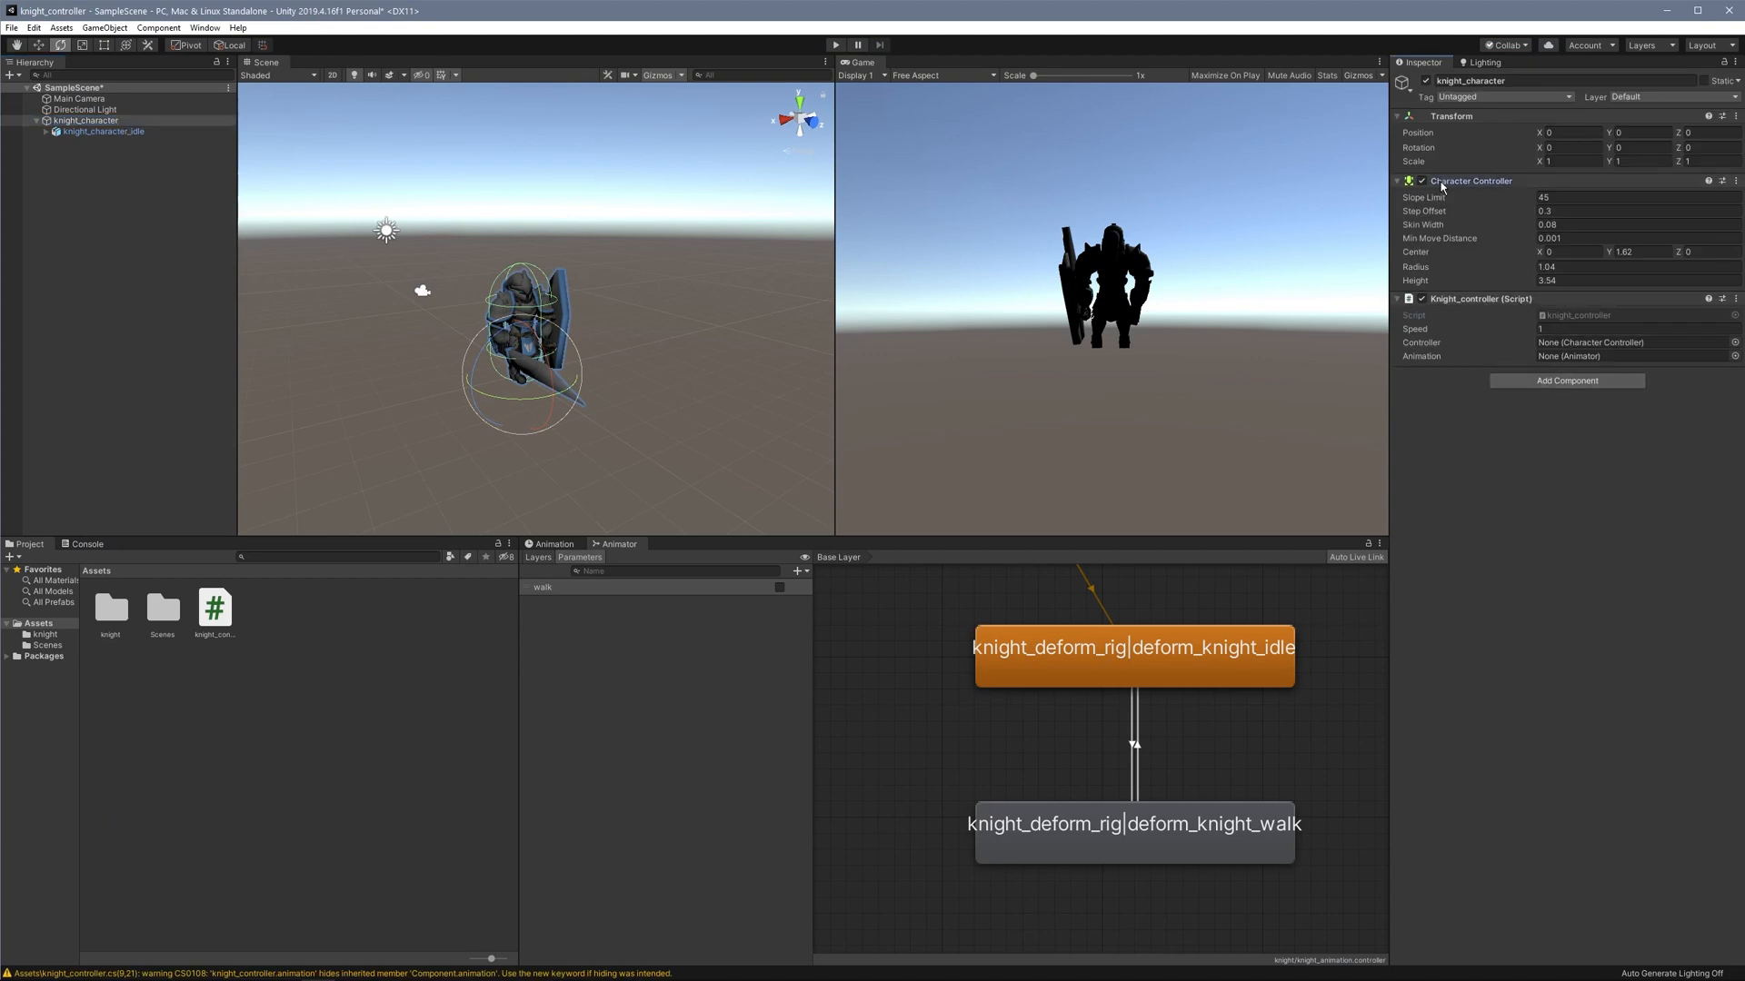
Assign the Character Controller to Controller and knight_character_idle's Animator to Animation.
click(1625, 341)
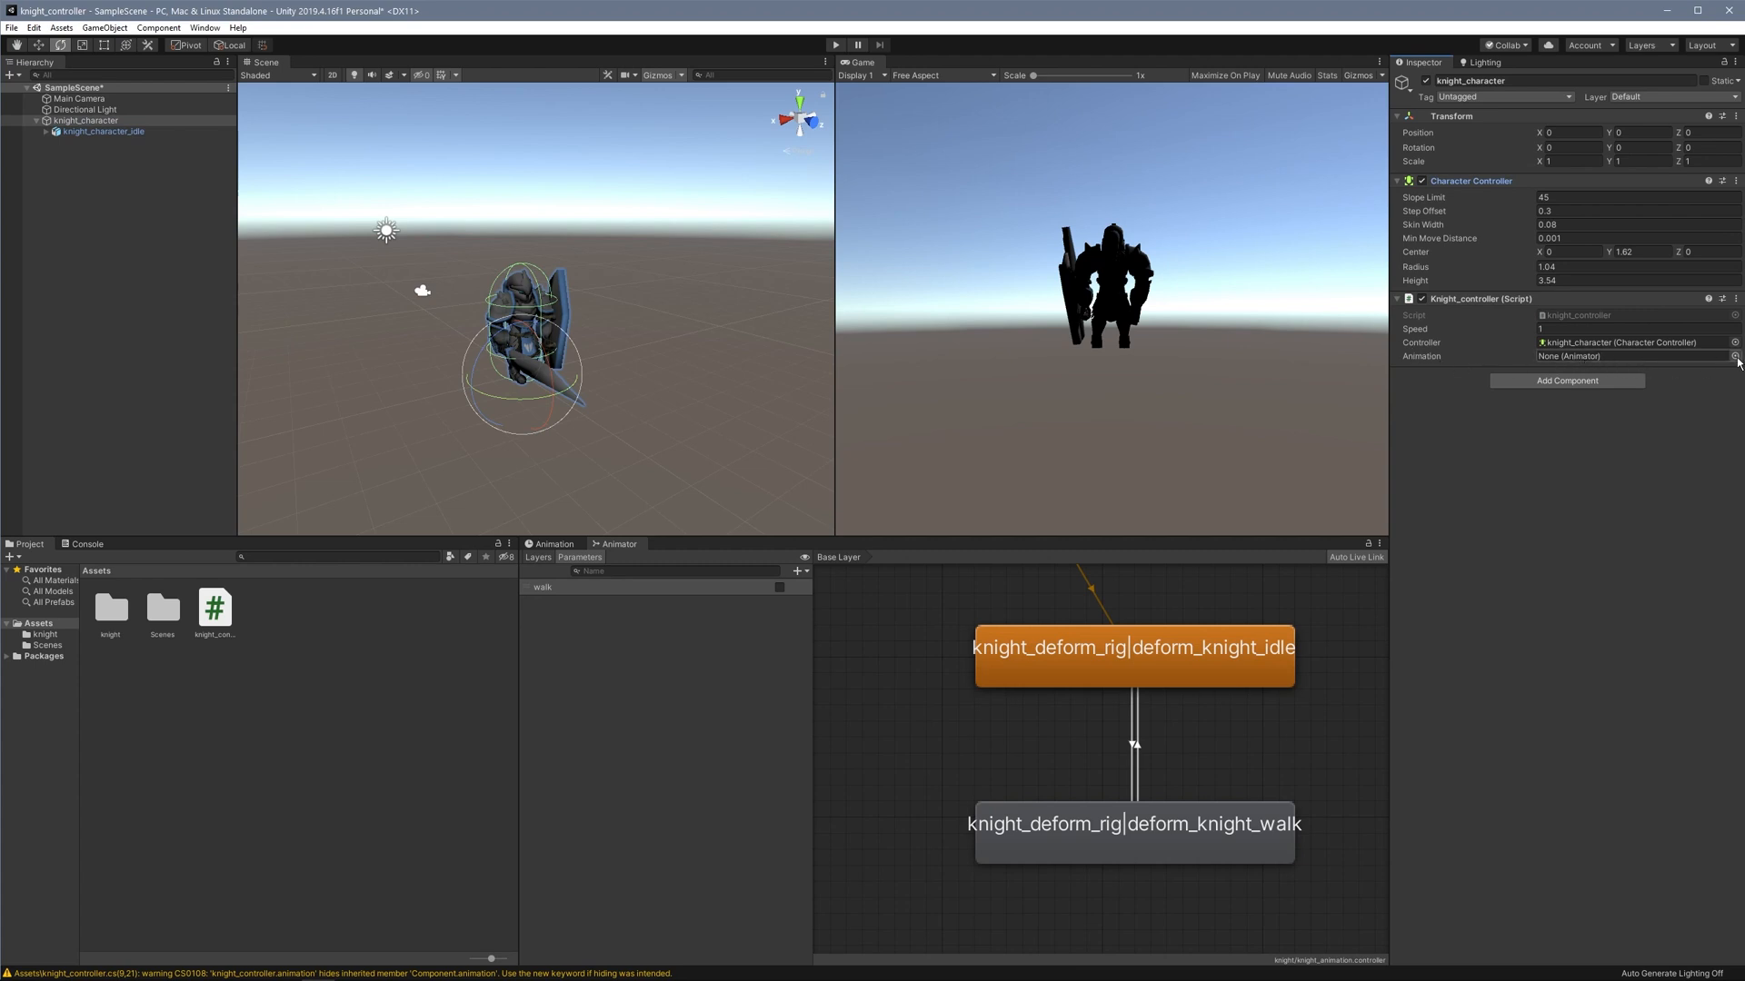
click(1733, 356)
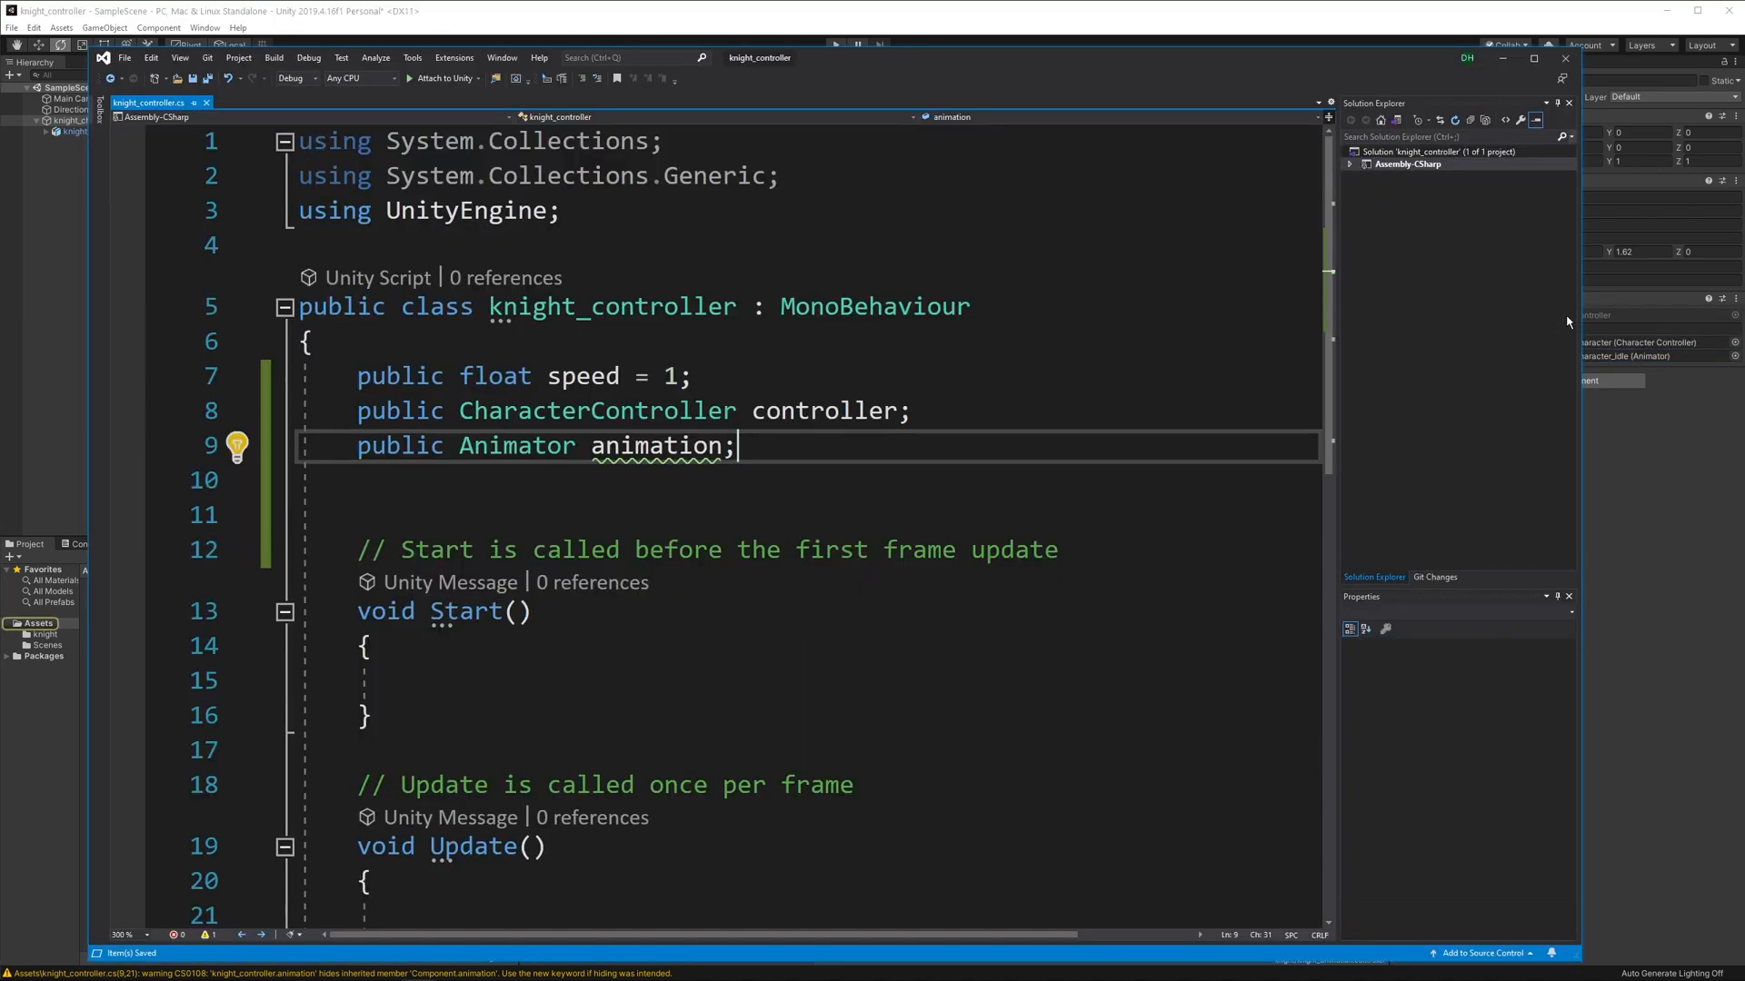
In Update, read Input.GetAxis("Horizontal") into a float side variable.
scroll(down, 3)
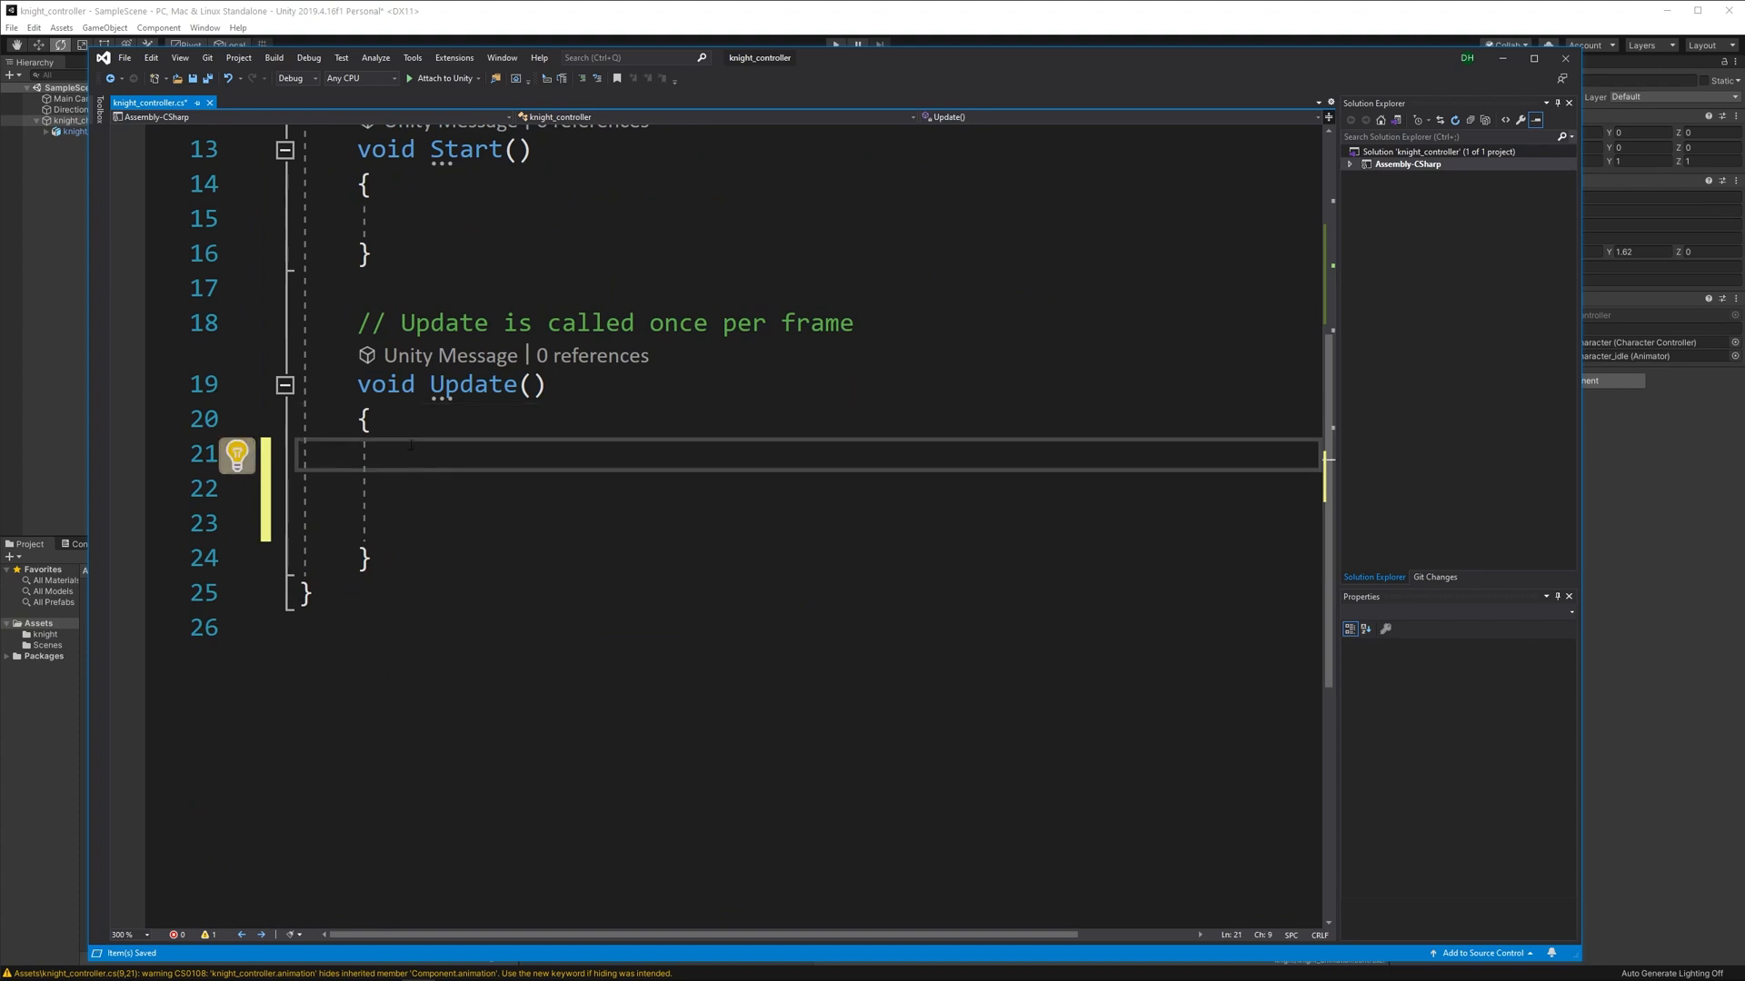
text(float s)
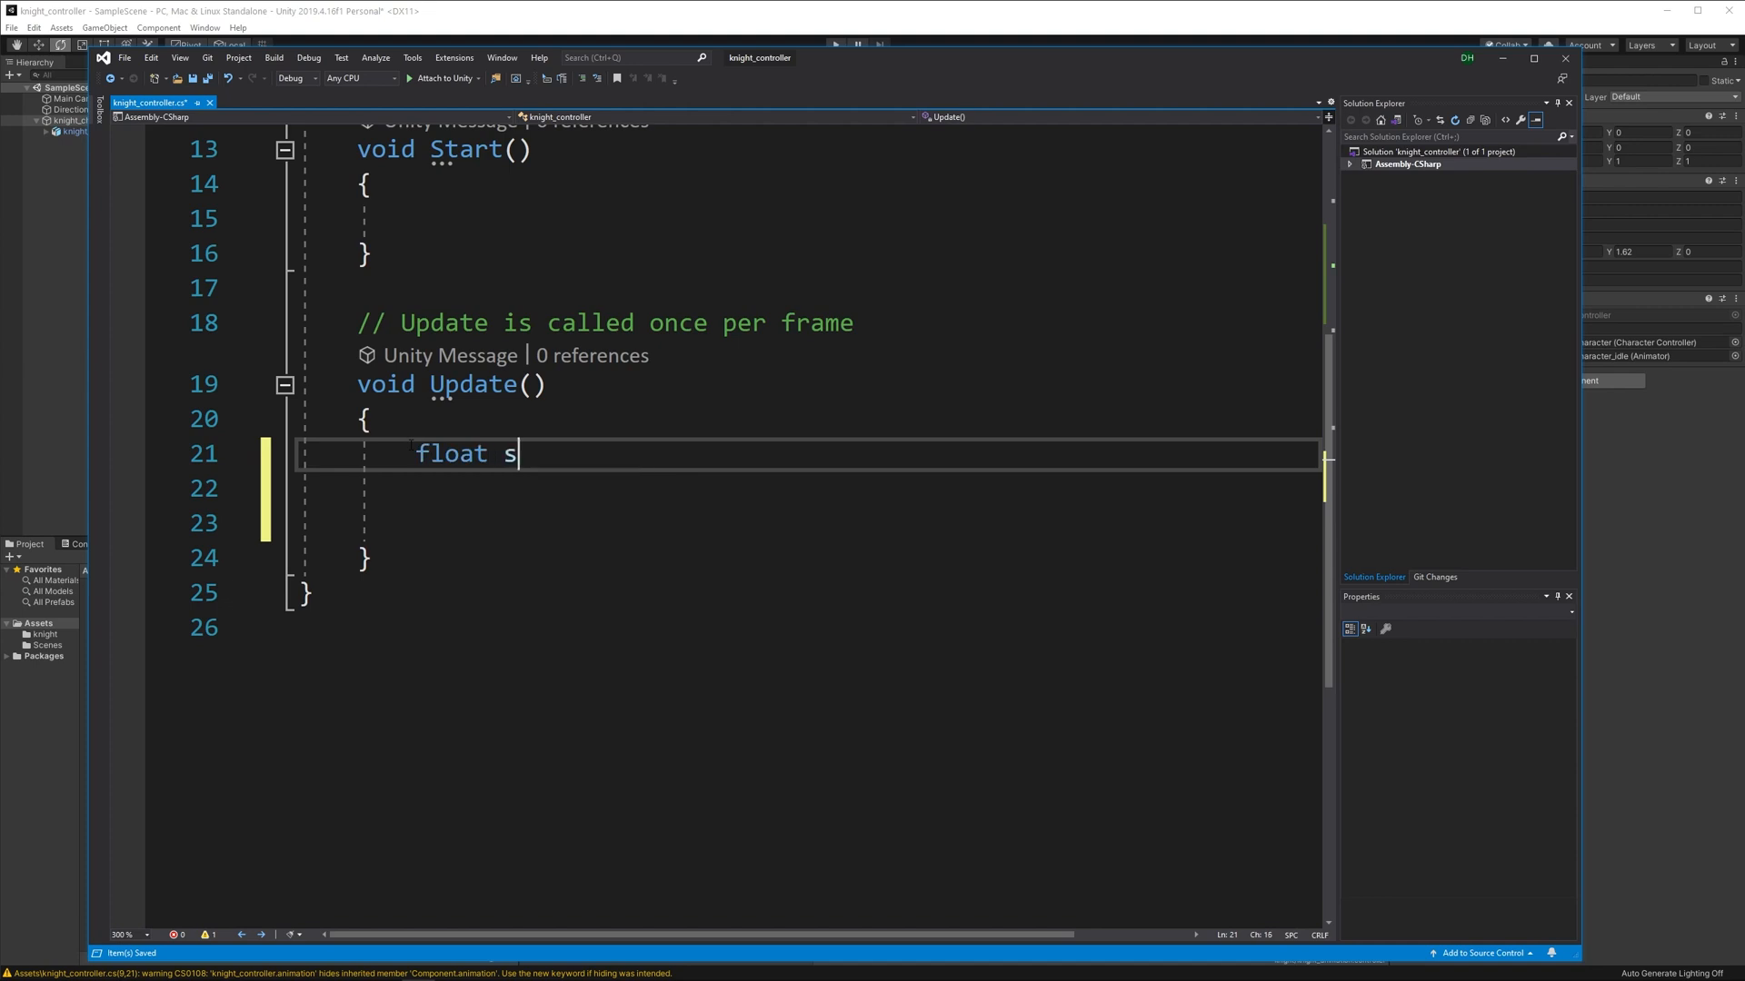
text(ide = Inou)
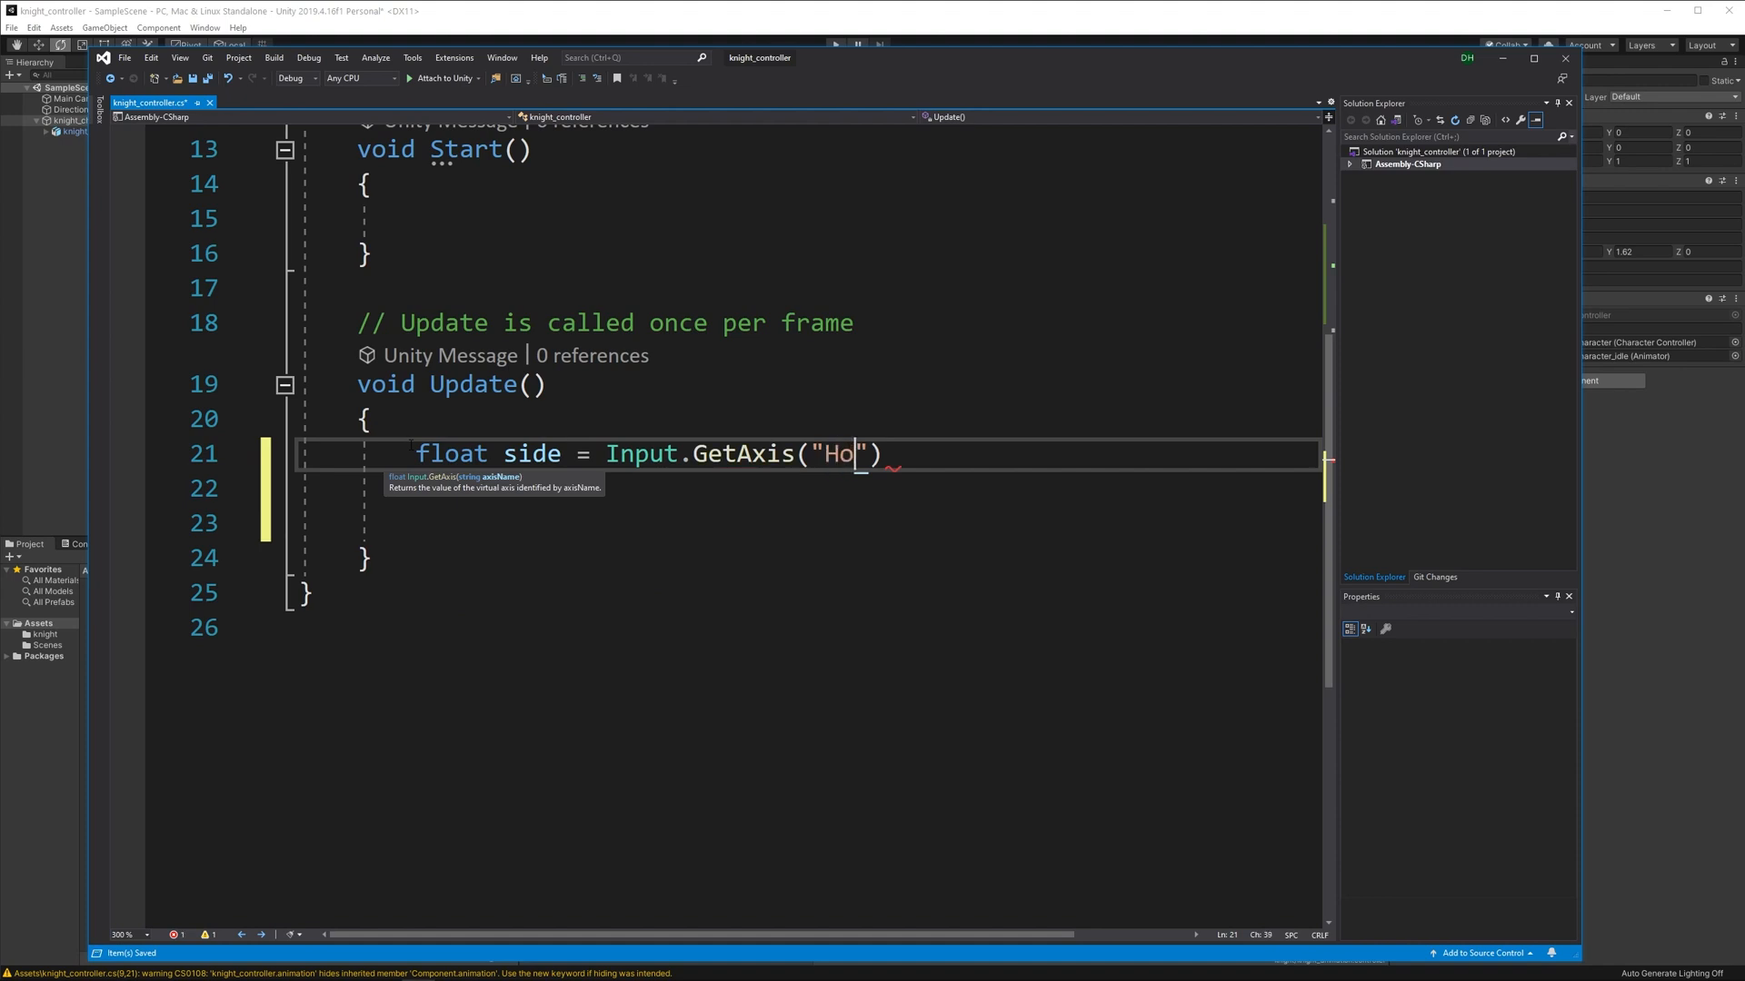
text(rizont)
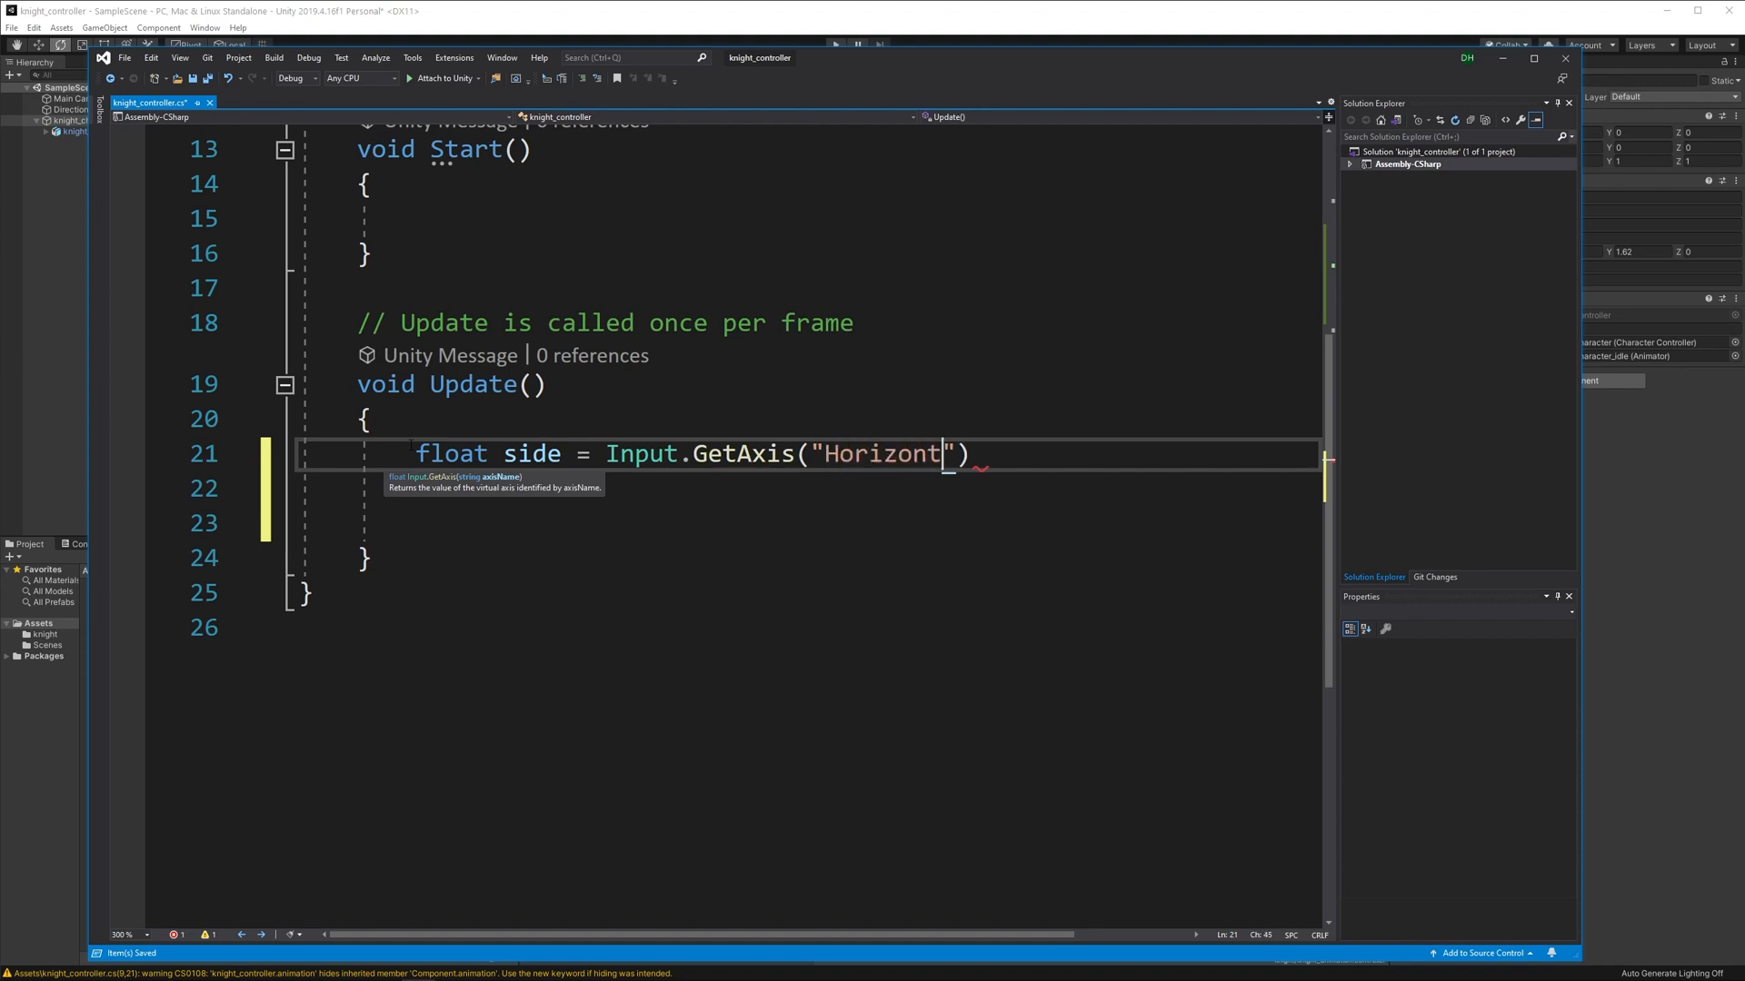
key(Return)
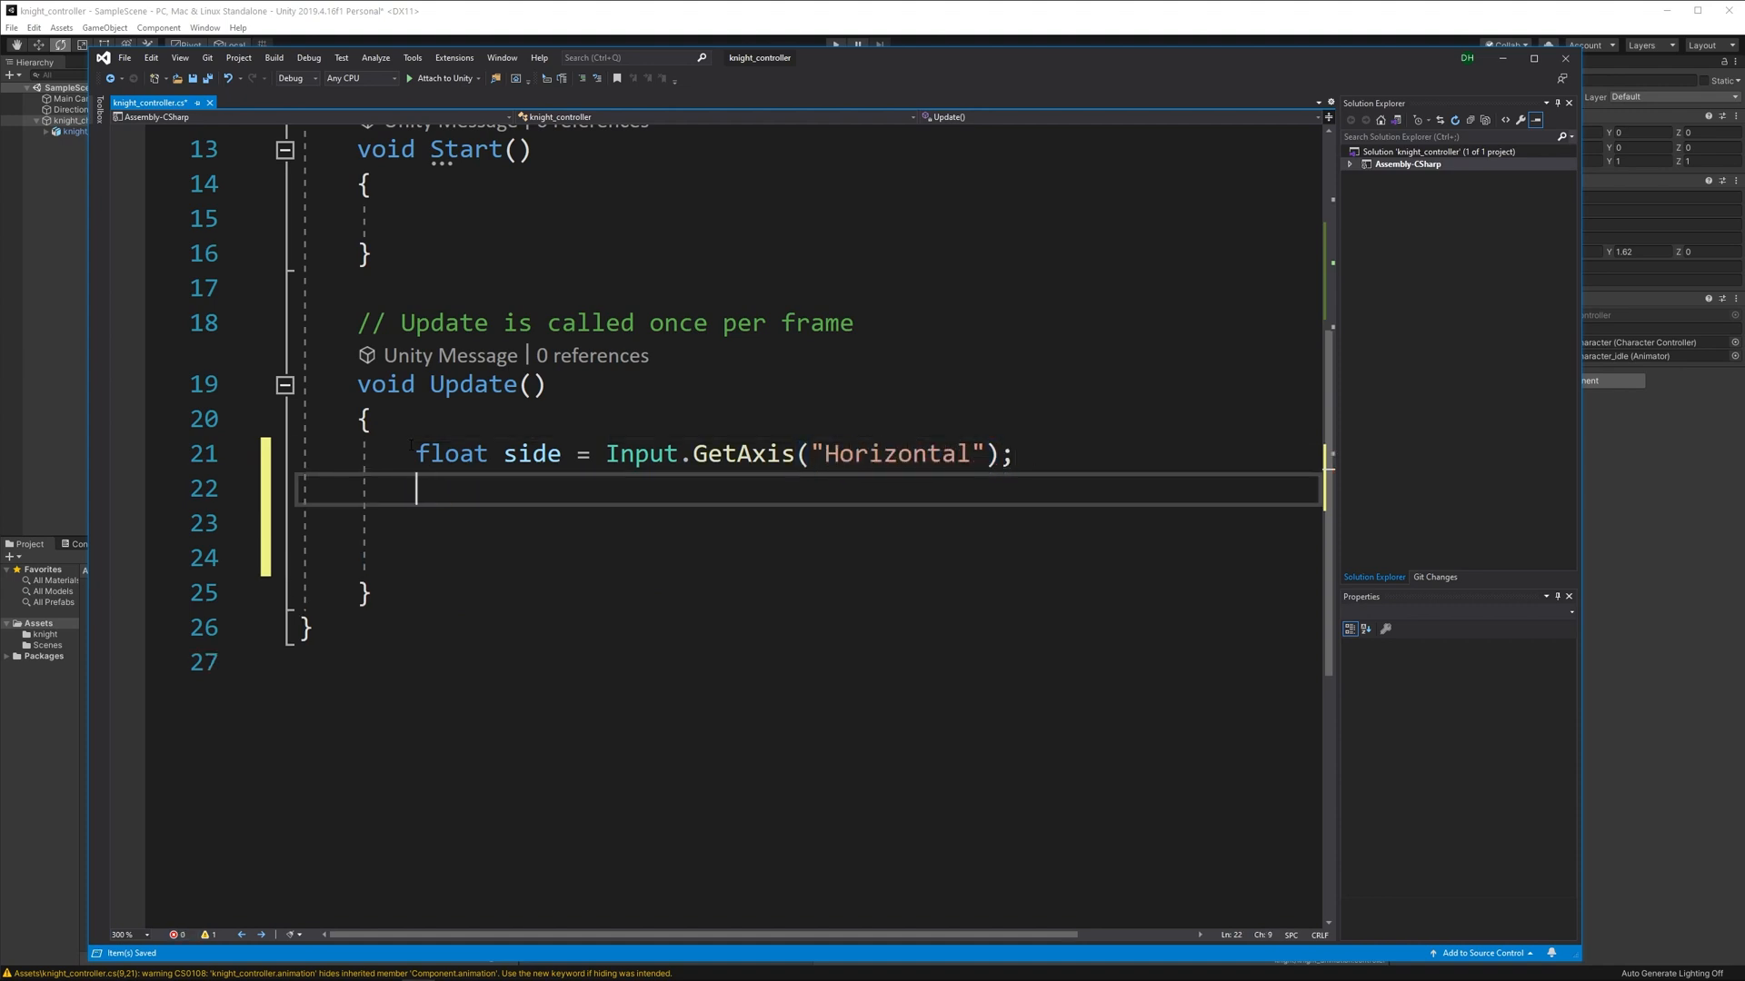
Read Input.GetAxis("Vertical") into a float forward variable.
text(flota)
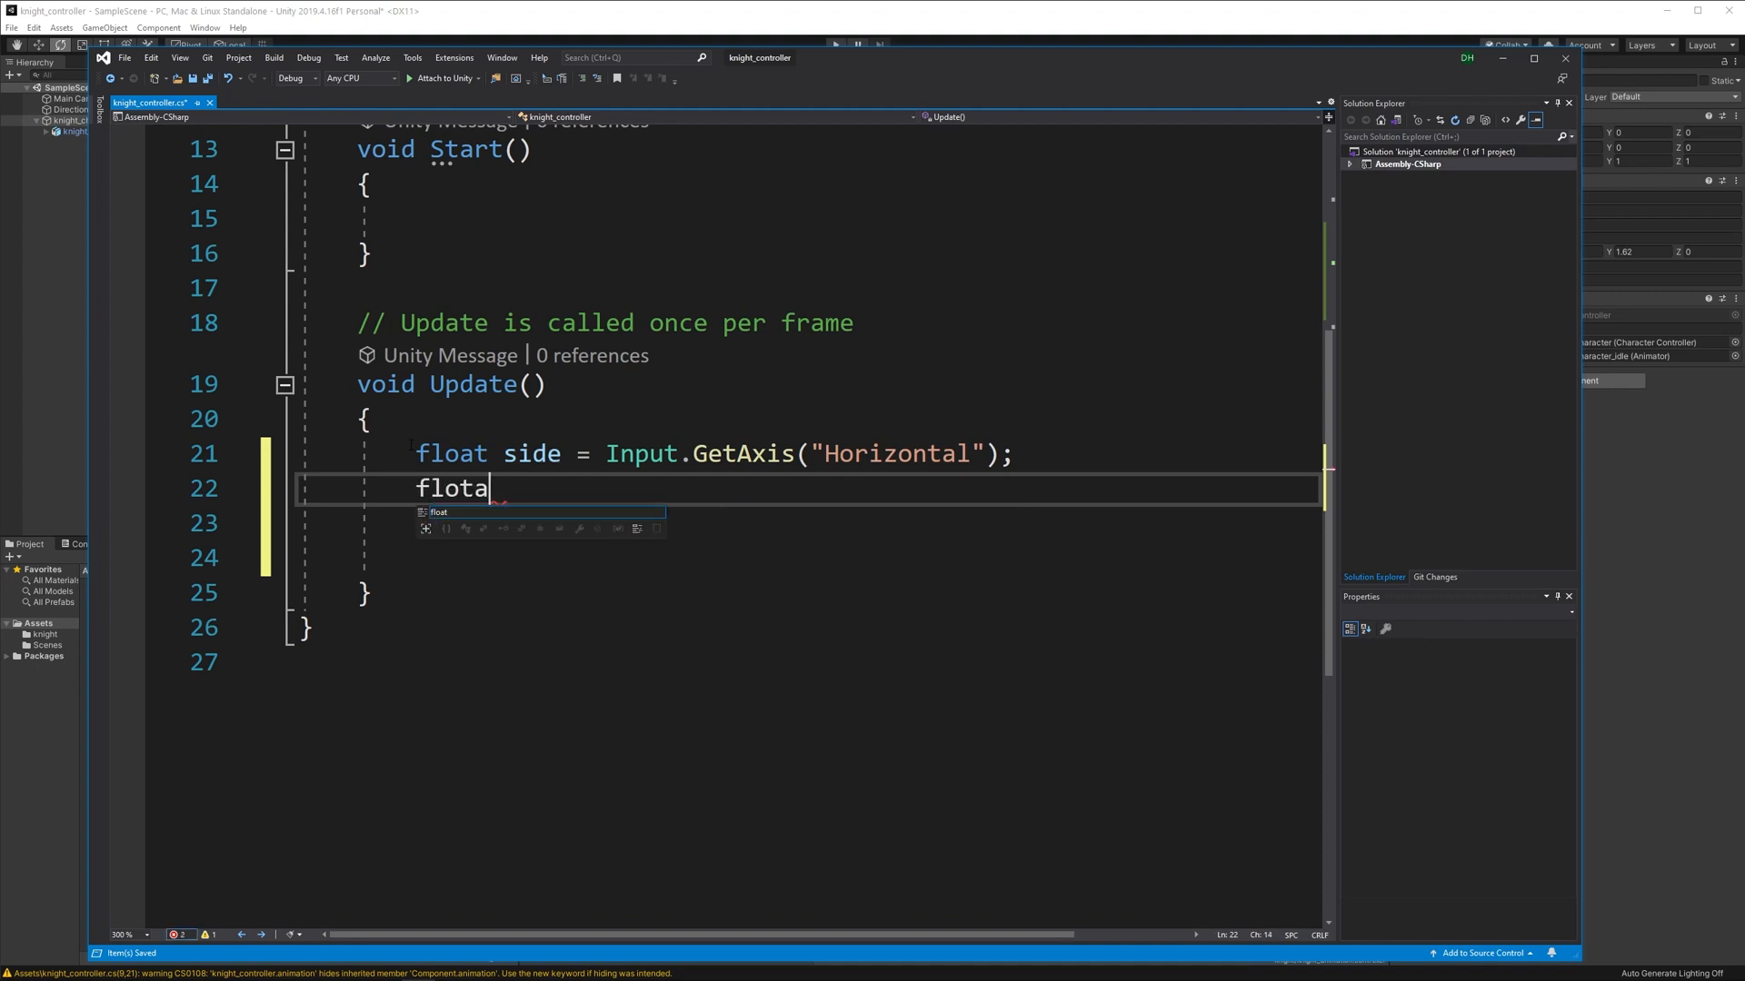
text(float forwar)
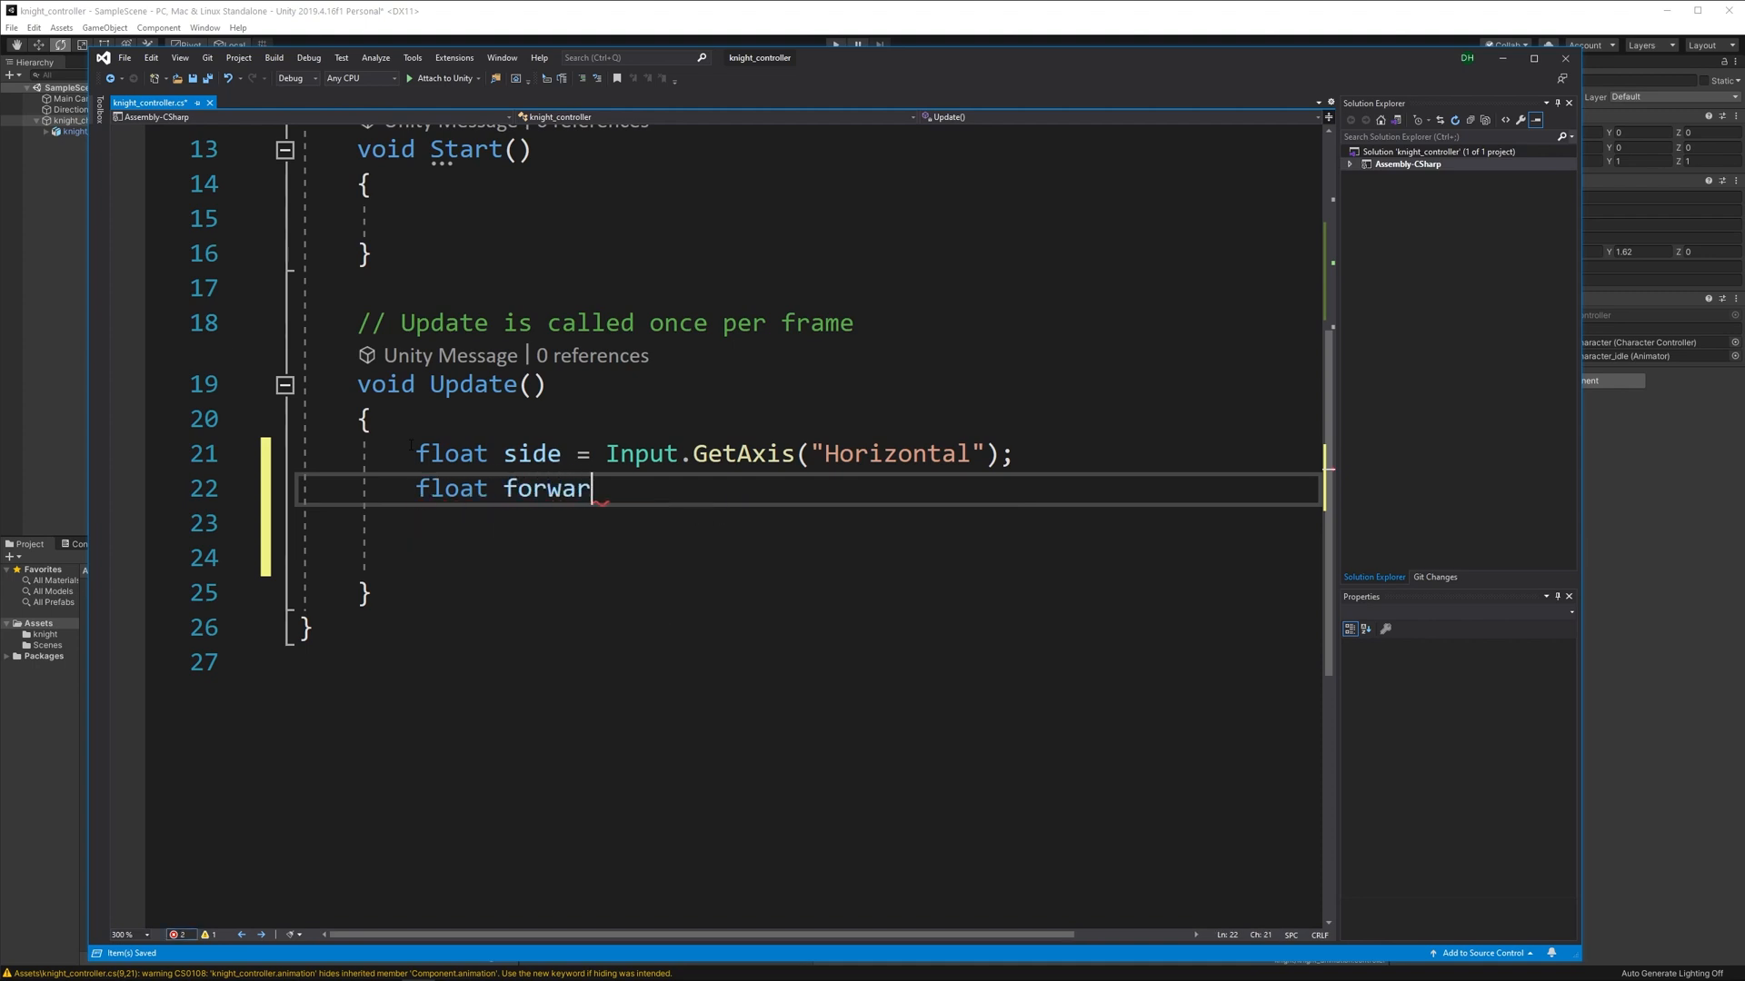
text(d = Inpu)
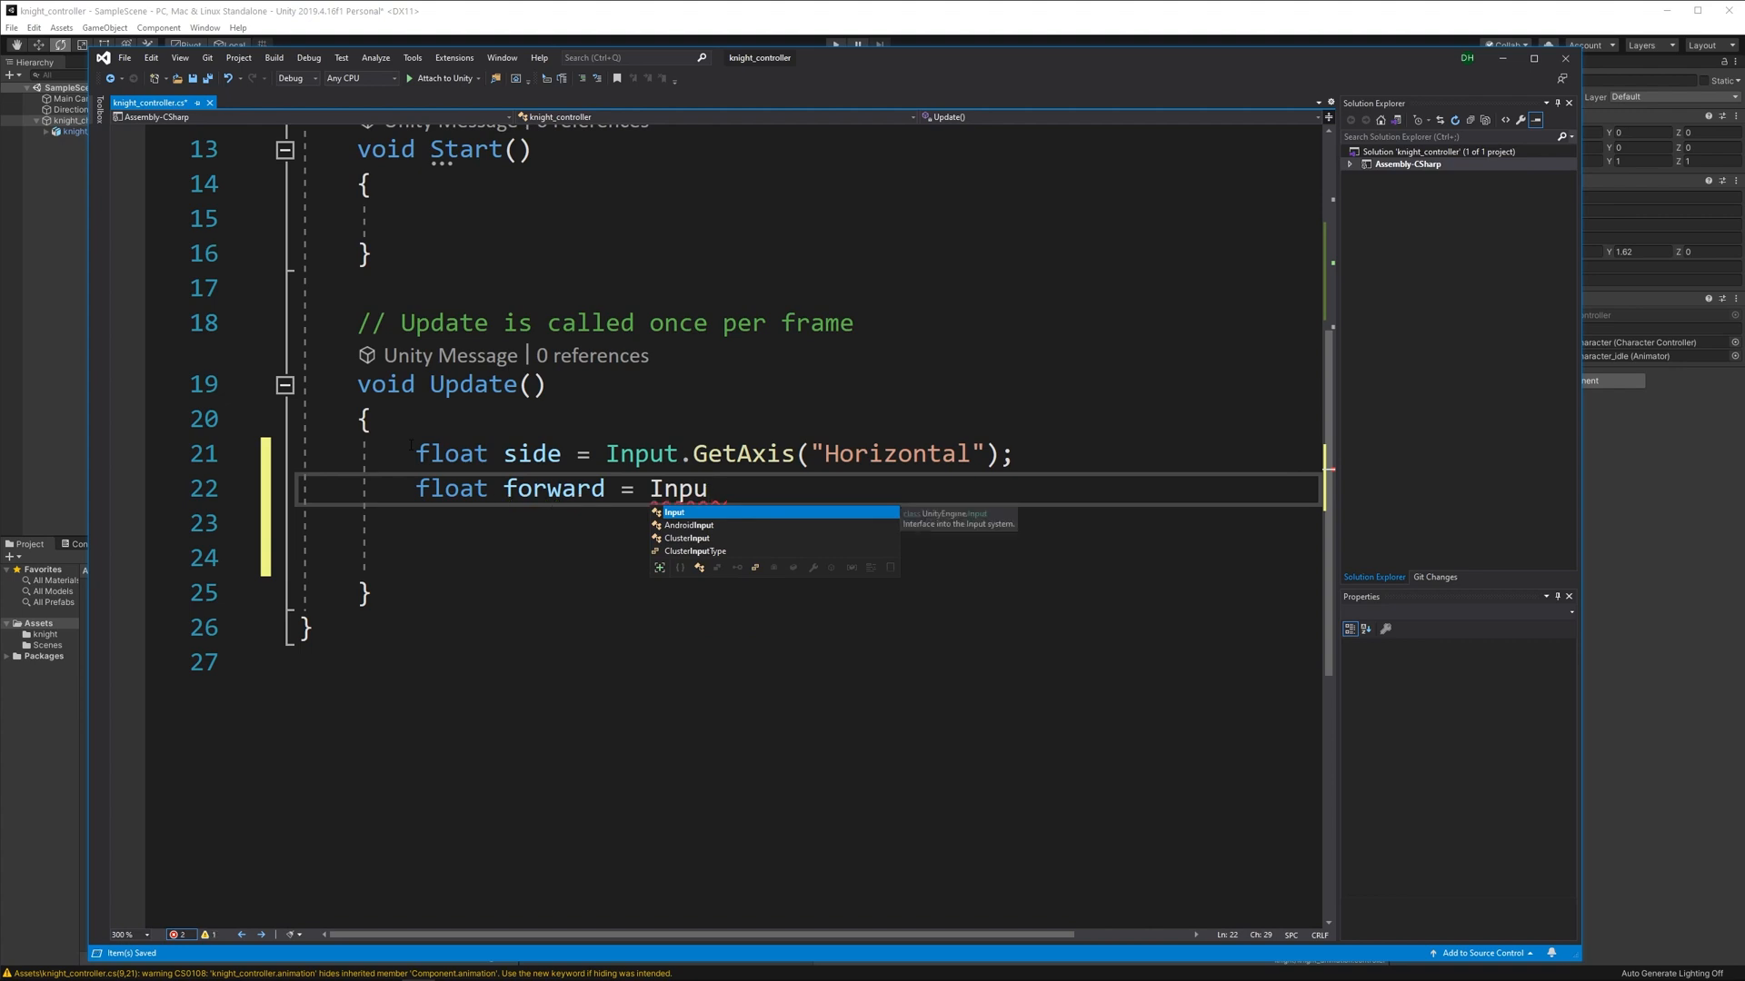
text(t.GetAxis("Vertical)
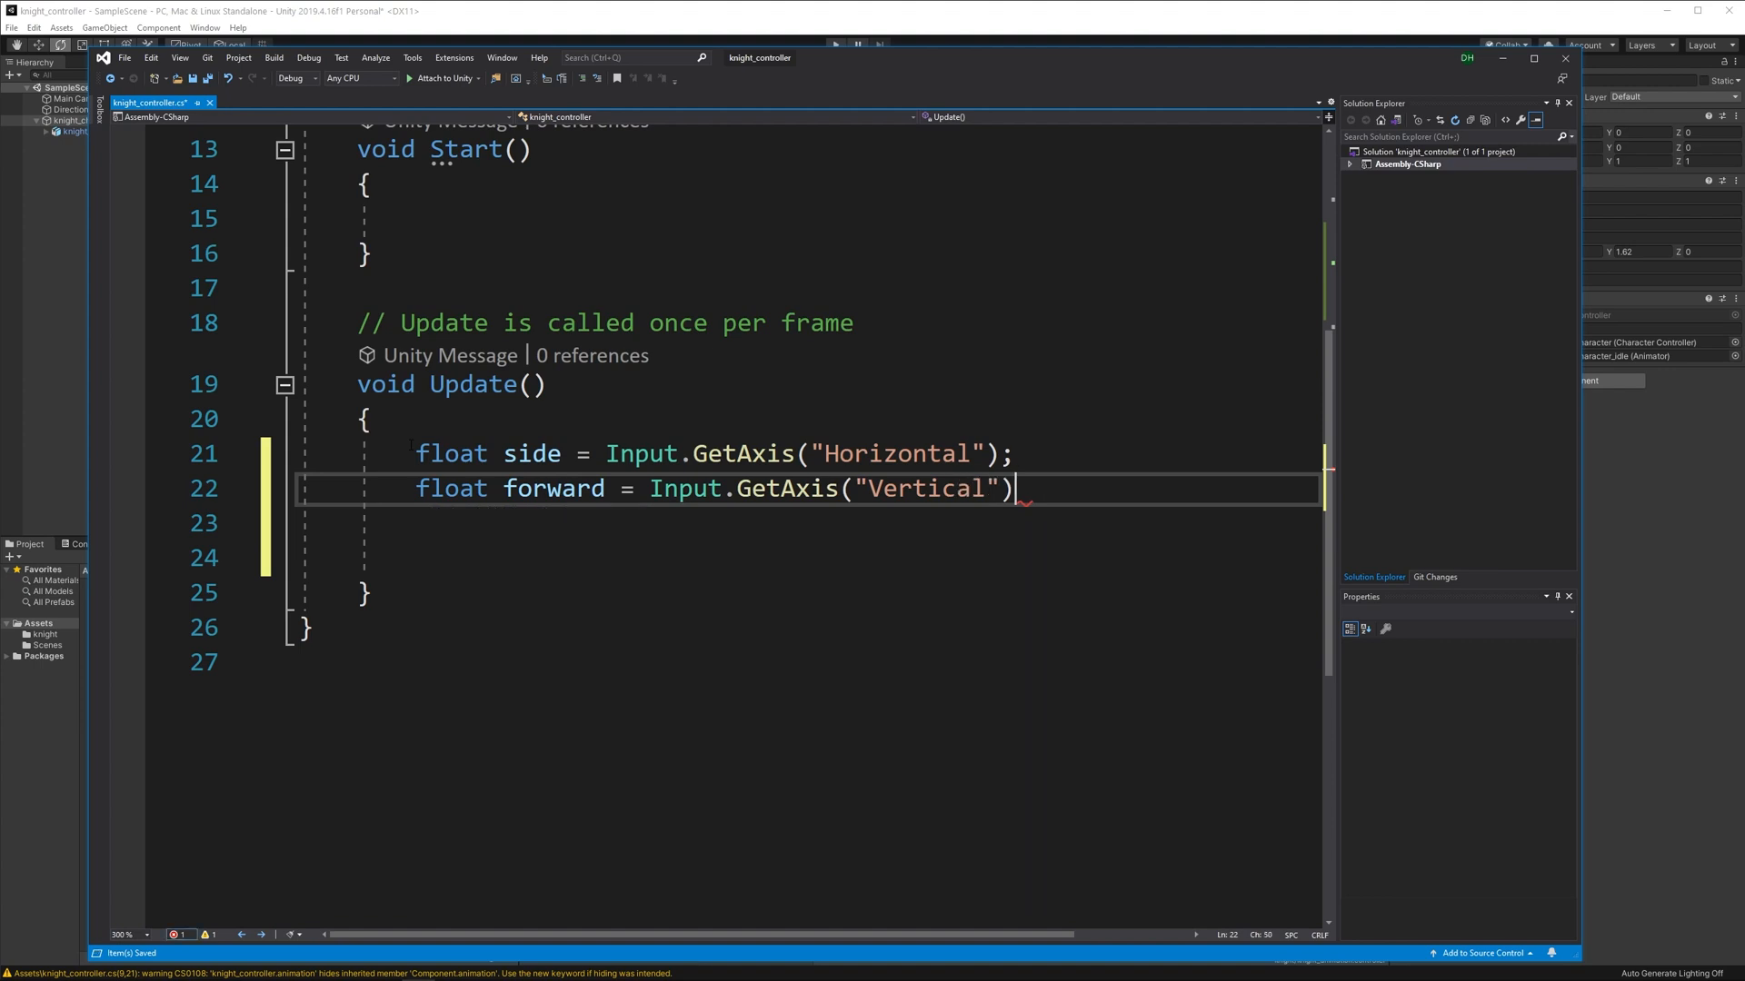
text(;)
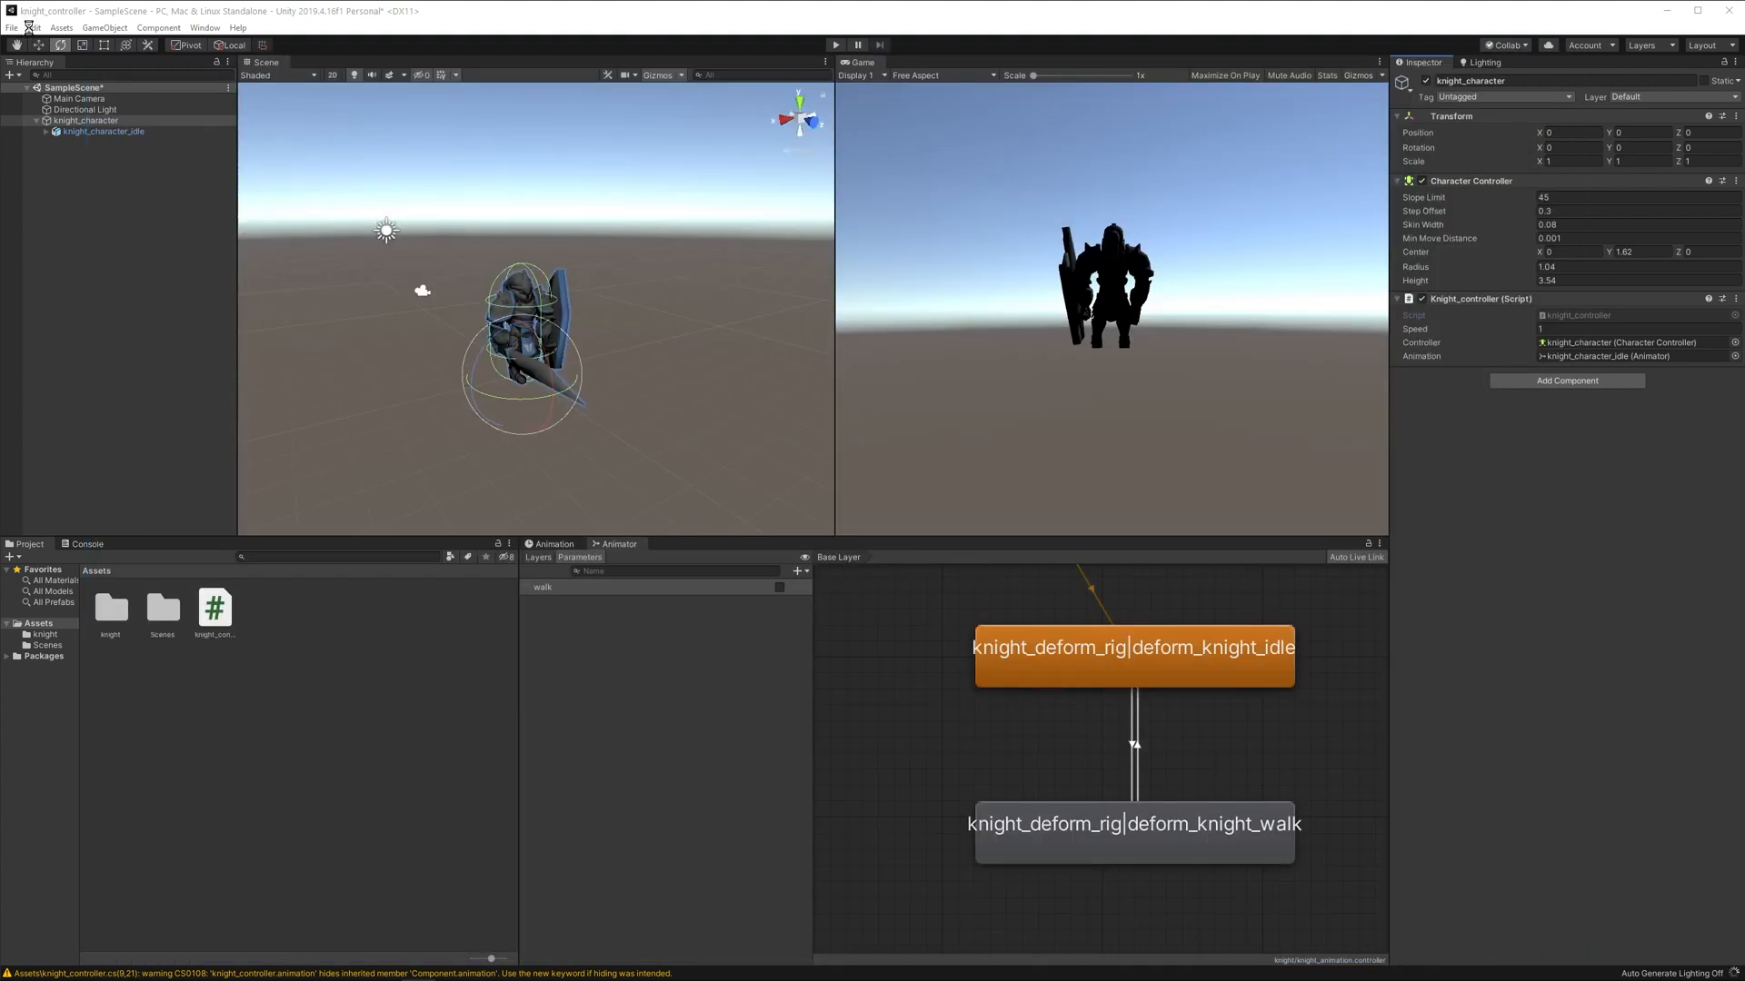
Bring up Project Settings > Input Manager with the Axes list and Horizontal entry expanded.
click(34, 28)
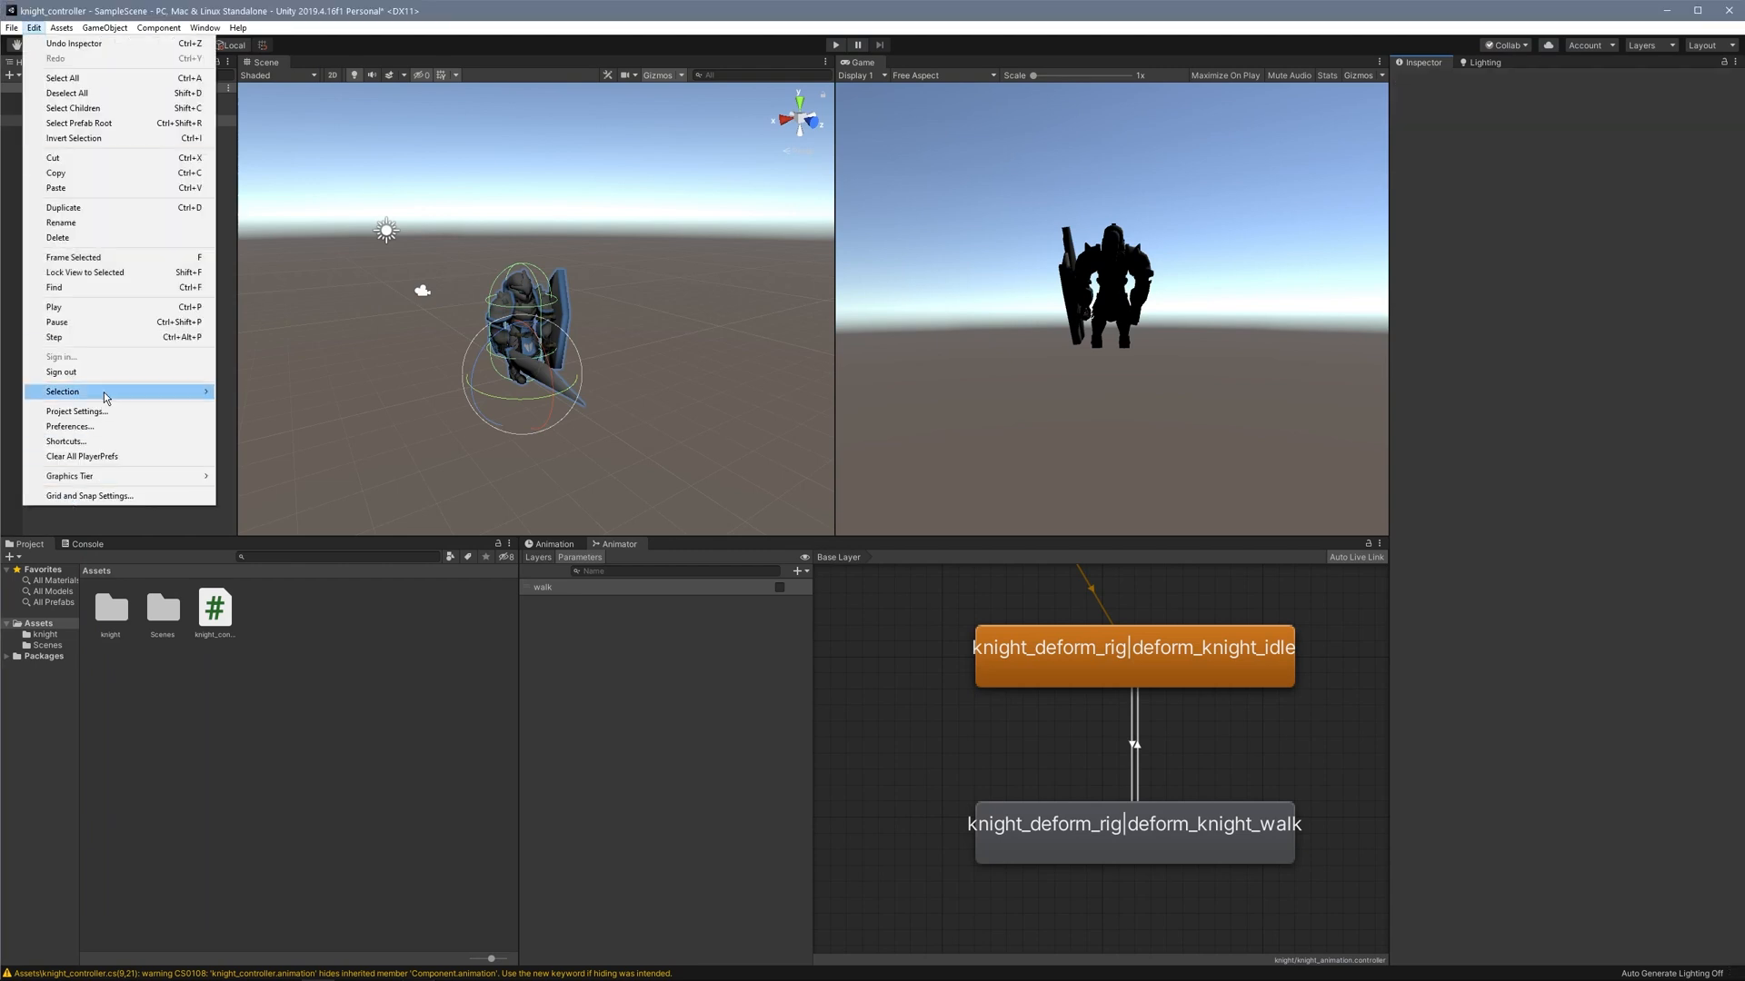
click(76, 410)
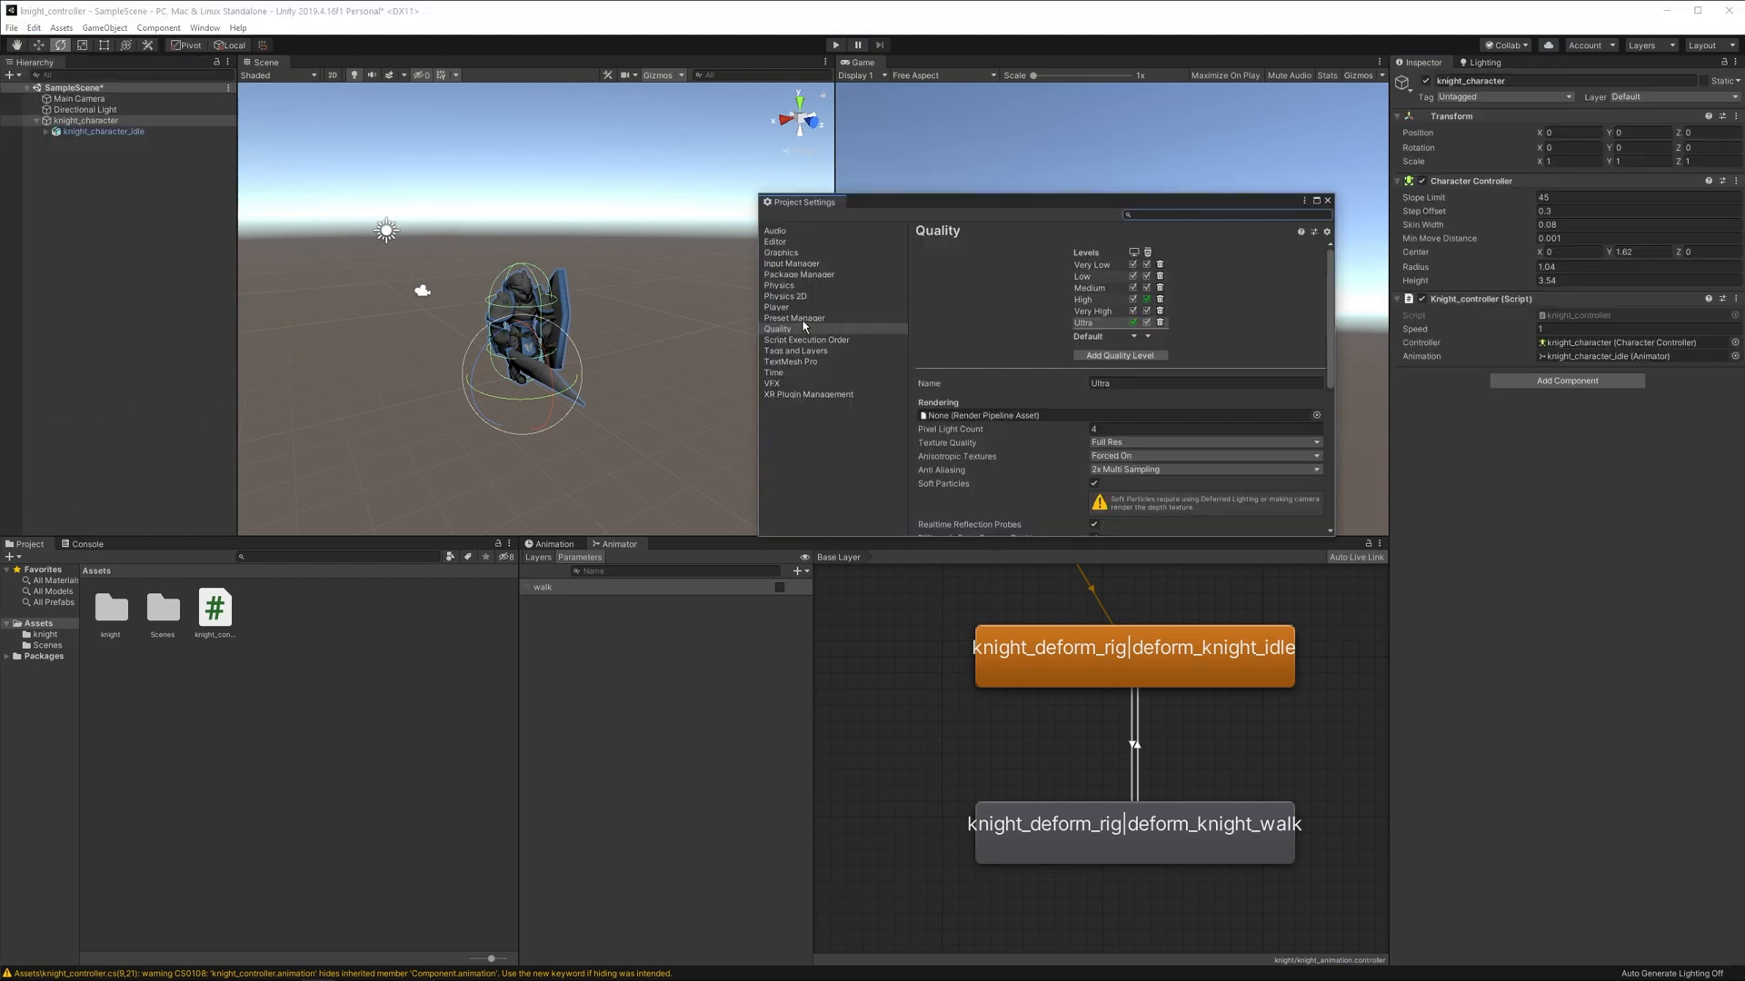
click(791, 264)
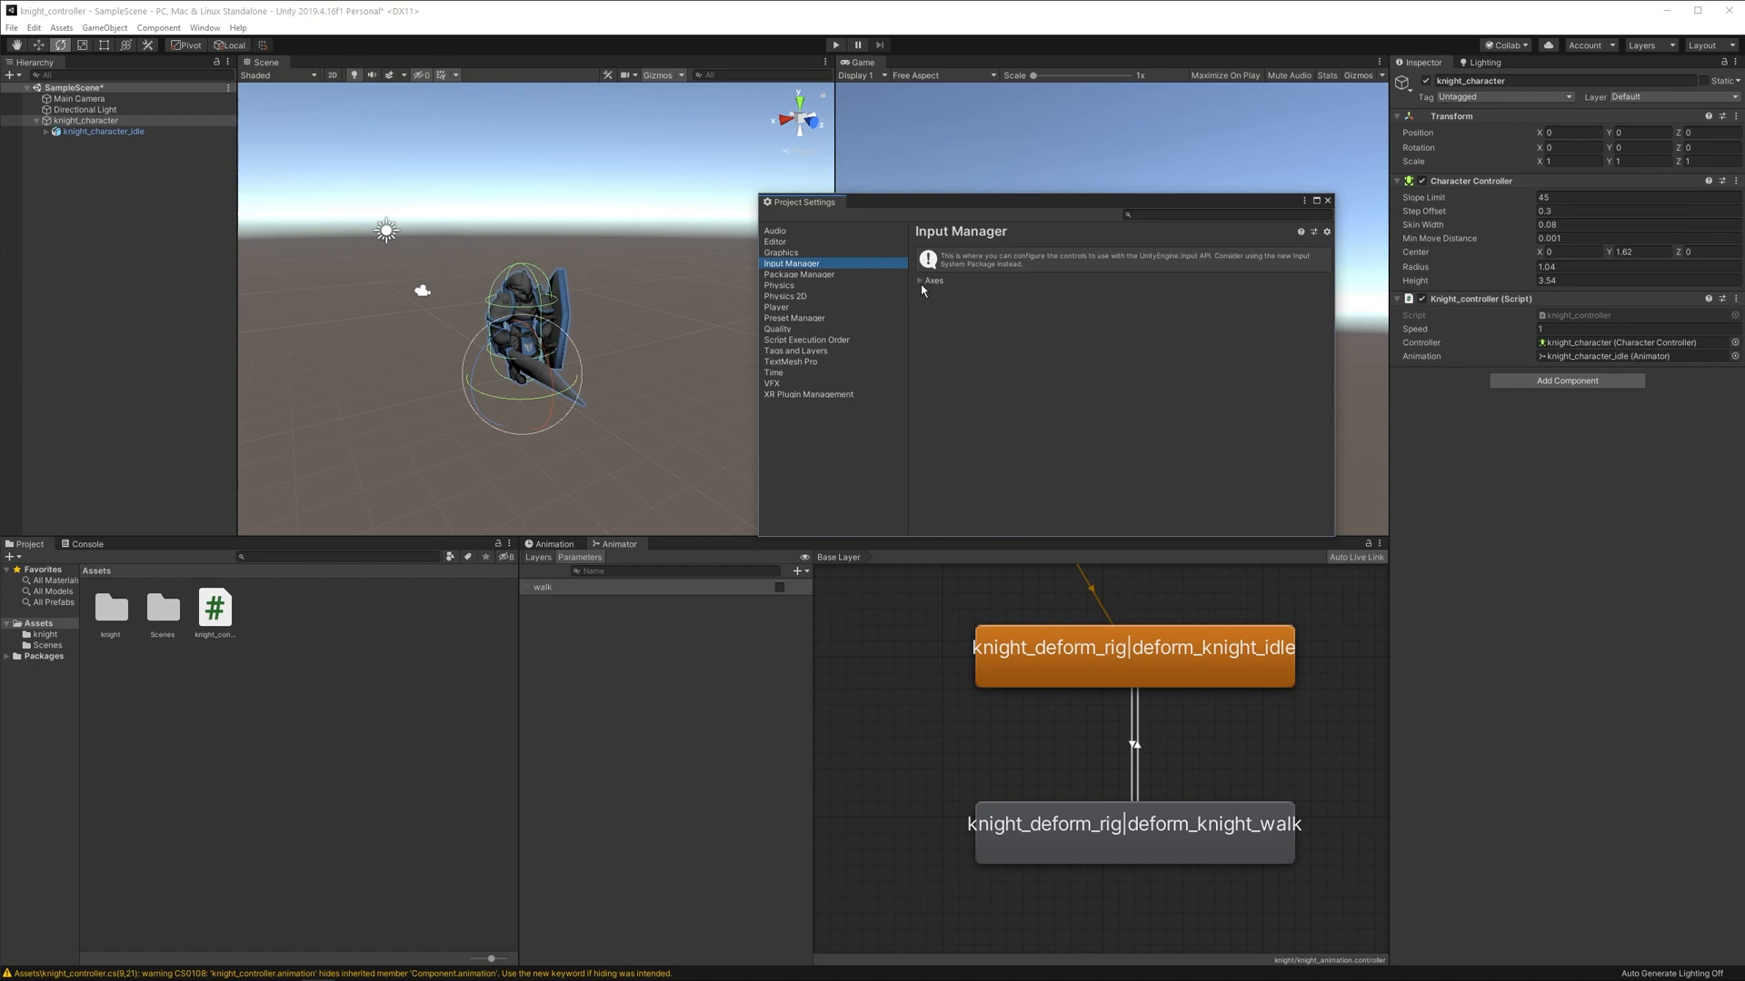
click(923, 280)
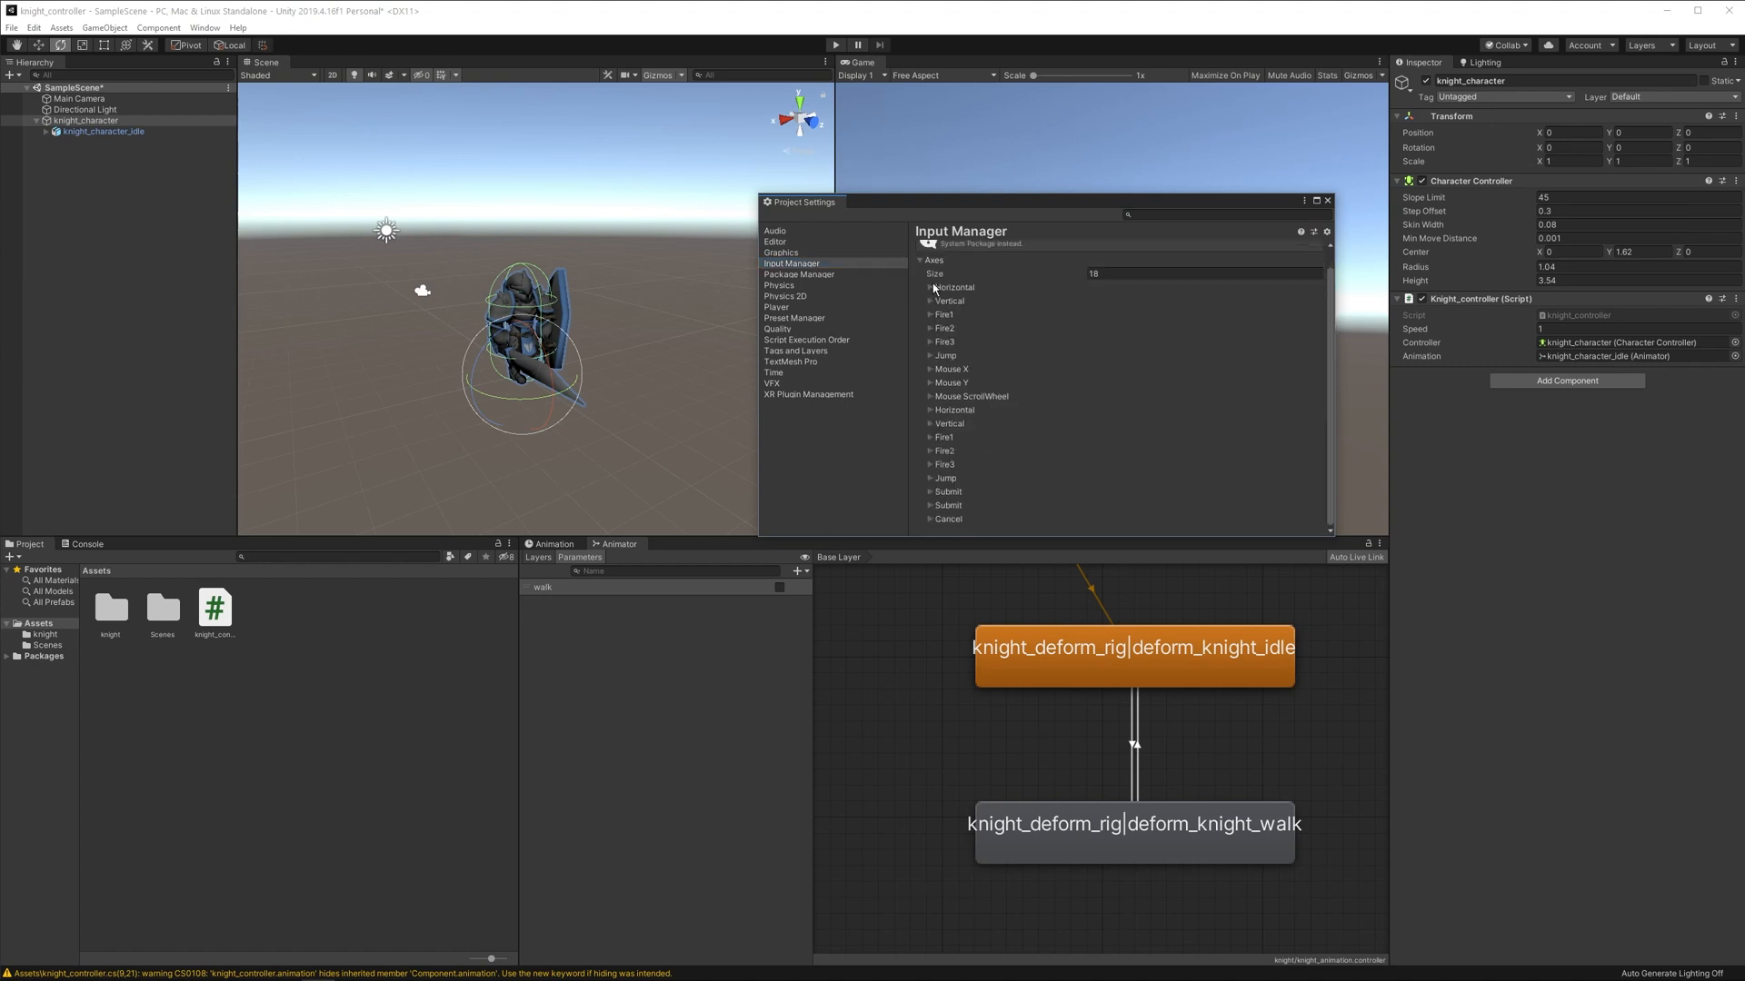
click(930, 287)
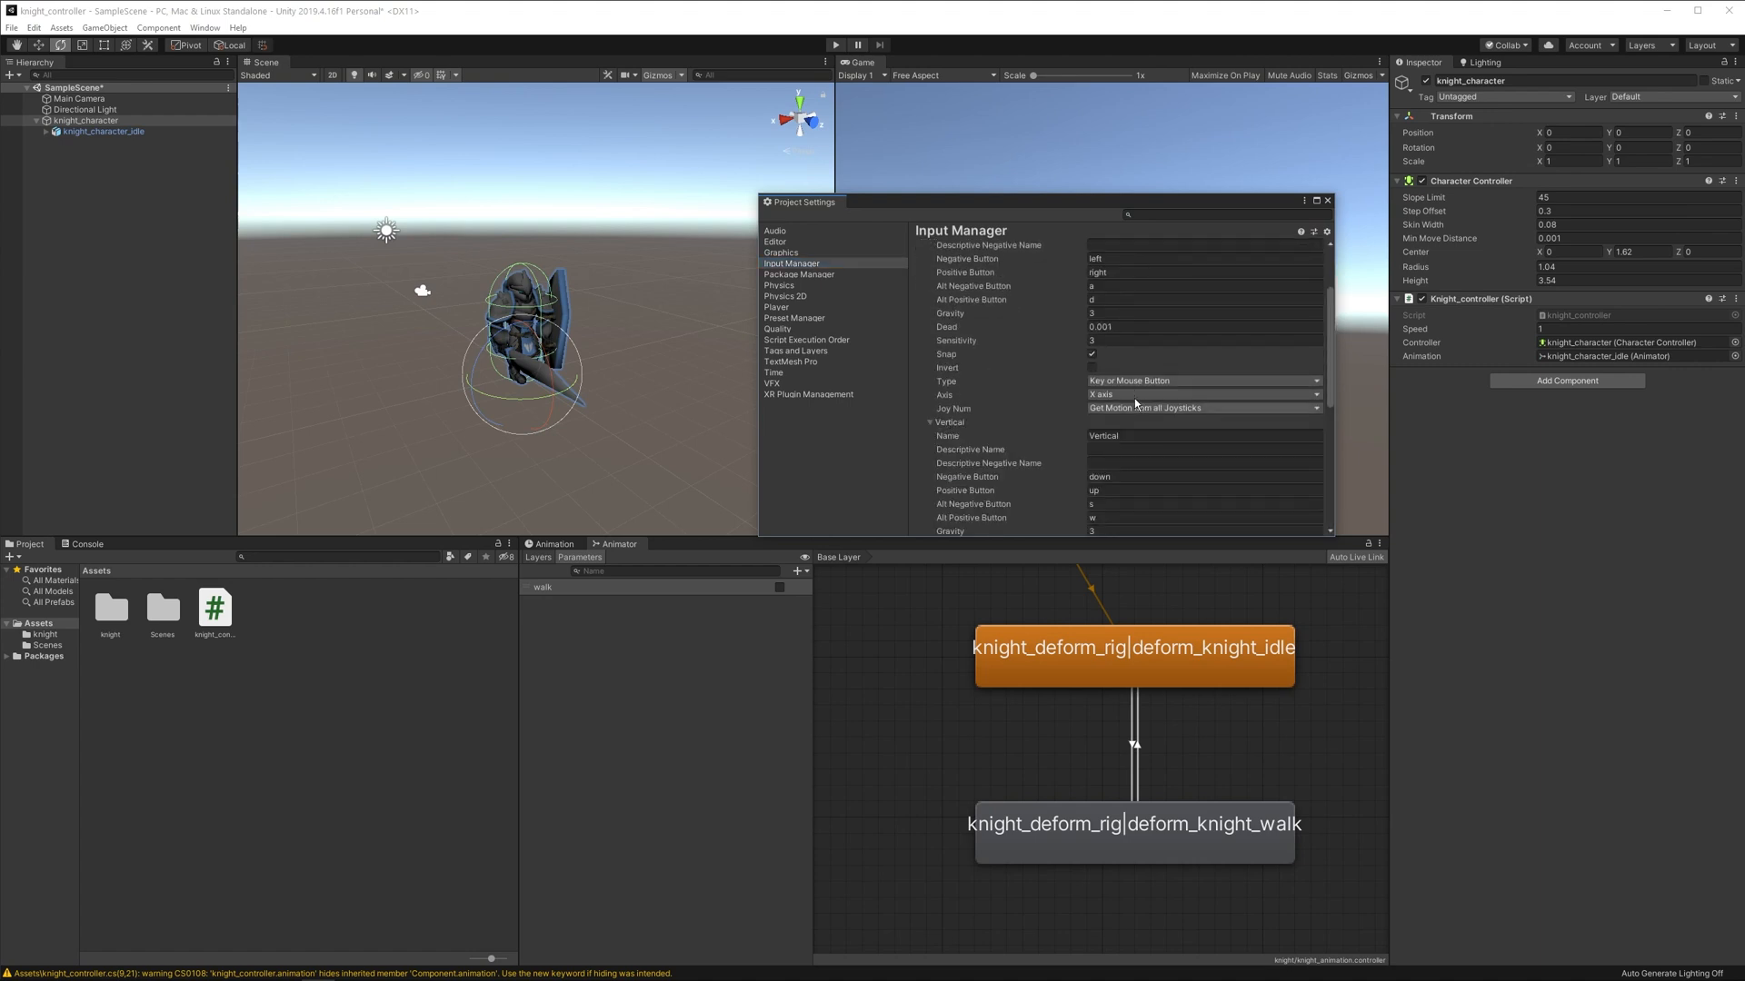
Inspect the Vertical axis buttons, then return to the script editor.
scroll(down, 3)
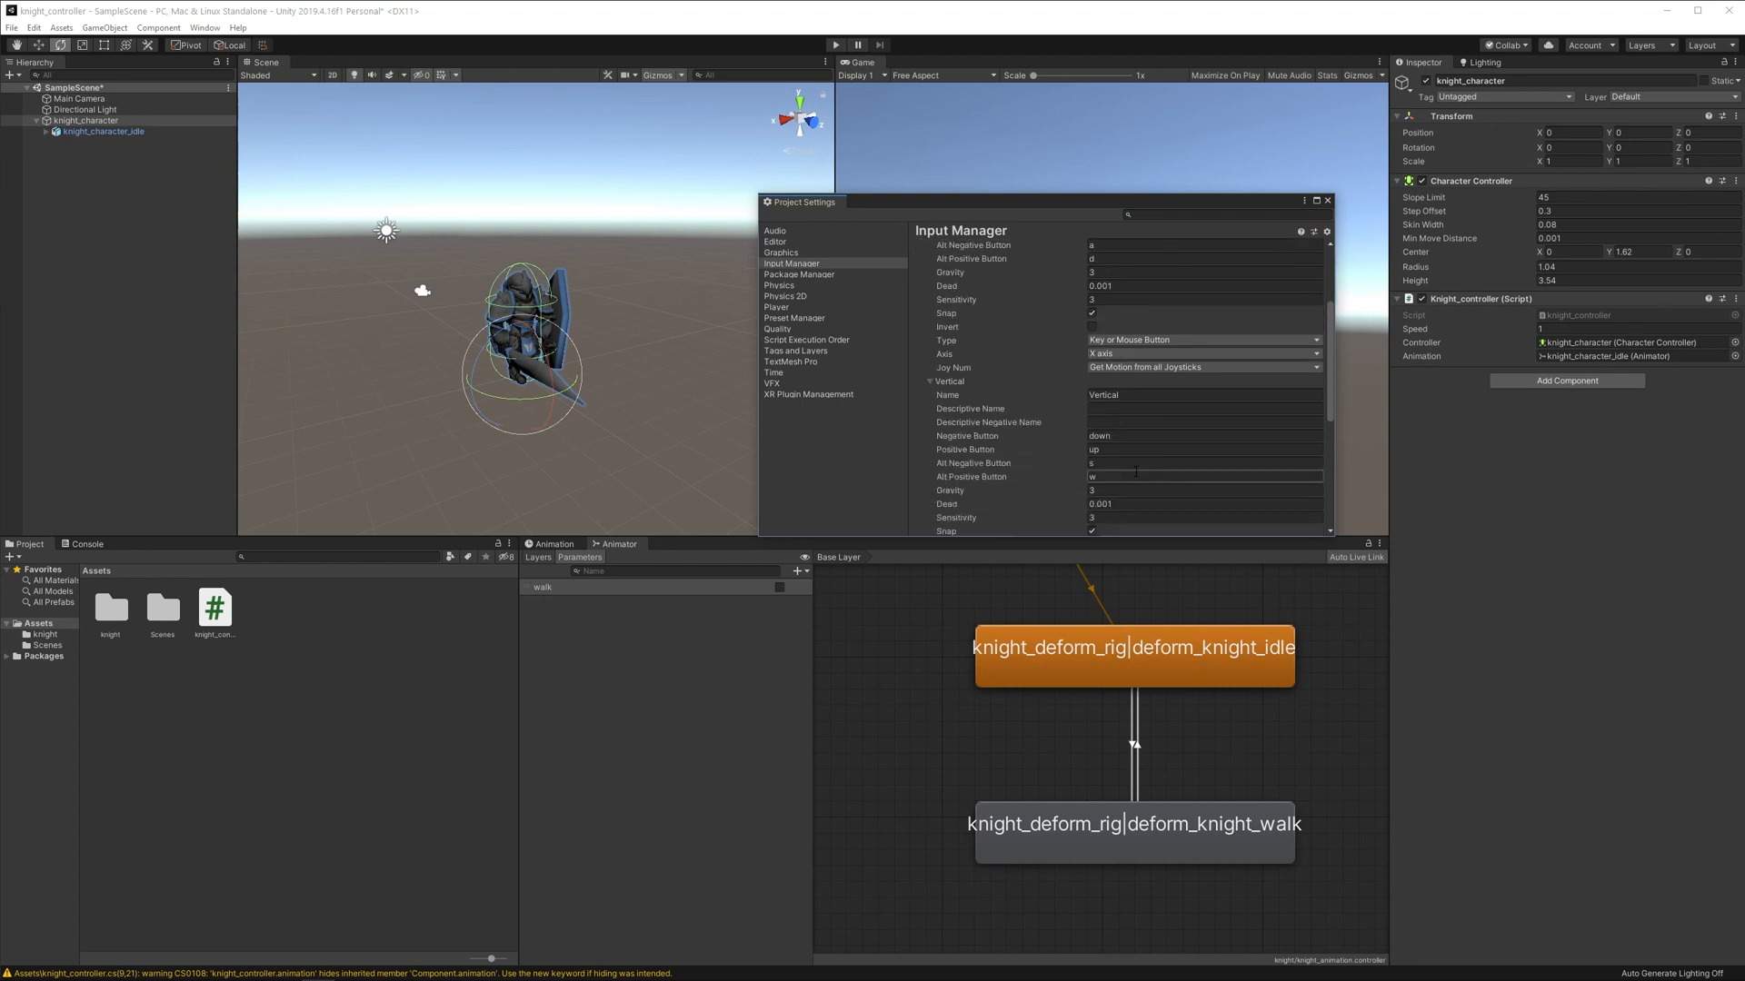
scroll(down, 3)
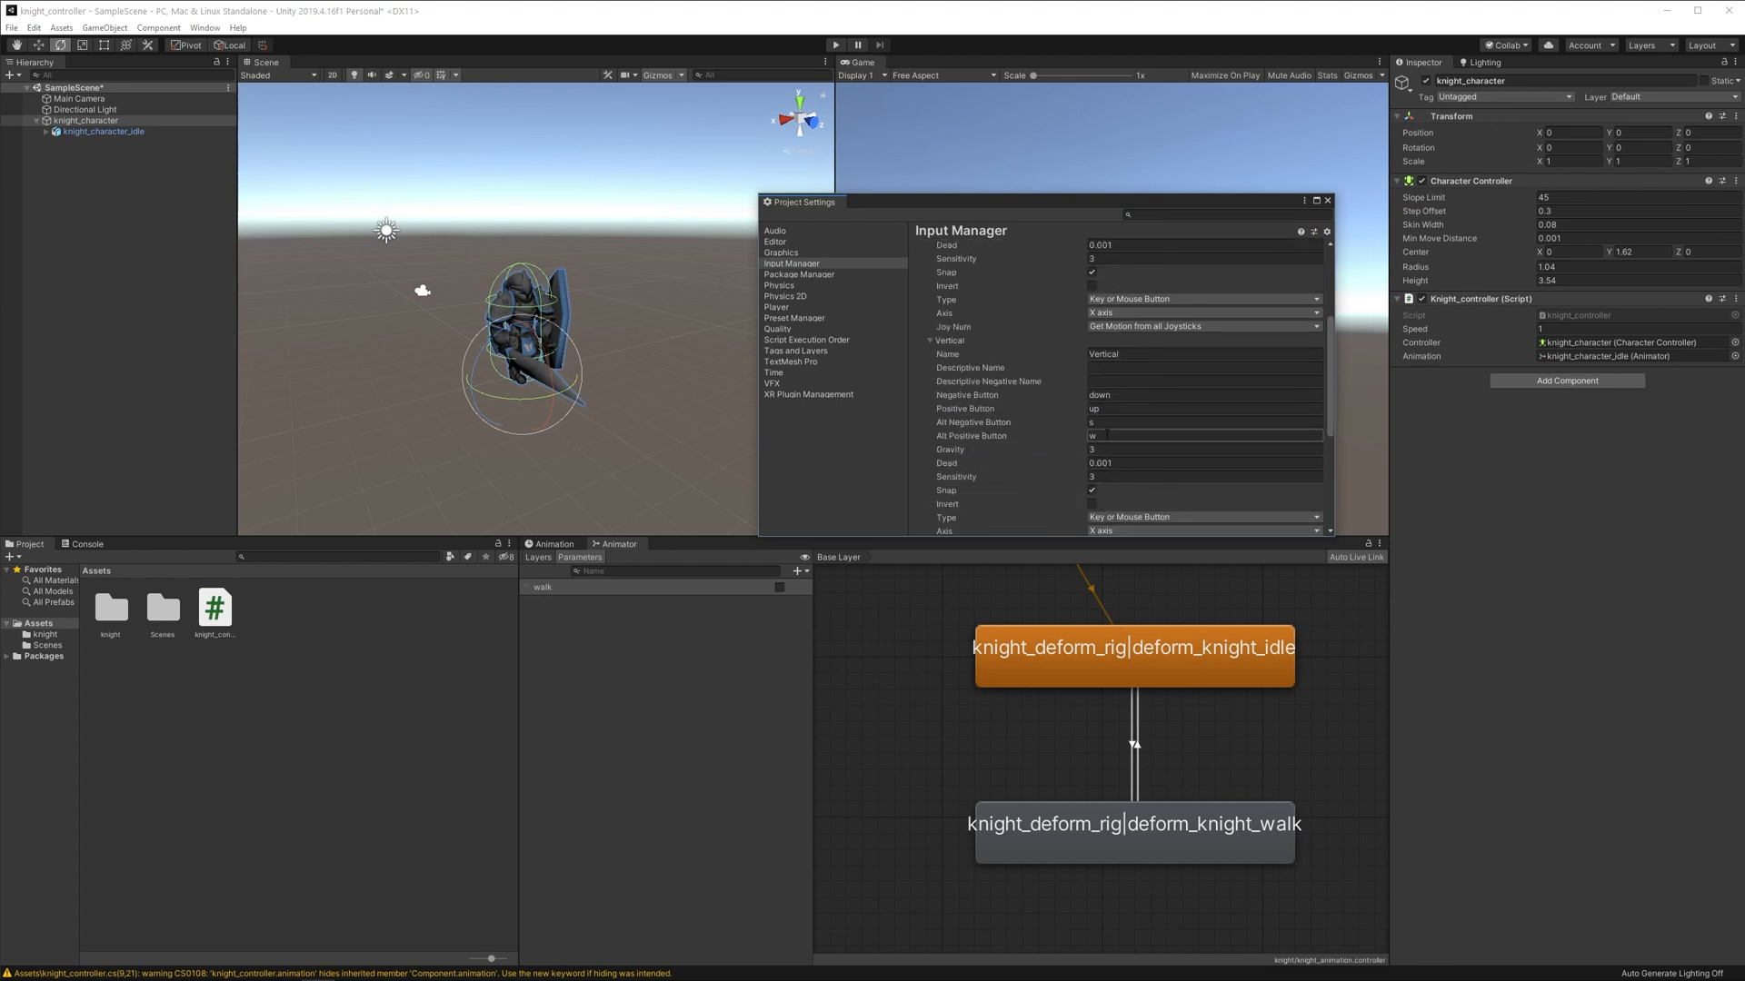
click(1201, 464)
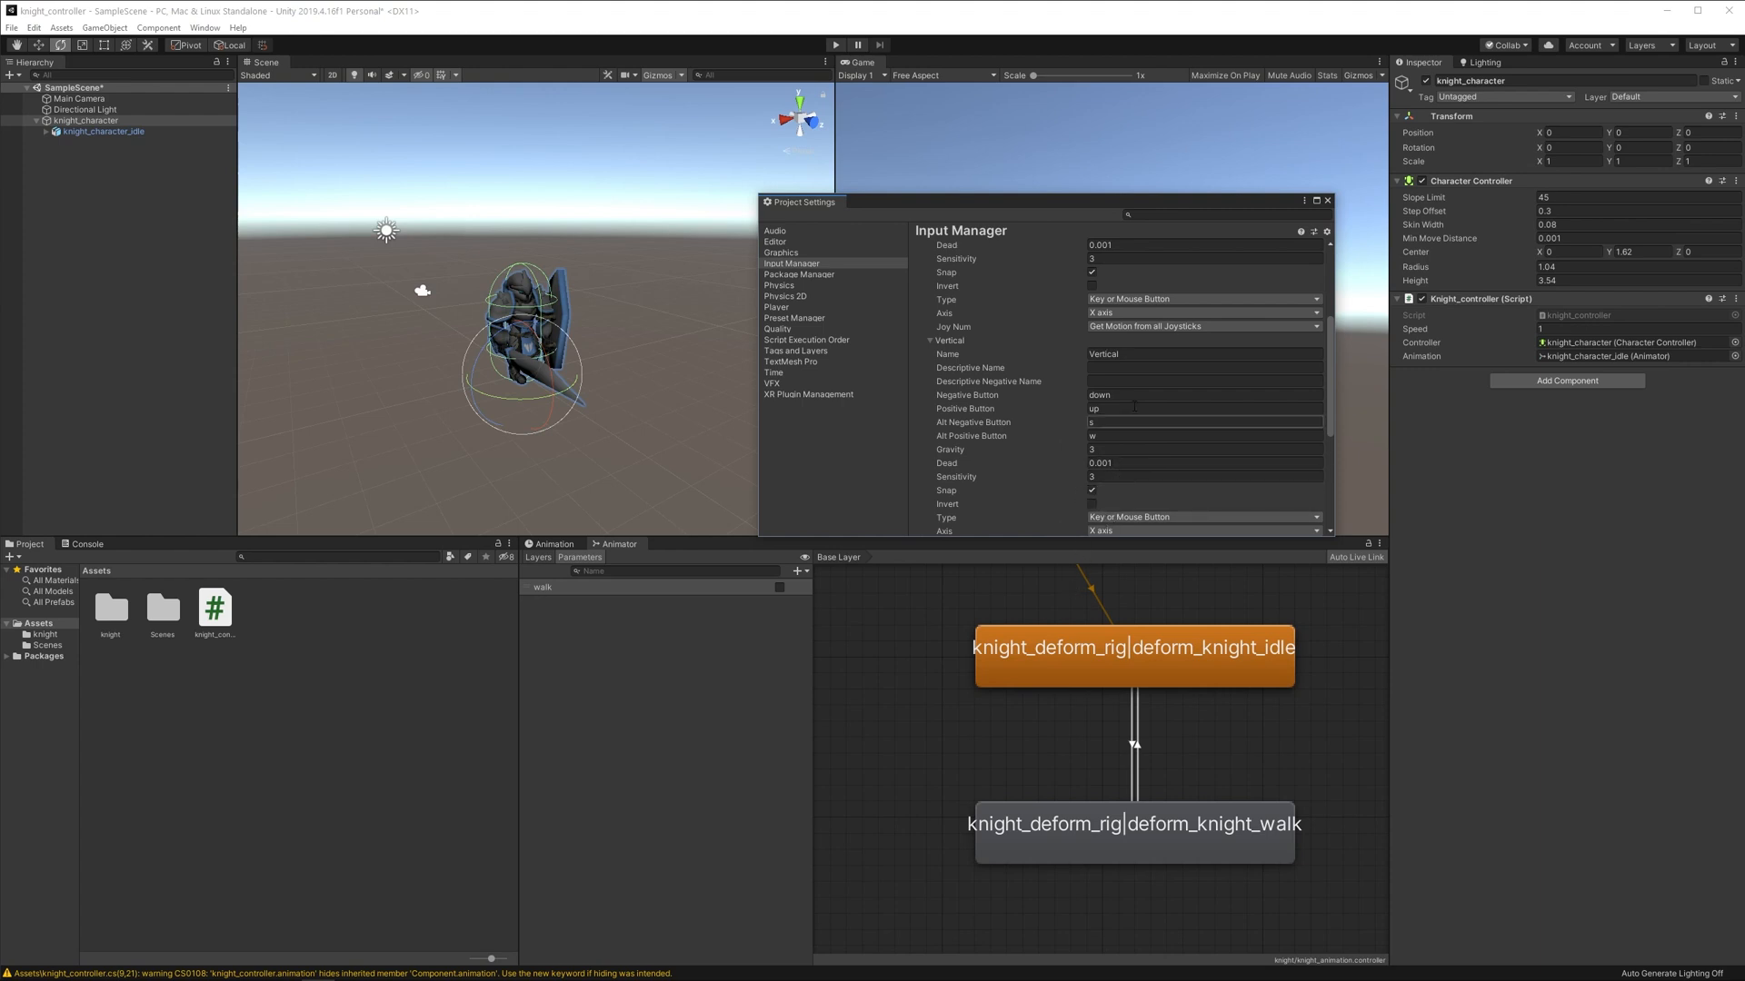
click(1327, 202)
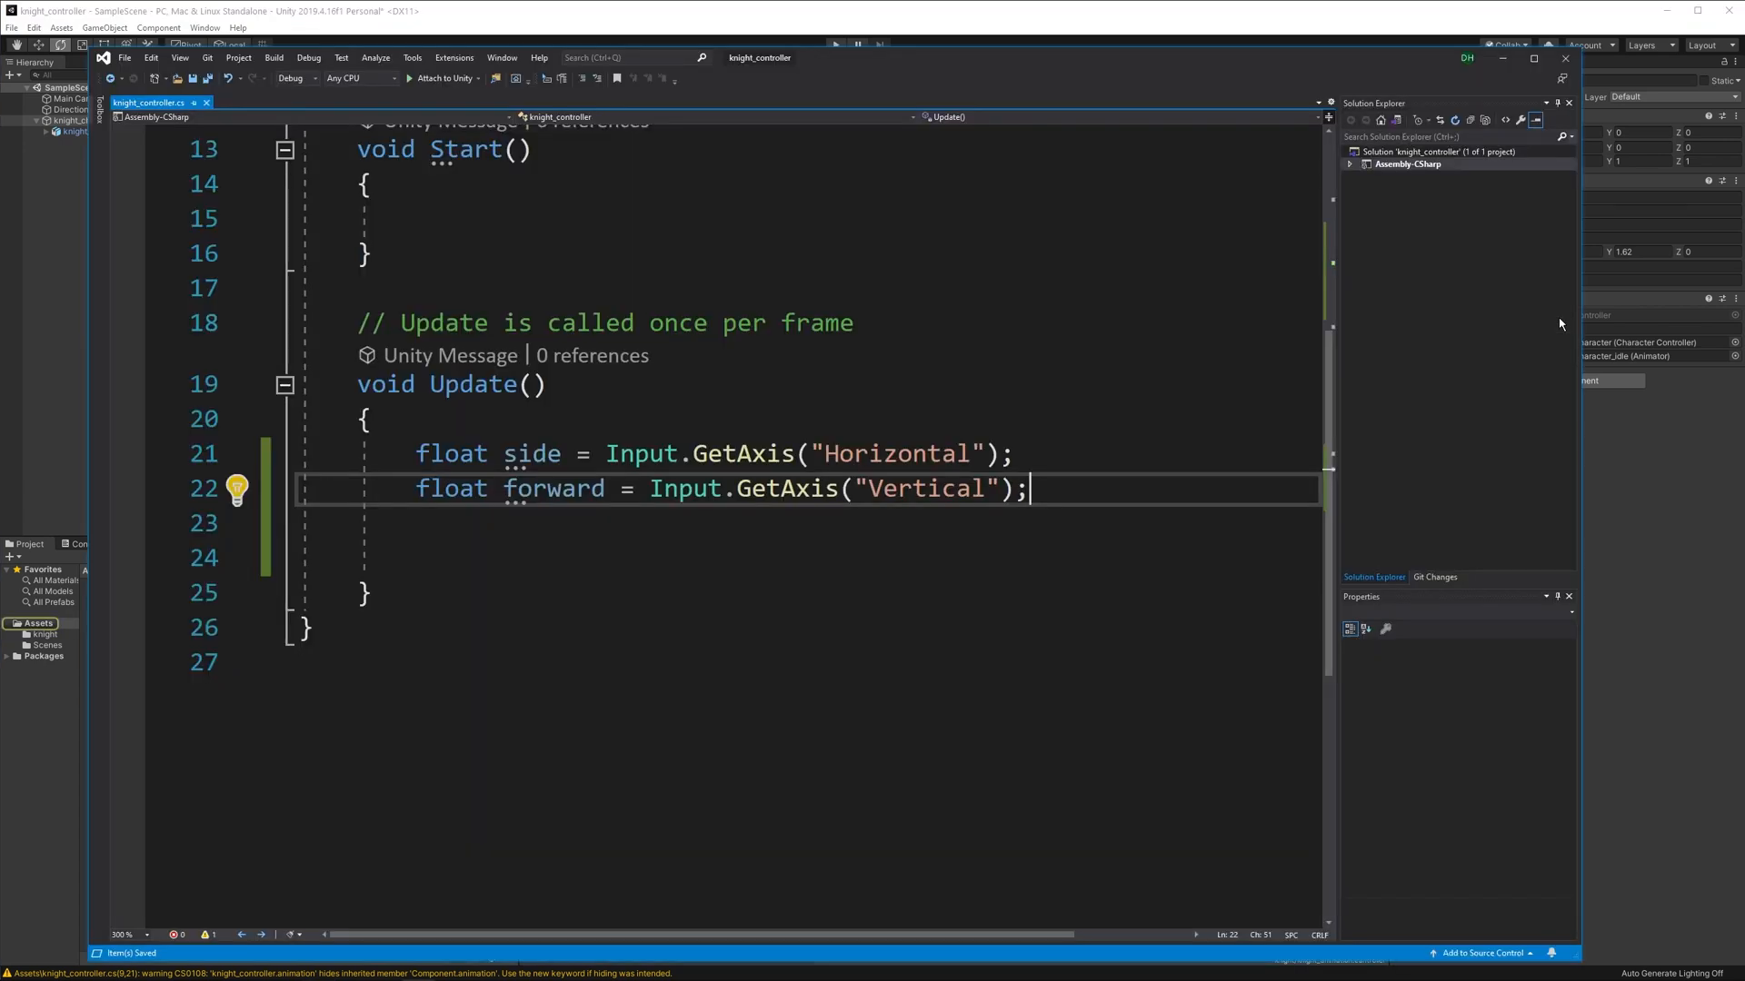
Build a Vector3 walk from transform.forward and transform.right scaled by forward and side.
key(enter)
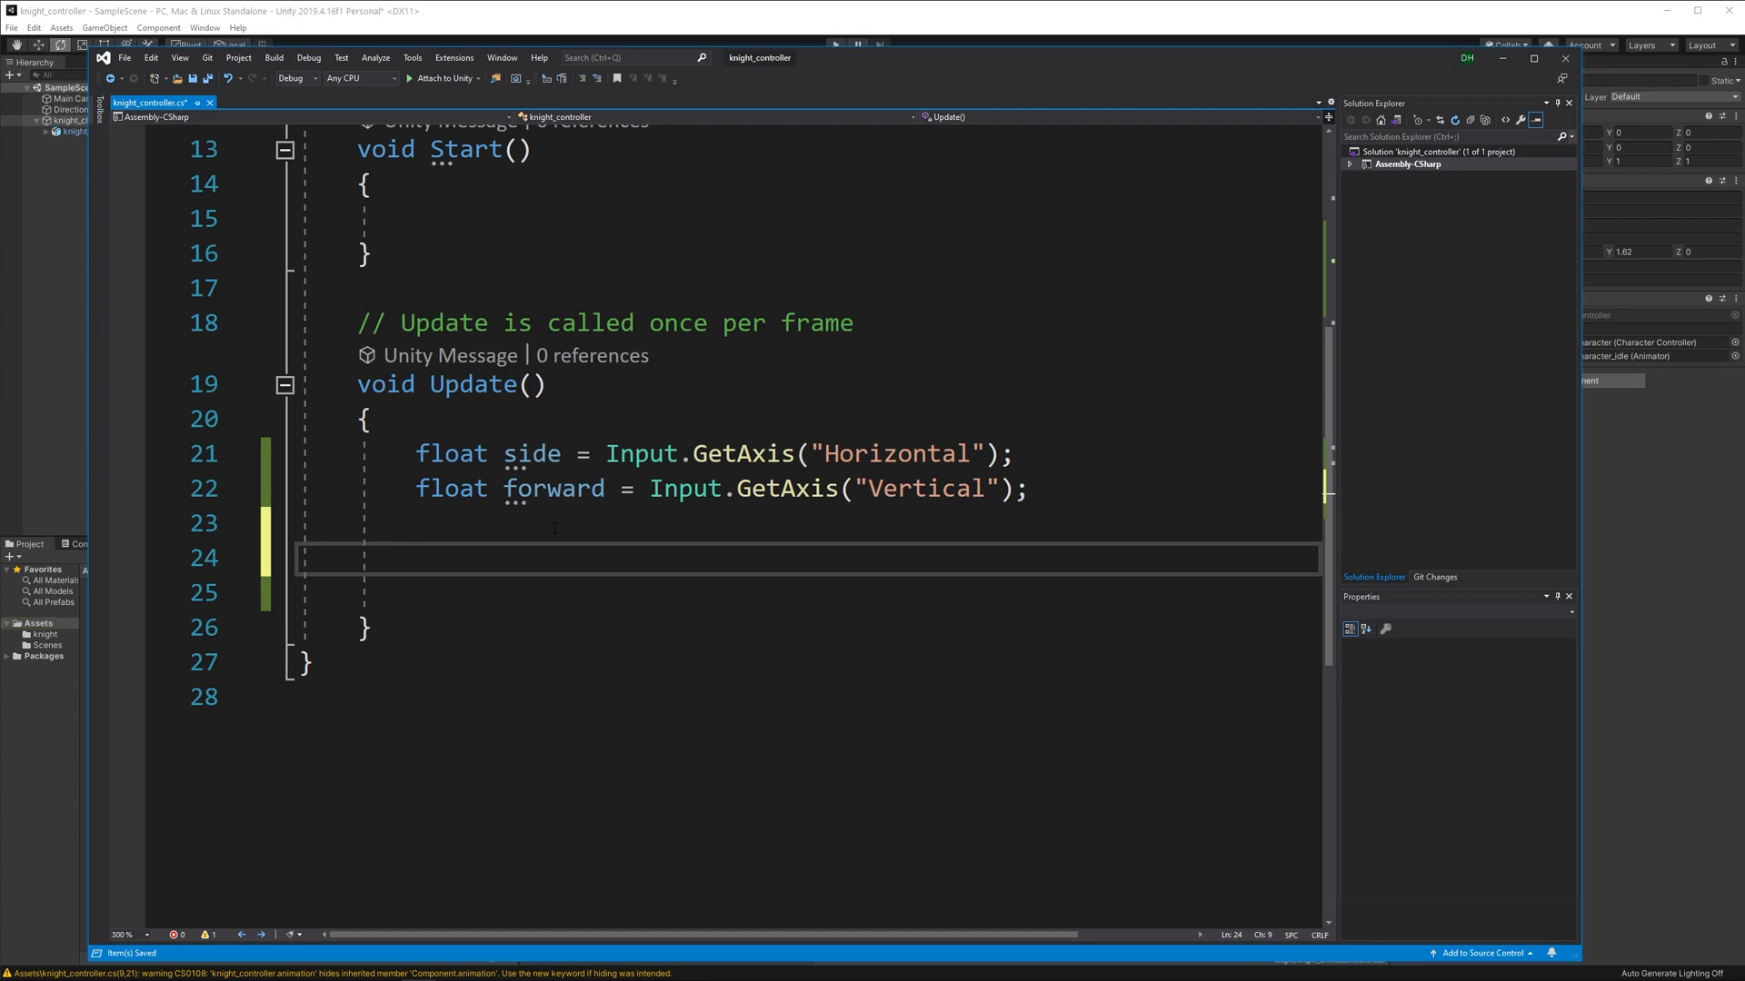
text(Vector3)
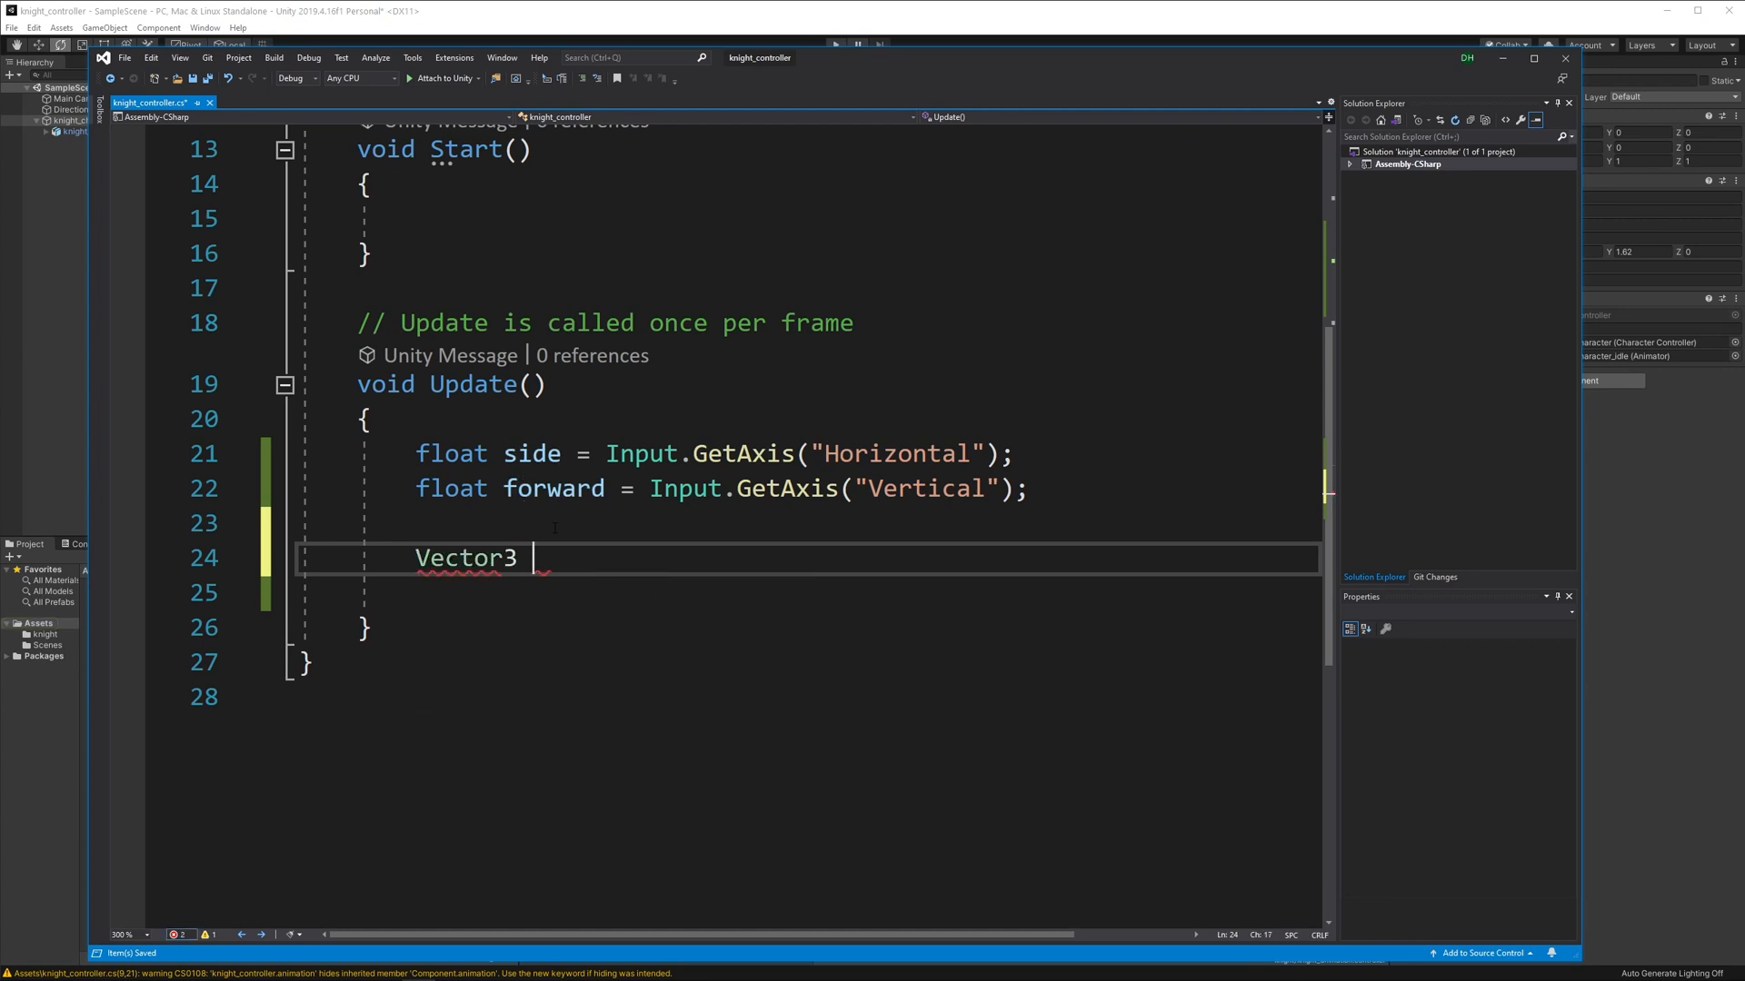
text(walk)
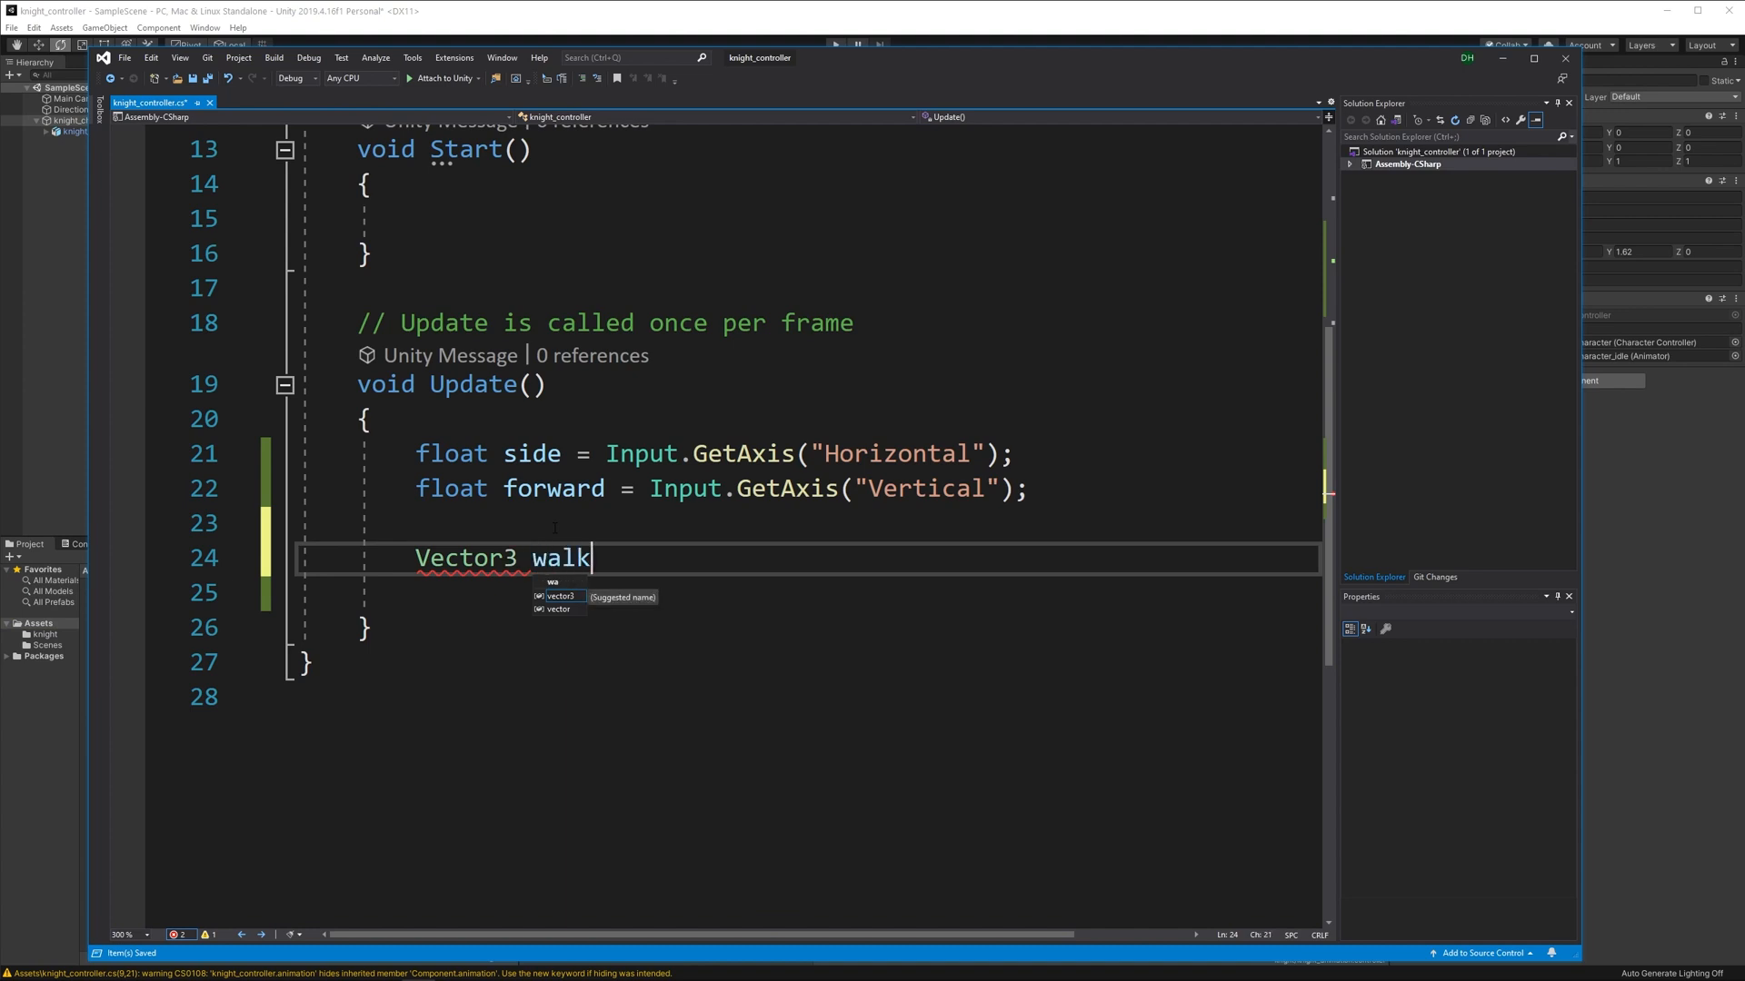
text(= tr)
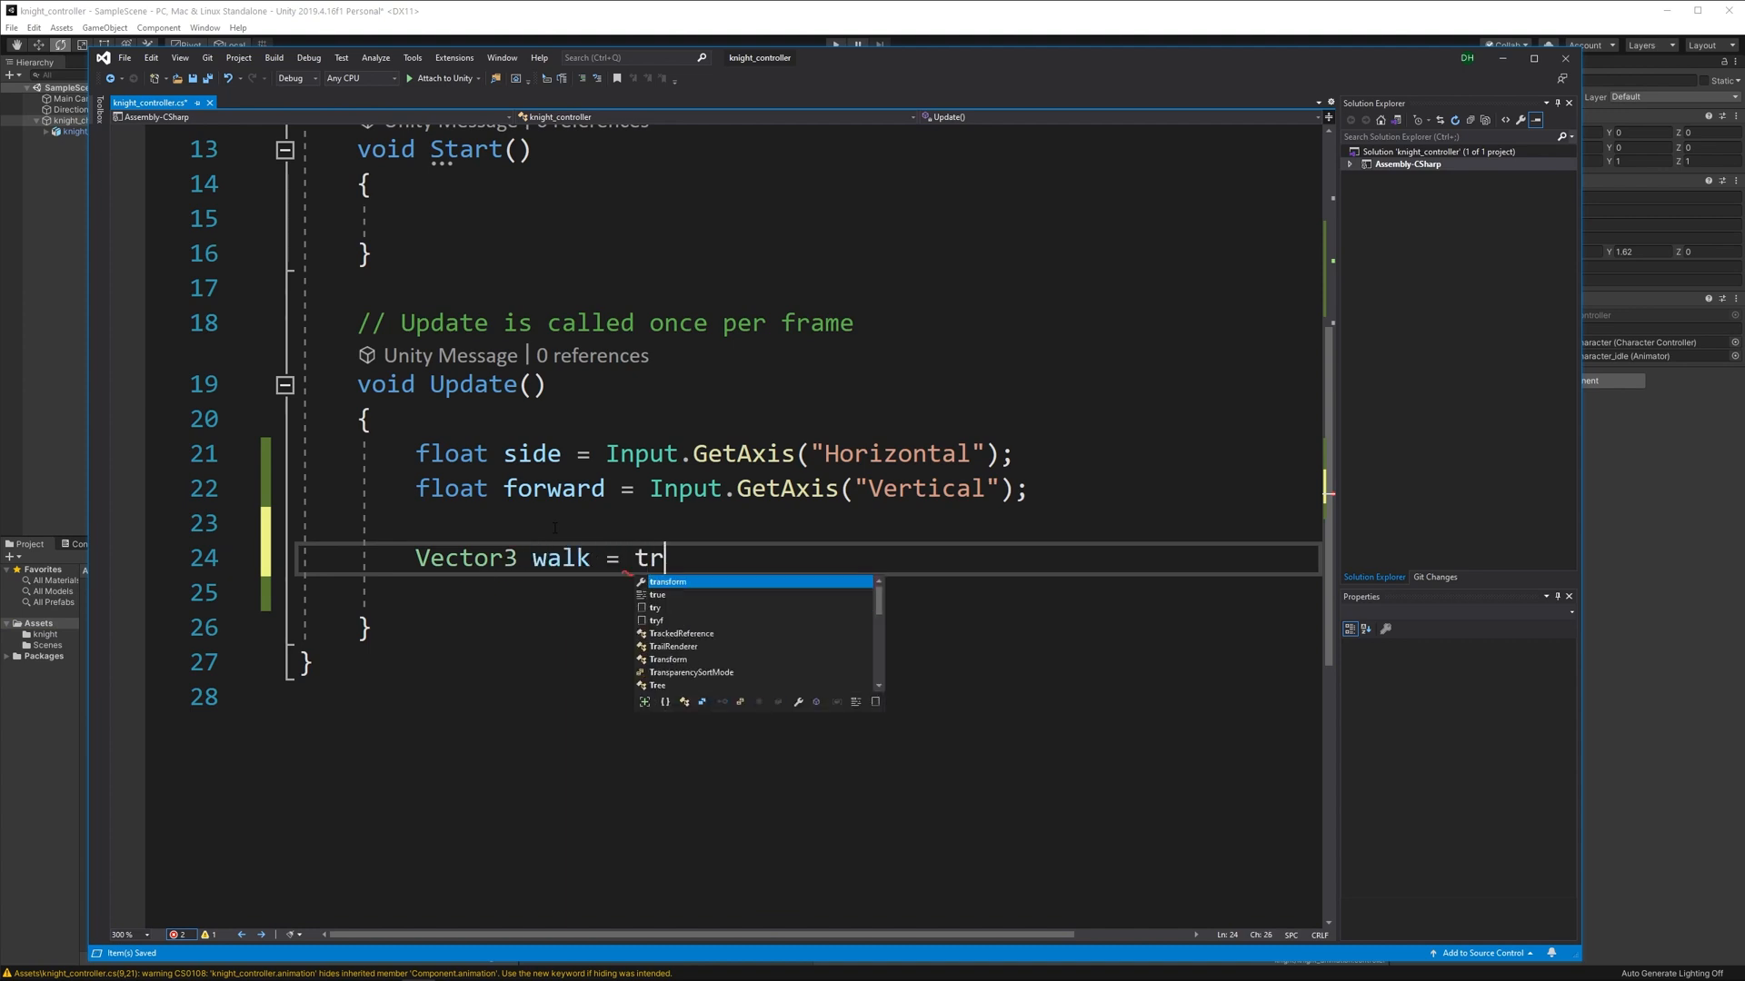
text(ansform.forward * forward)
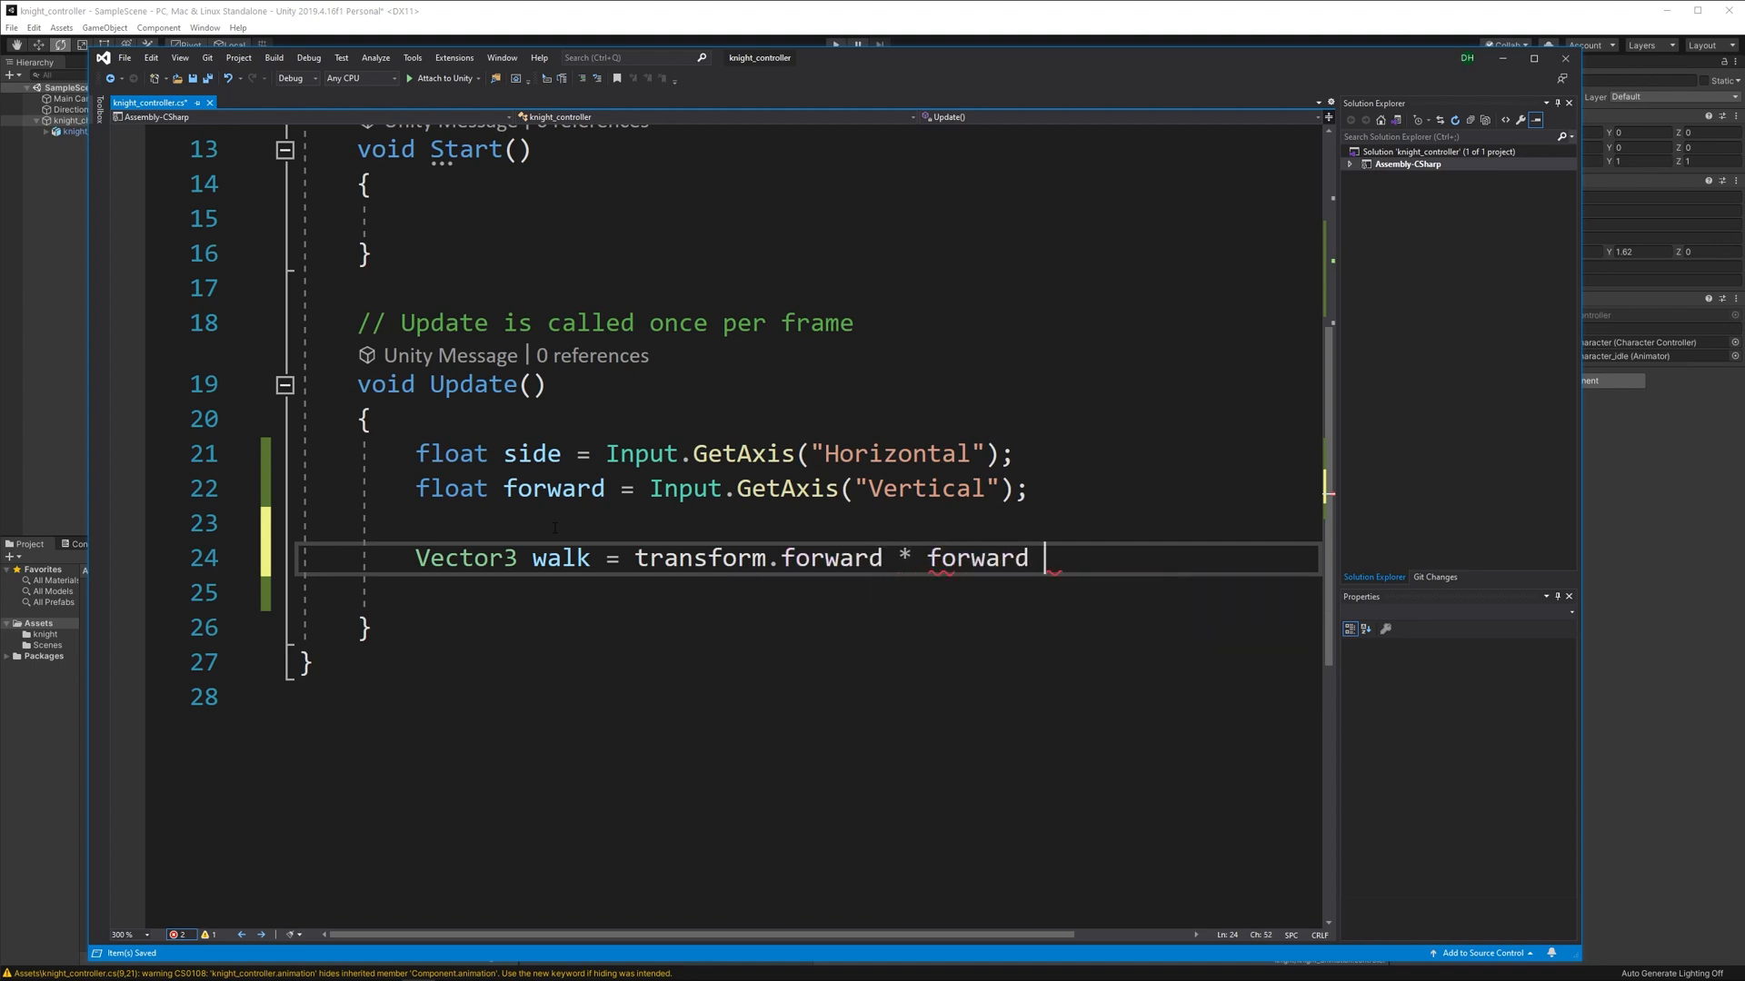
text(+ transform.right * side;)
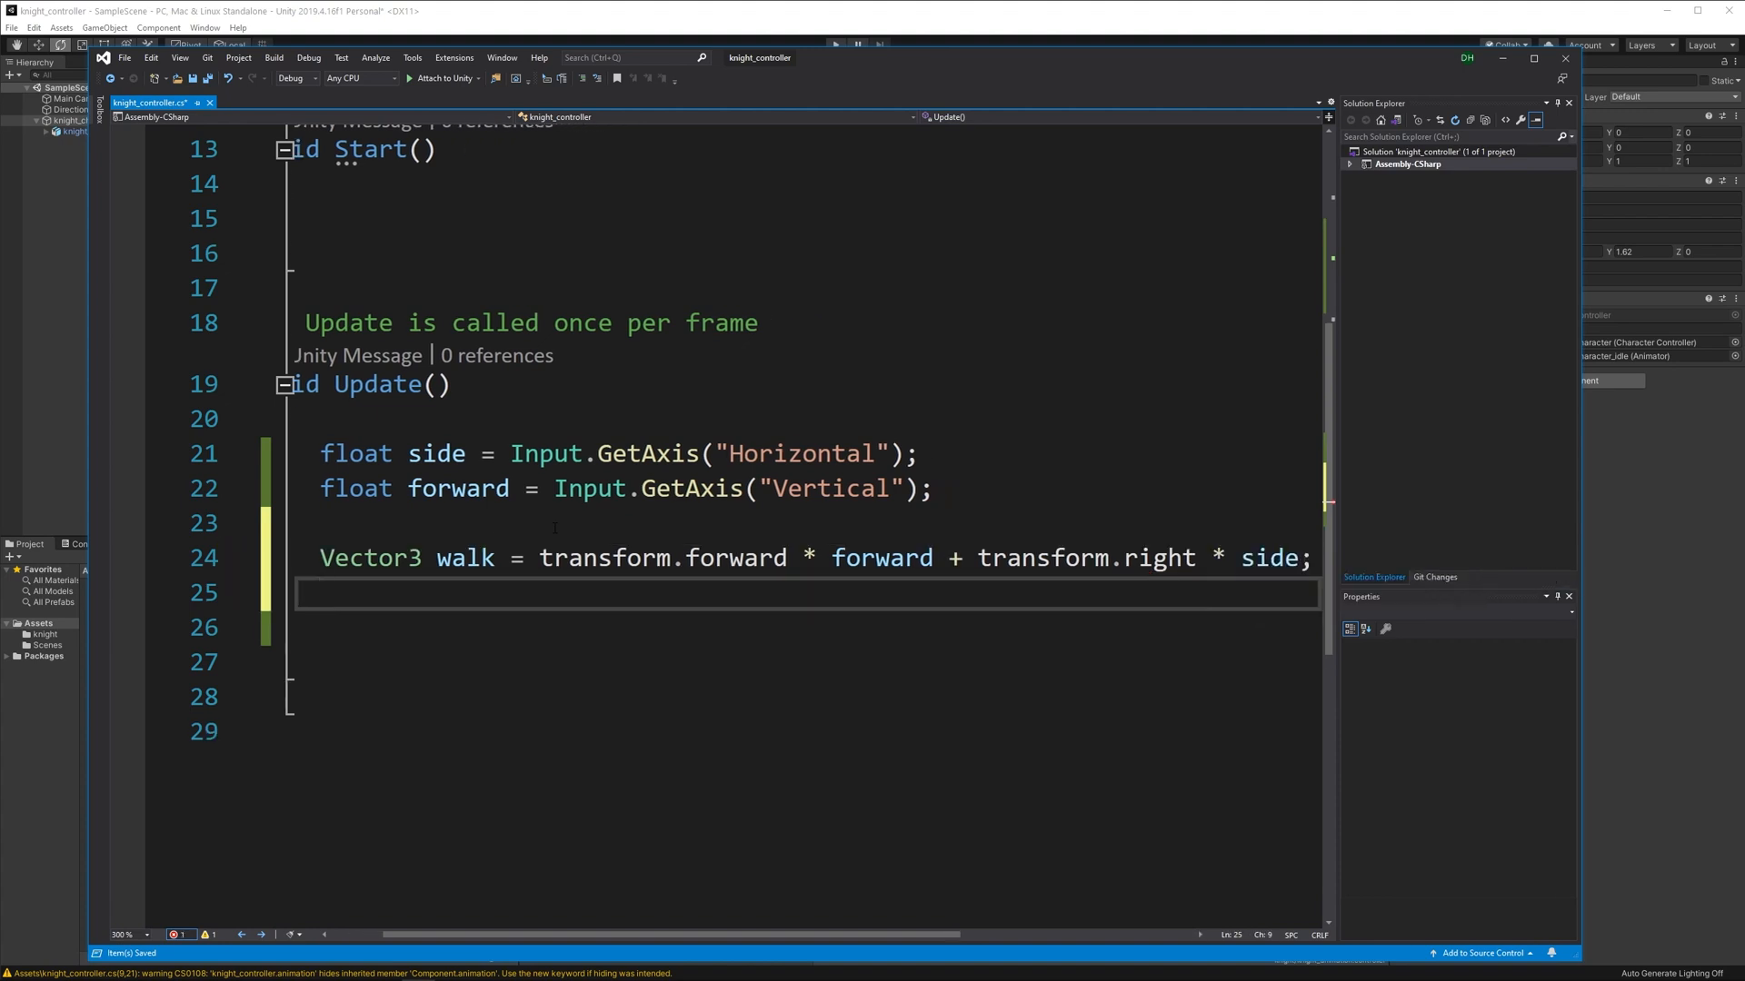
Call controller.Move(speed * Time.deltaTime * walk).
text(c)
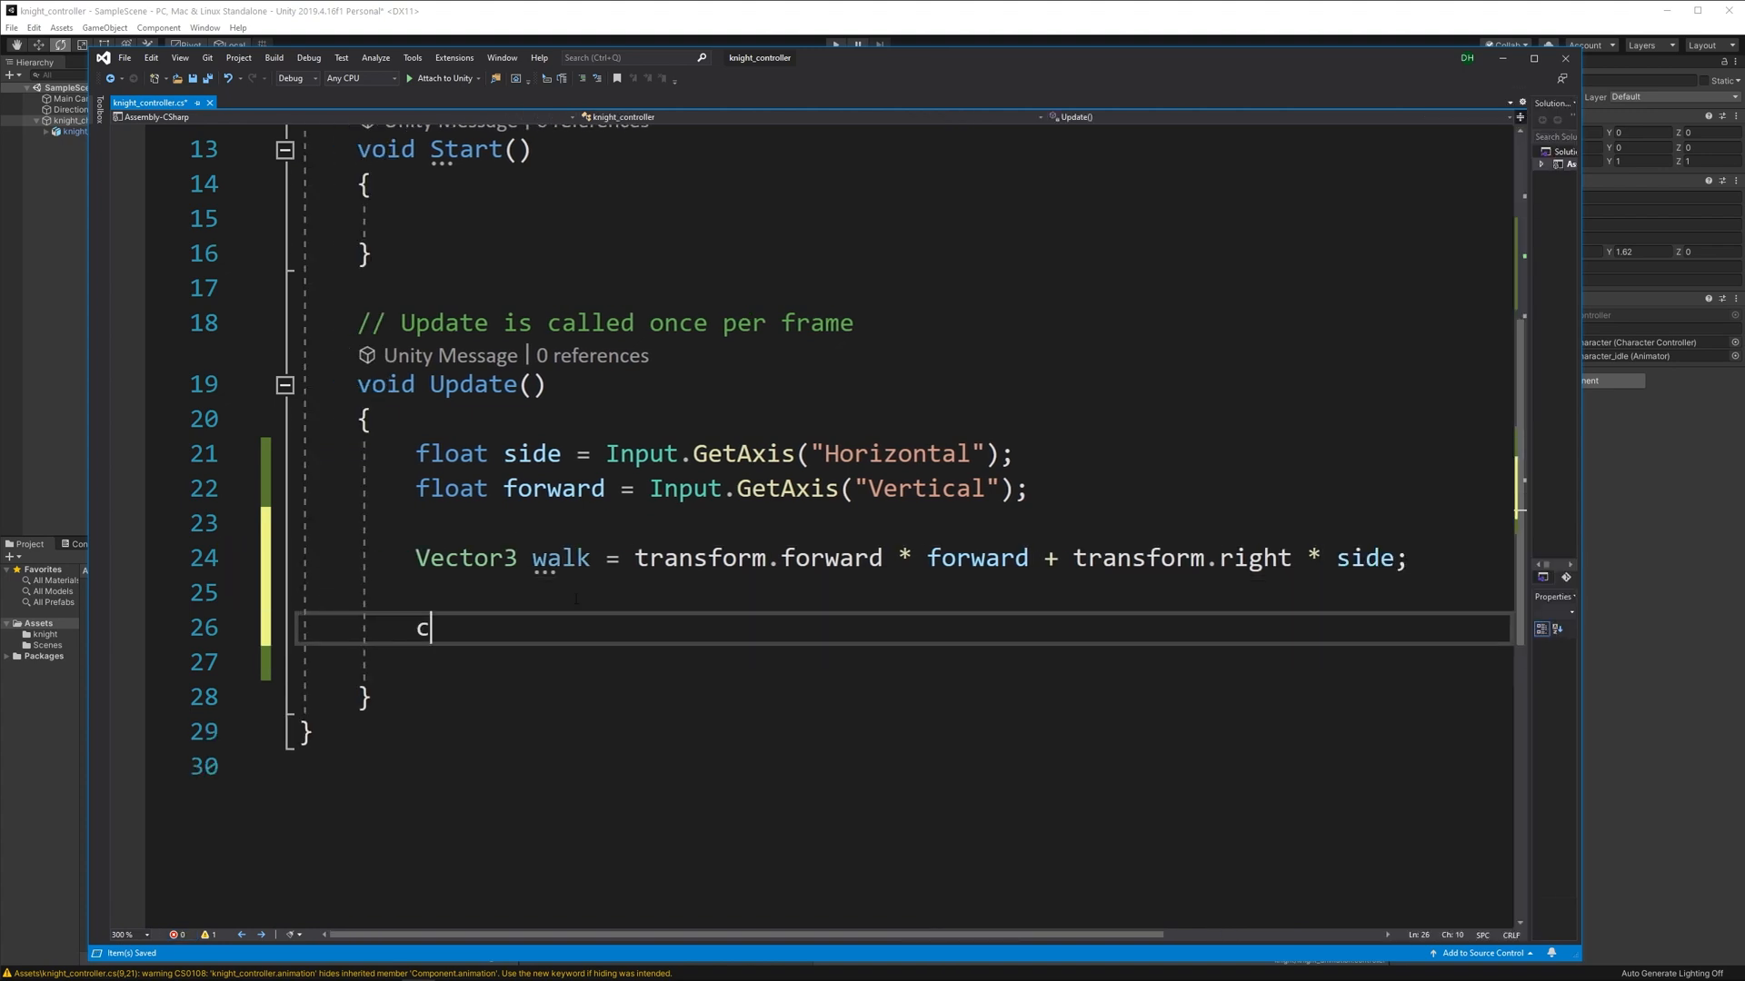
text(ontroller)
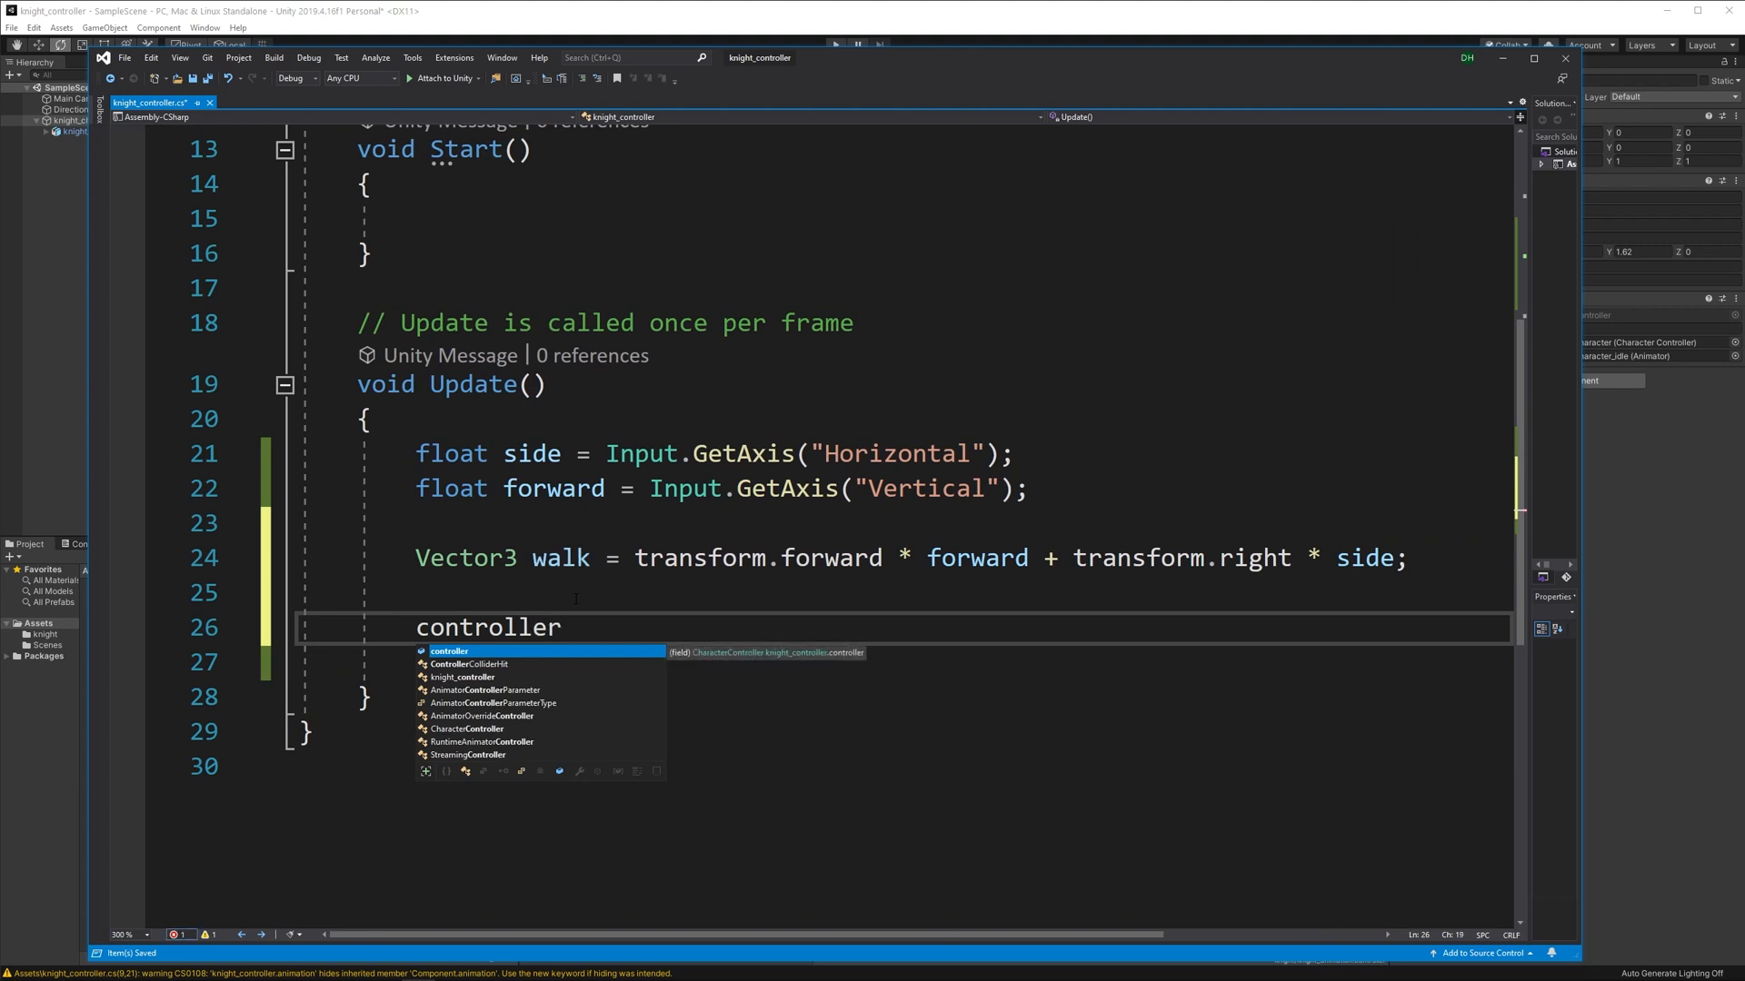
text(.Move()
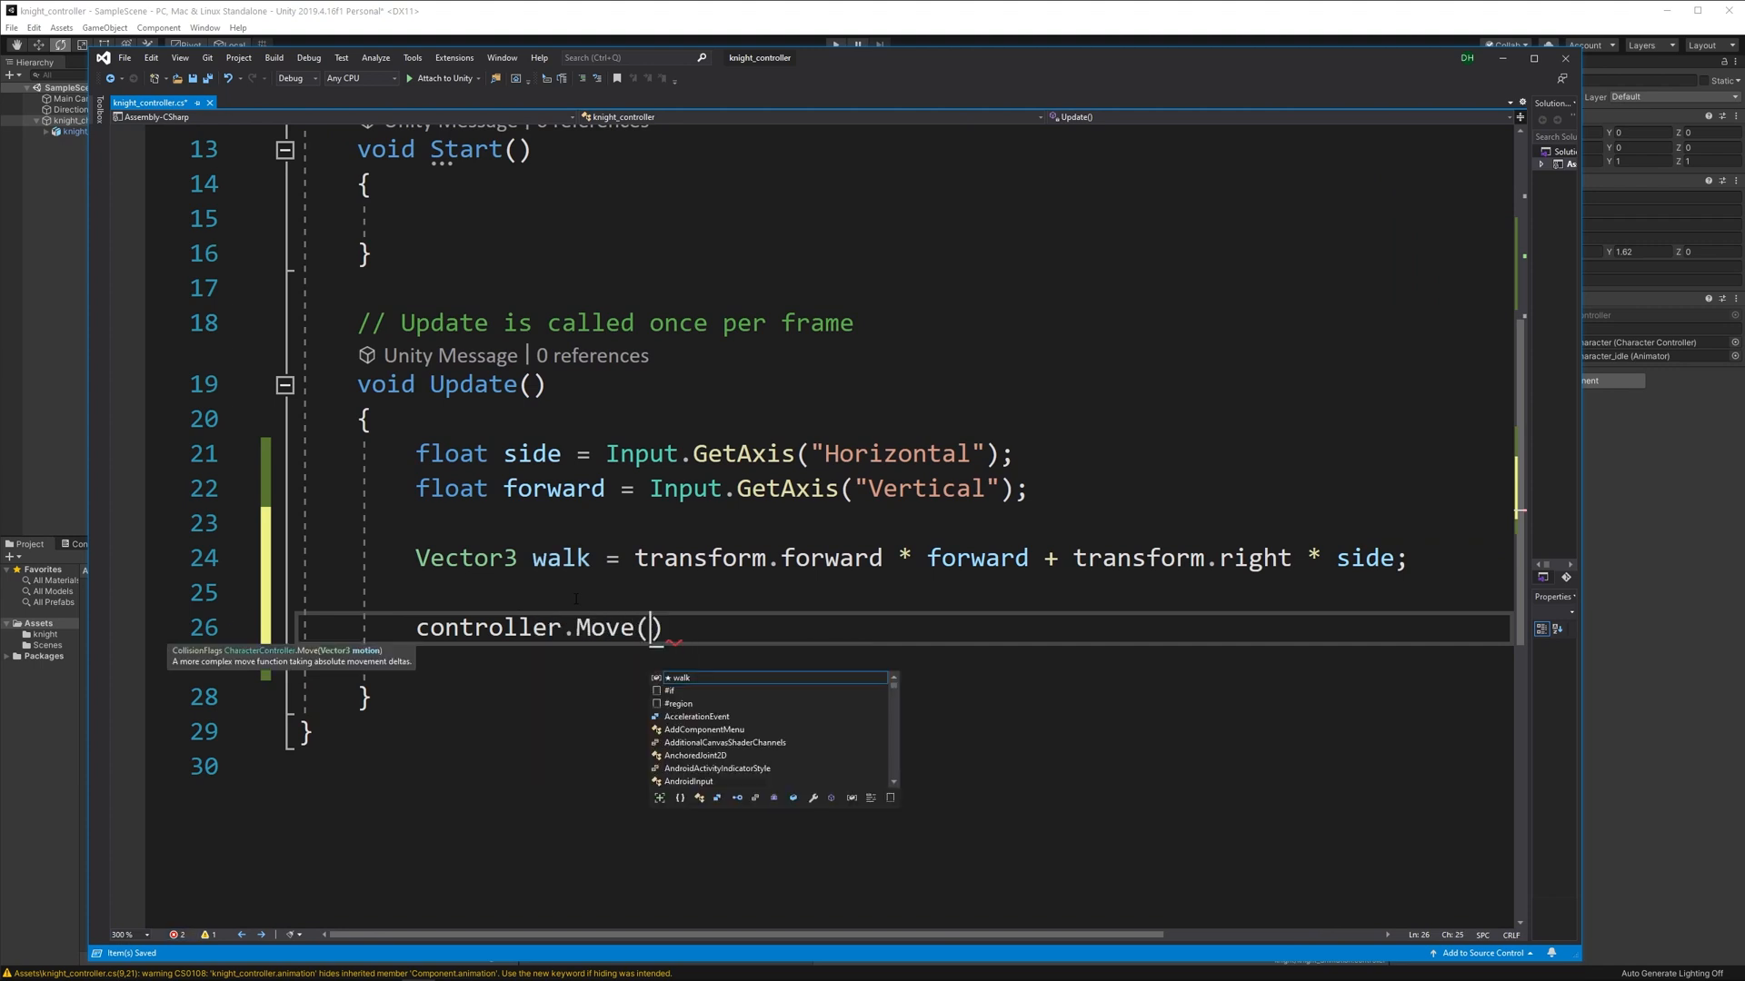
text(speed)
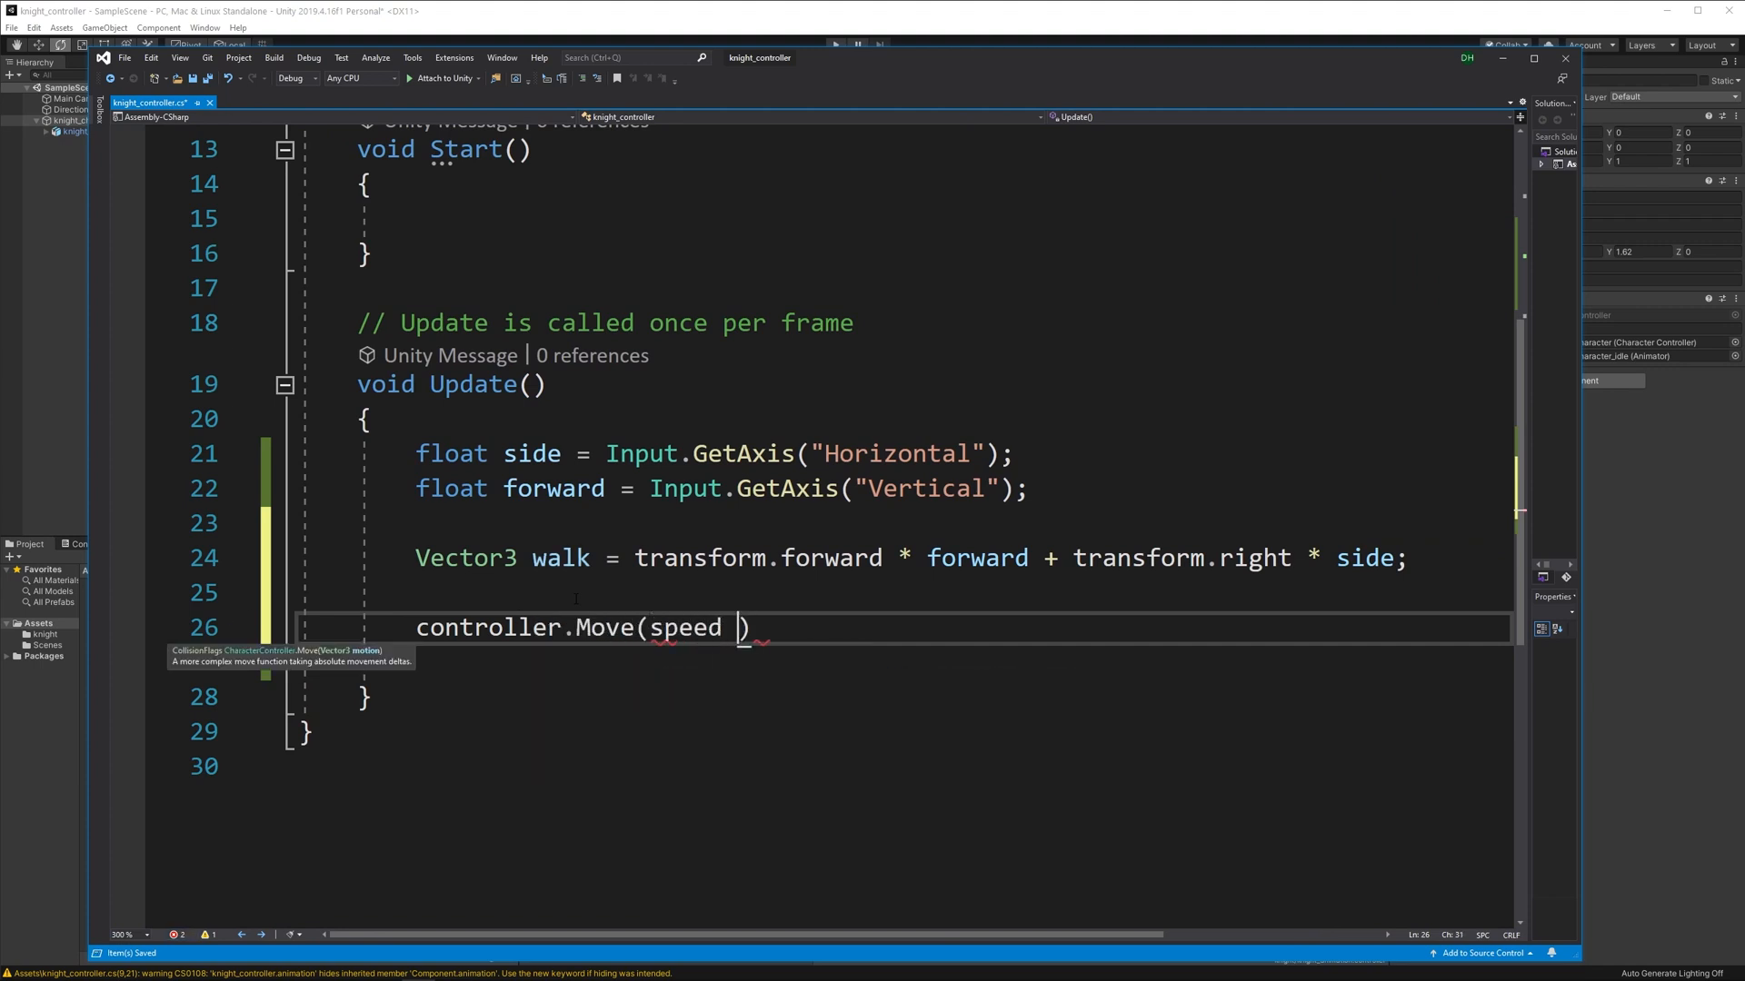
text(*Time.)
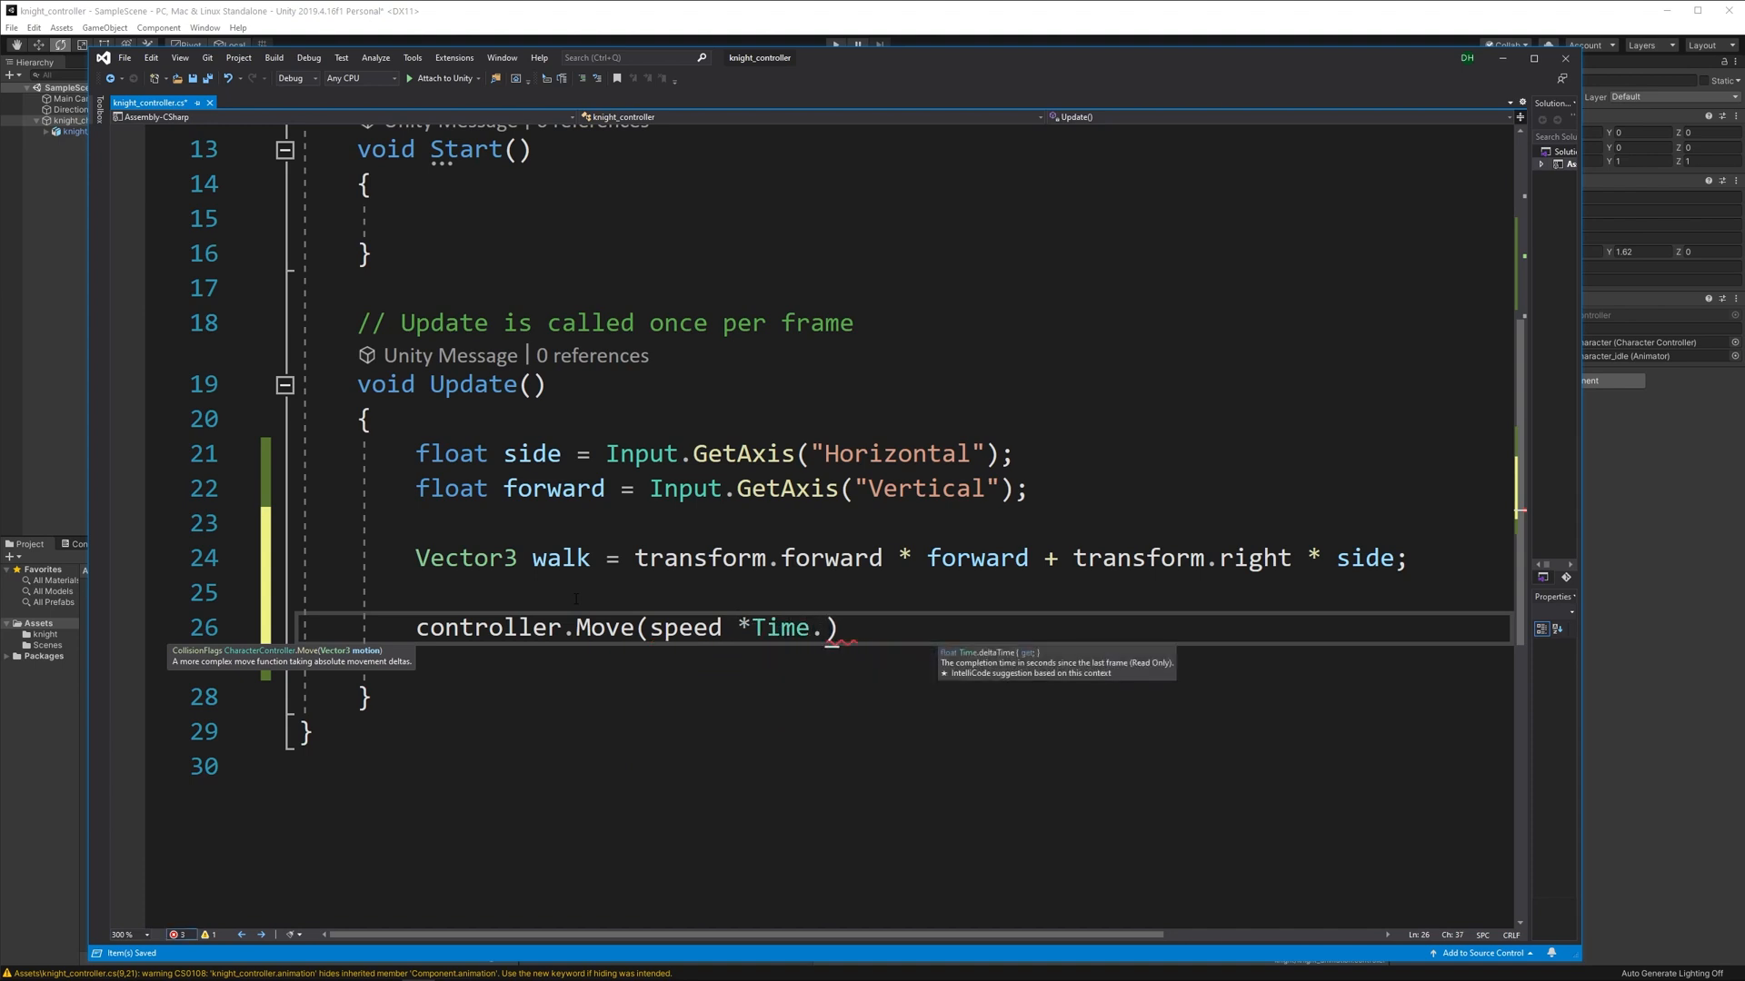
text(deltaTime *w)
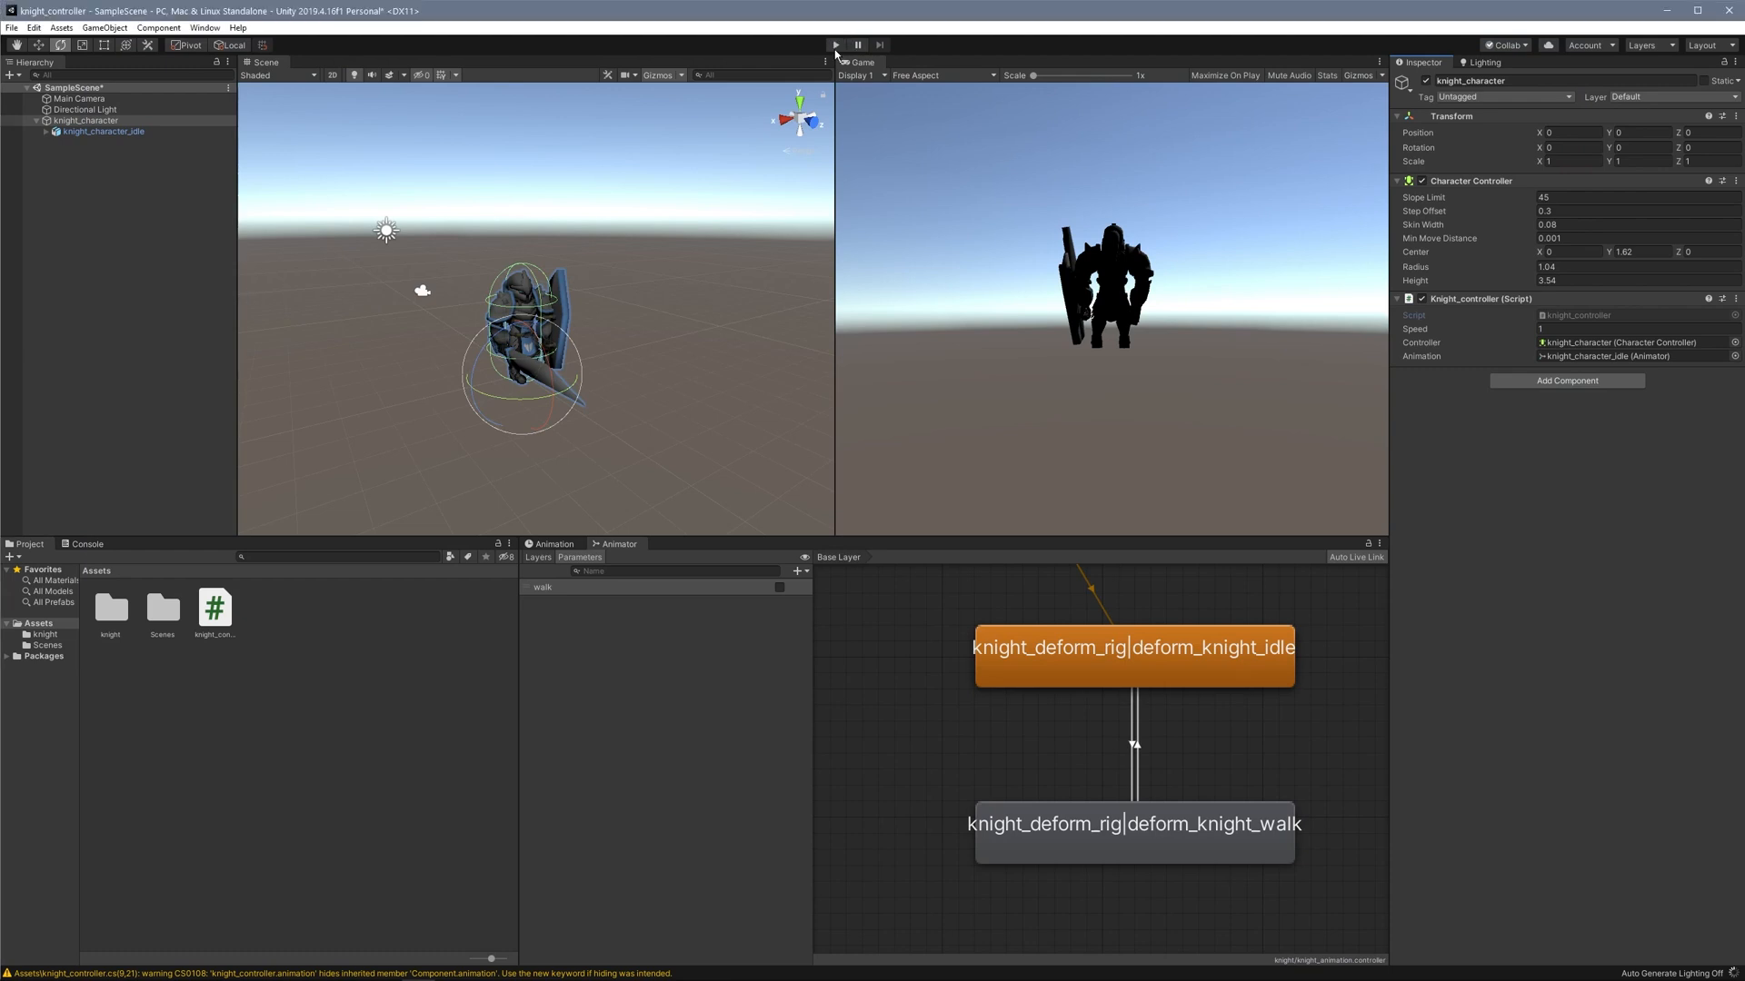
Test in Play mode, set the knight_controller Speed to 5, and play again to see the knight move.
click(834, 44)
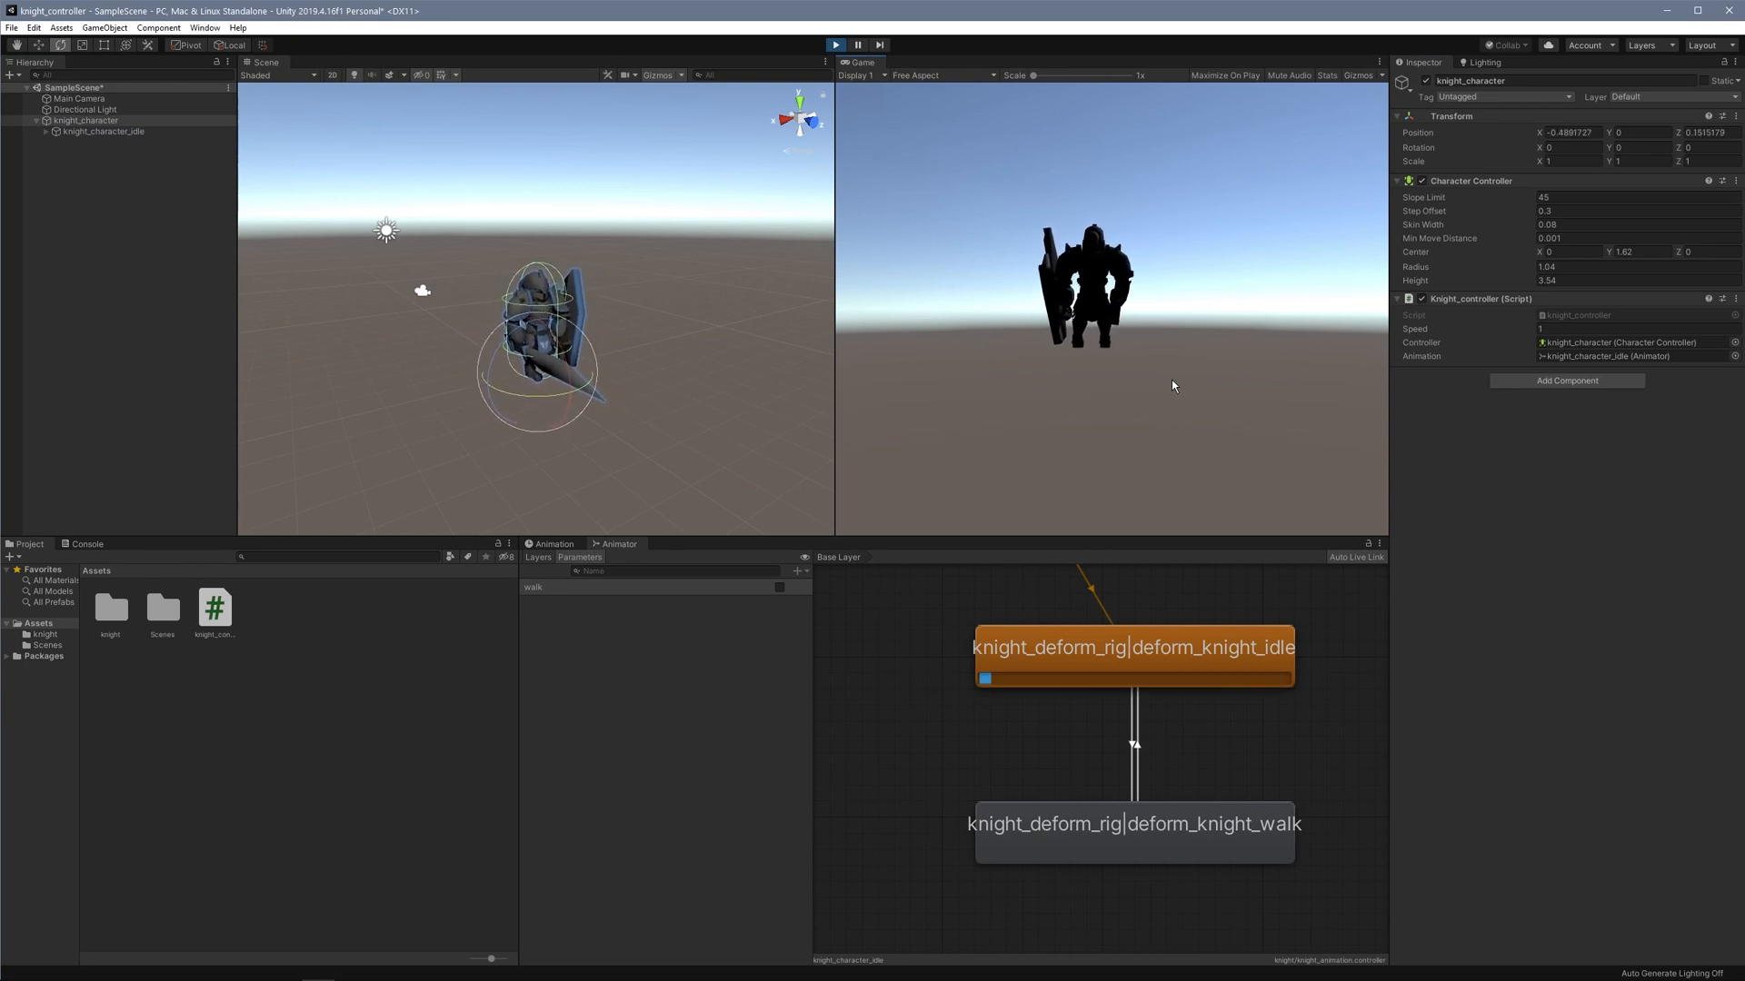
click(834, 43)
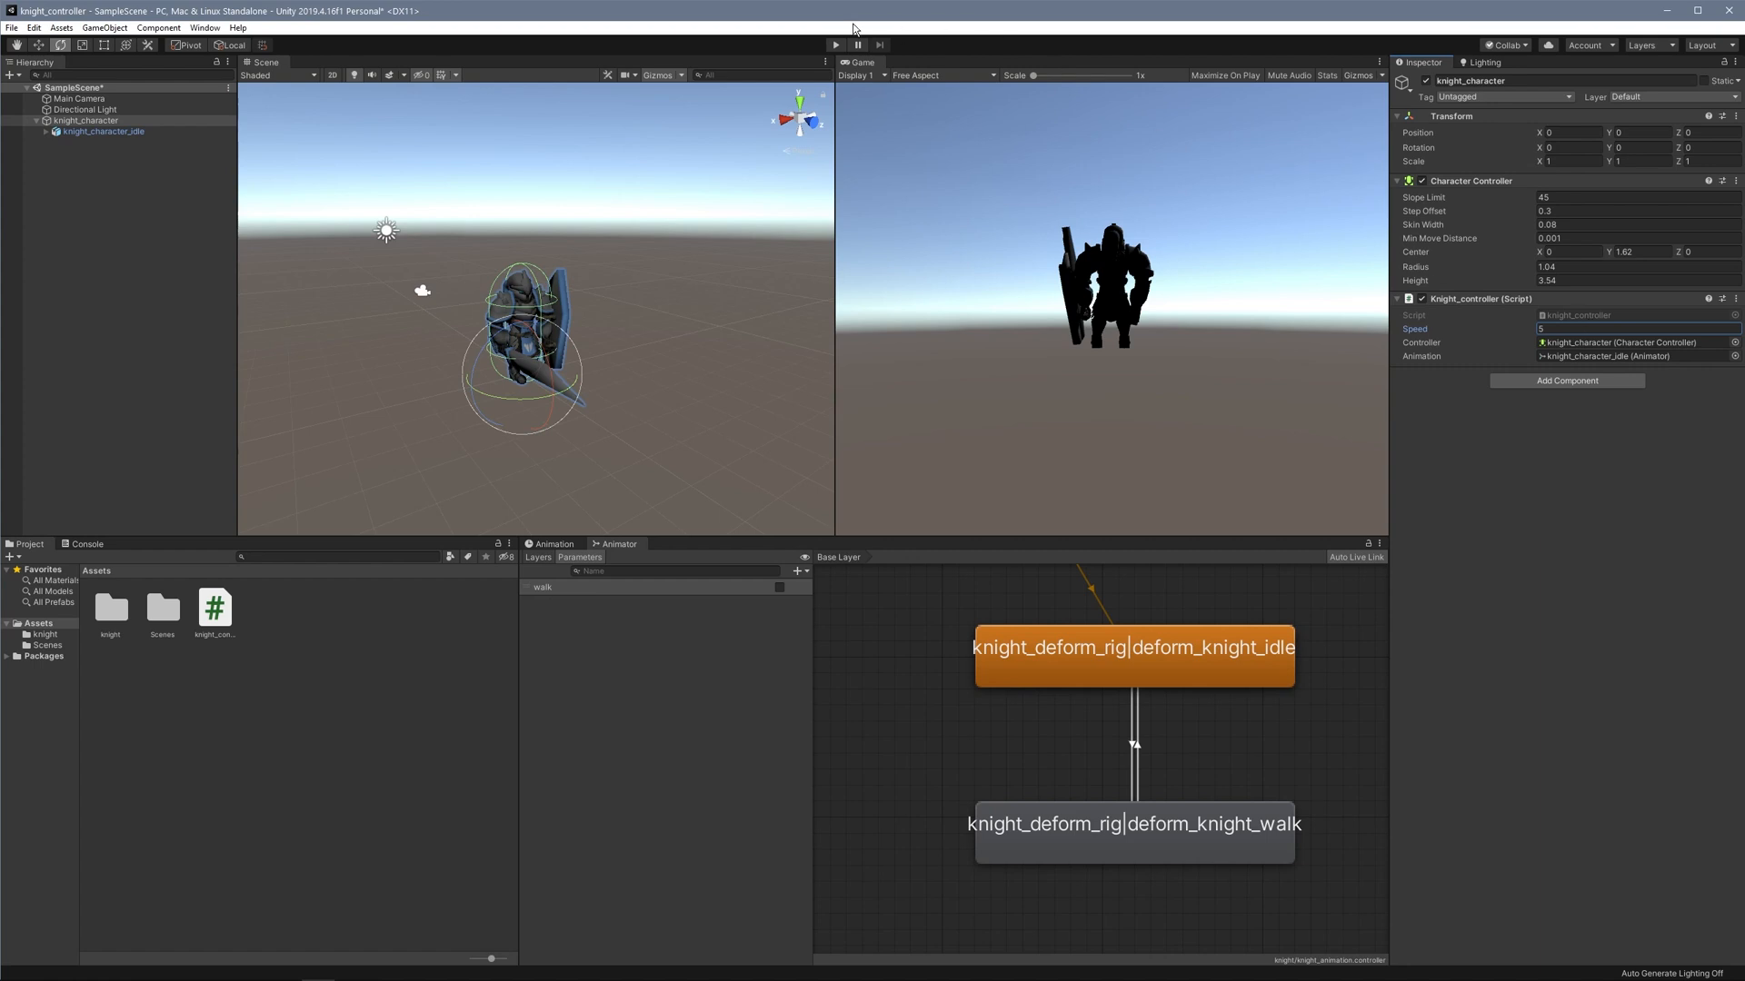
click(834, 44)
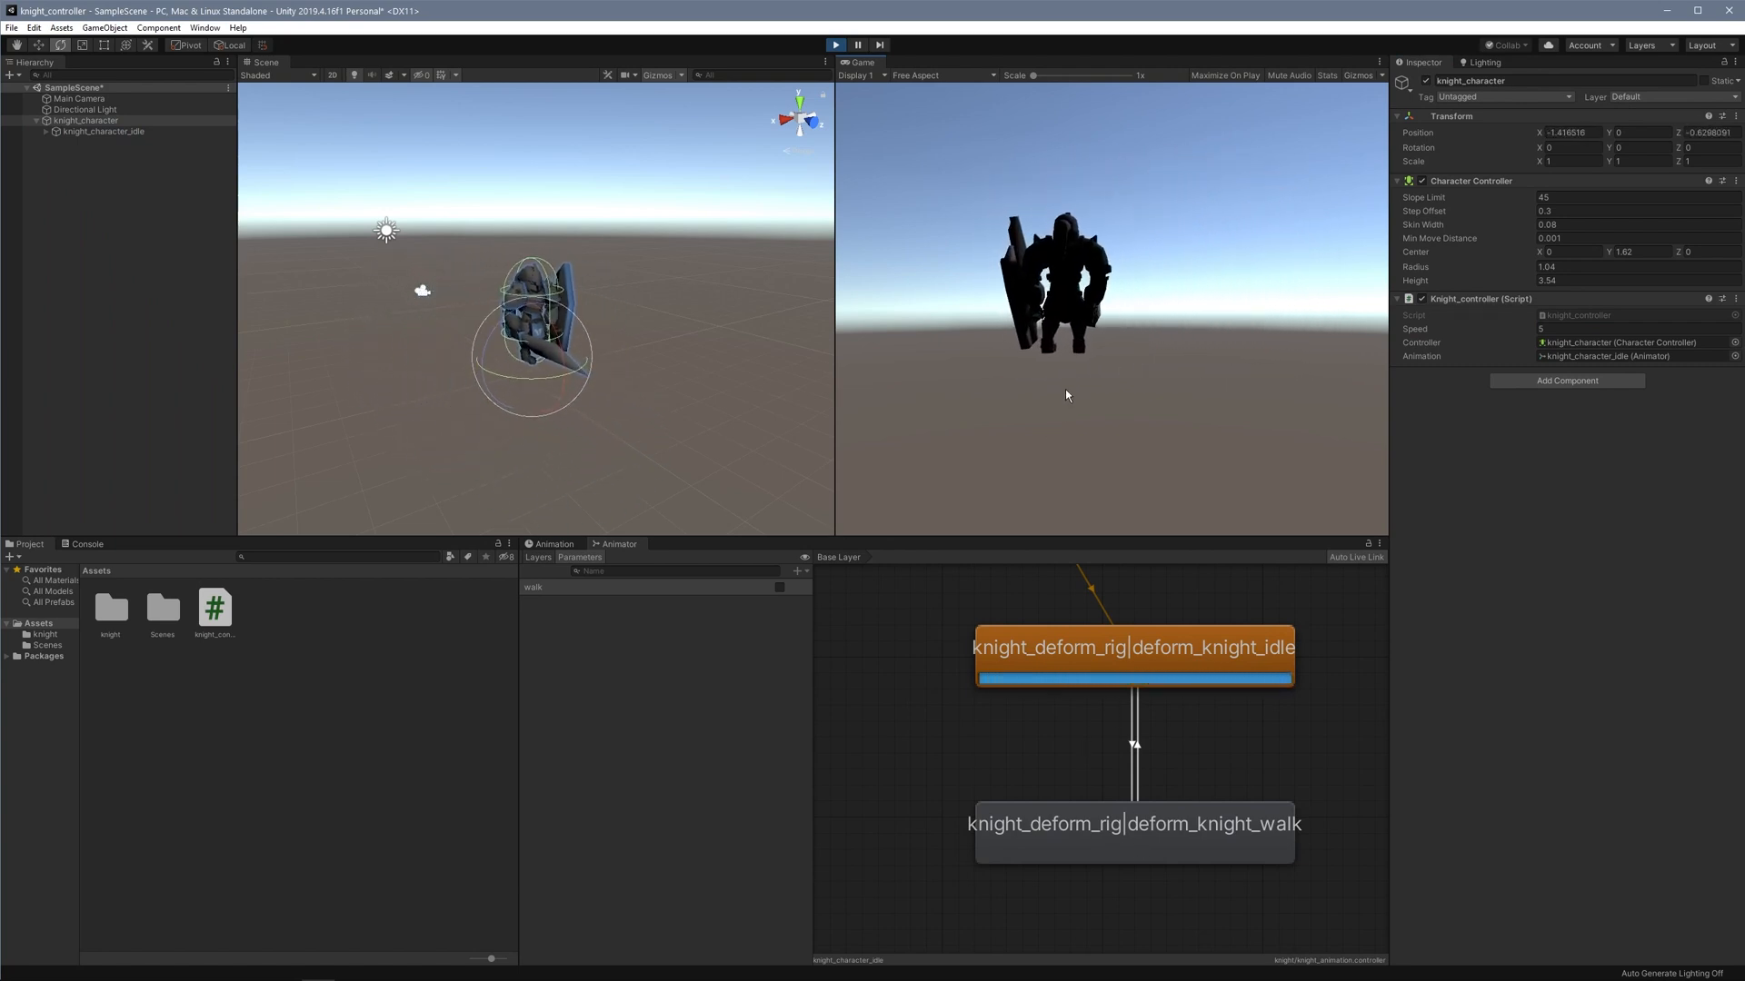
click(834, 44)
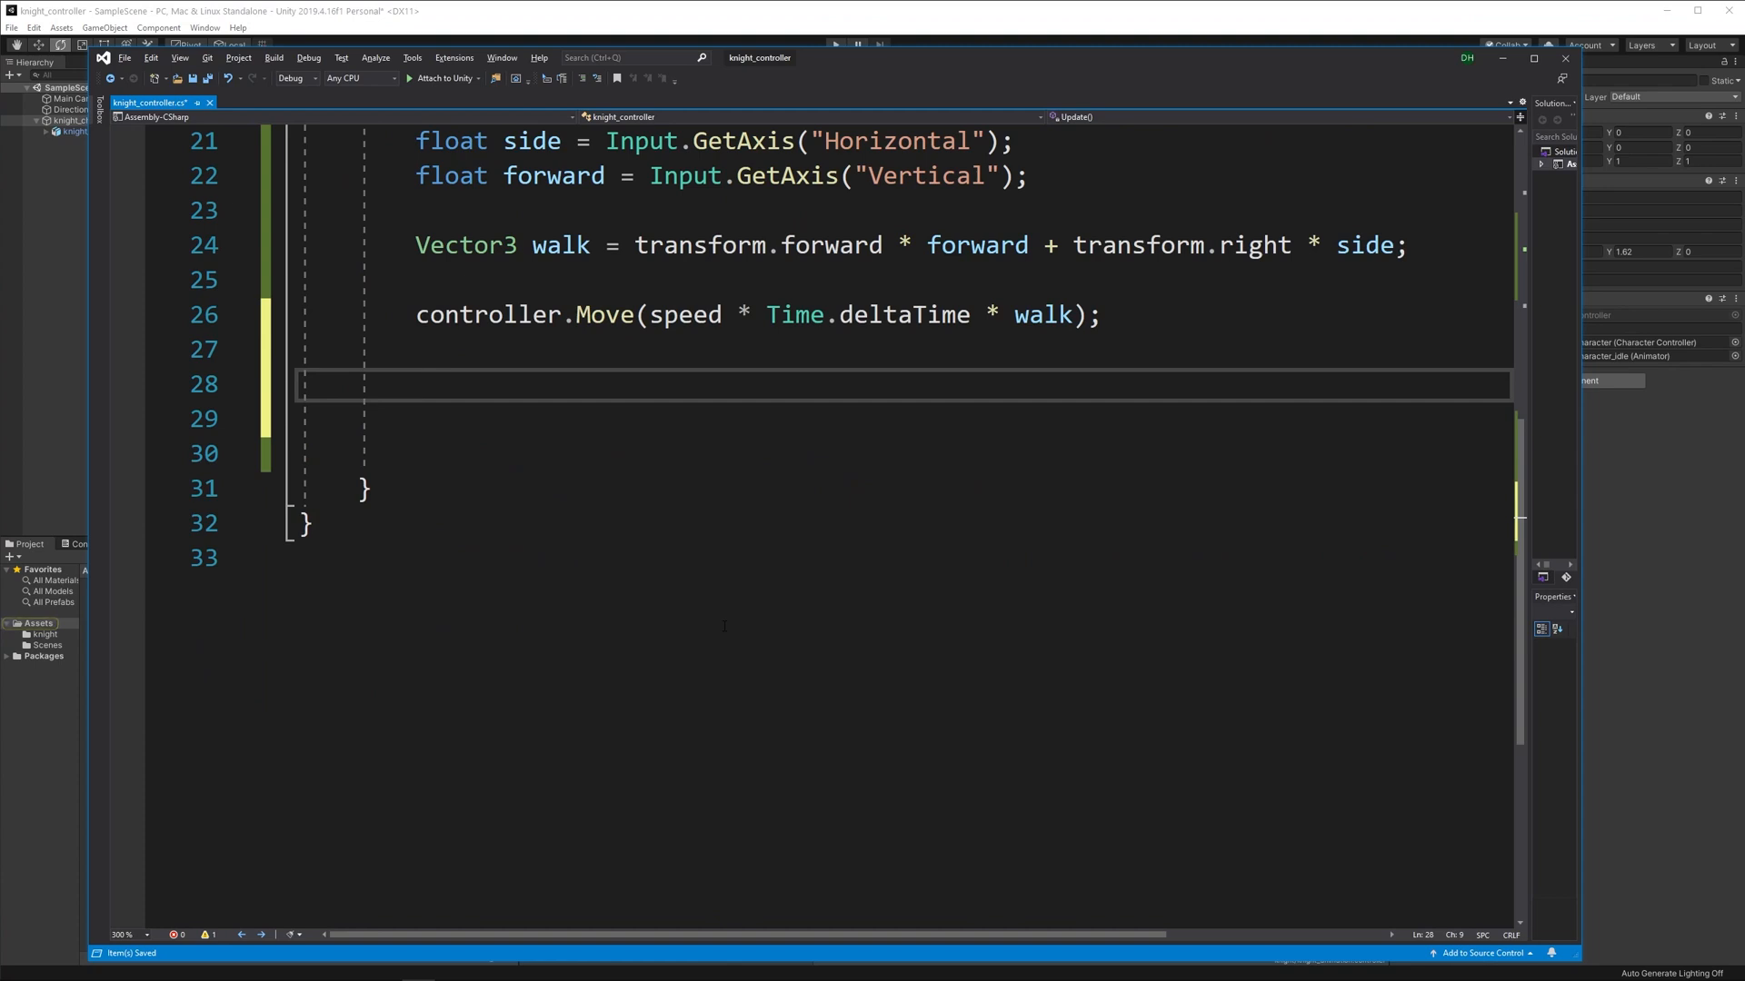
Add an if (side != 0) block below the Move call.
text(if (side !)
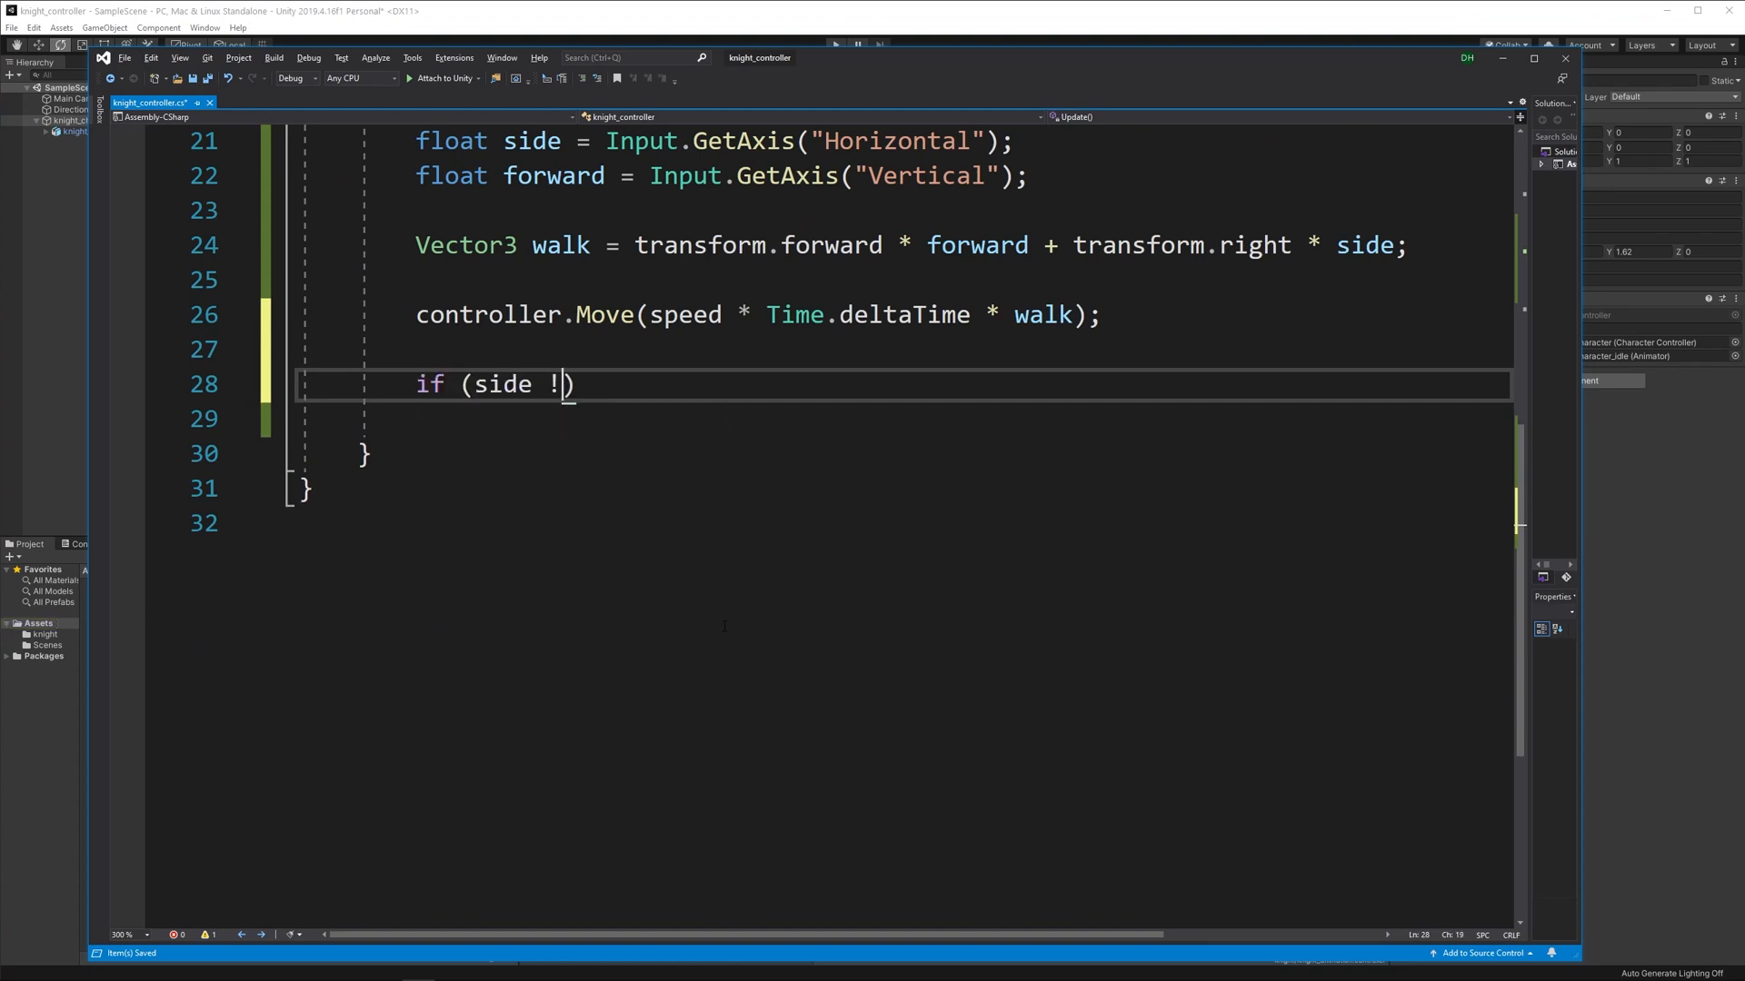
text(= 0)
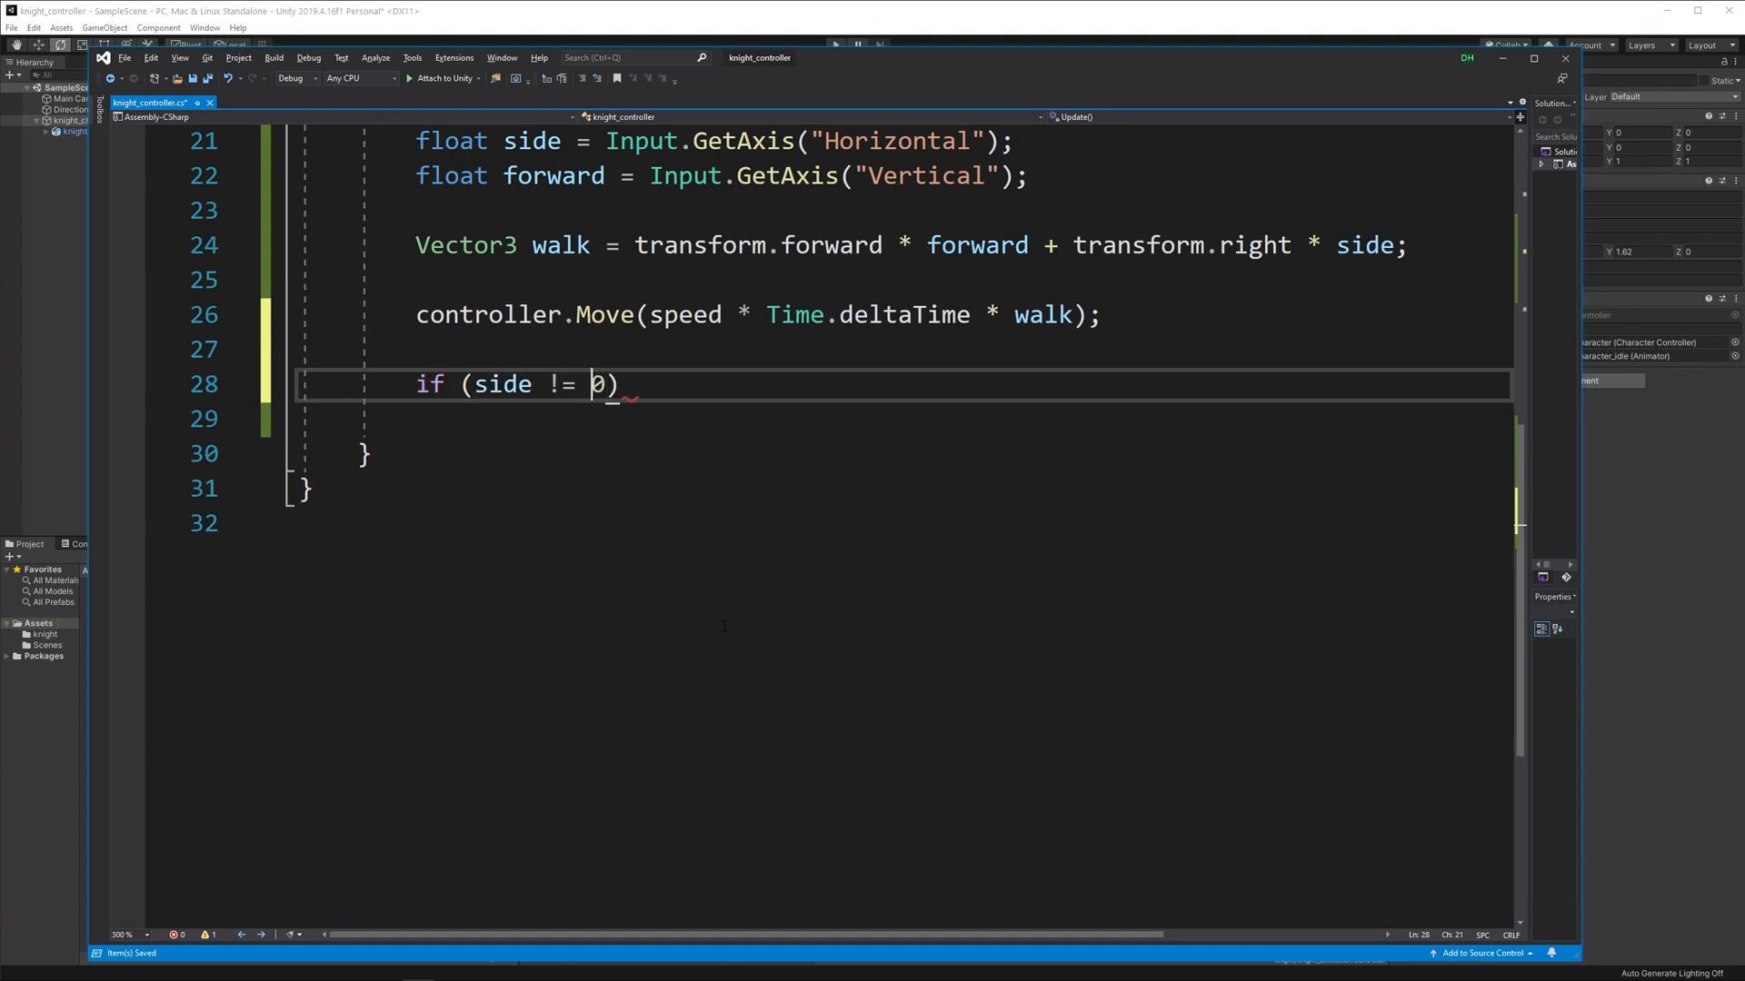
key(enter)
text({)
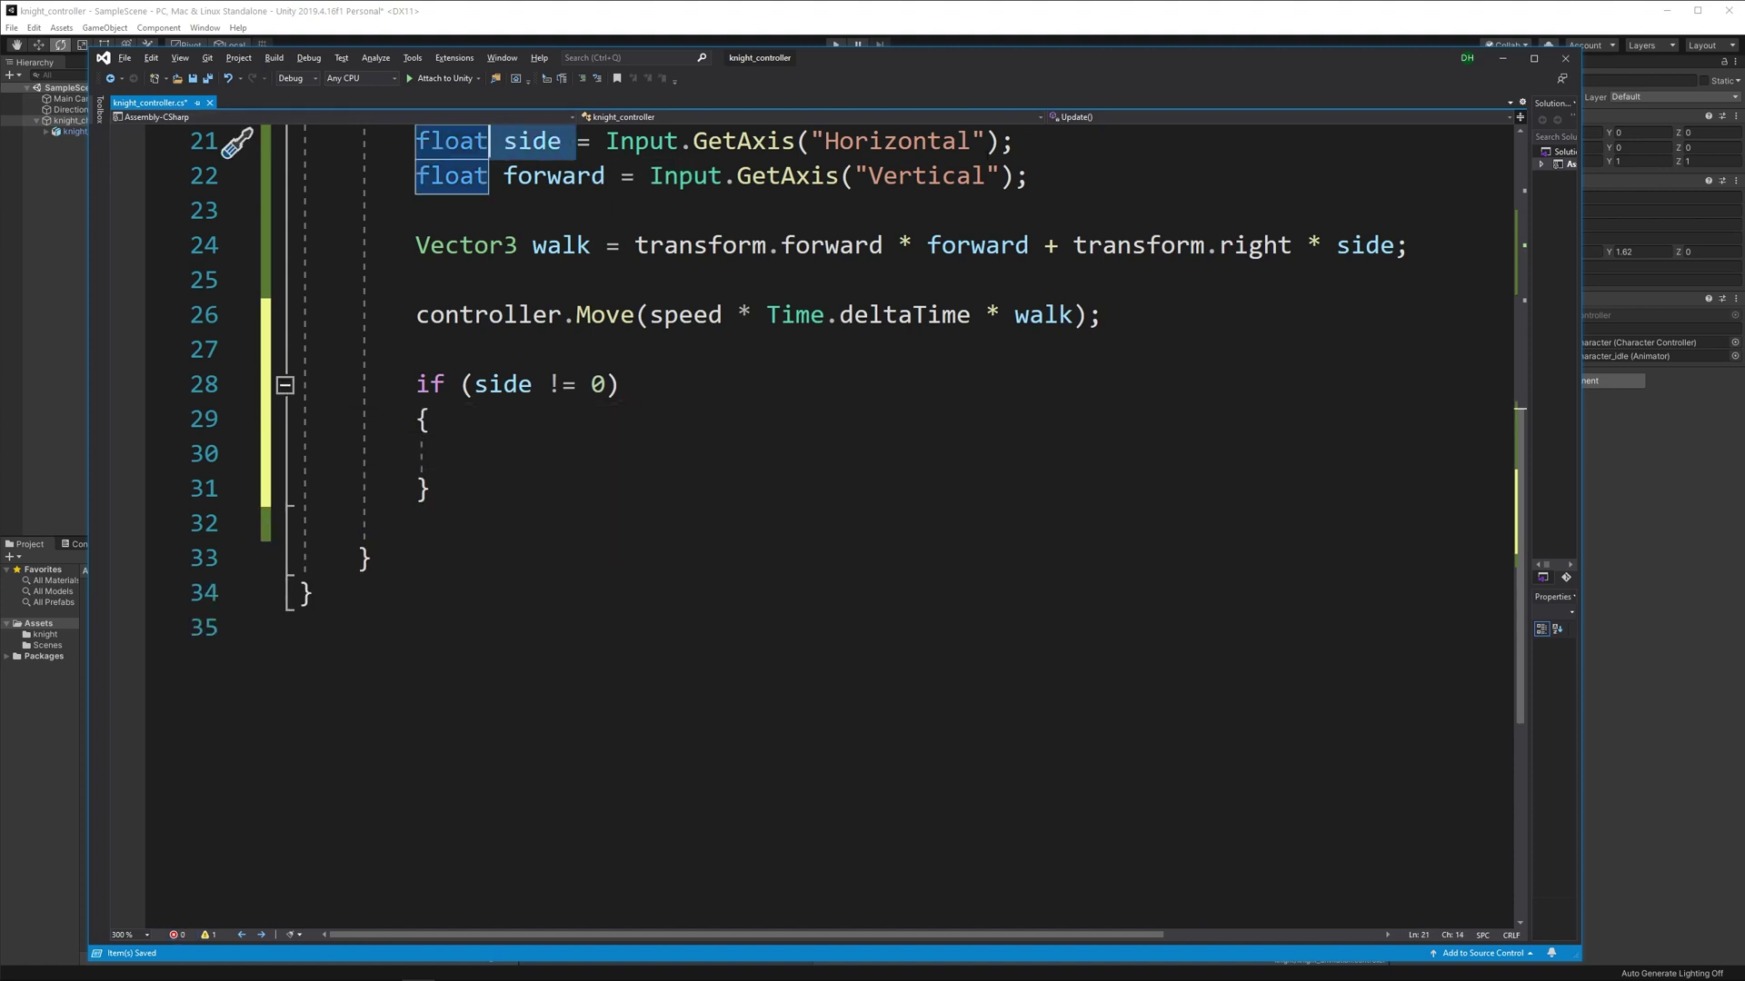
click(478, 453)
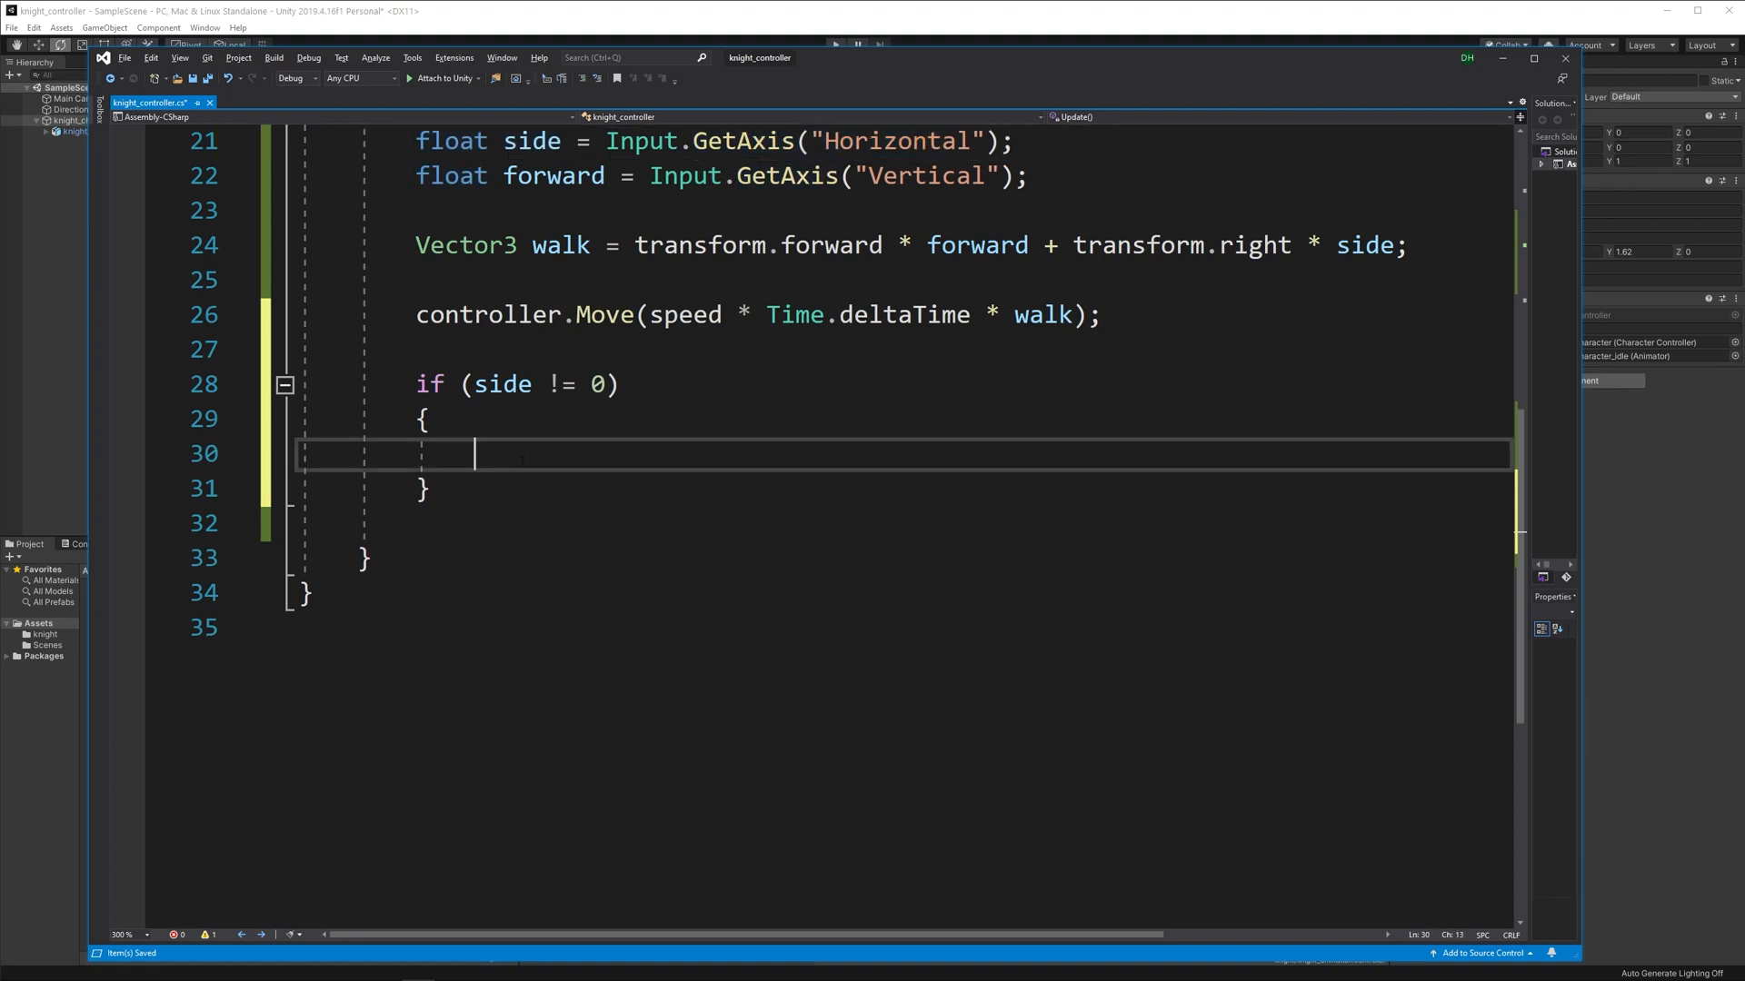
Inside it, write this.transform.Rotate(0f, side, 0f, Space.World);.
text(this.th)
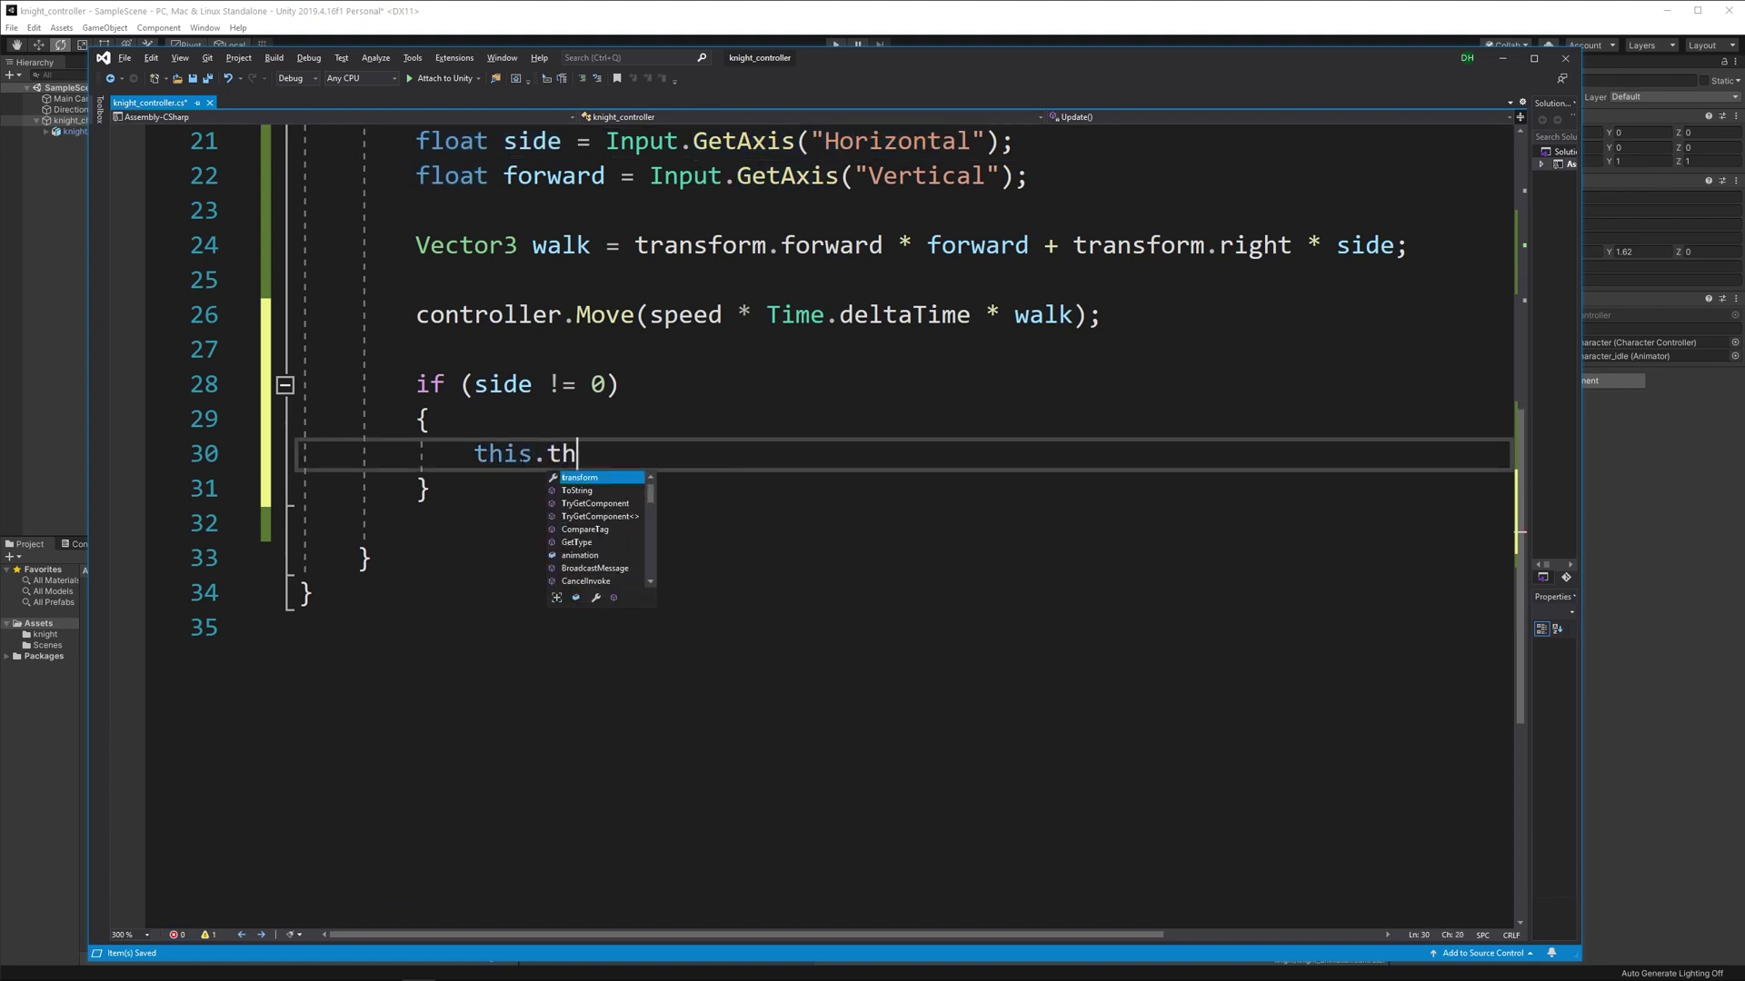
text(ransform.)
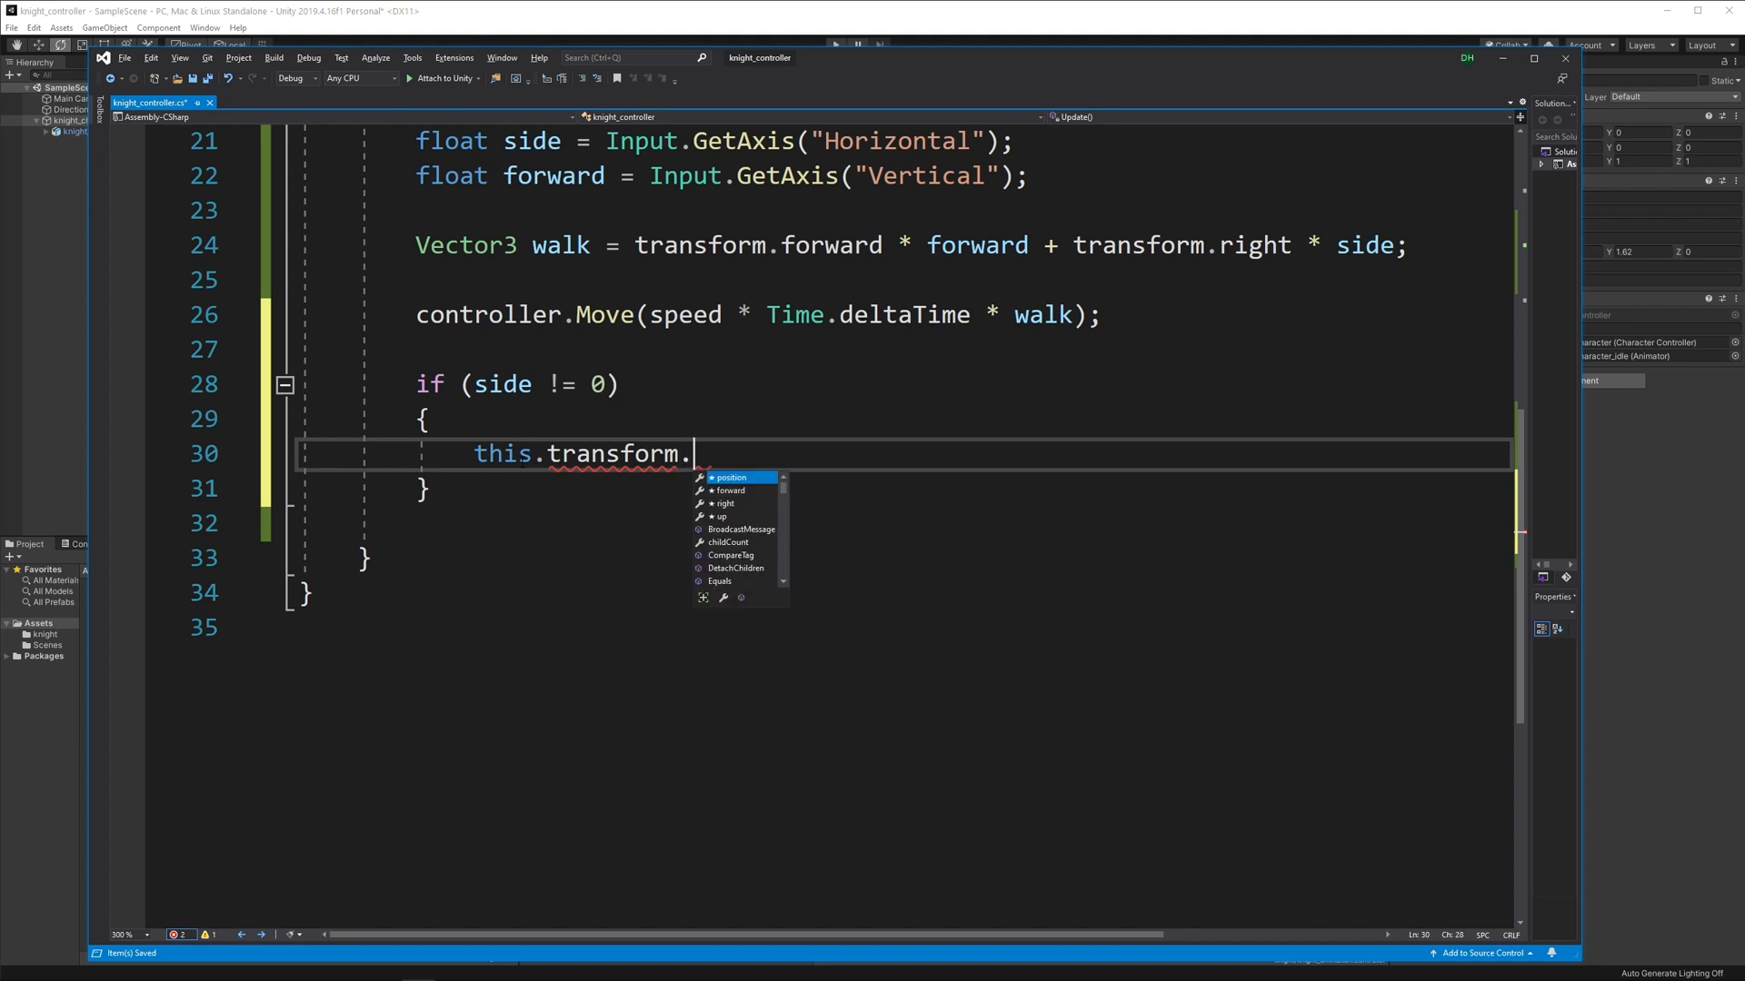
text(Rotate)
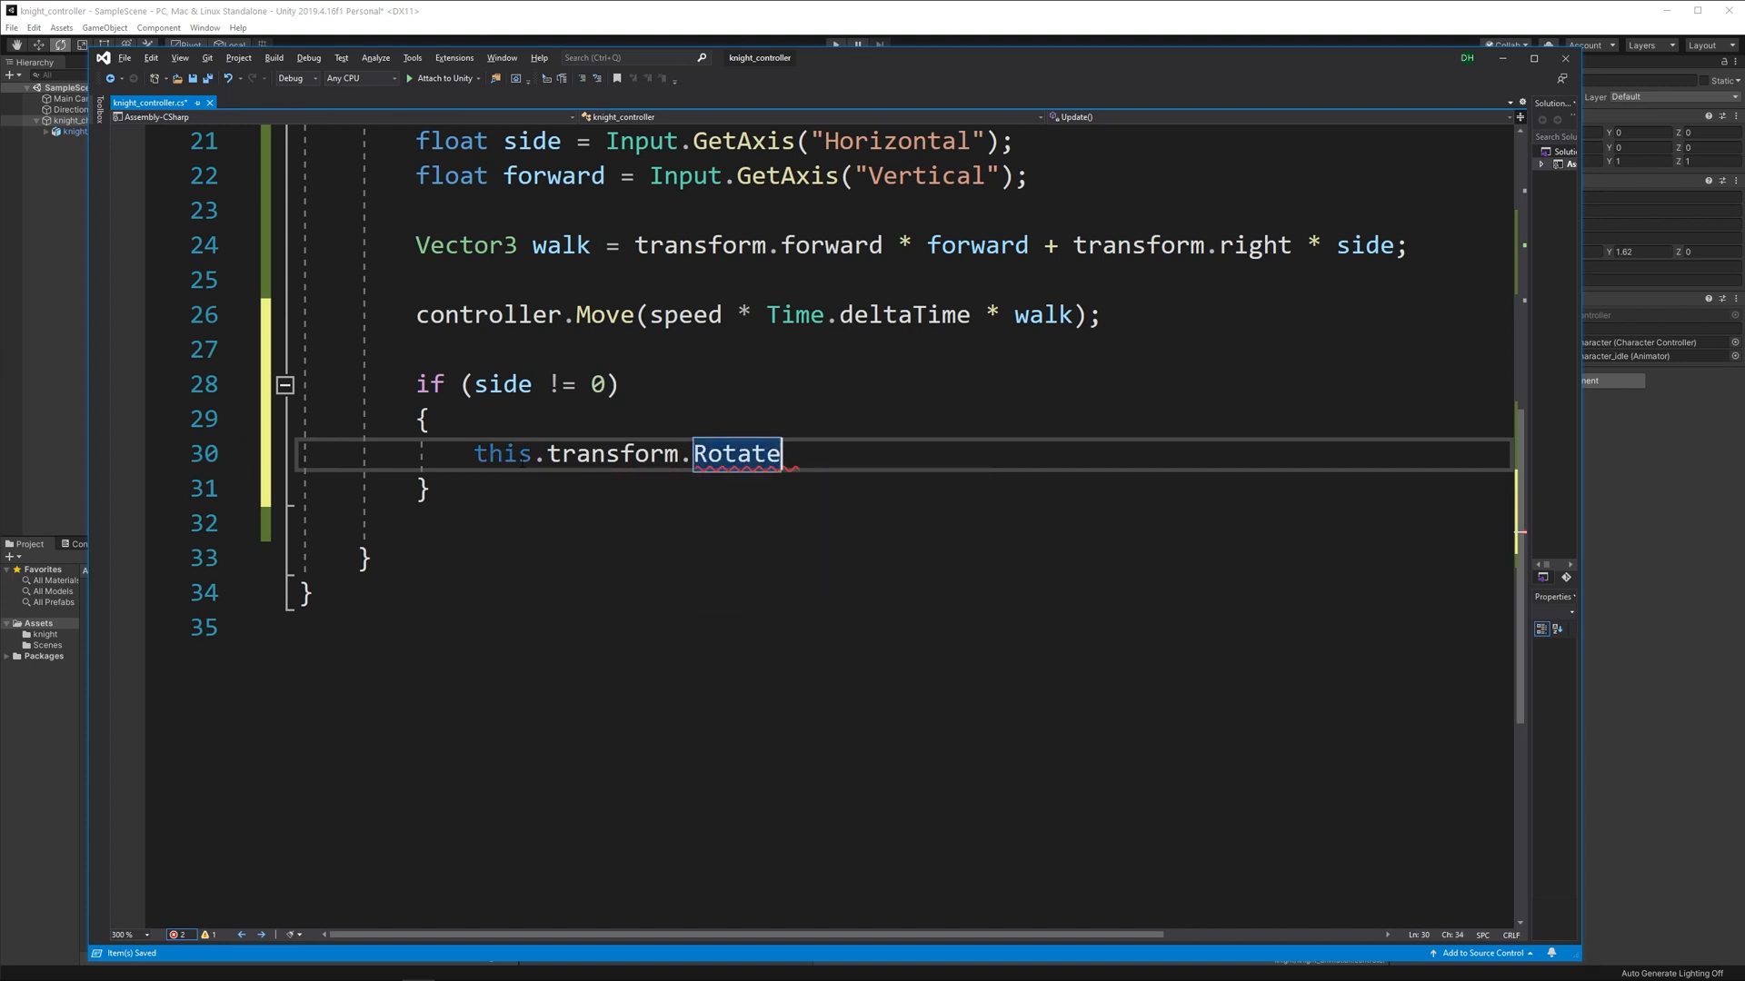
text(())
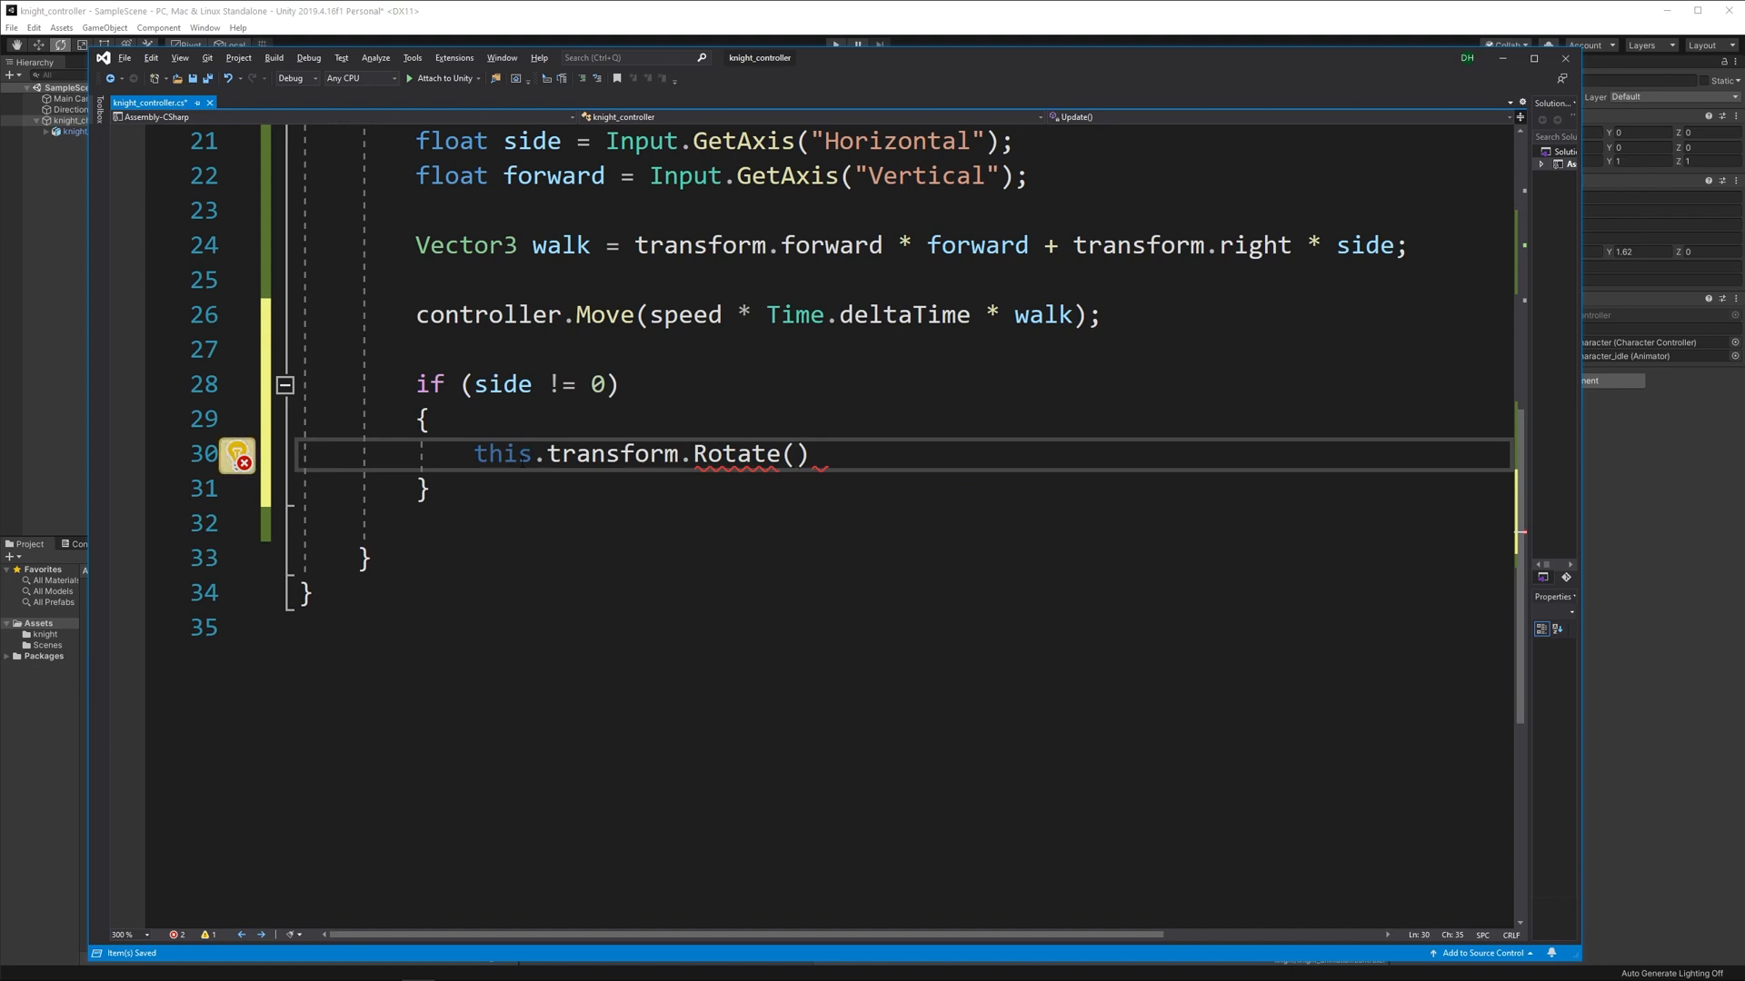
text(0f,)
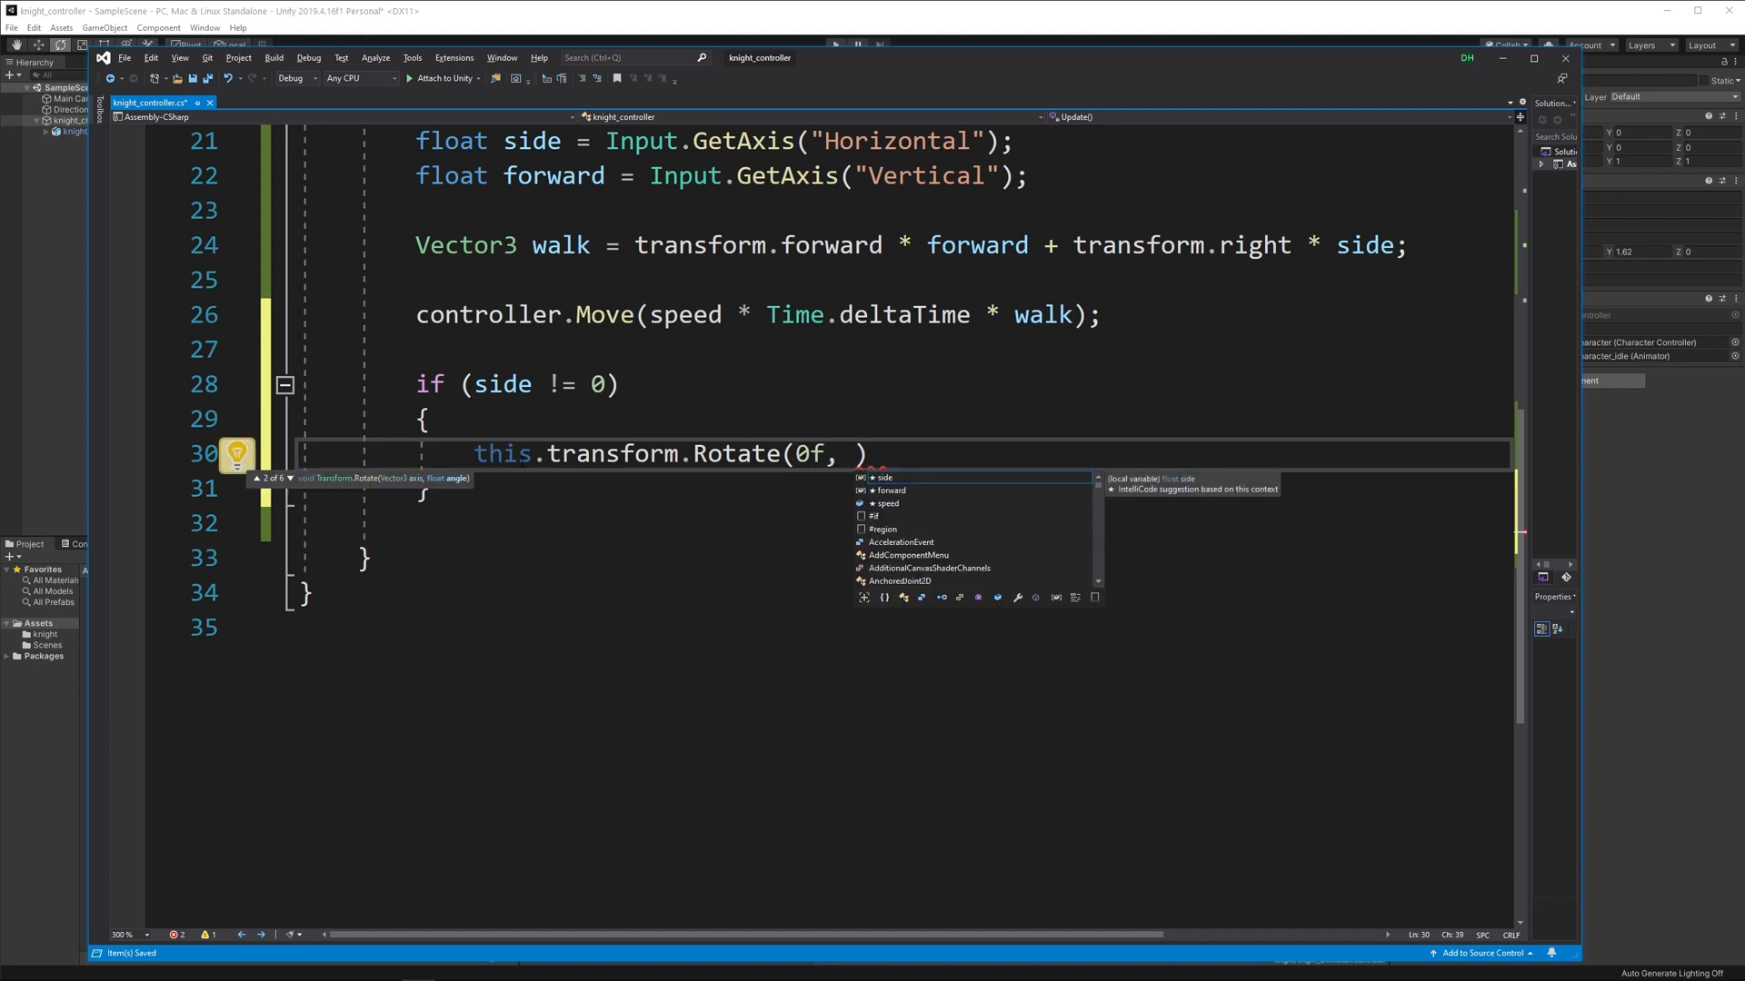
text(side,)
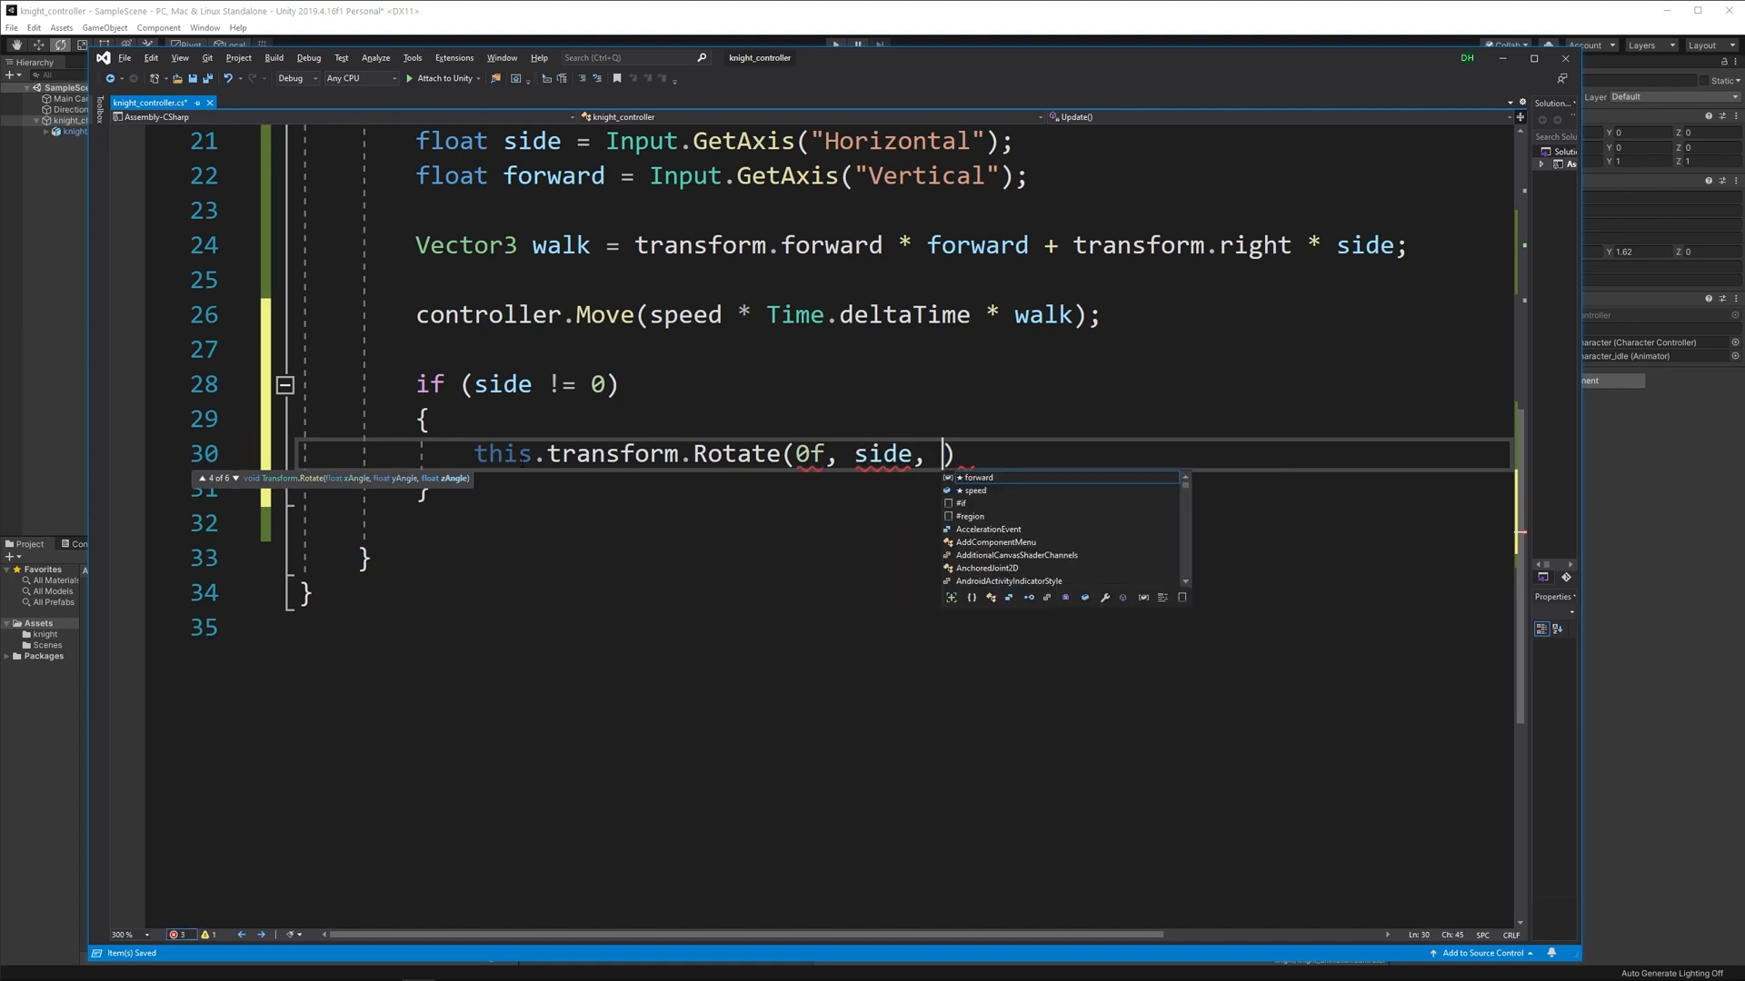
text(0f,)
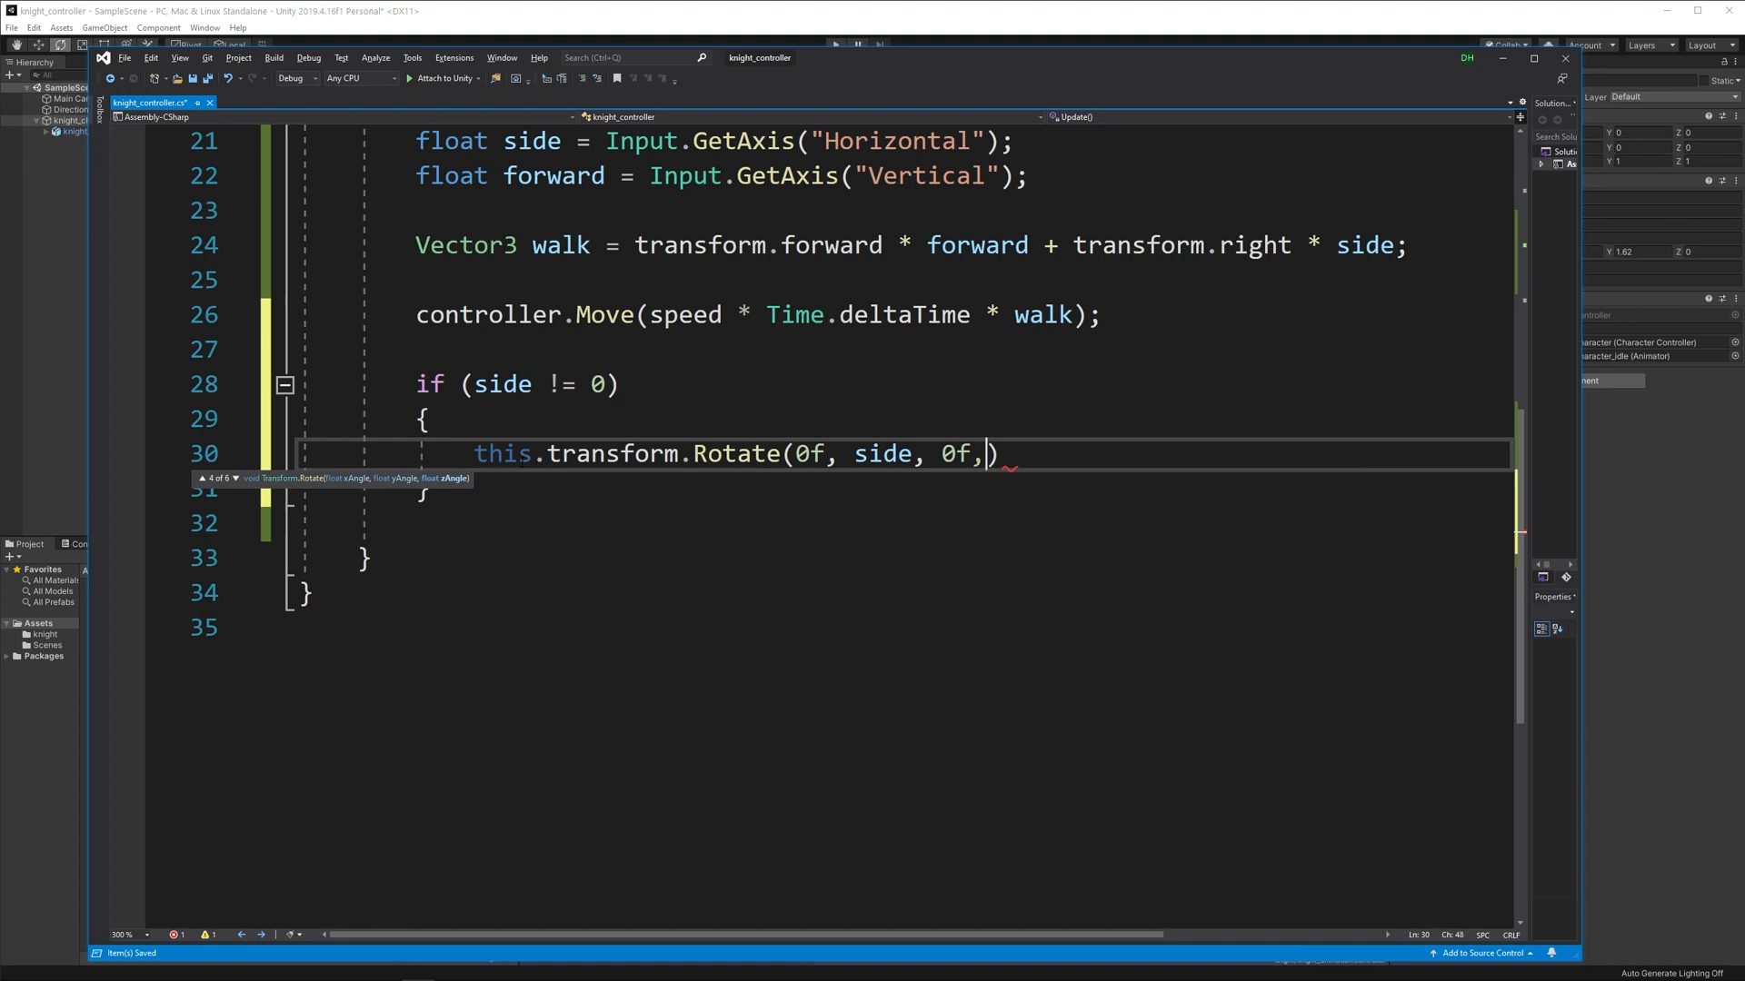
text(Space.World)
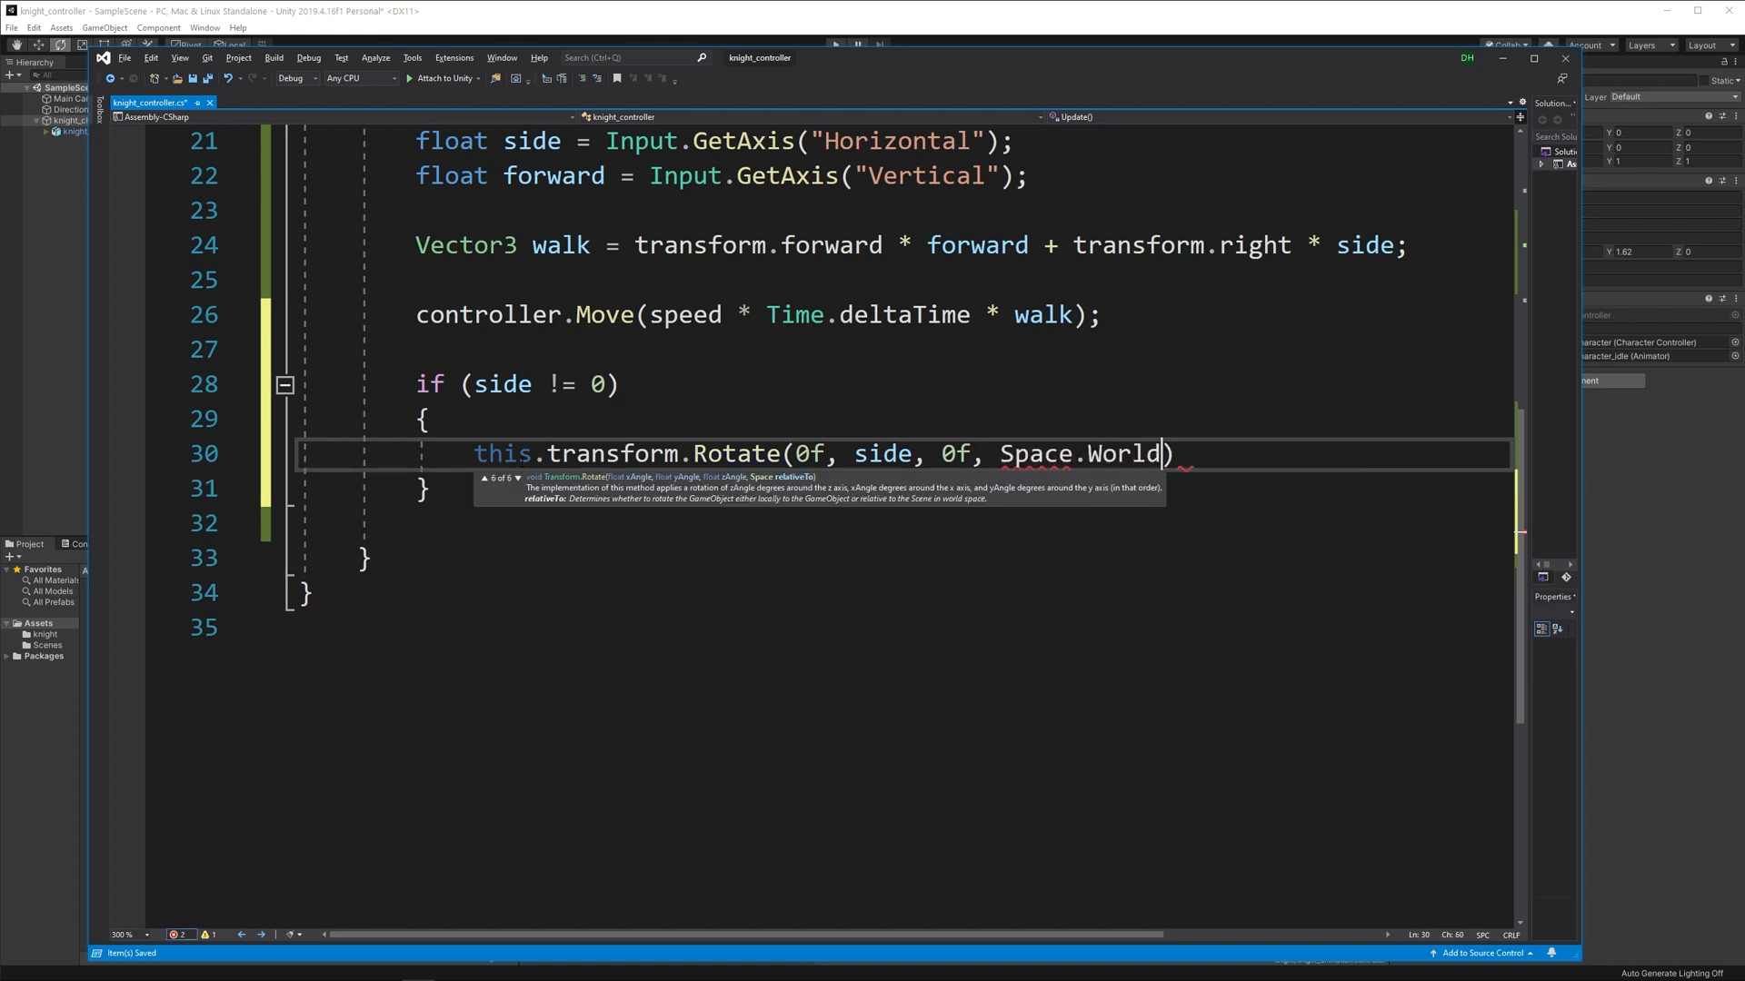
text(;)
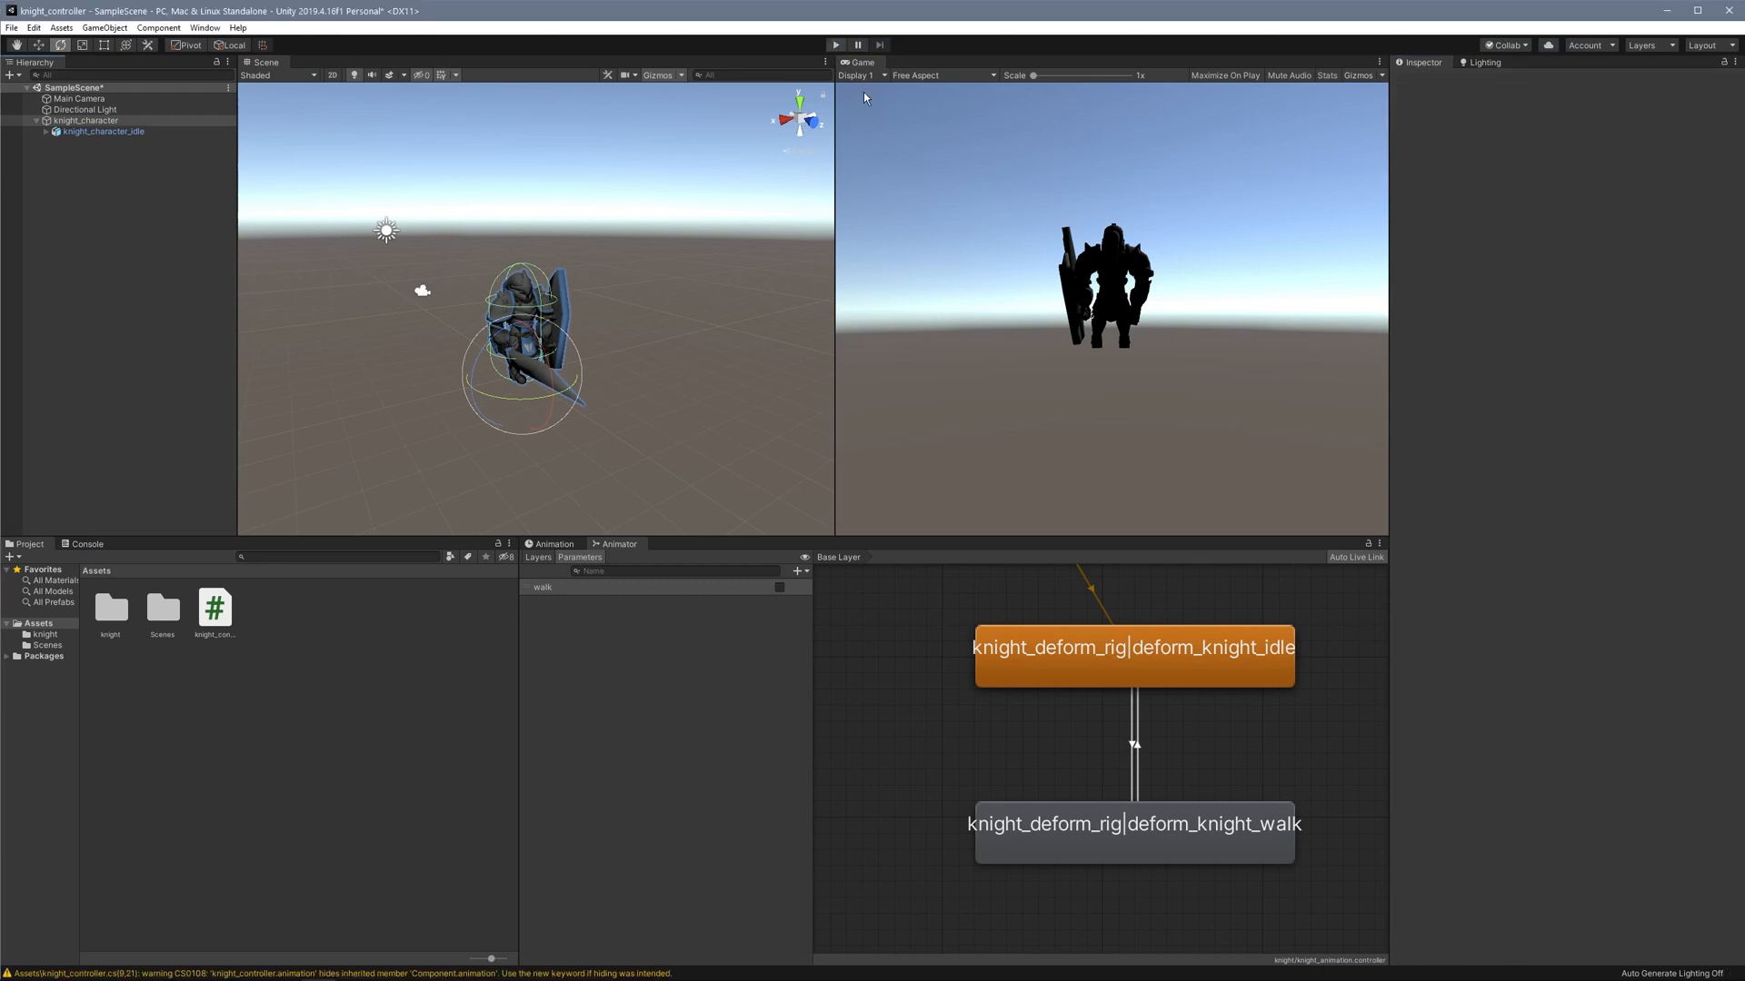
Select knight_character to show its Character Controller and knight_controller script with speed 5.
click(834, 43)
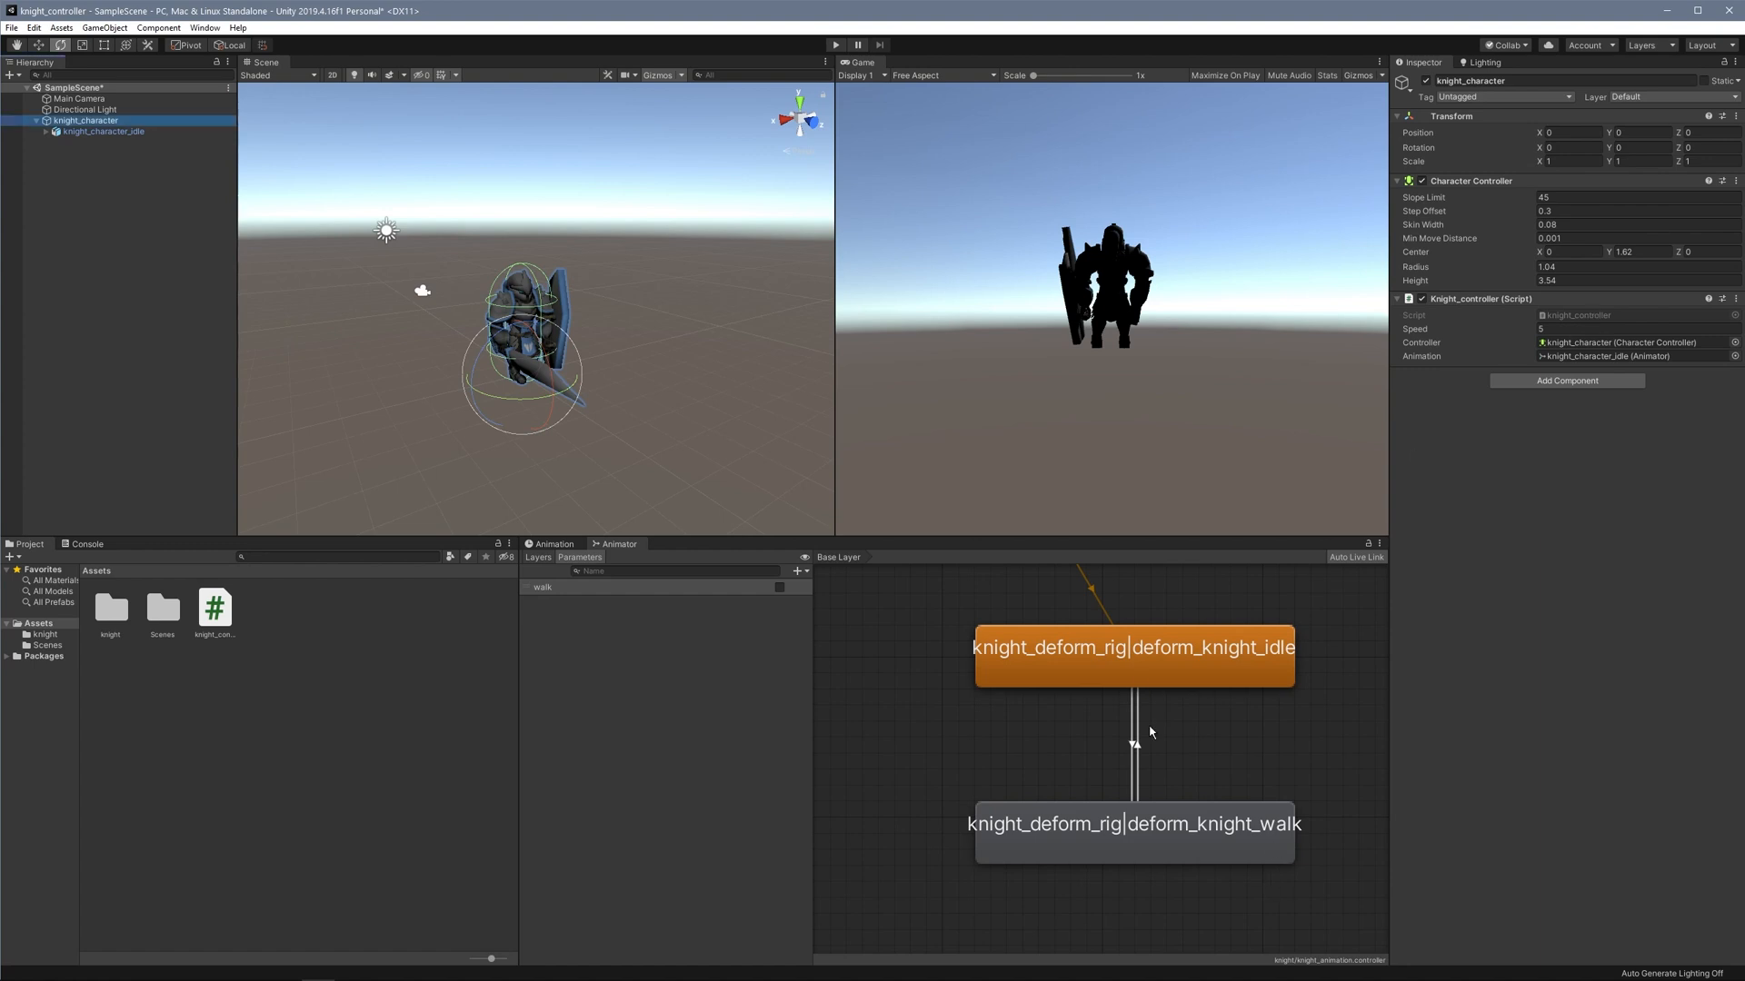
click(1134, 733)
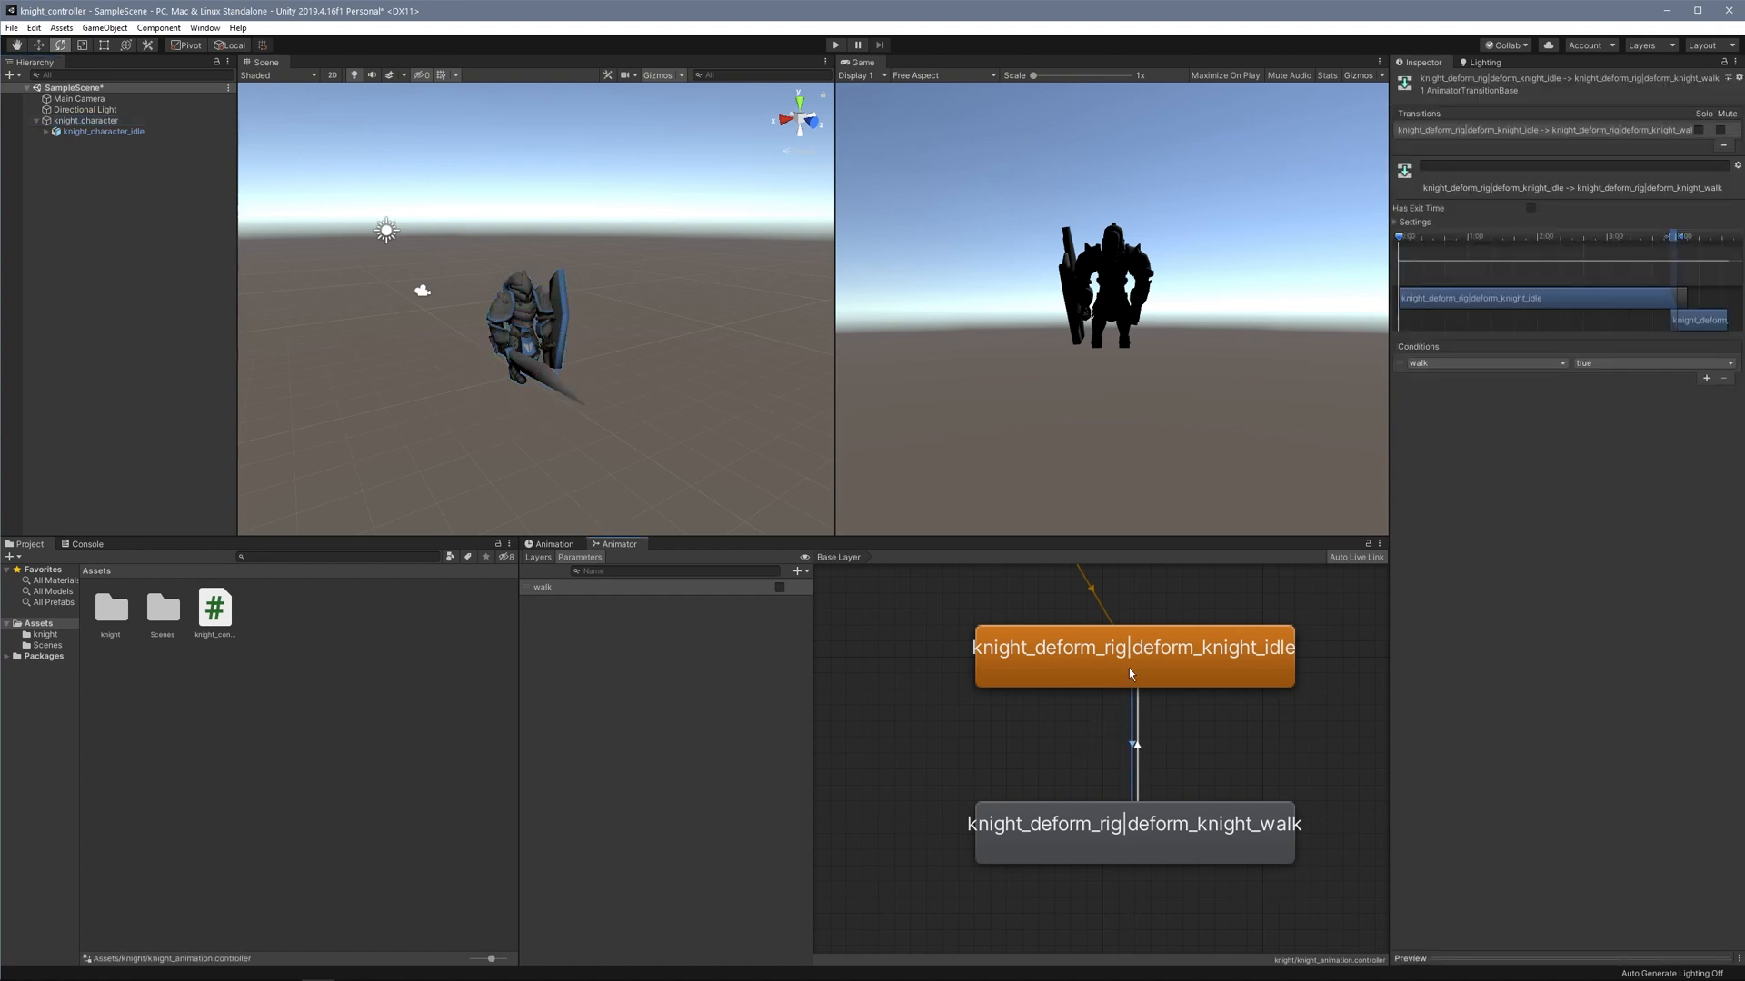
mouse_move(1122, 854)
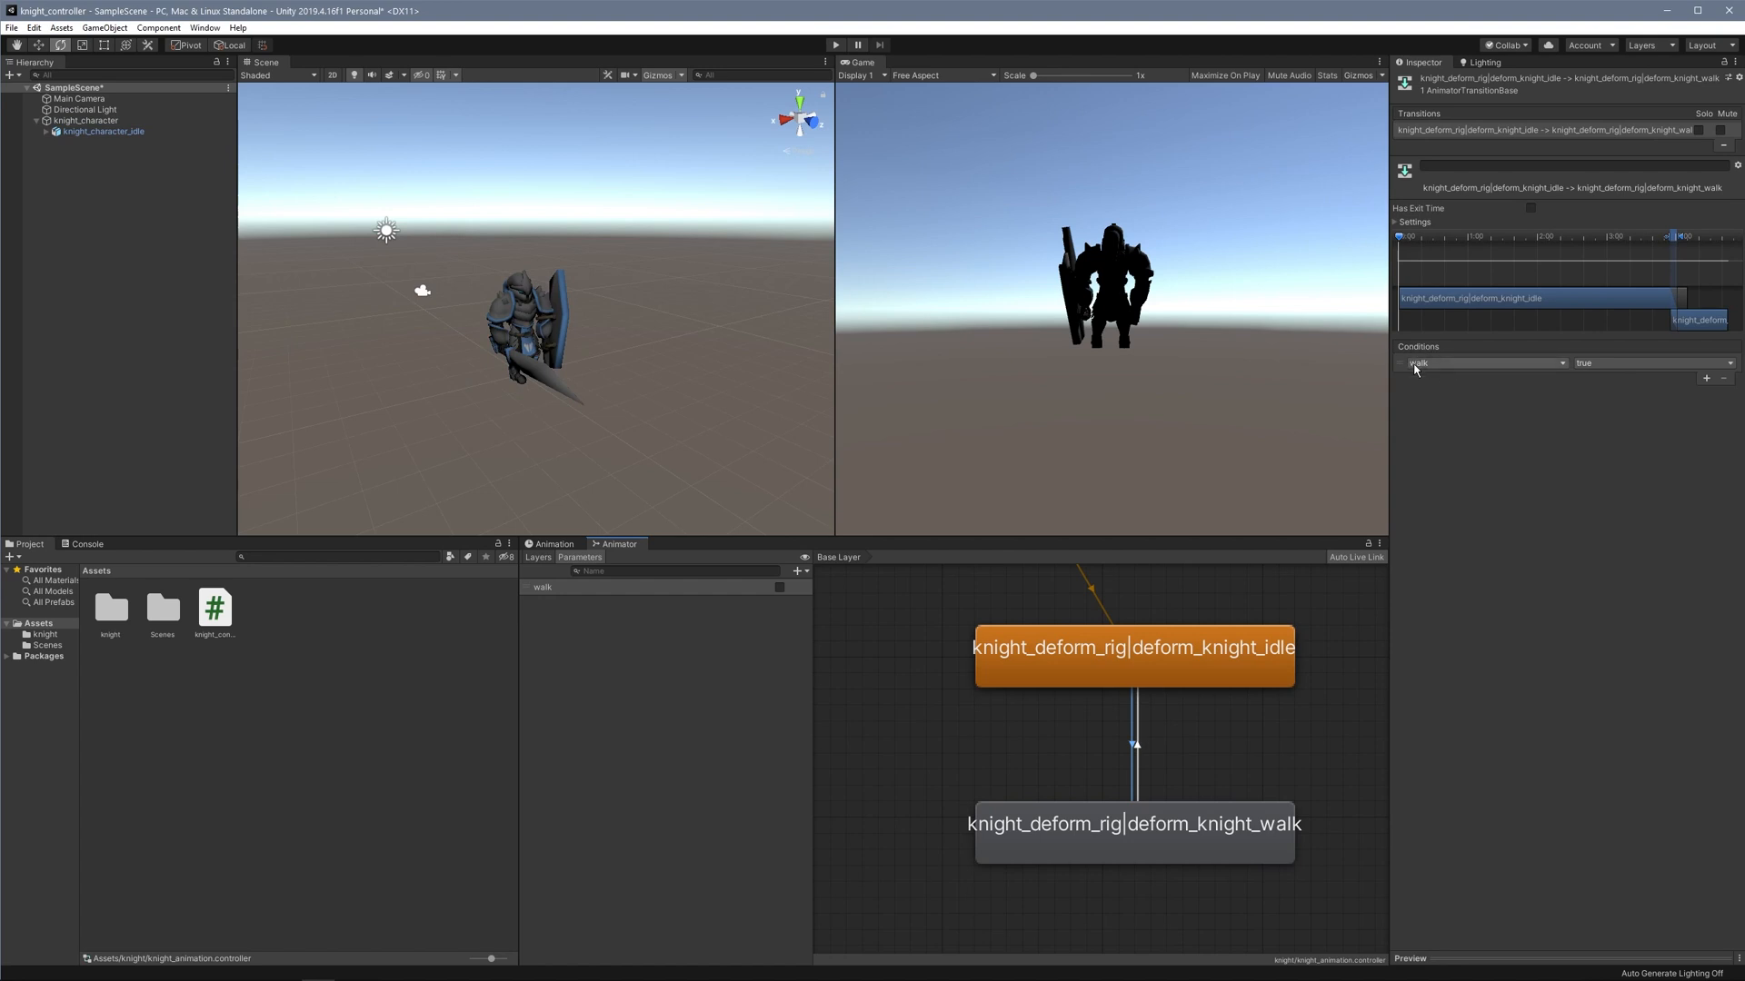
mouse_move(1599, 349)
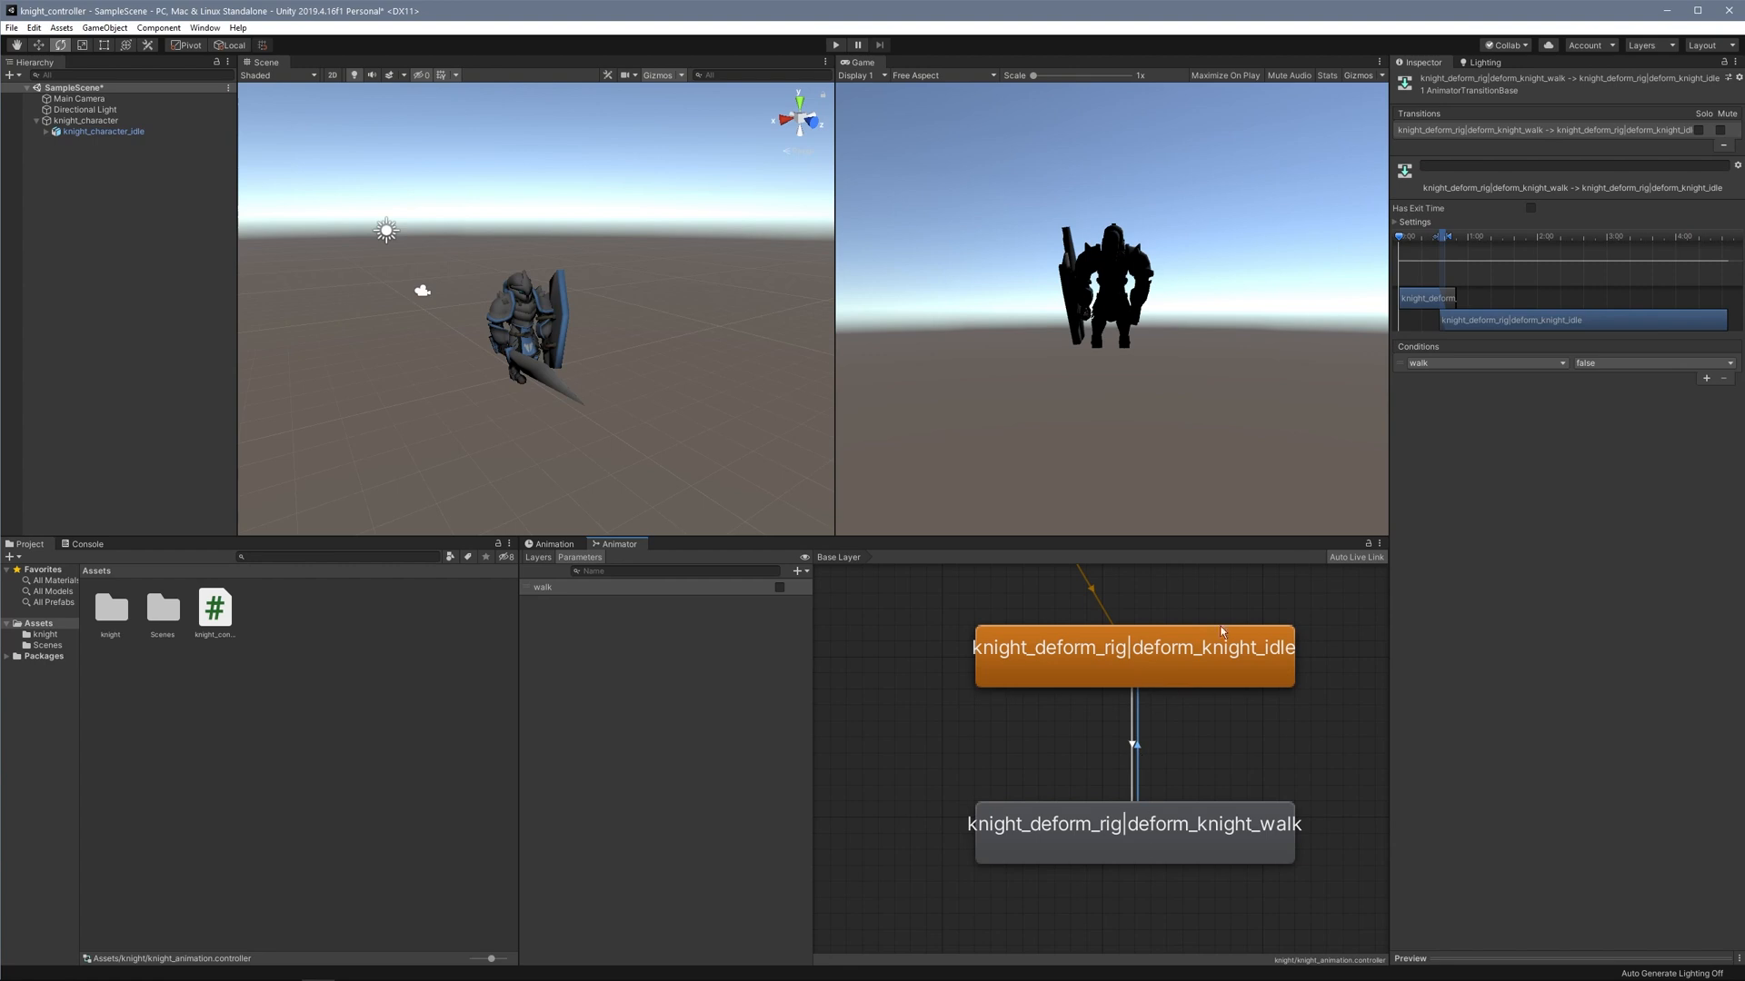
mouse_move(1540, 424)
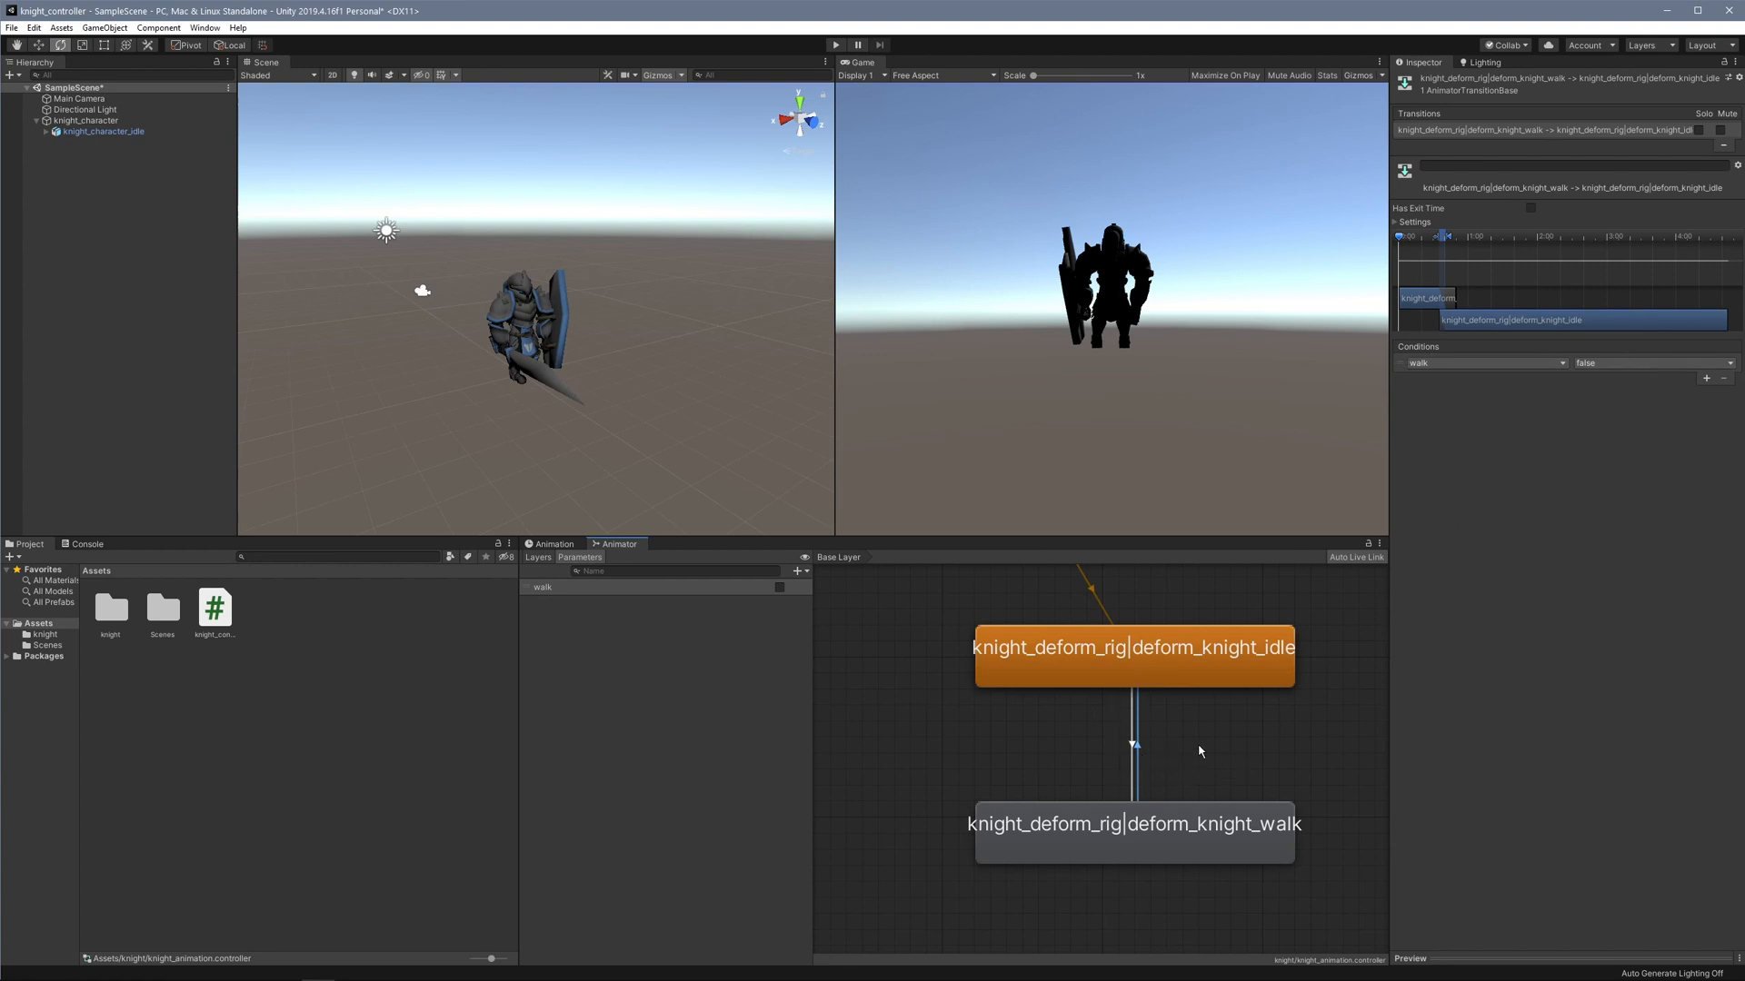
click(85, 120)
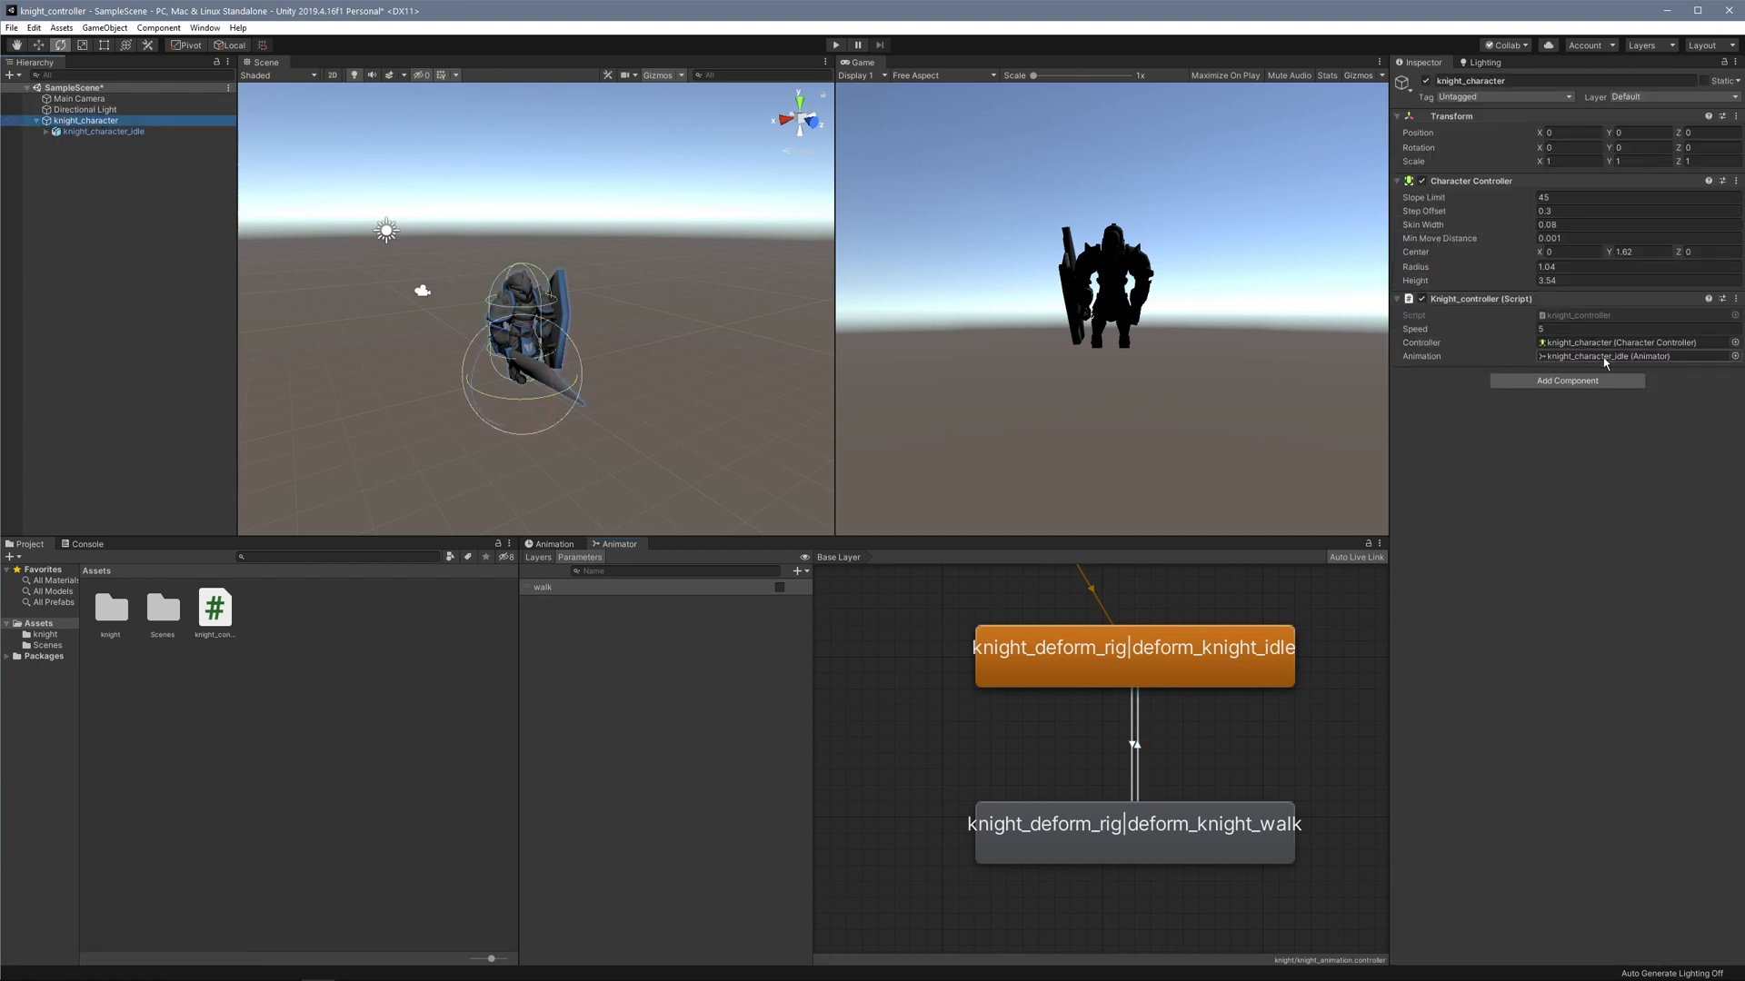
mouse_move(1550, 360)
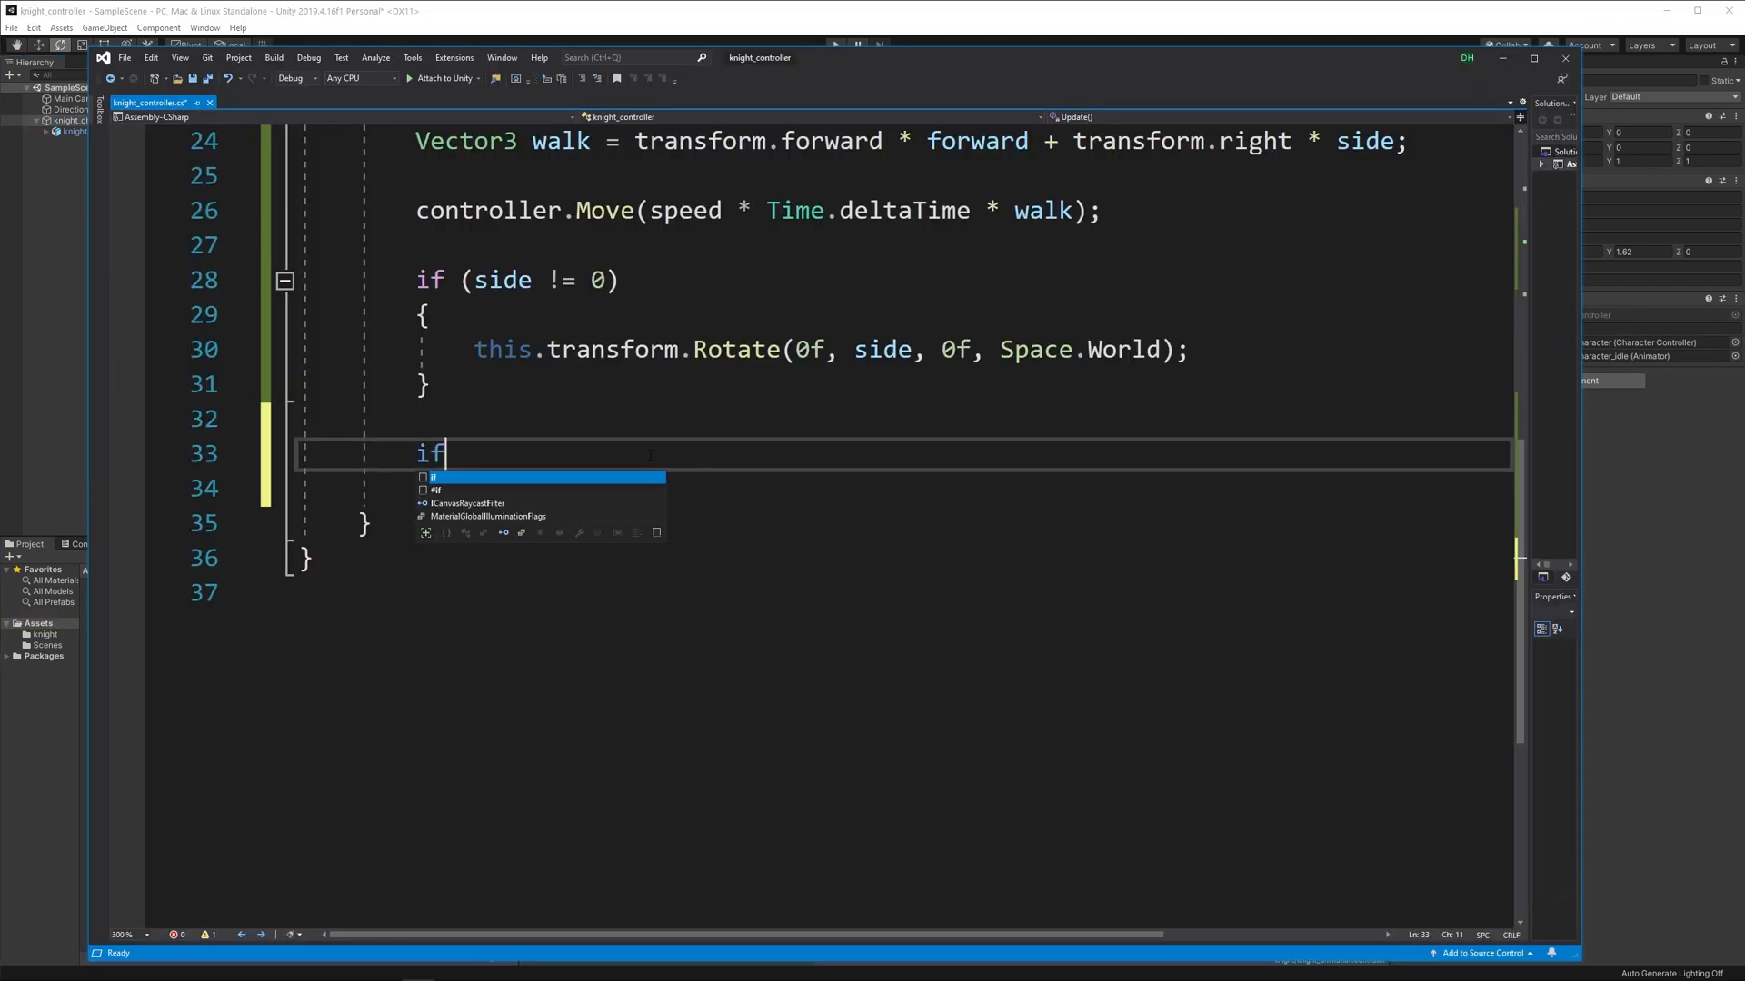
Inside if(forward != 0 || side != 0), add animation.SetBool("walk", true);.
text((forward))
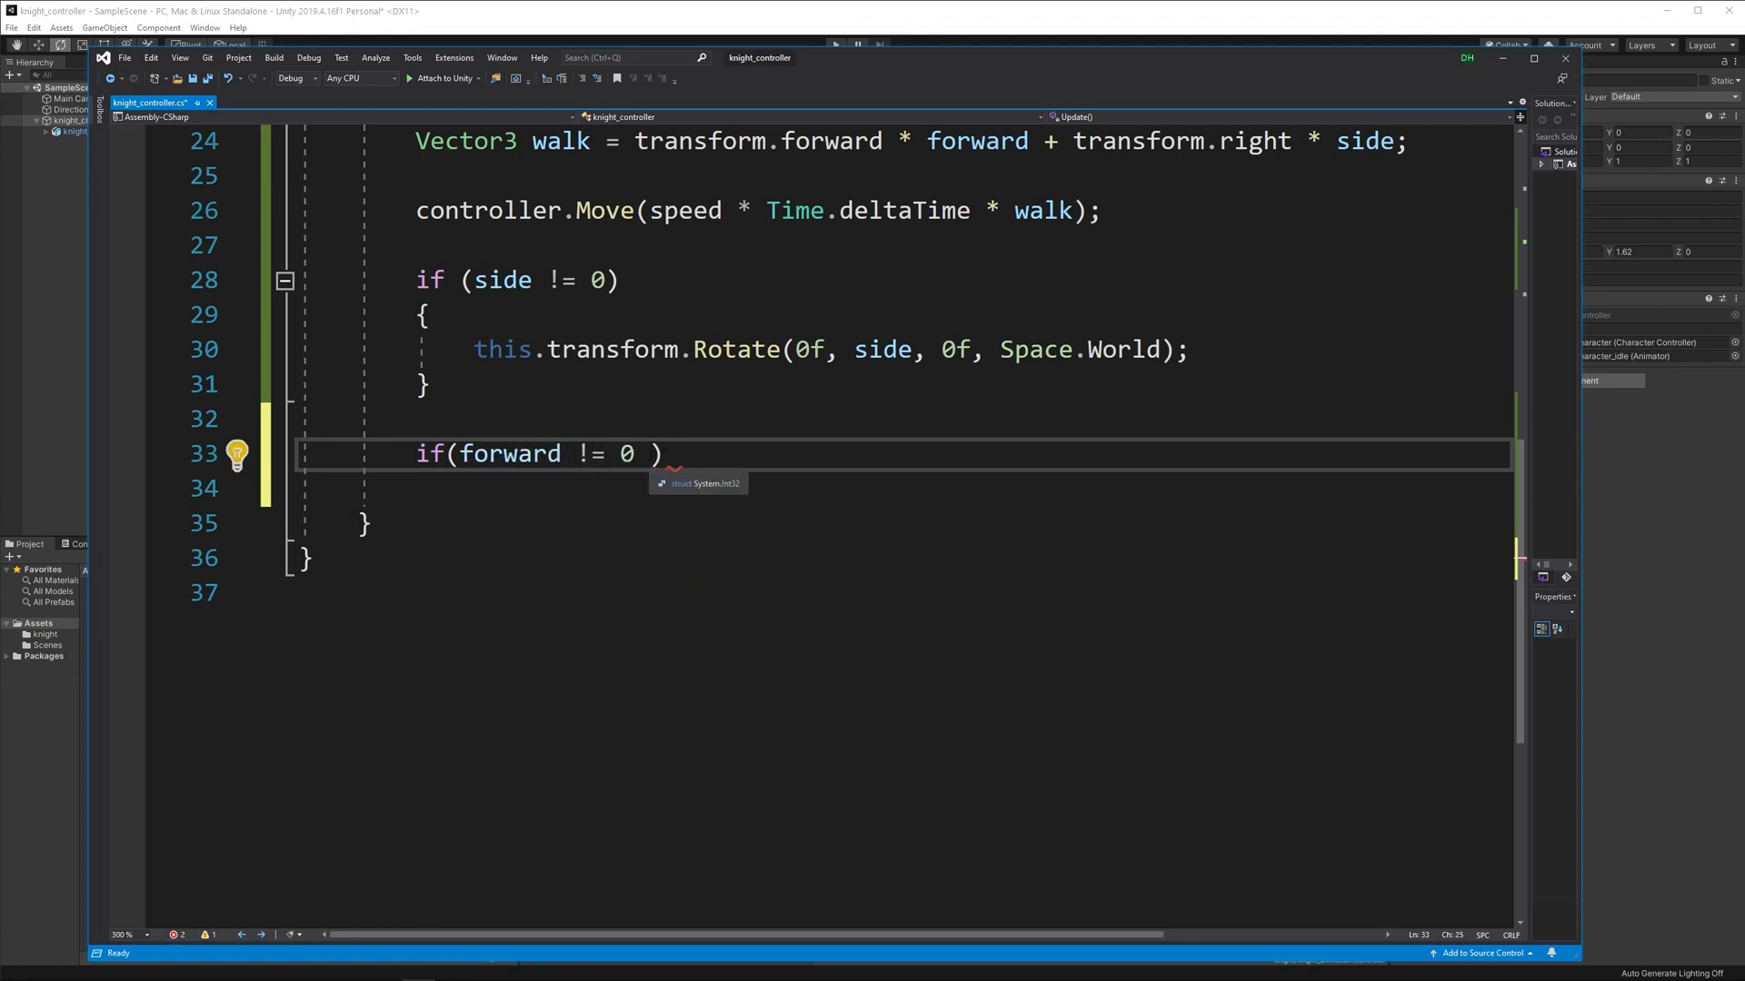
text(||)
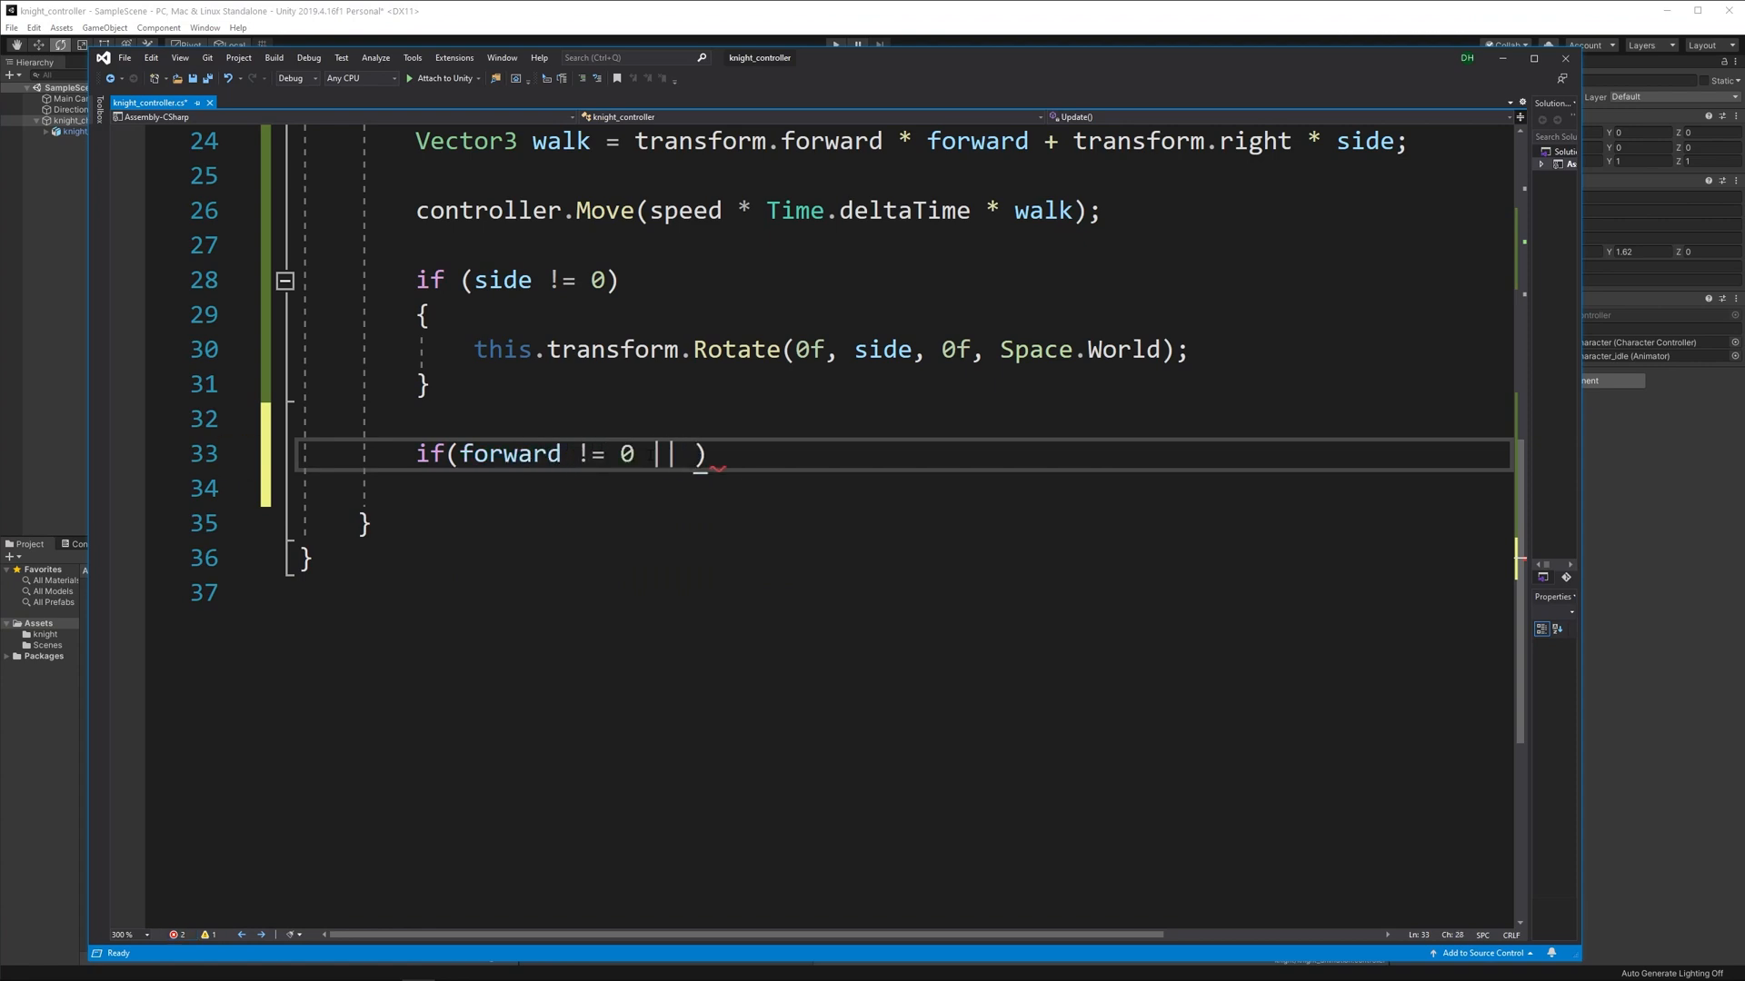
text(side)
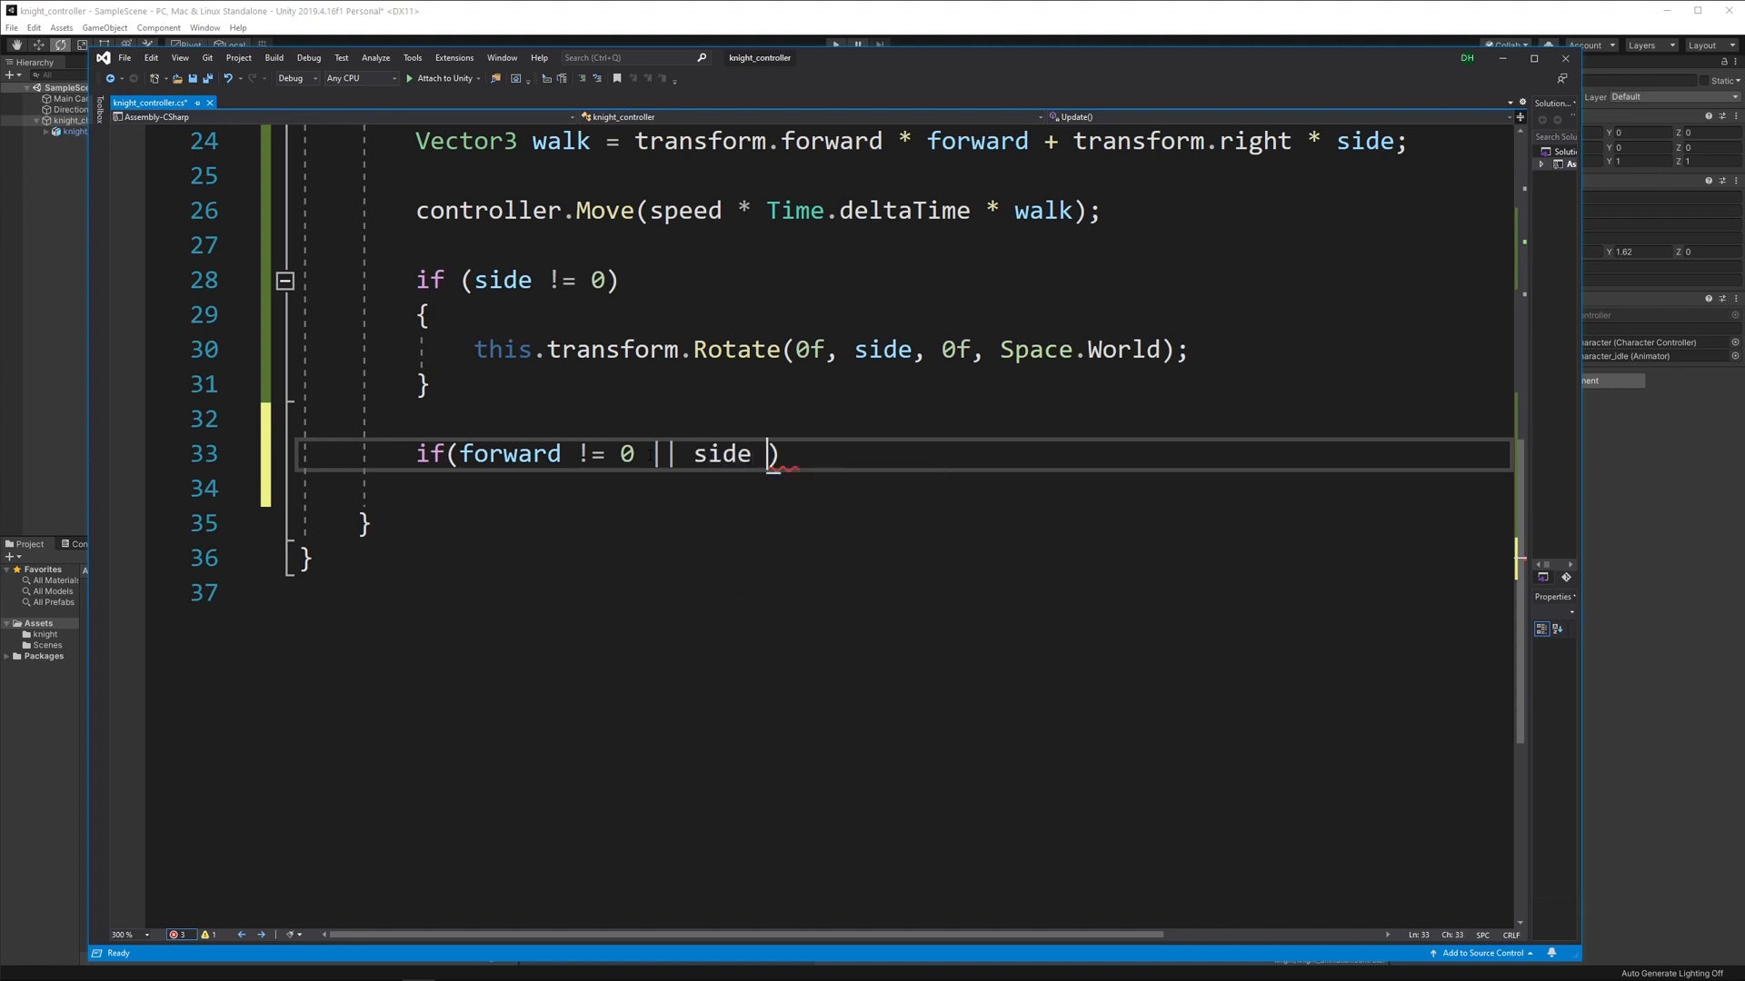
text(!= 0))
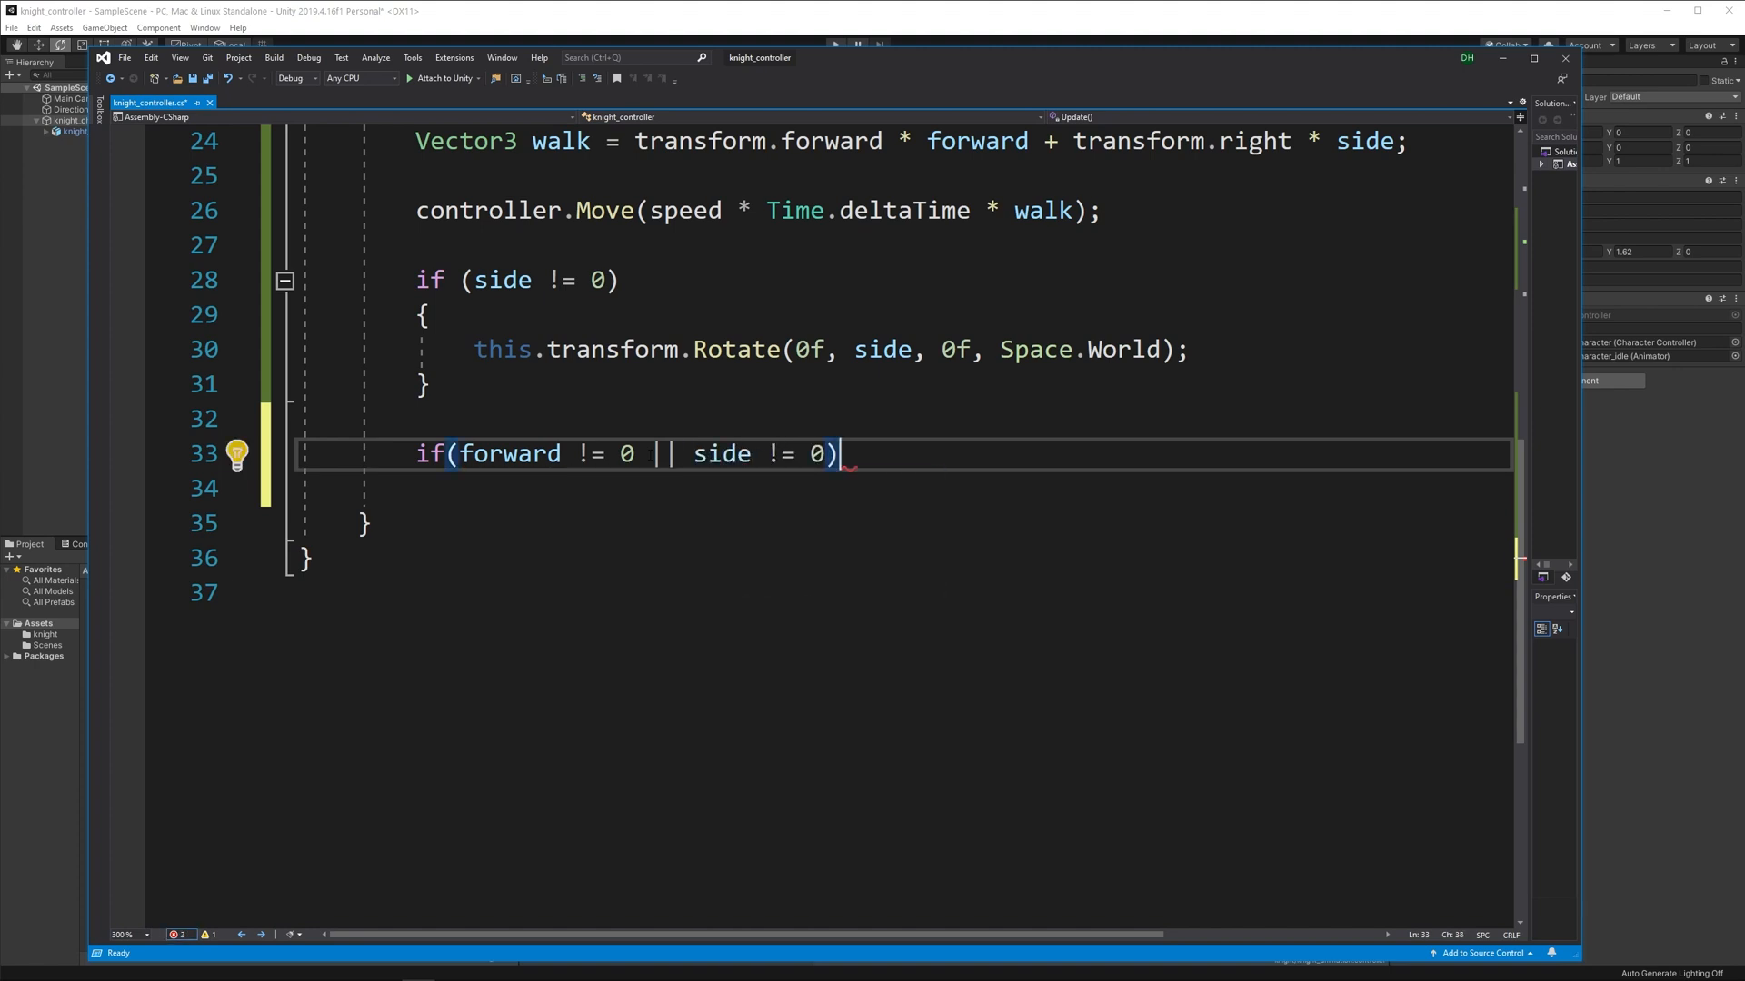
key(enter)
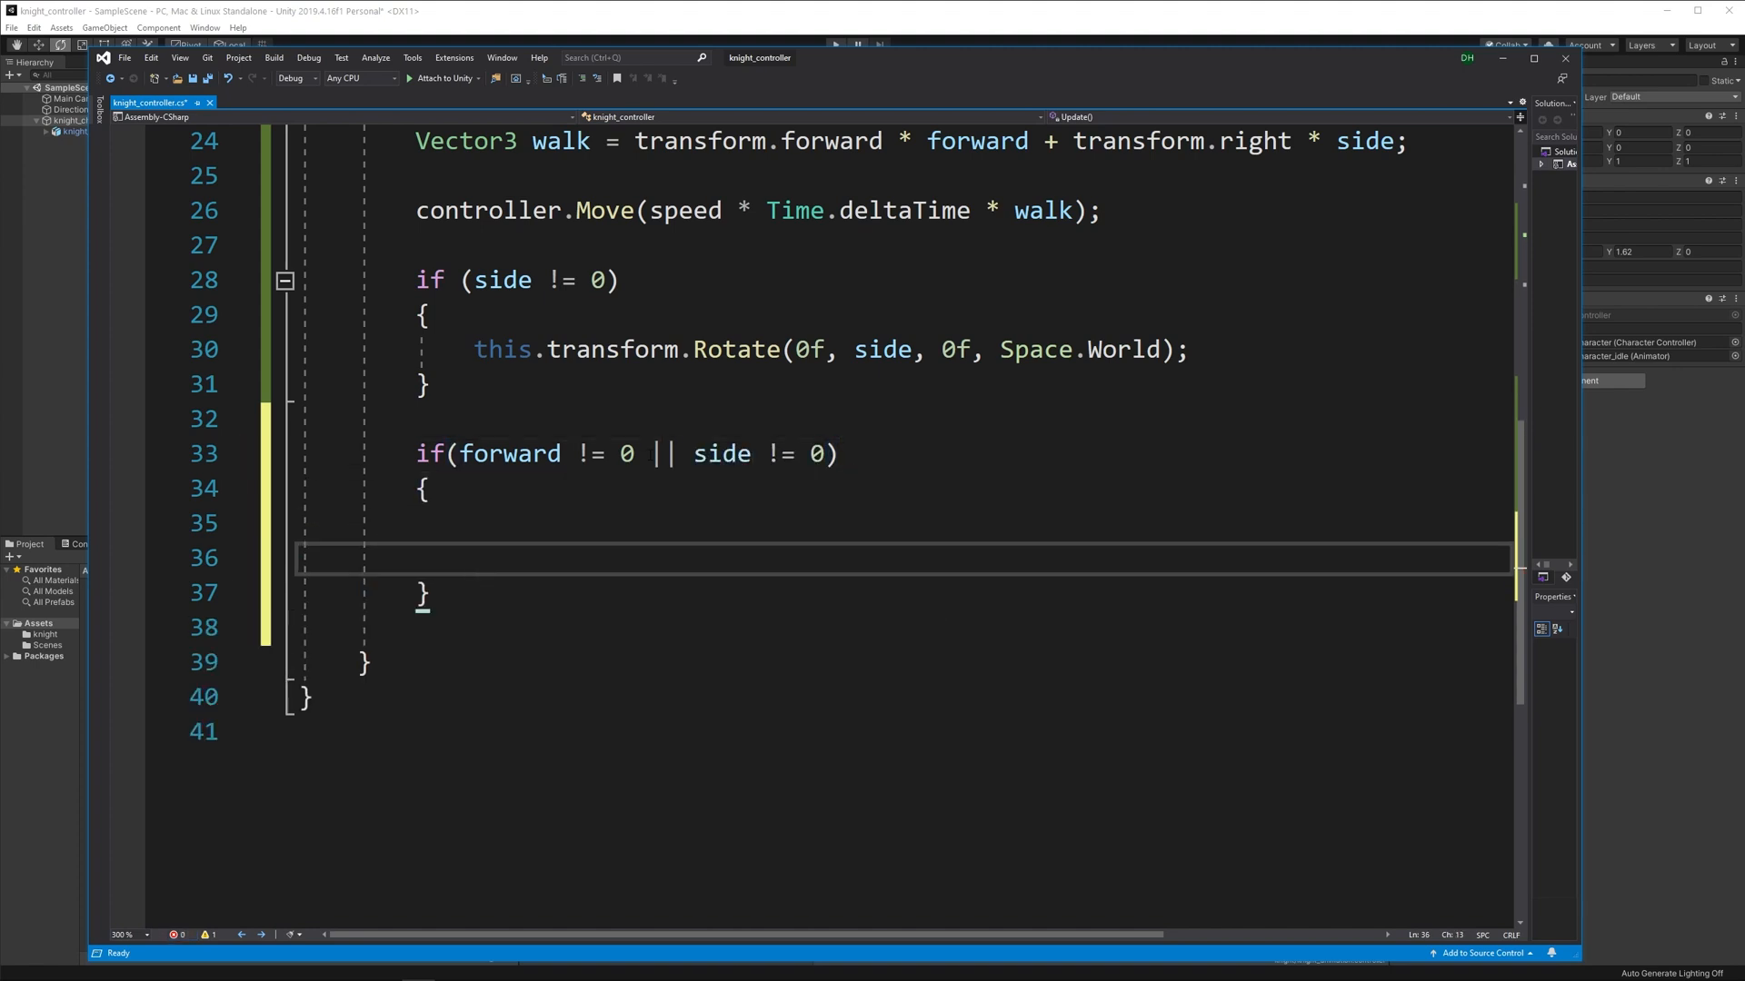
text(animation.SetBool)
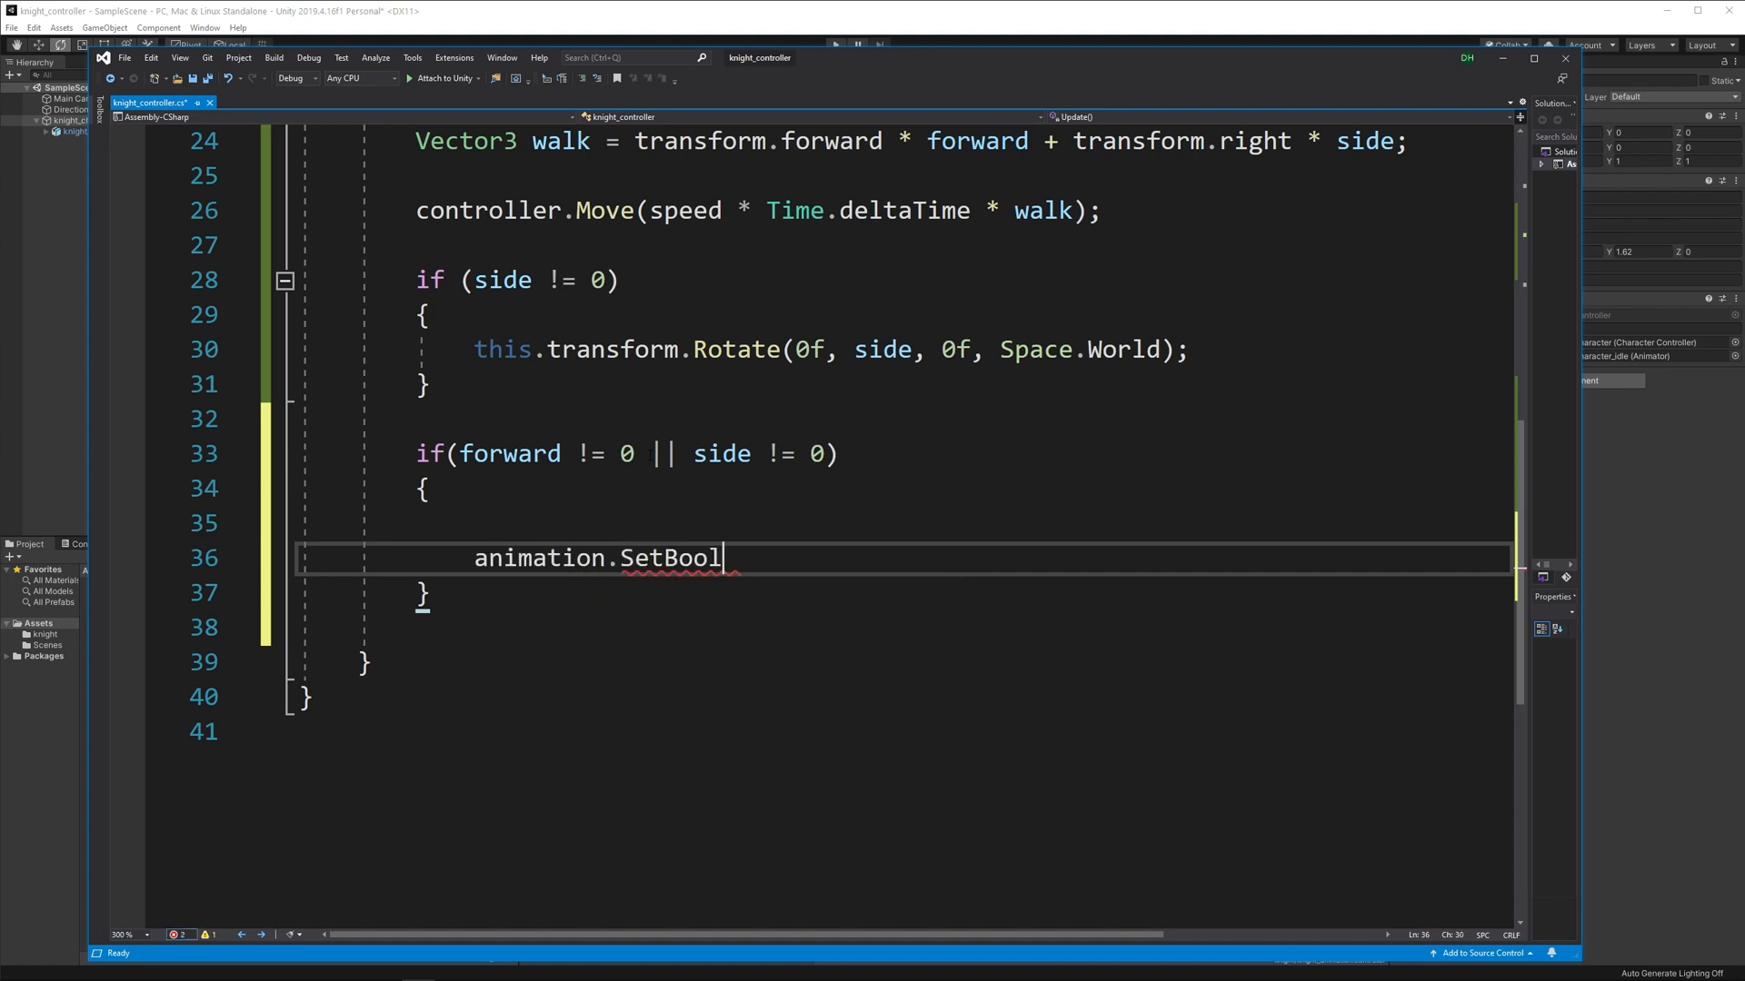
text(("walk")
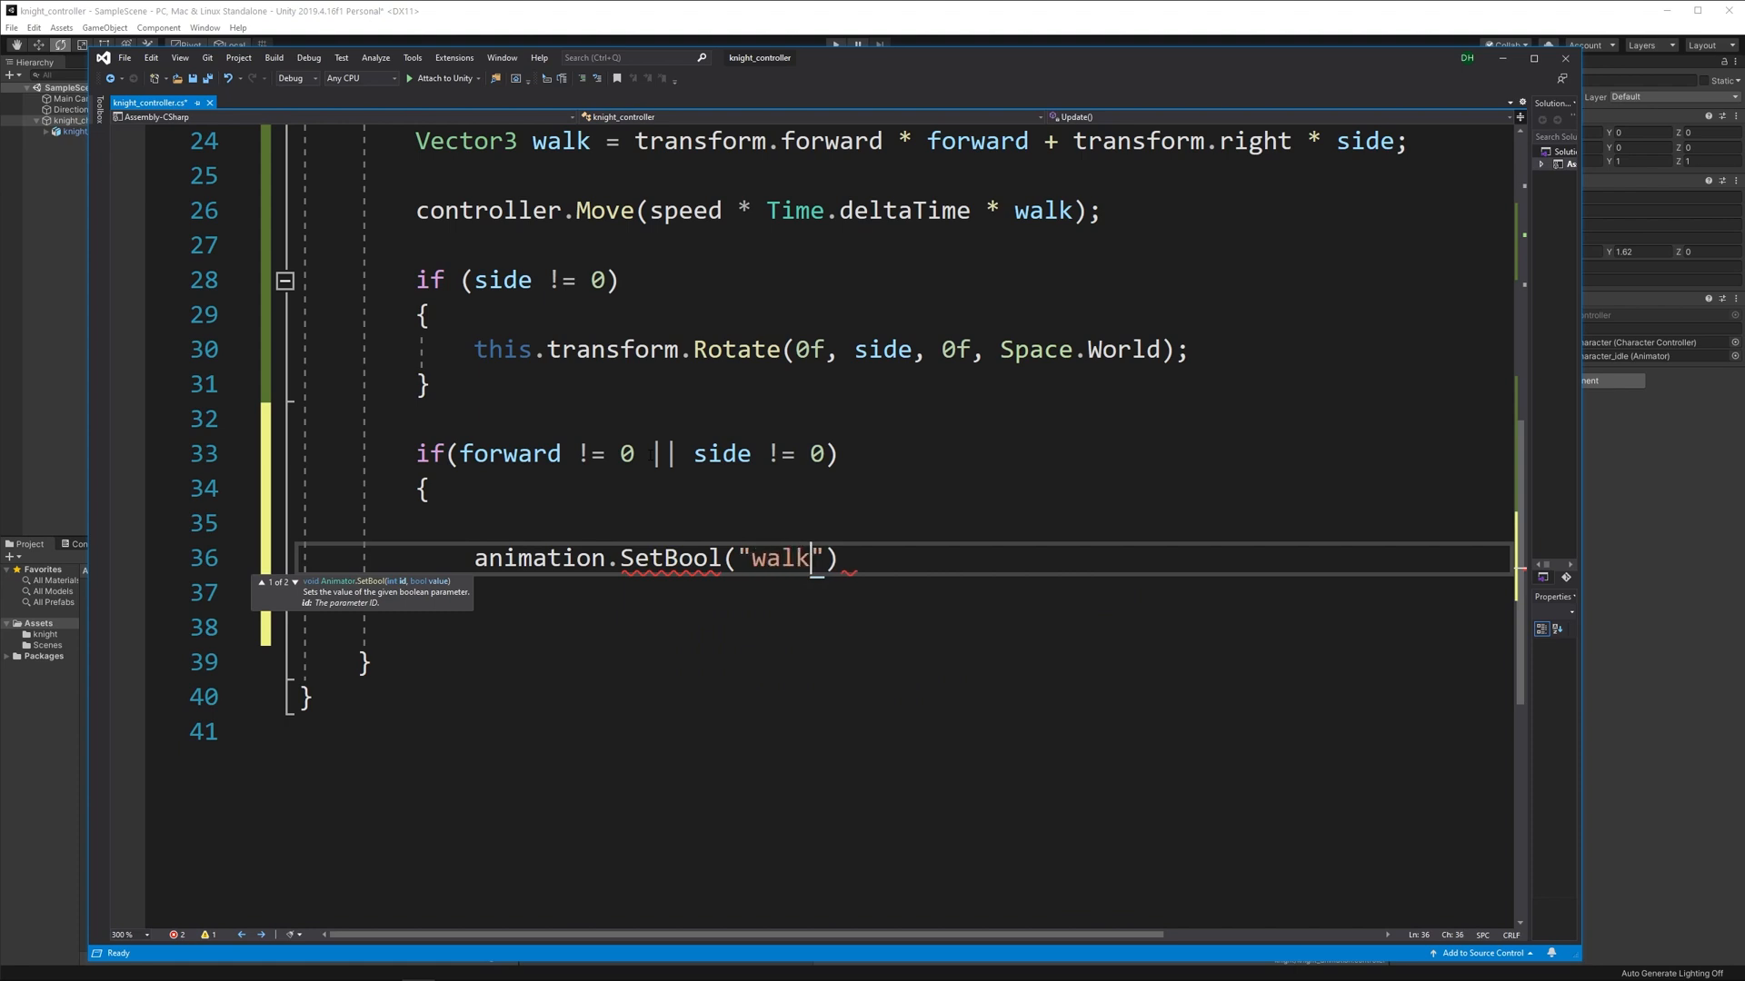
text(, t)
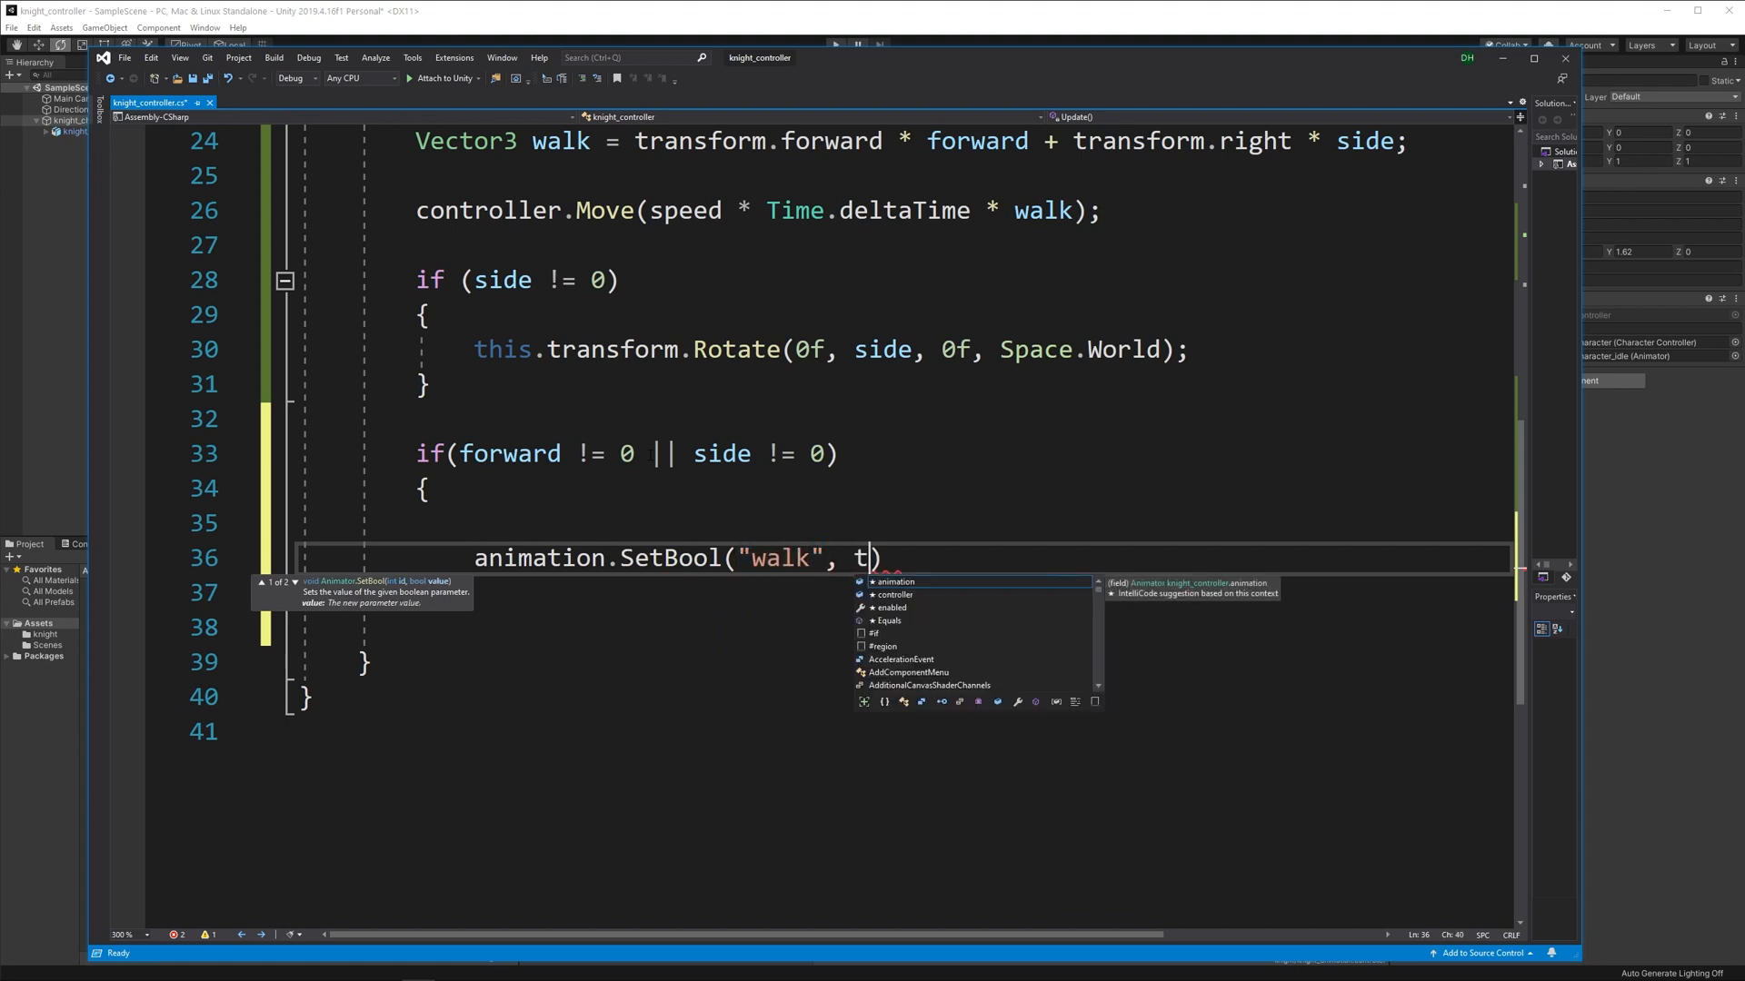
text(rue);)
click(827, 593)
text(})
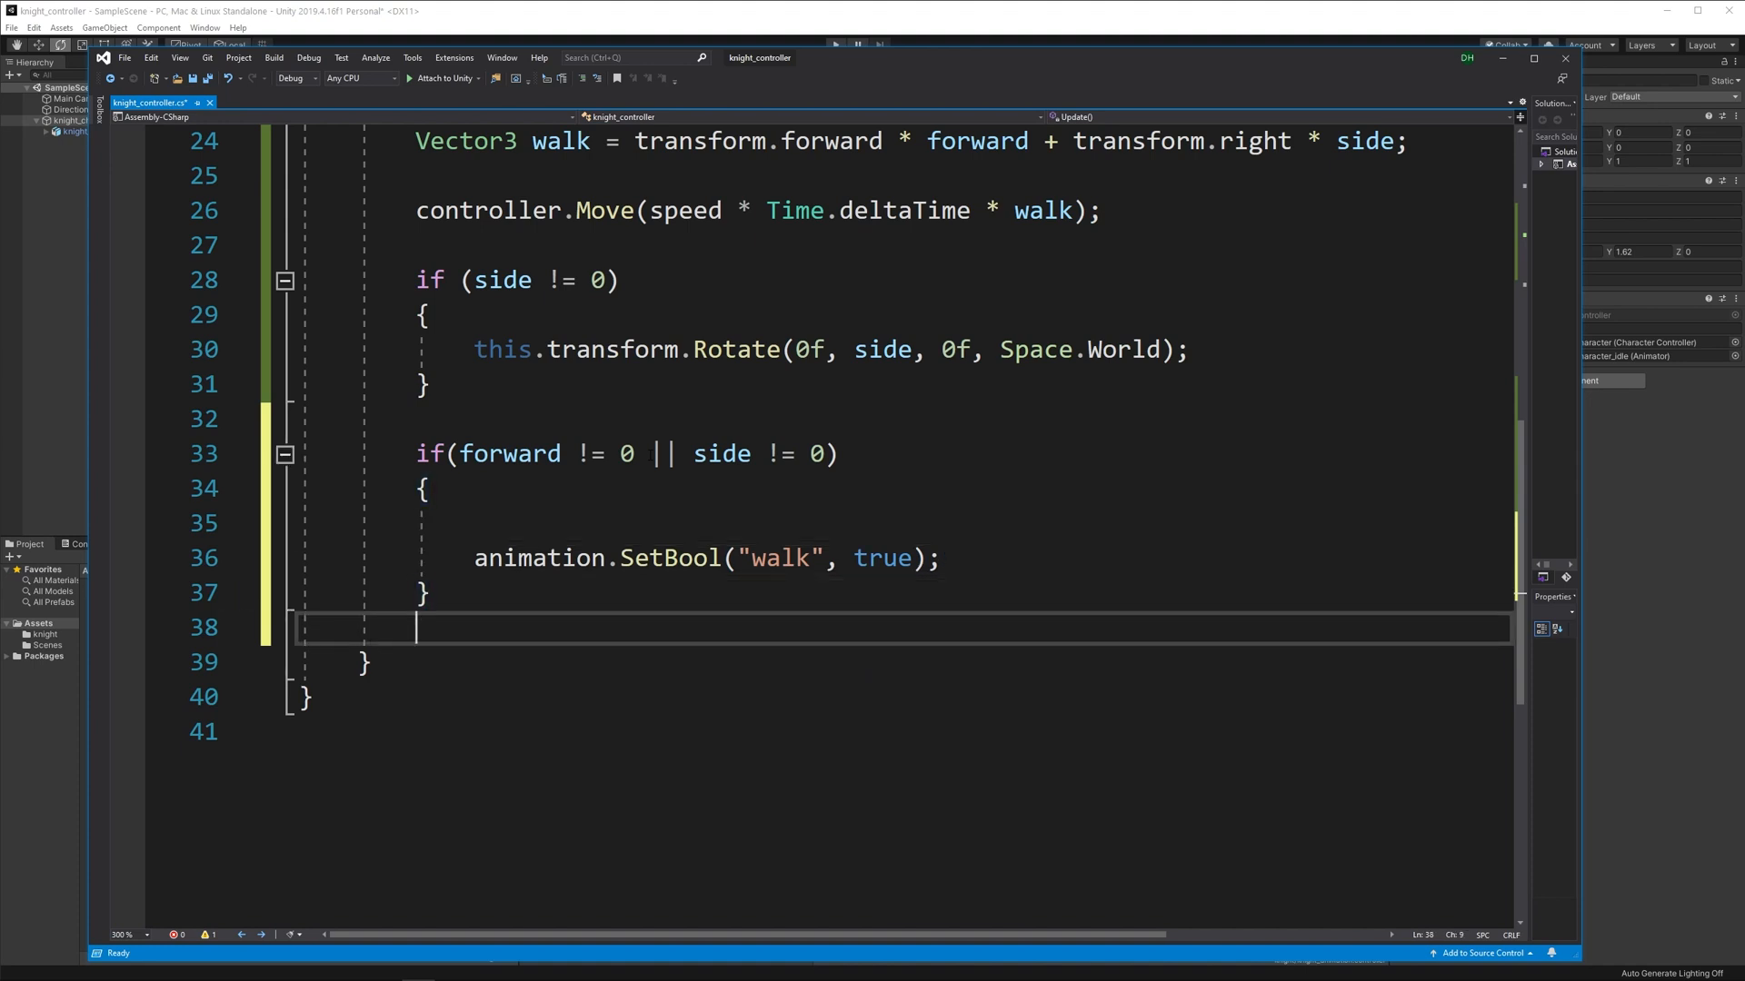
Add an else block with animation.SetBool("walk", false);.
text(else)
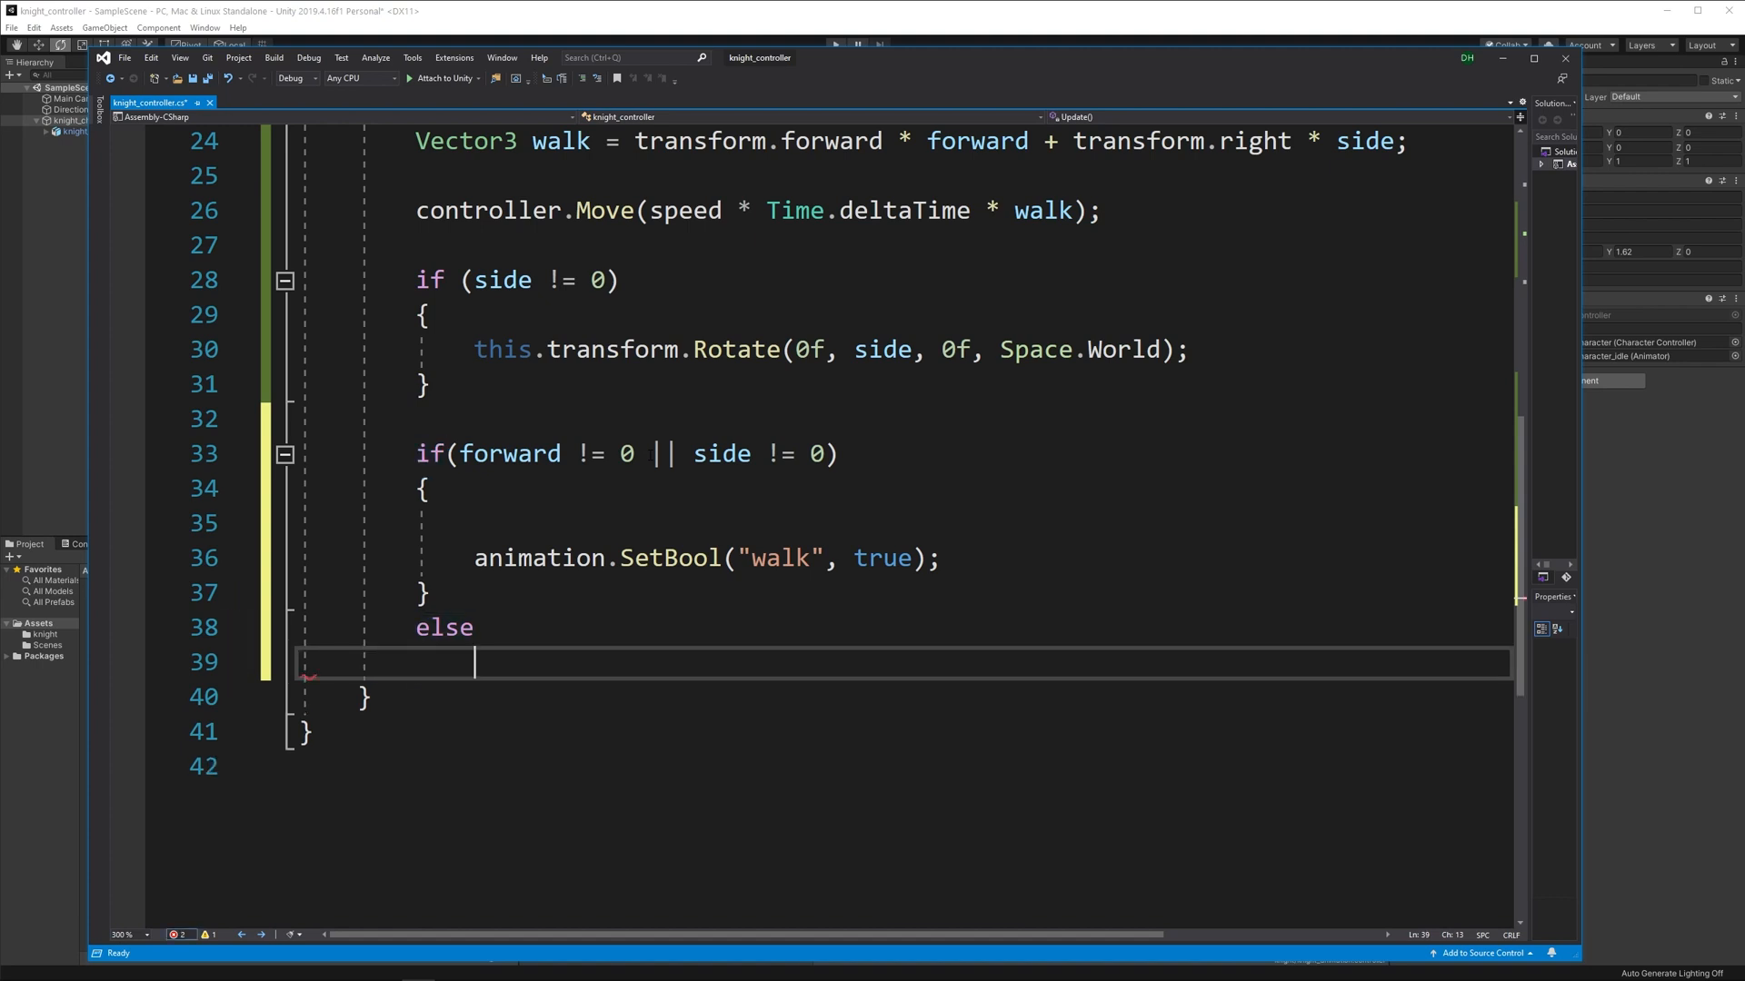
text({ain)
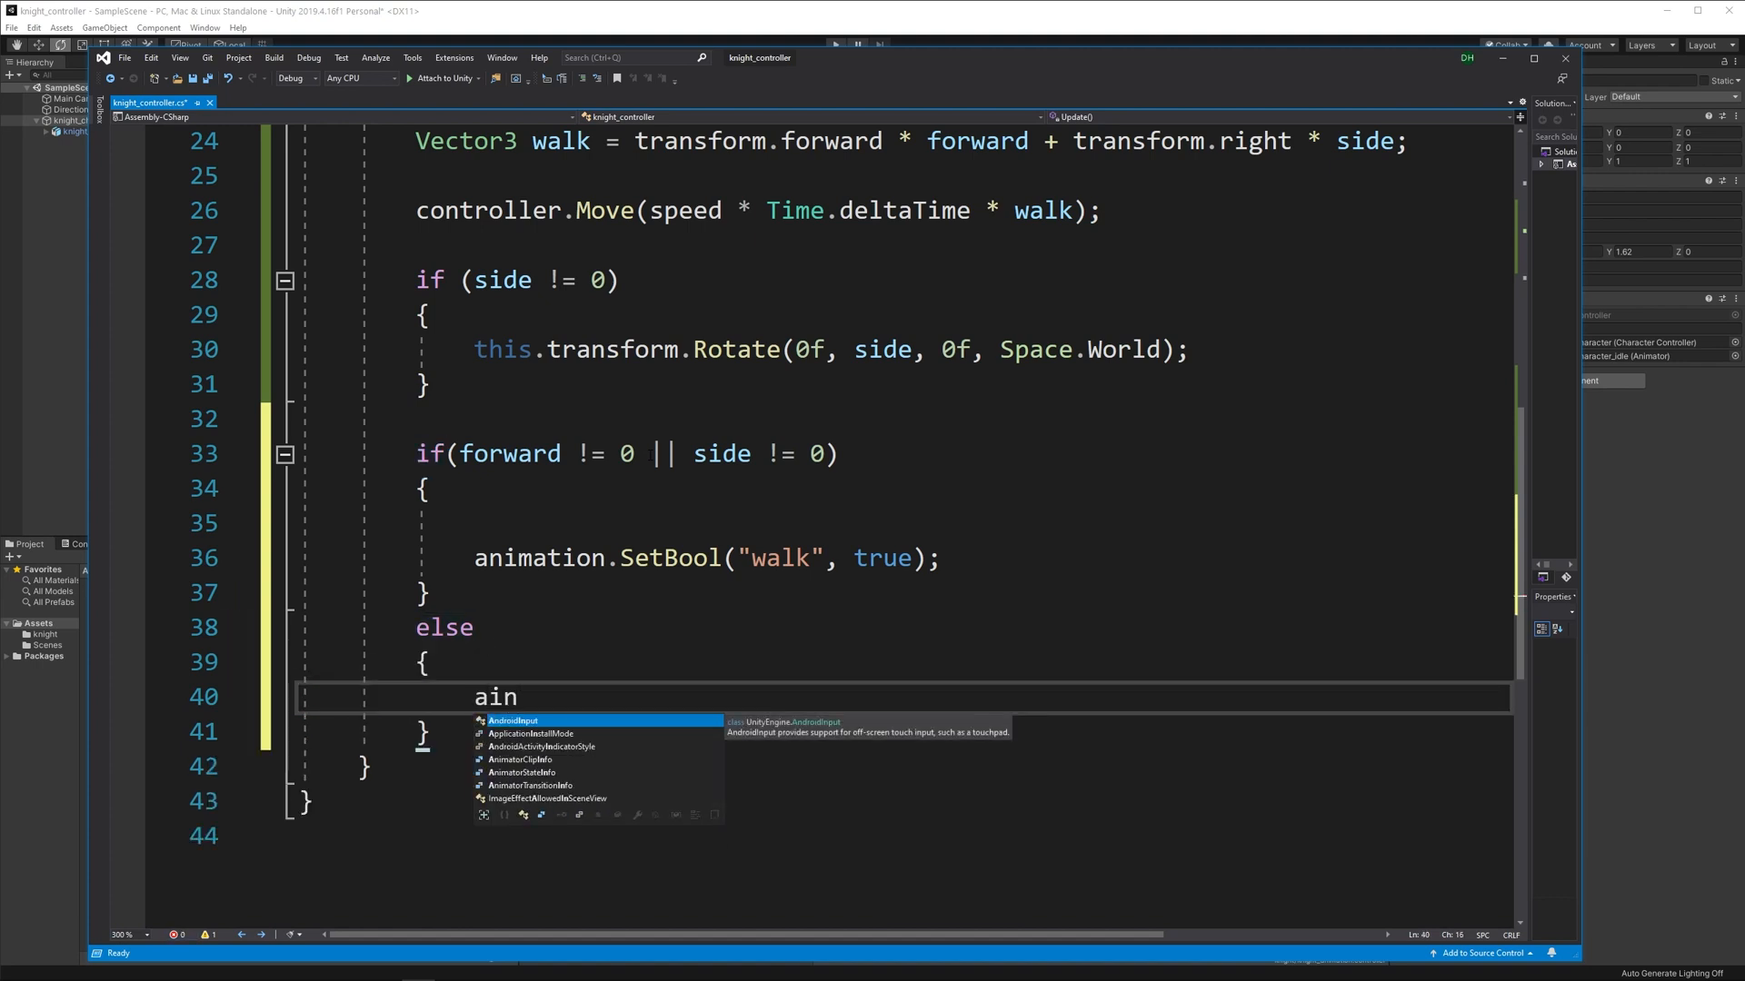
key(Backspace)
text(nimation.S)
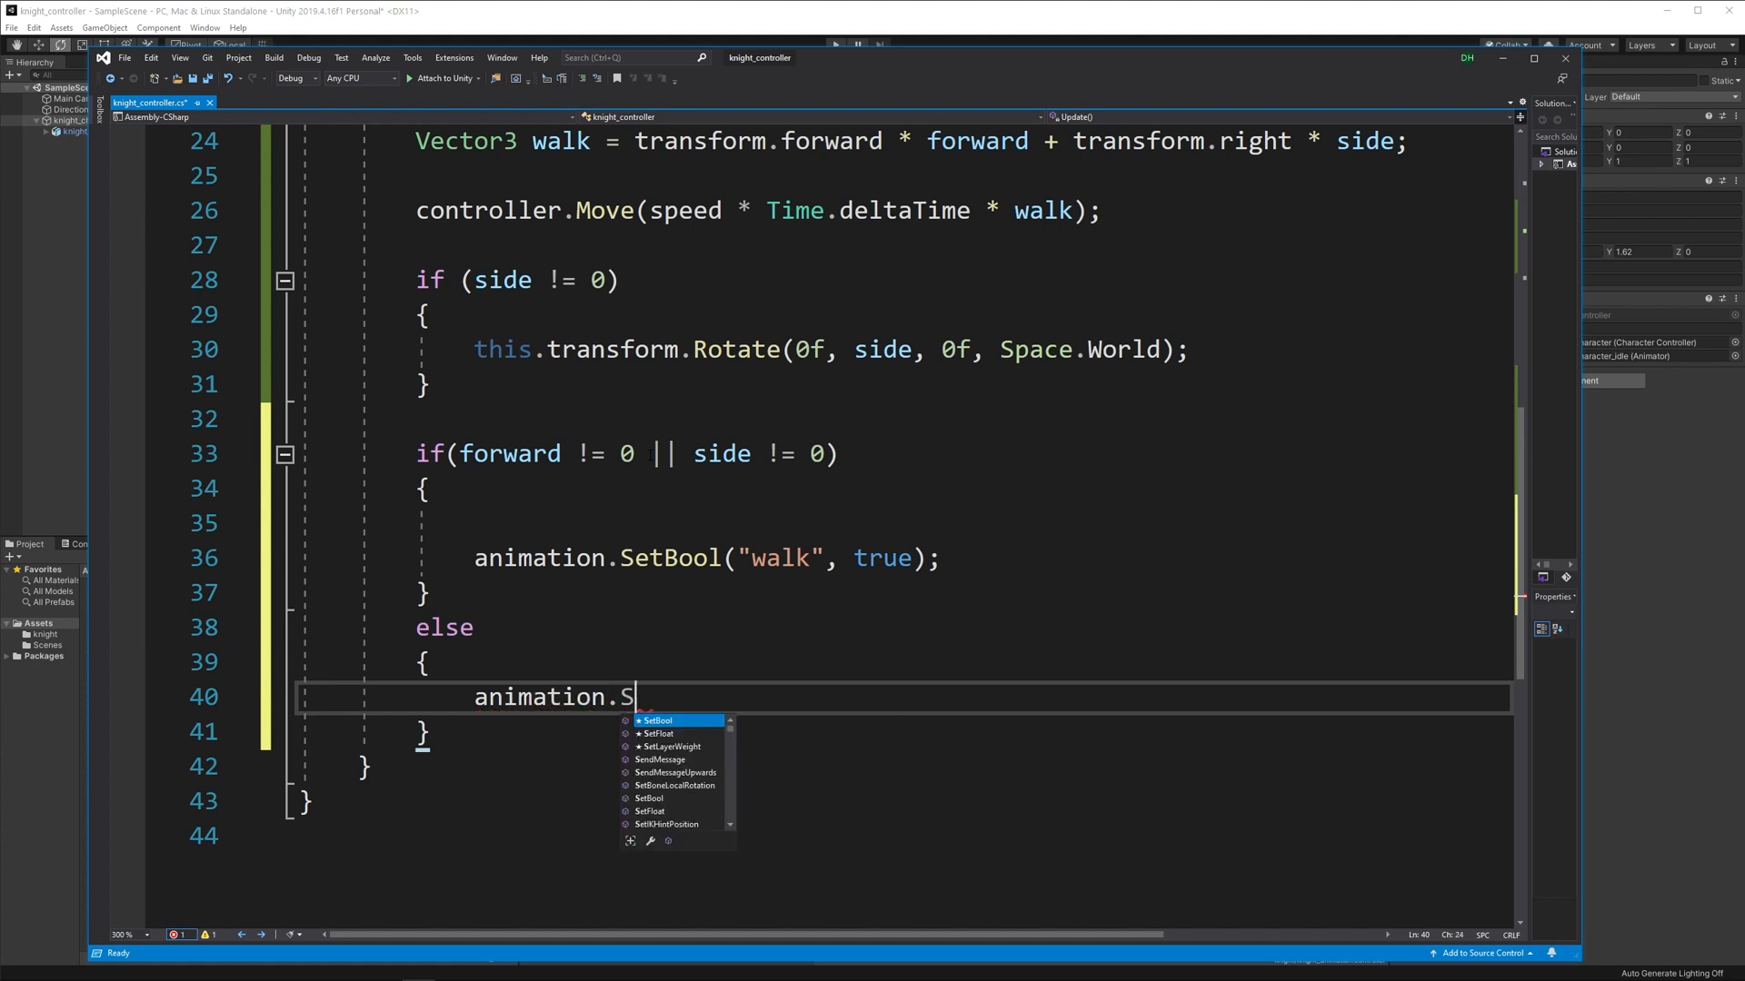
text(etBool("walk", false))
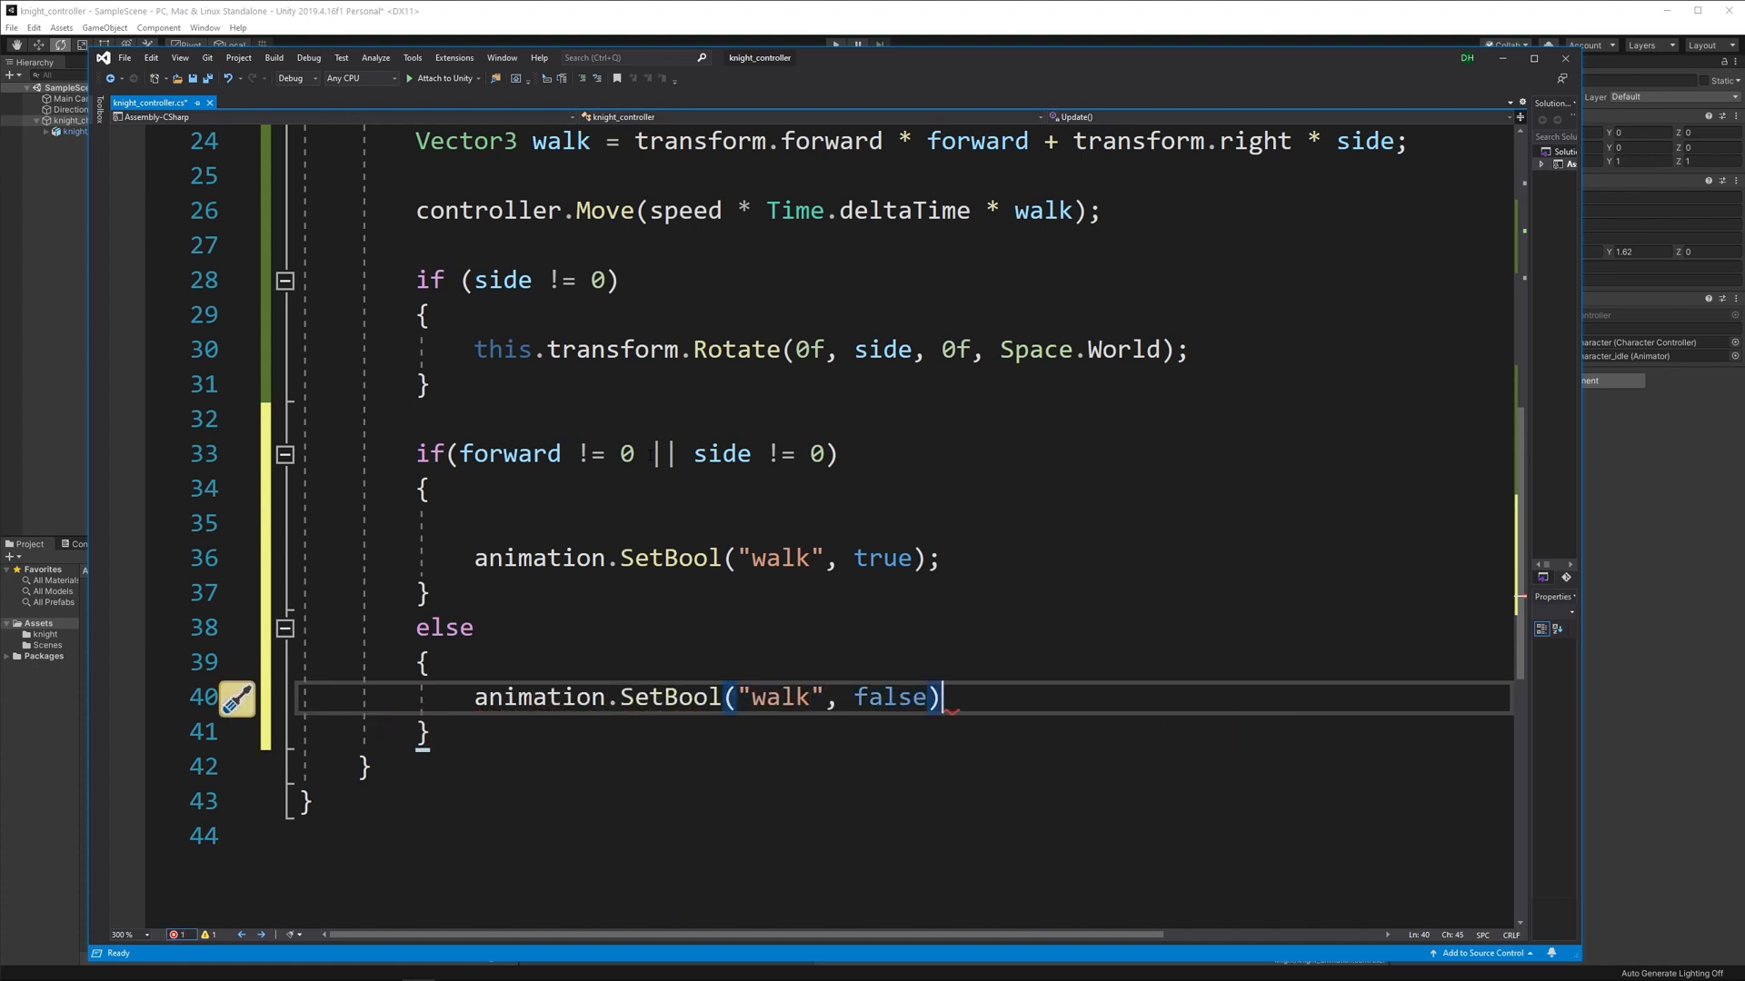
text(;)
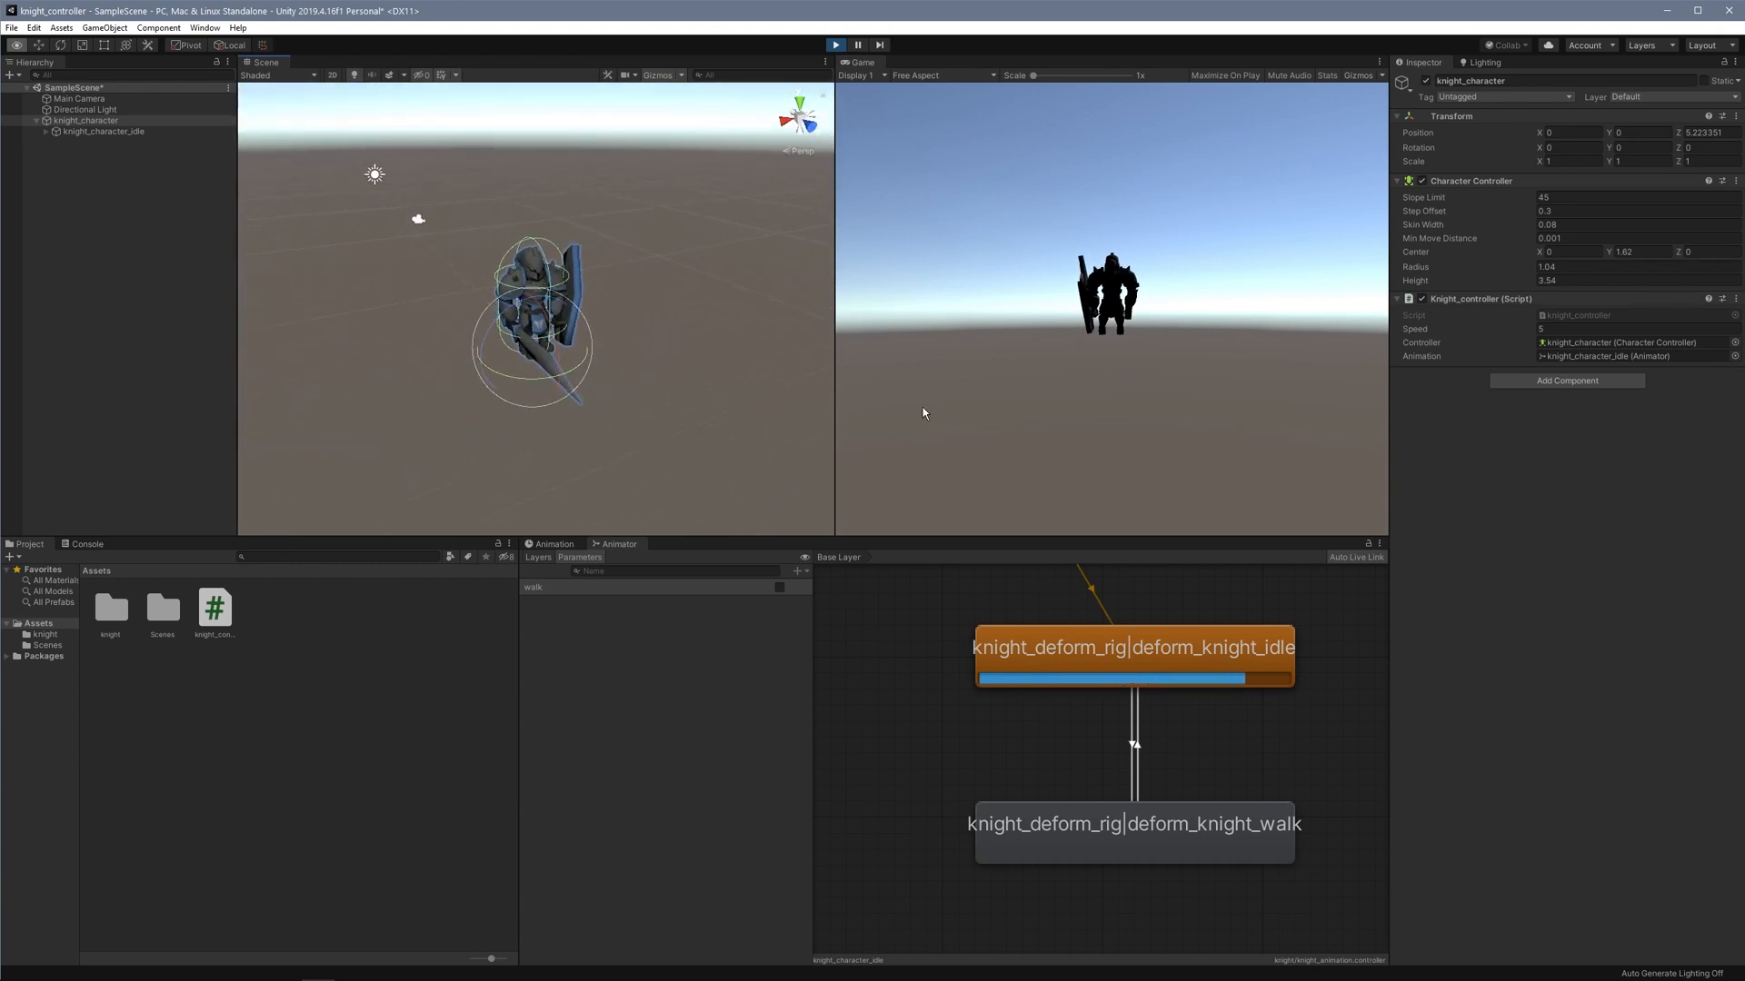
Run the game, steer the knight to check movement and turning, then stop play mode.
click(836, 44)
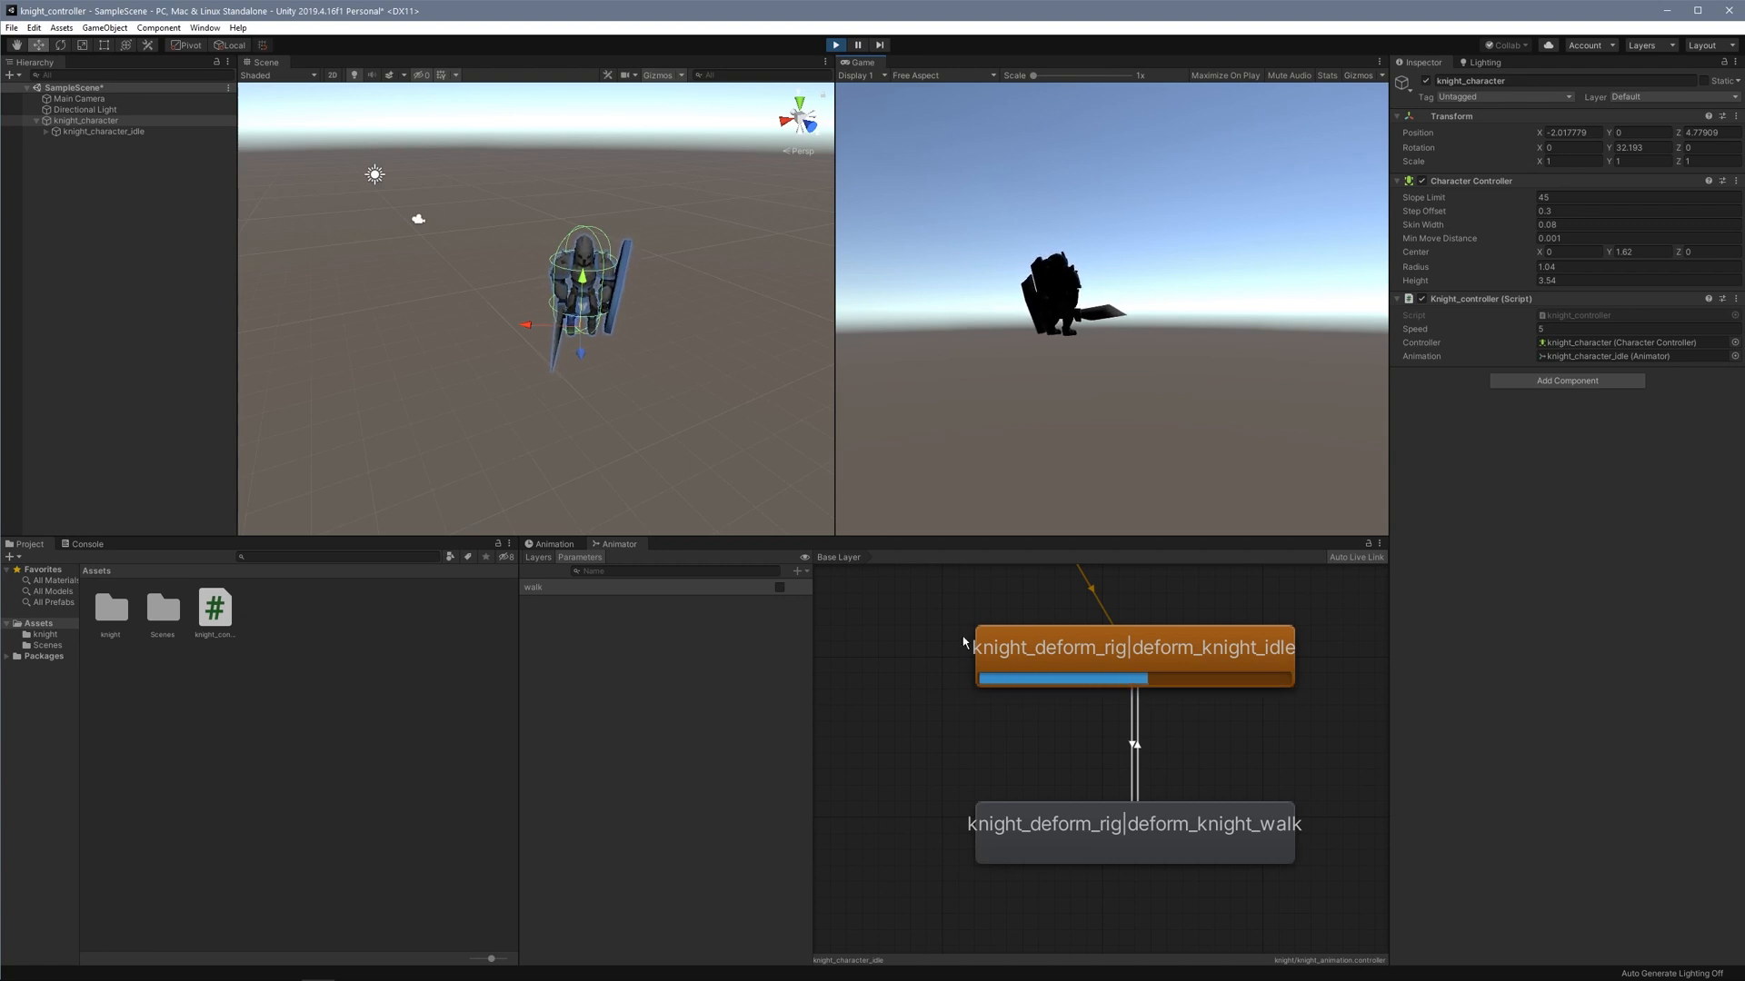
click(1133, 824)
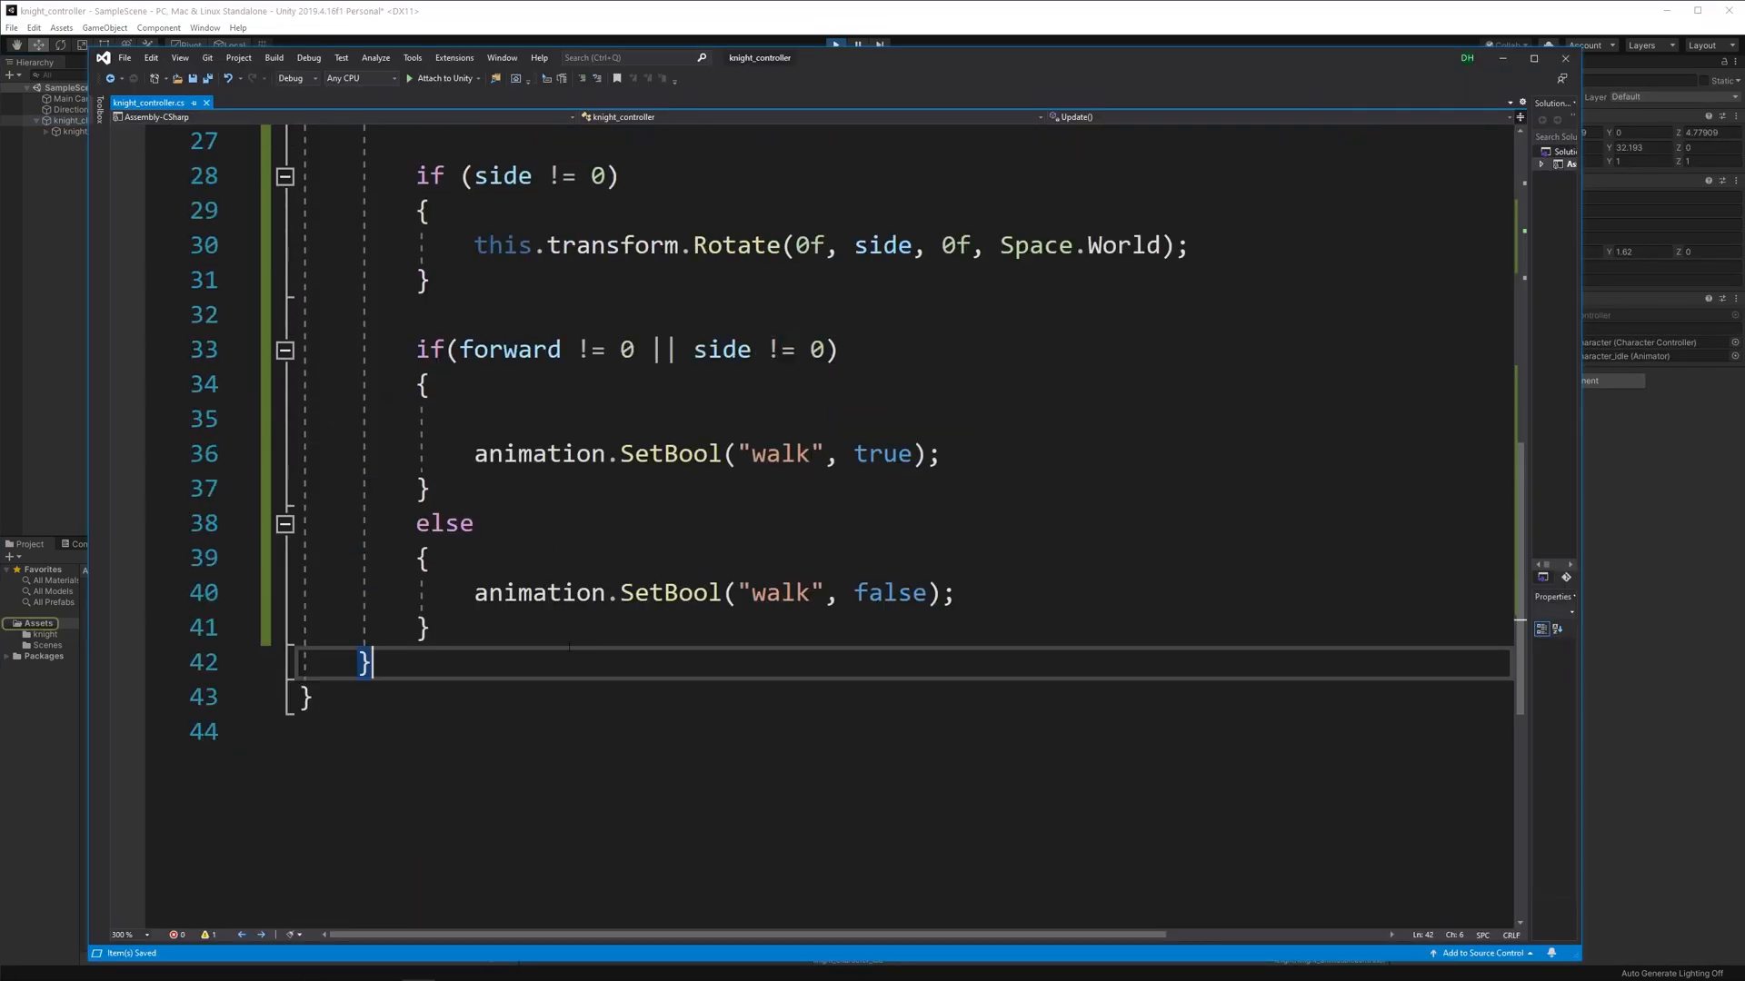
scroll(up, 3)
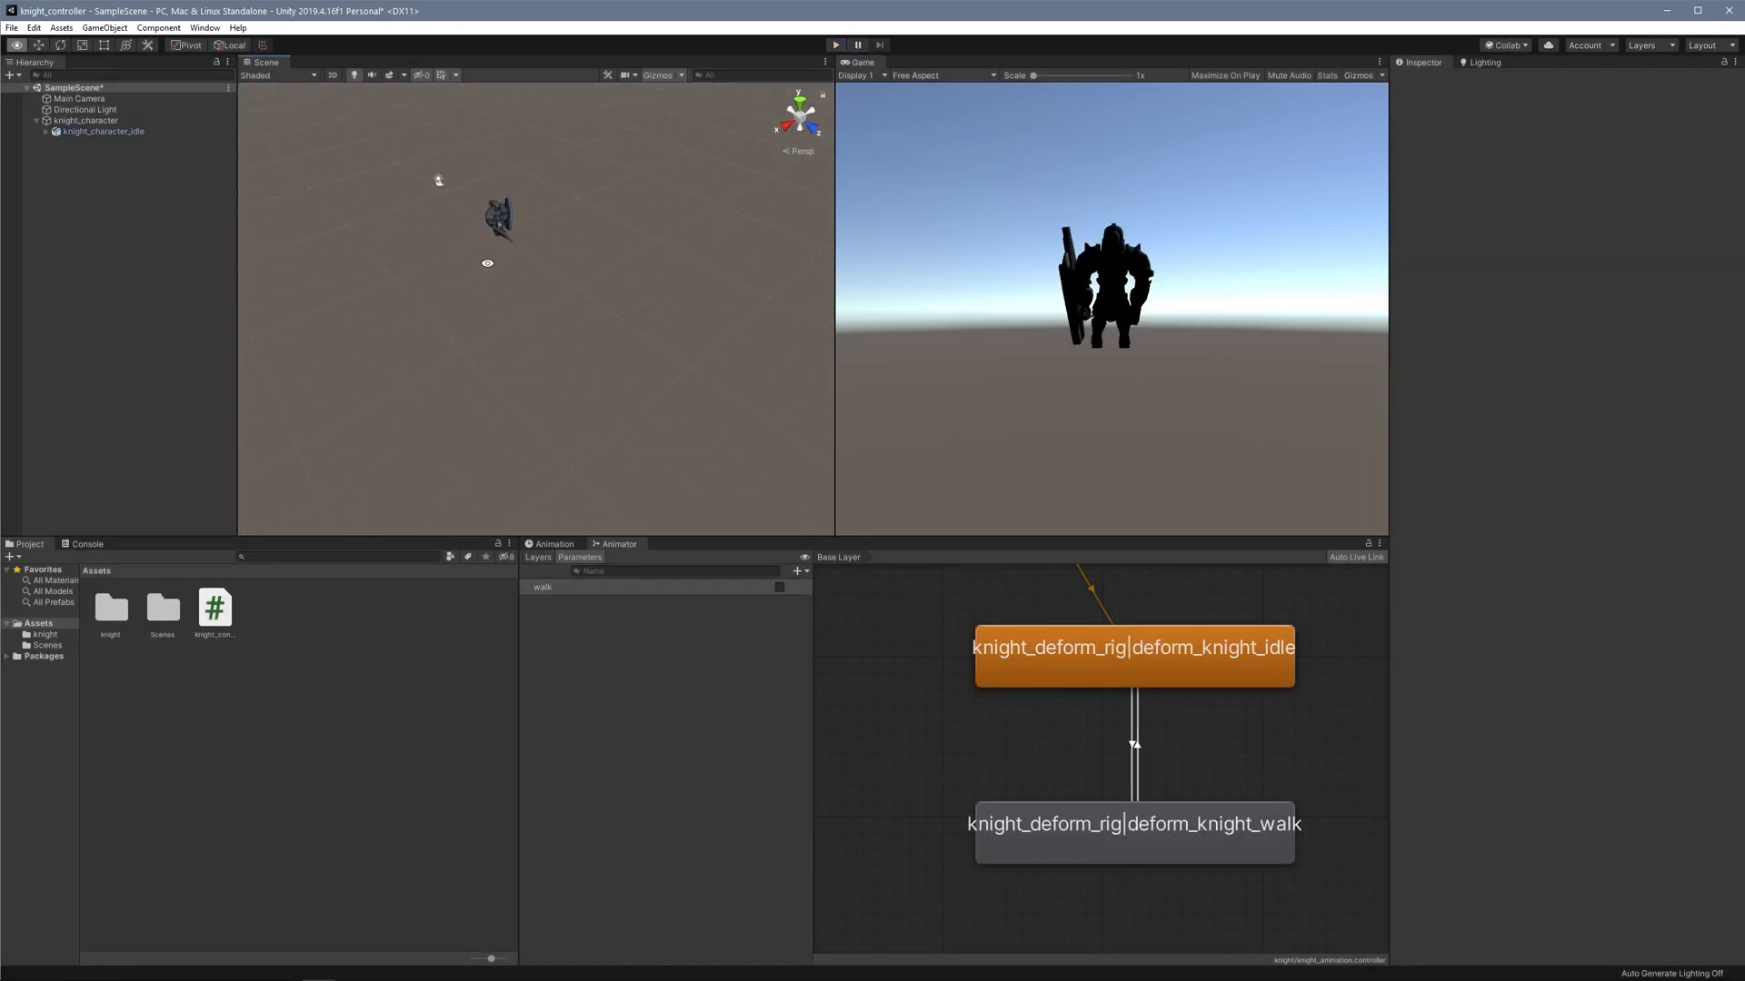
Add a large ground Plane and scaled Cube obstacles scattered around the knight.
click(14, 75)
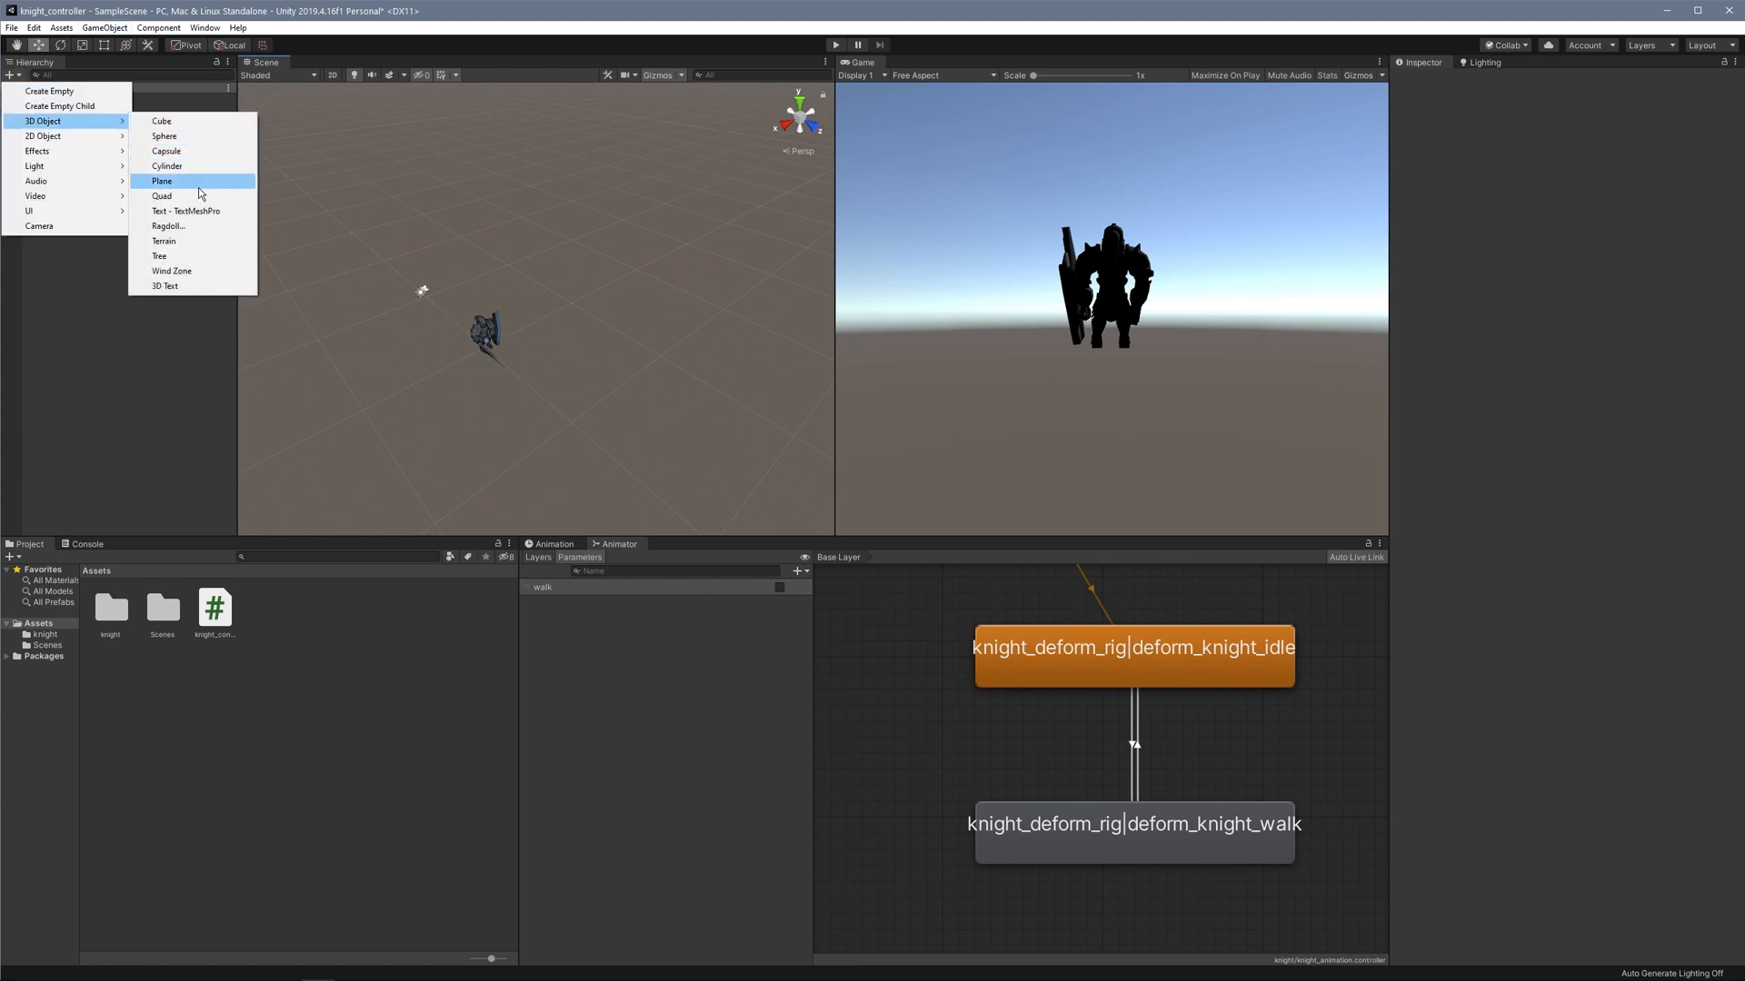
click(162, 181)
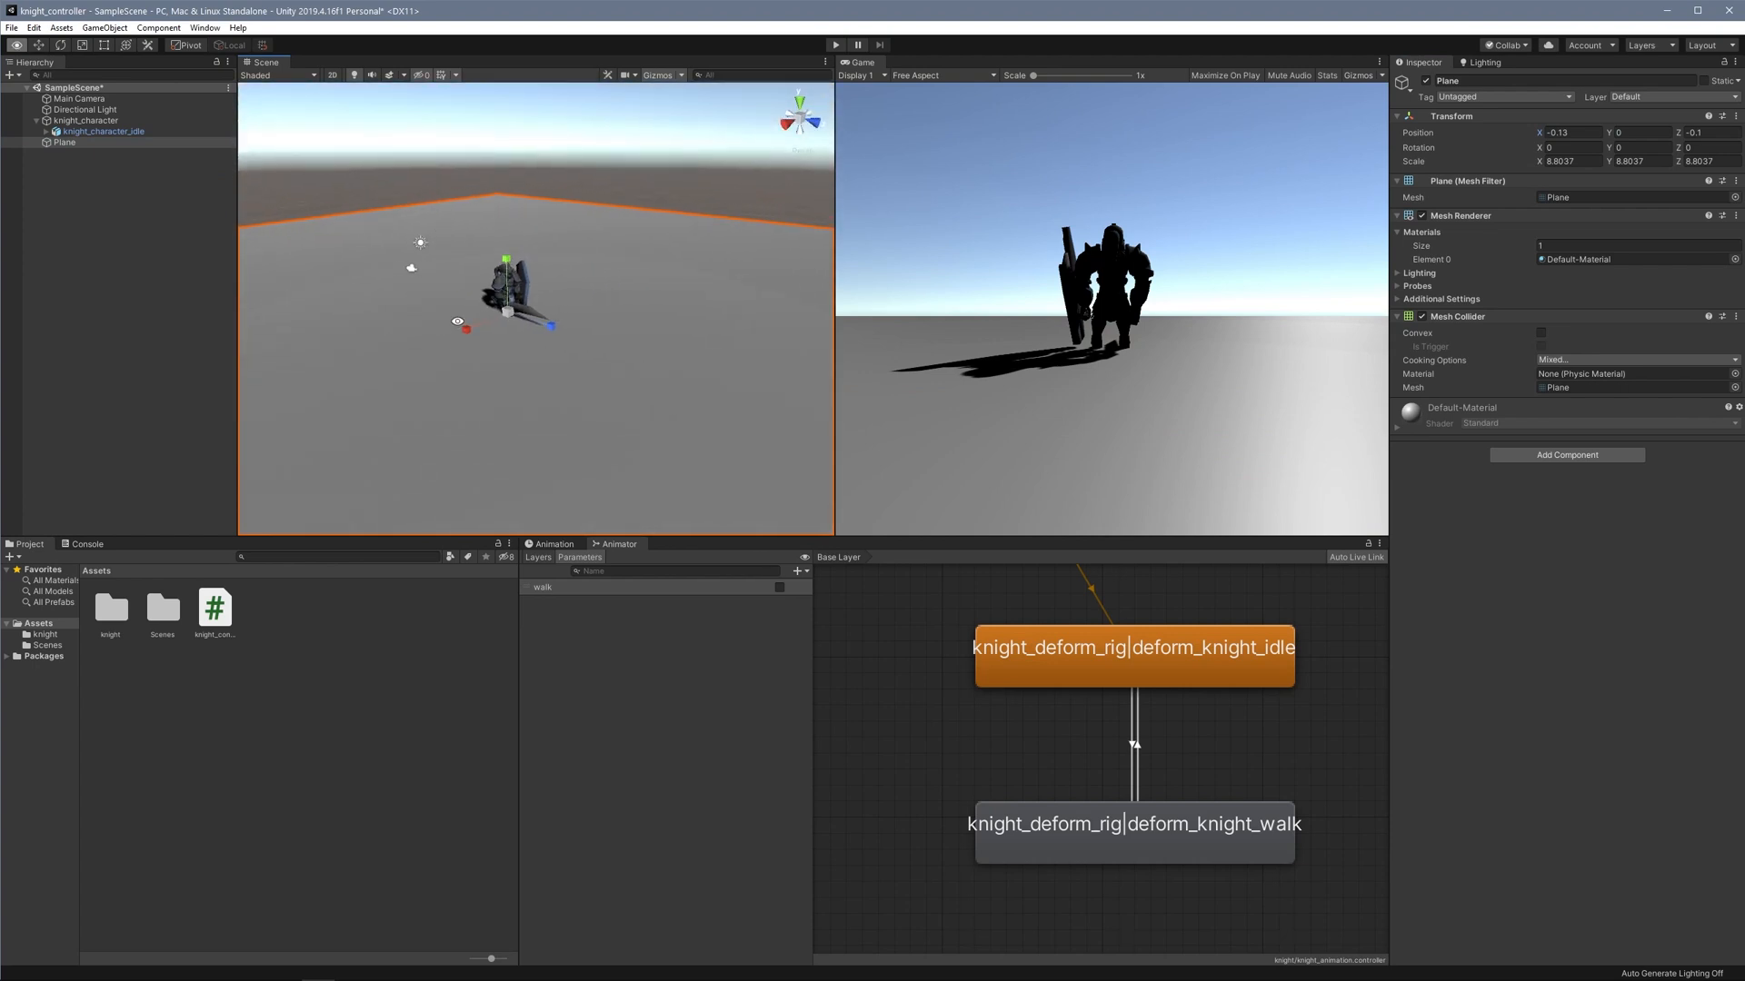
click(13, 75)
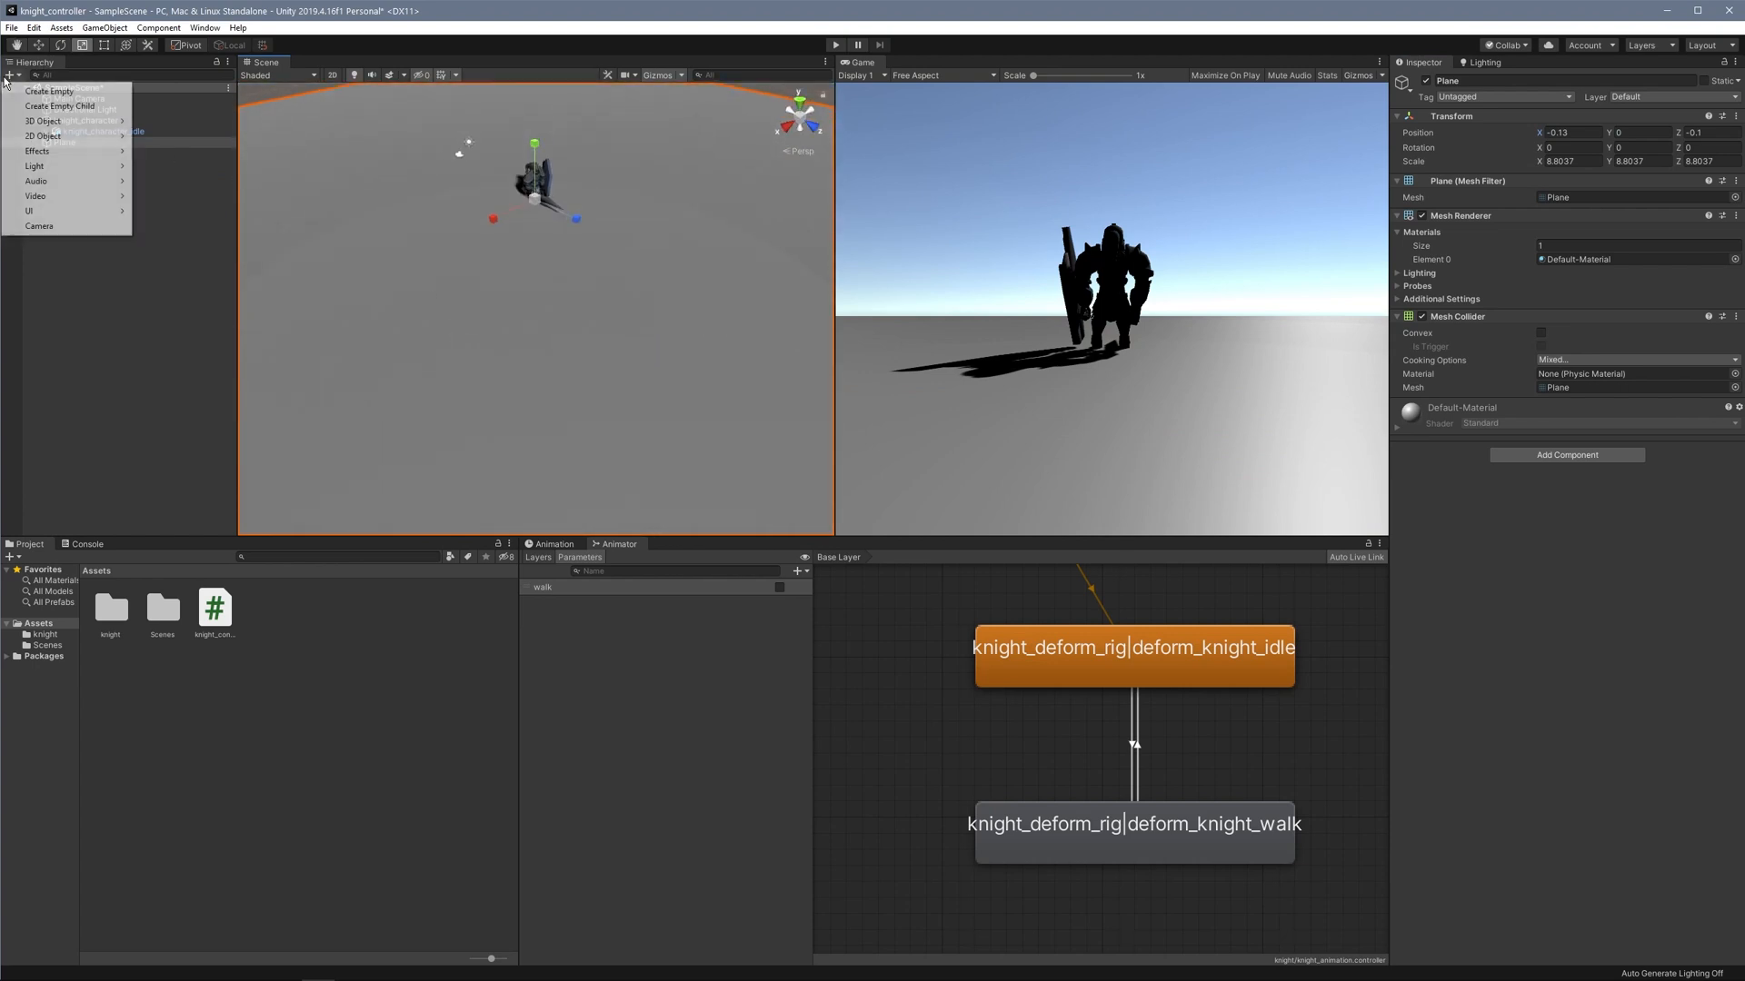
click(69, 137)
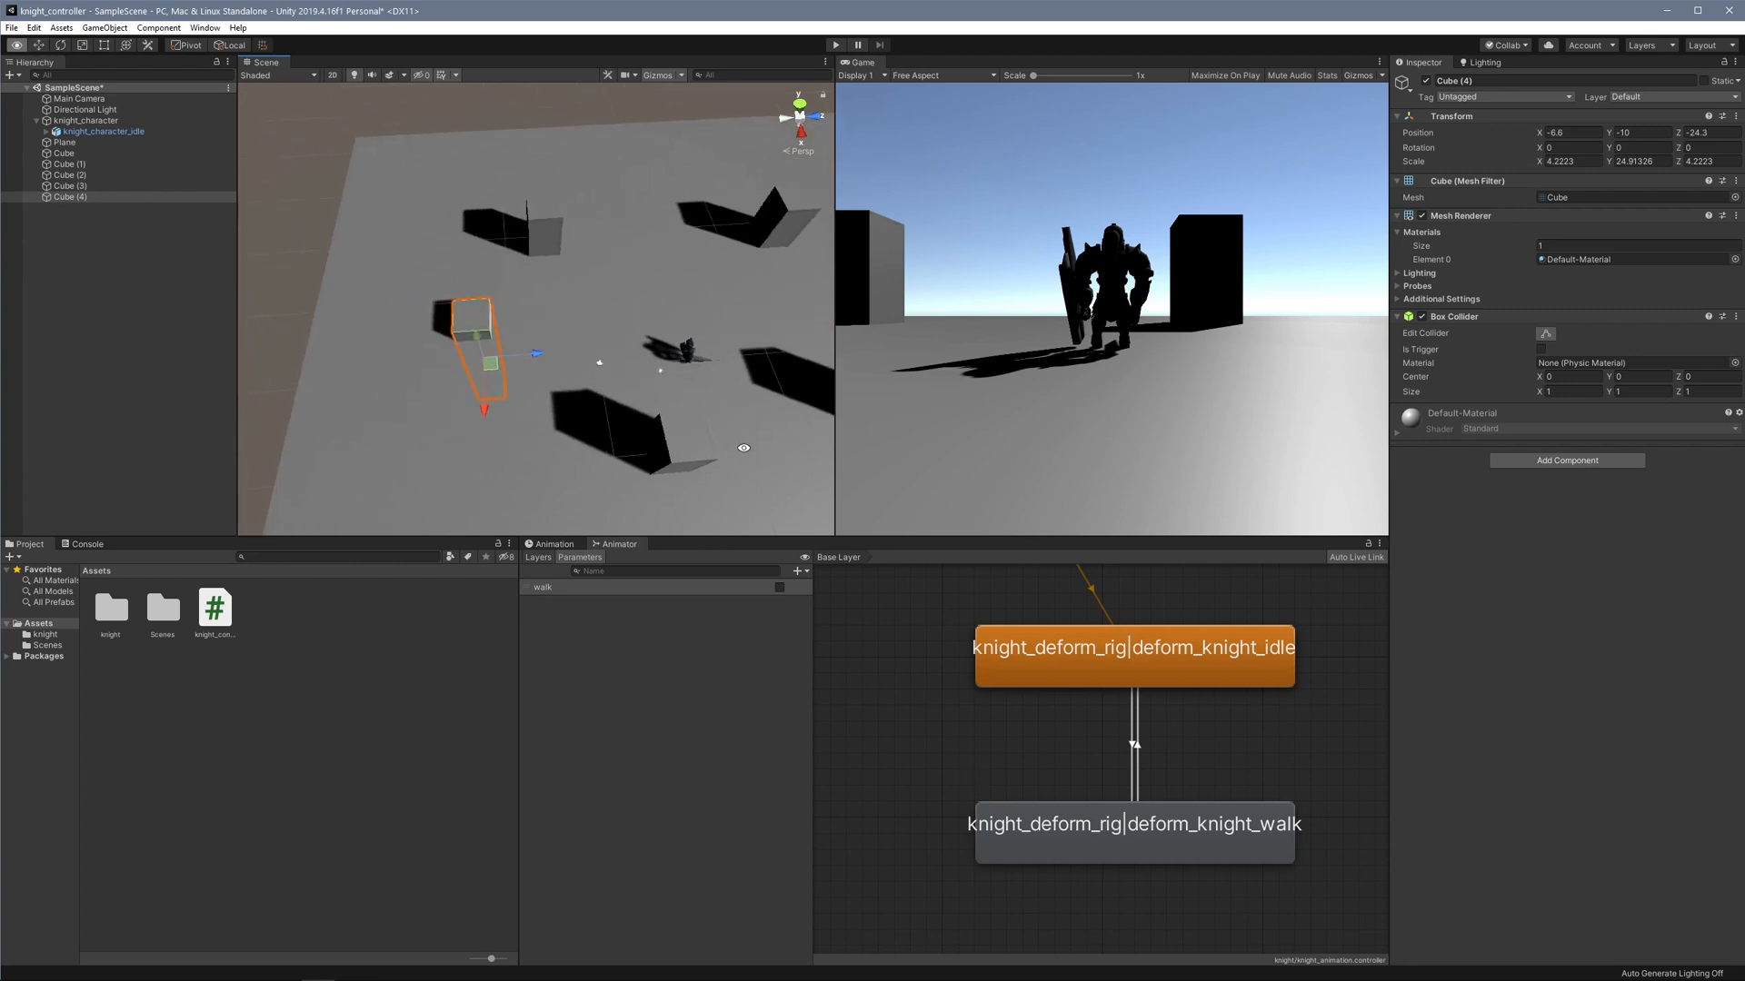
click(63, 142)
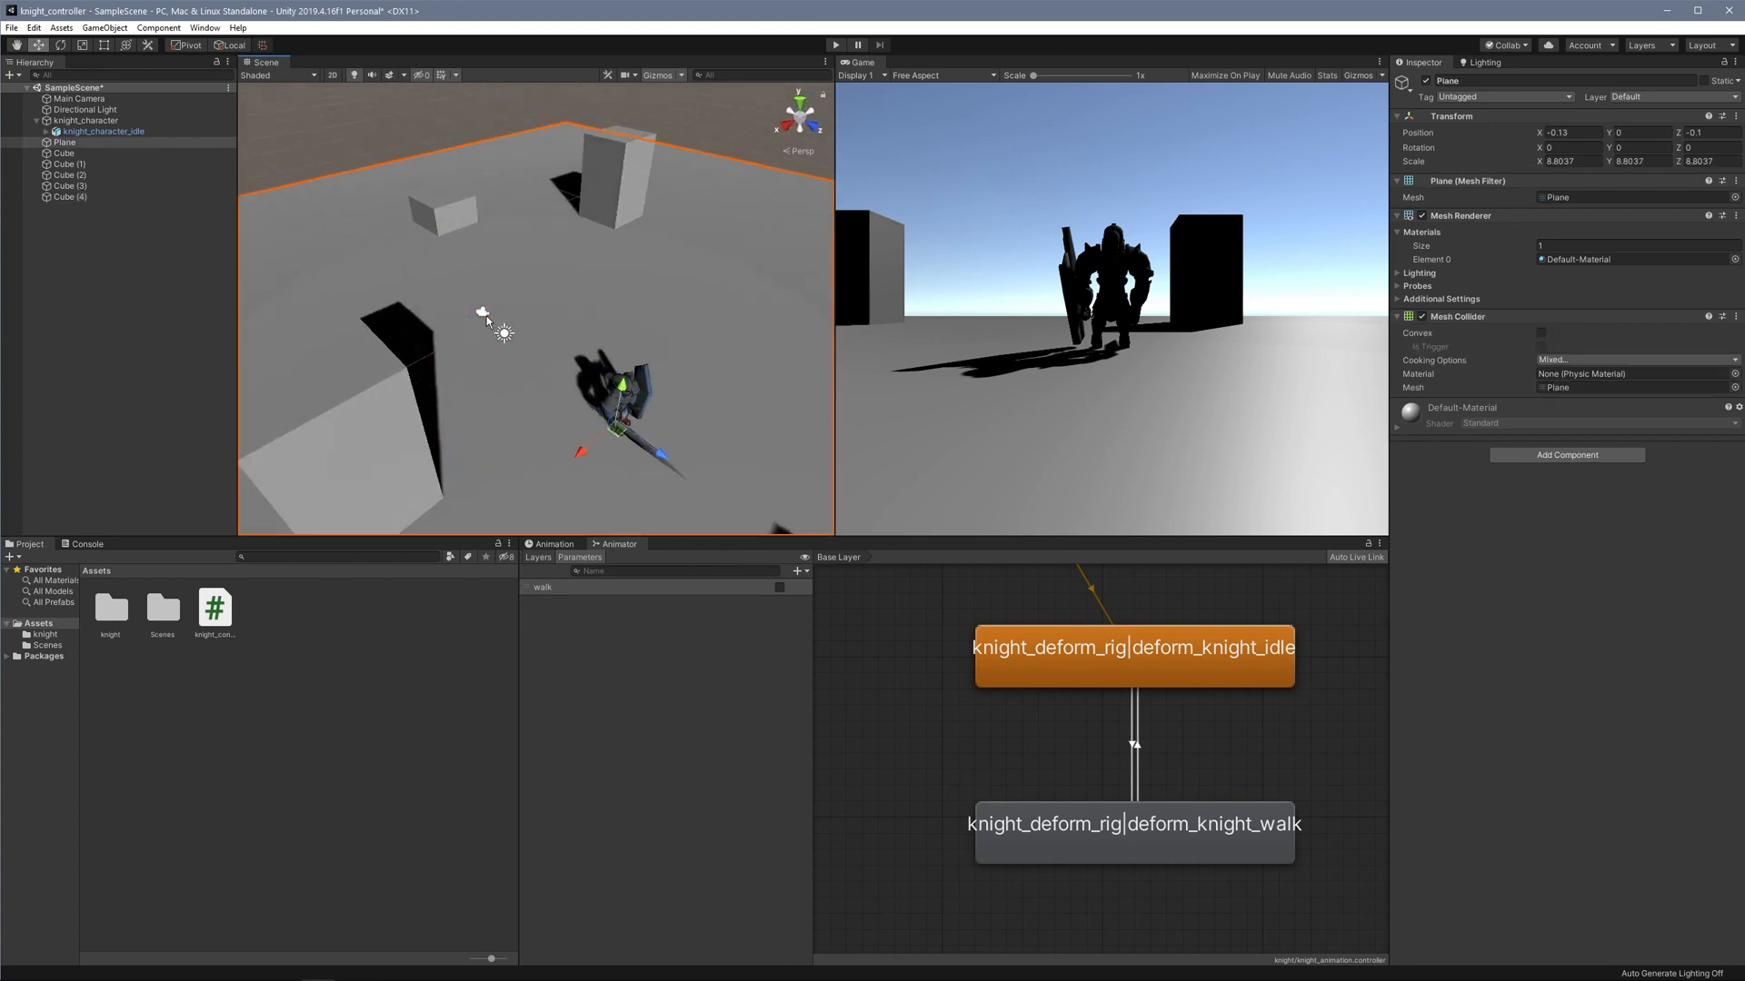
Parent Main Camera under knight_character so it views the knight from above.
click(78, 98)
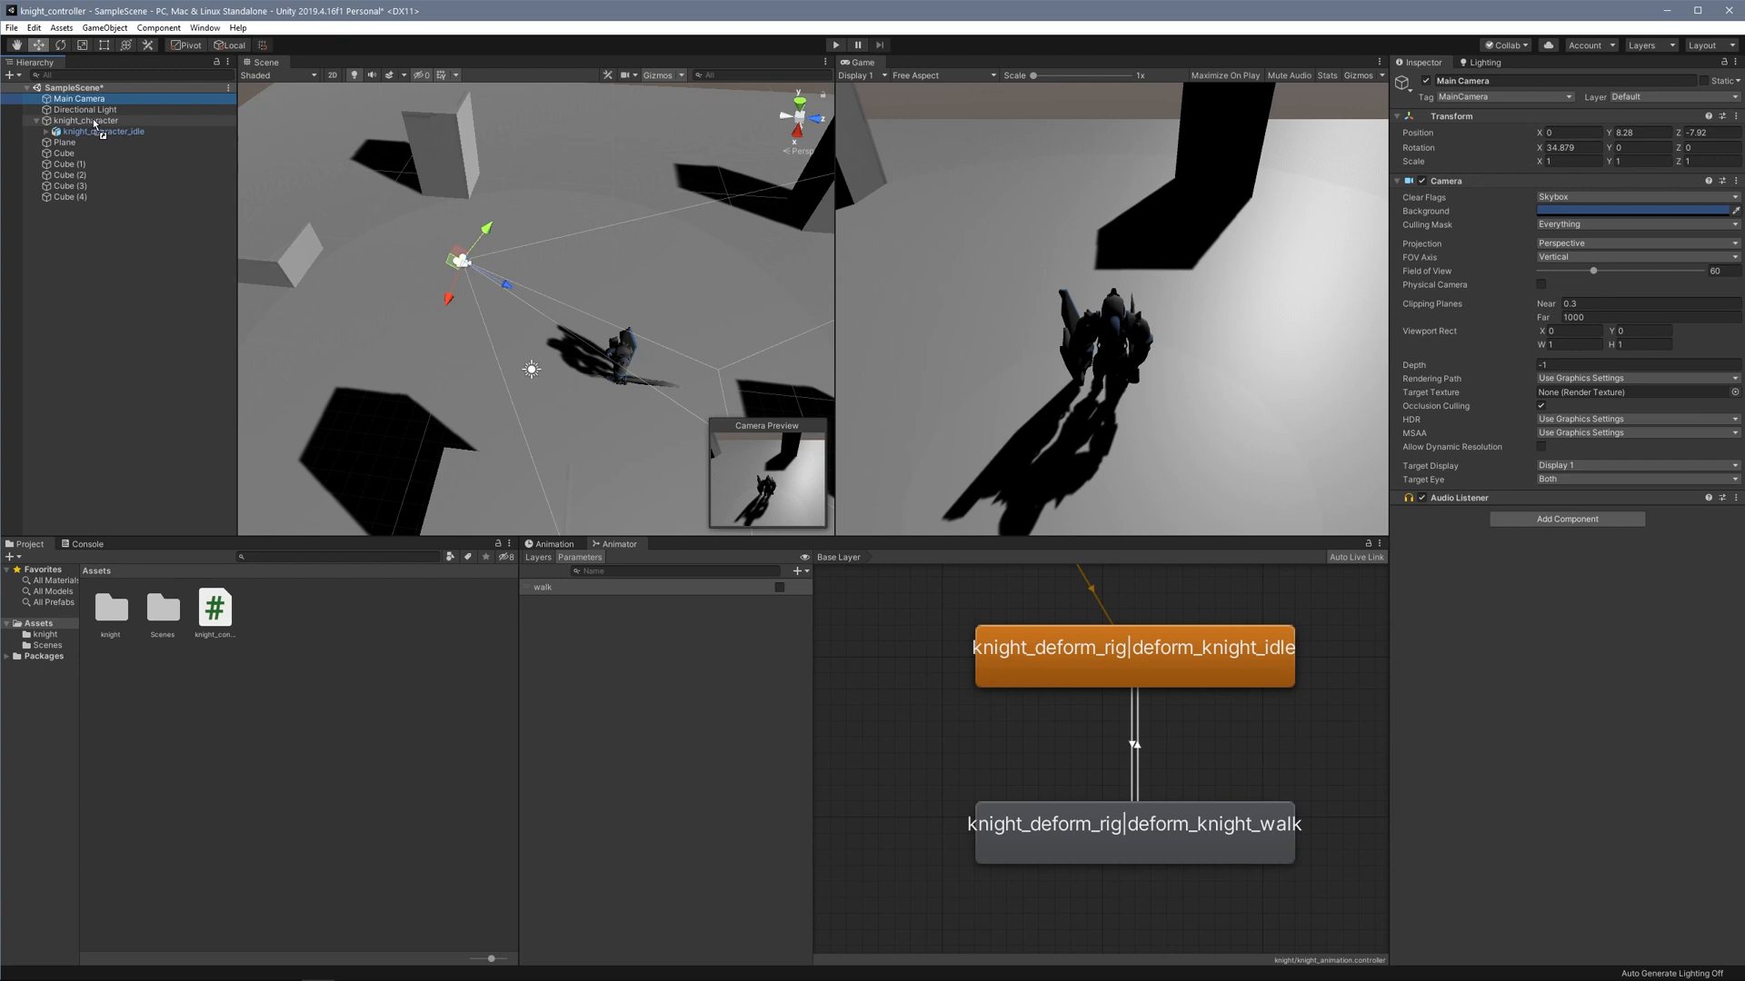
click(82, 109)
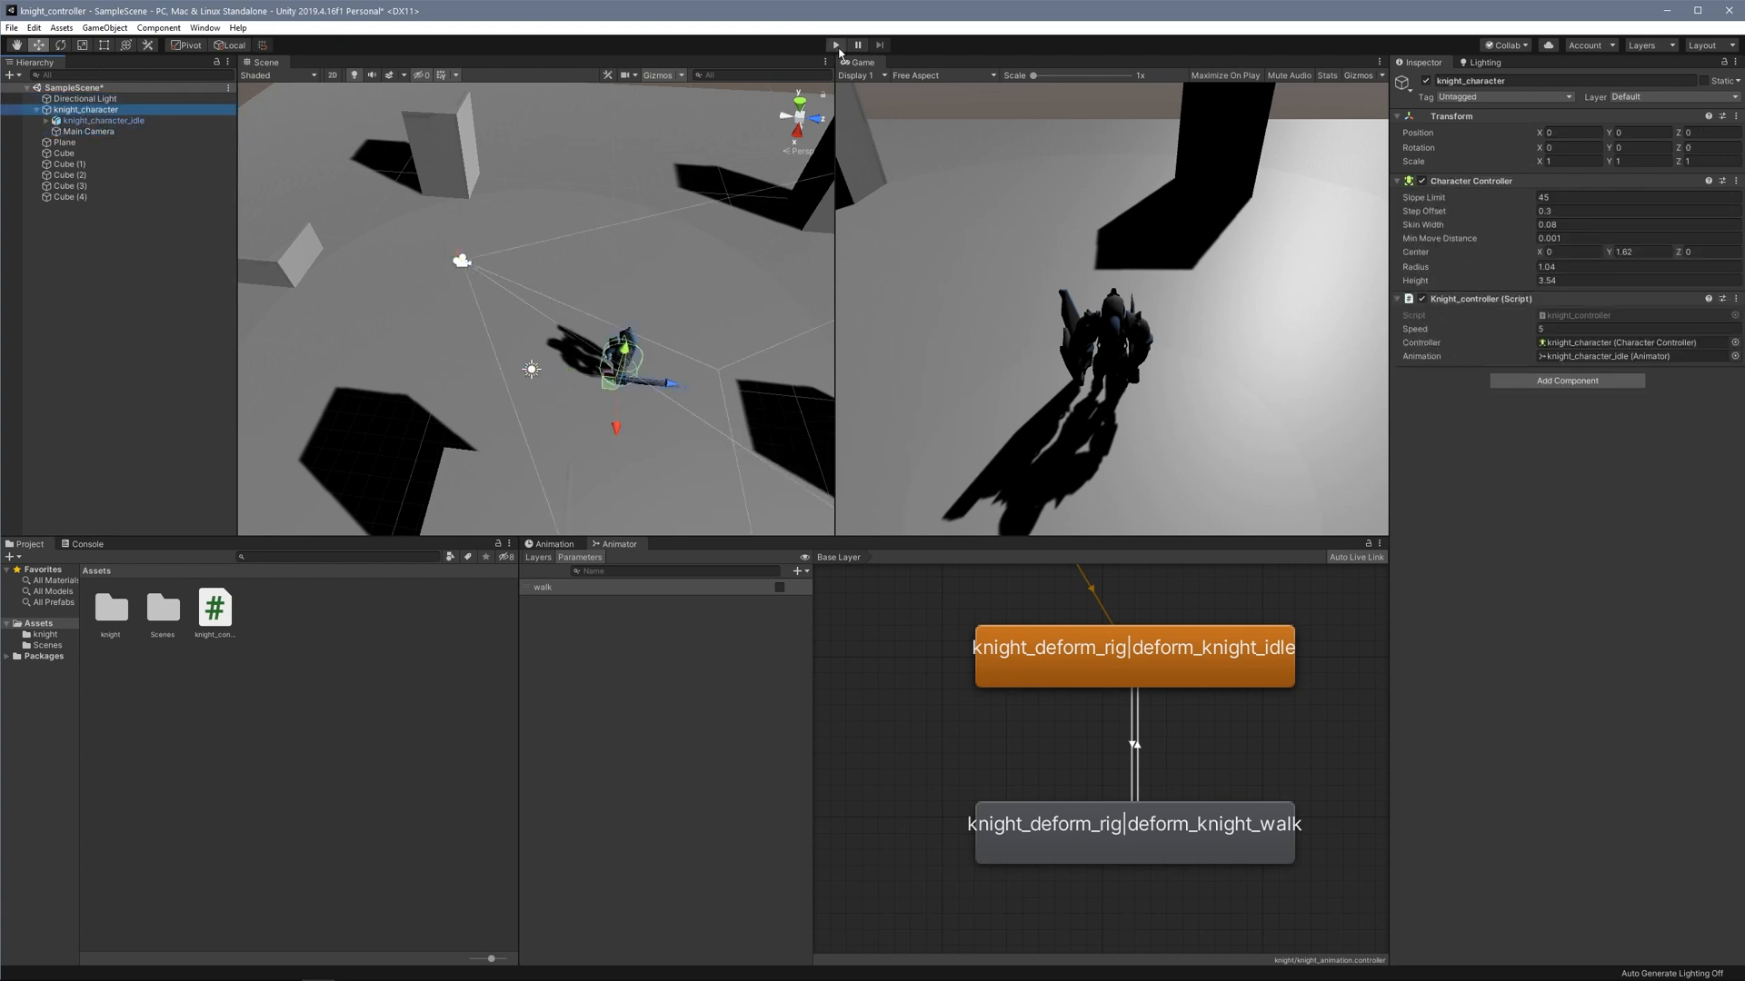
click(836, 44)
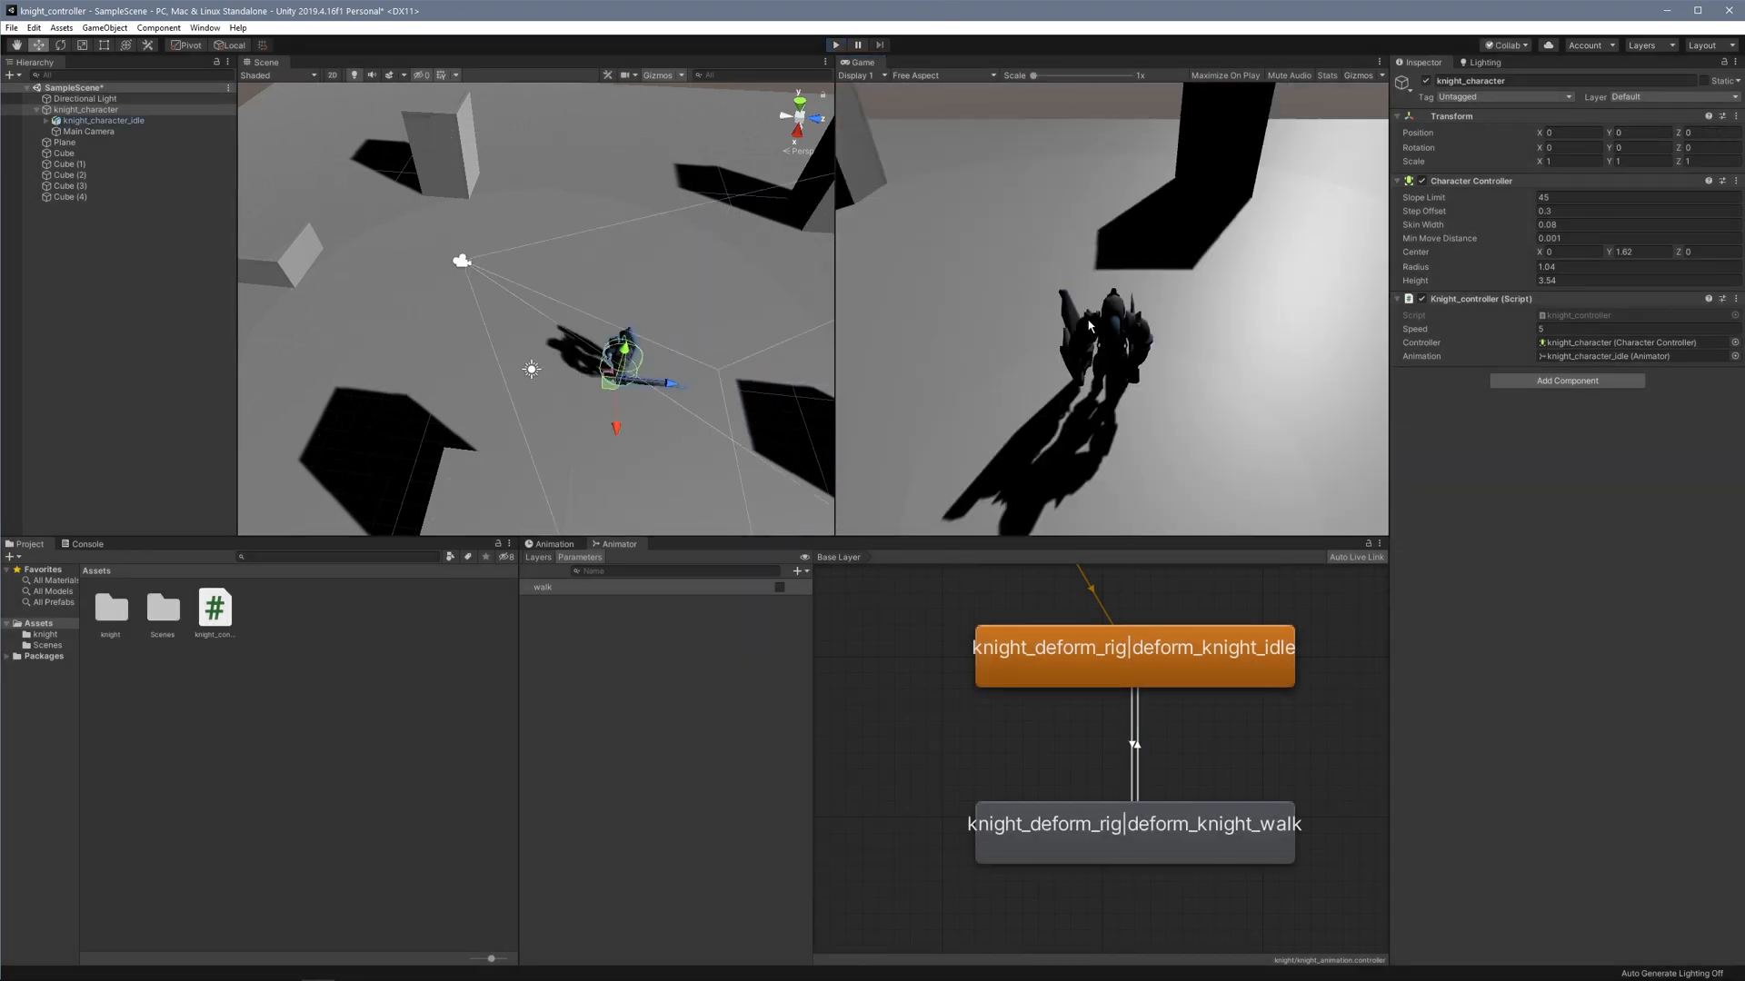
click(1476, 63)
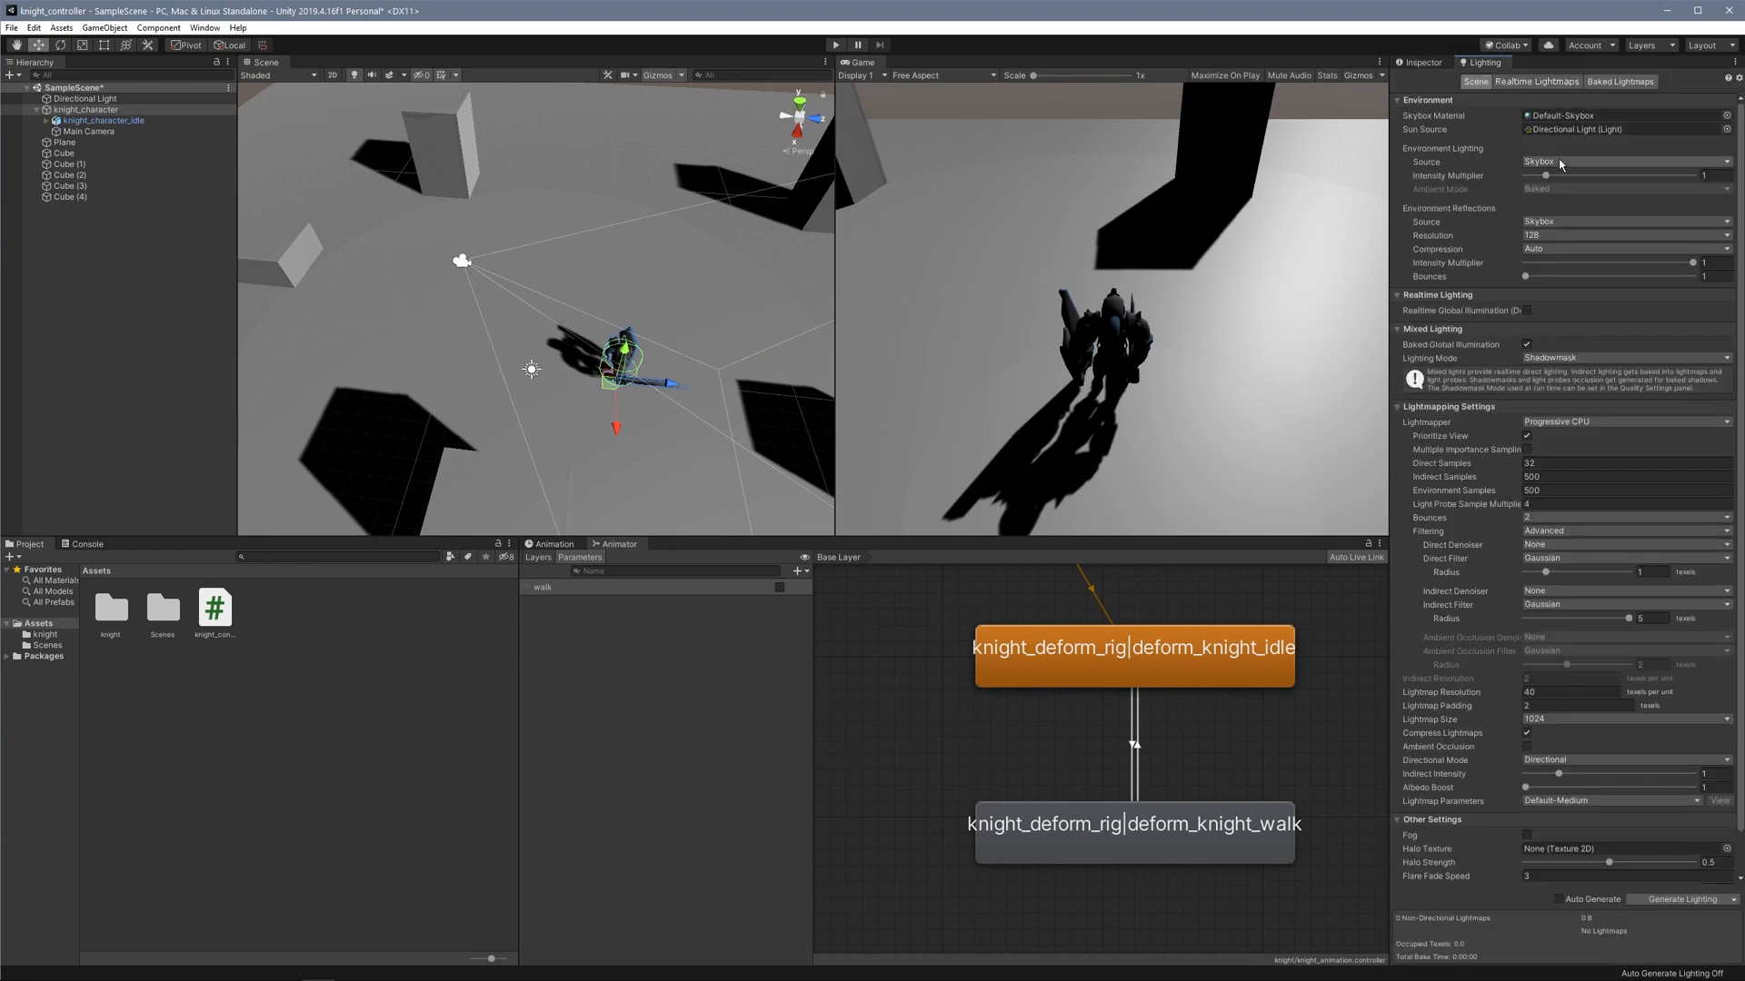
Set Environment Lighting Source to Color with a bright ambient colour, then play-test.
click(1624, 162)
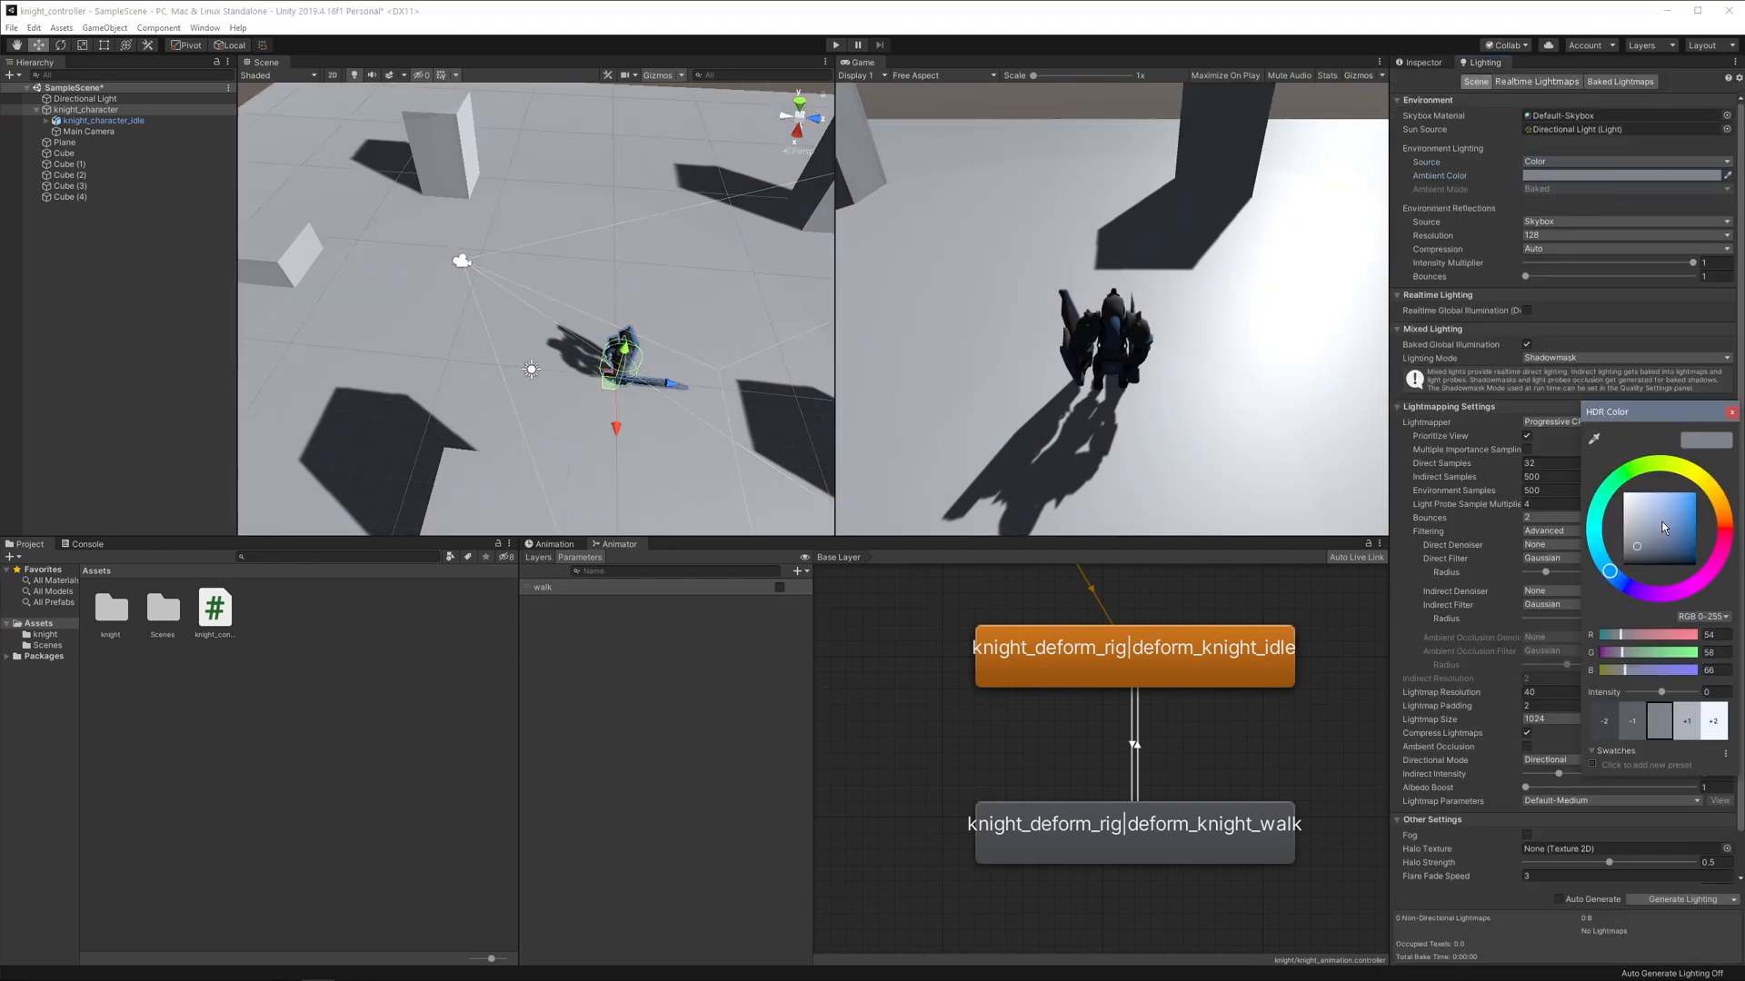
click(1623, 514)
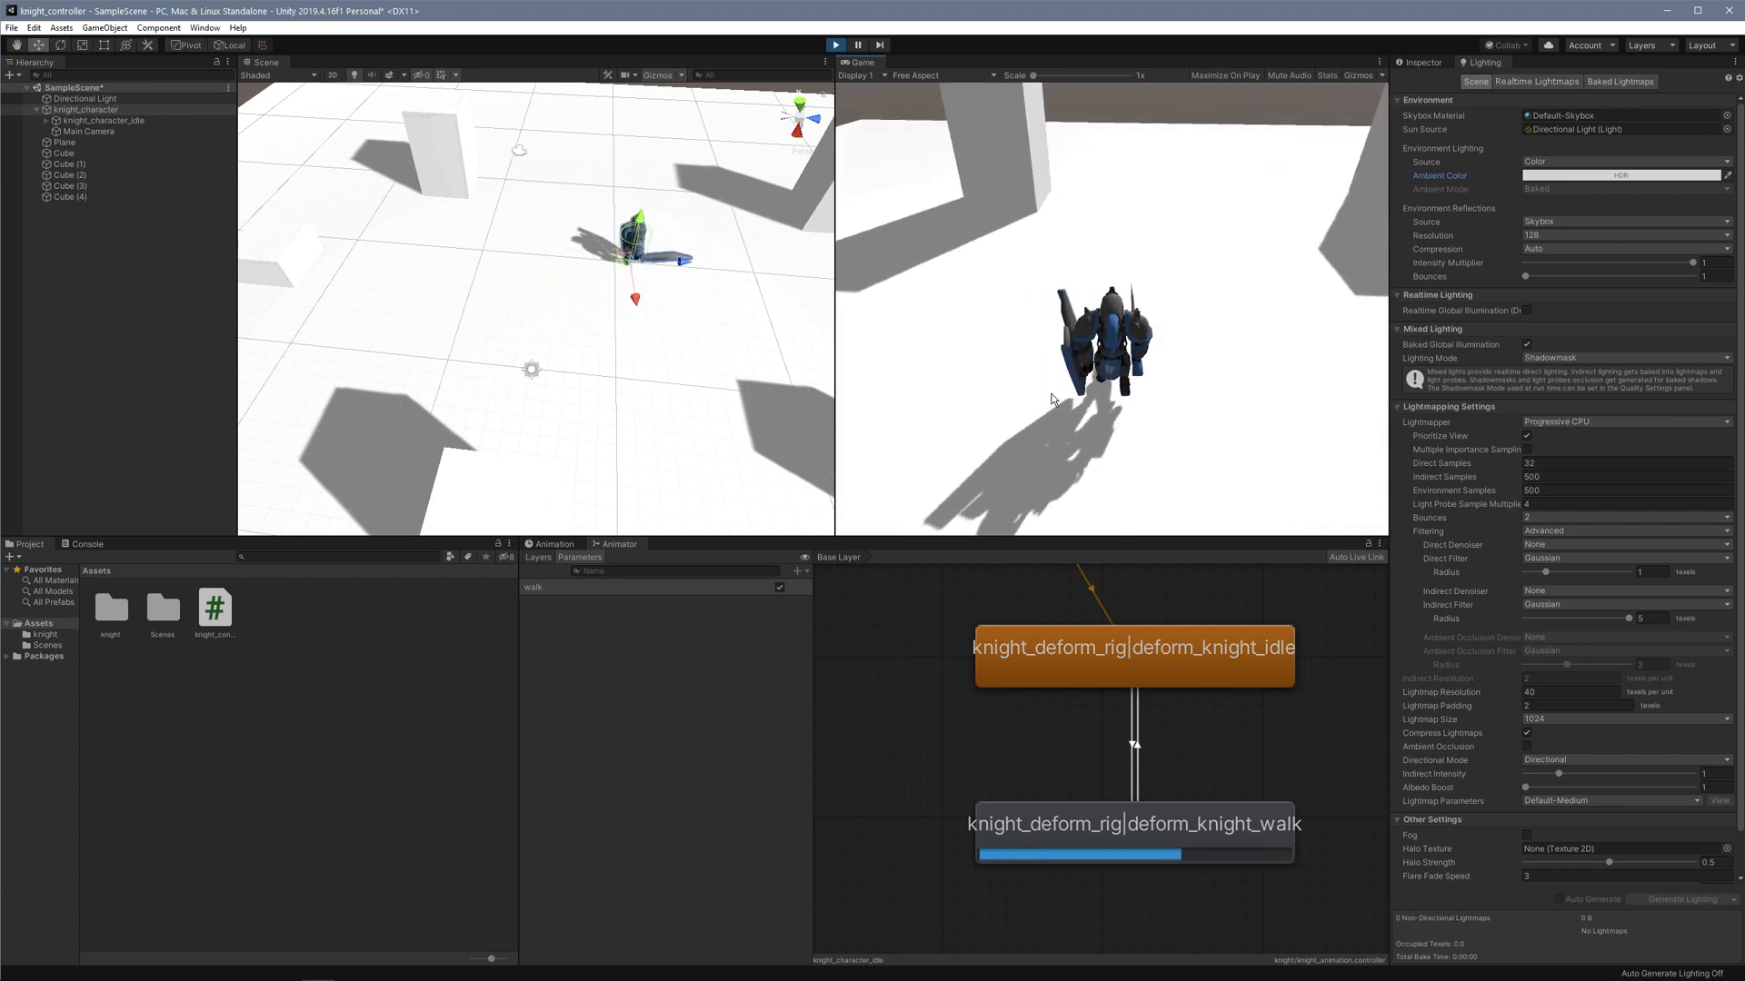
click(87, 131)
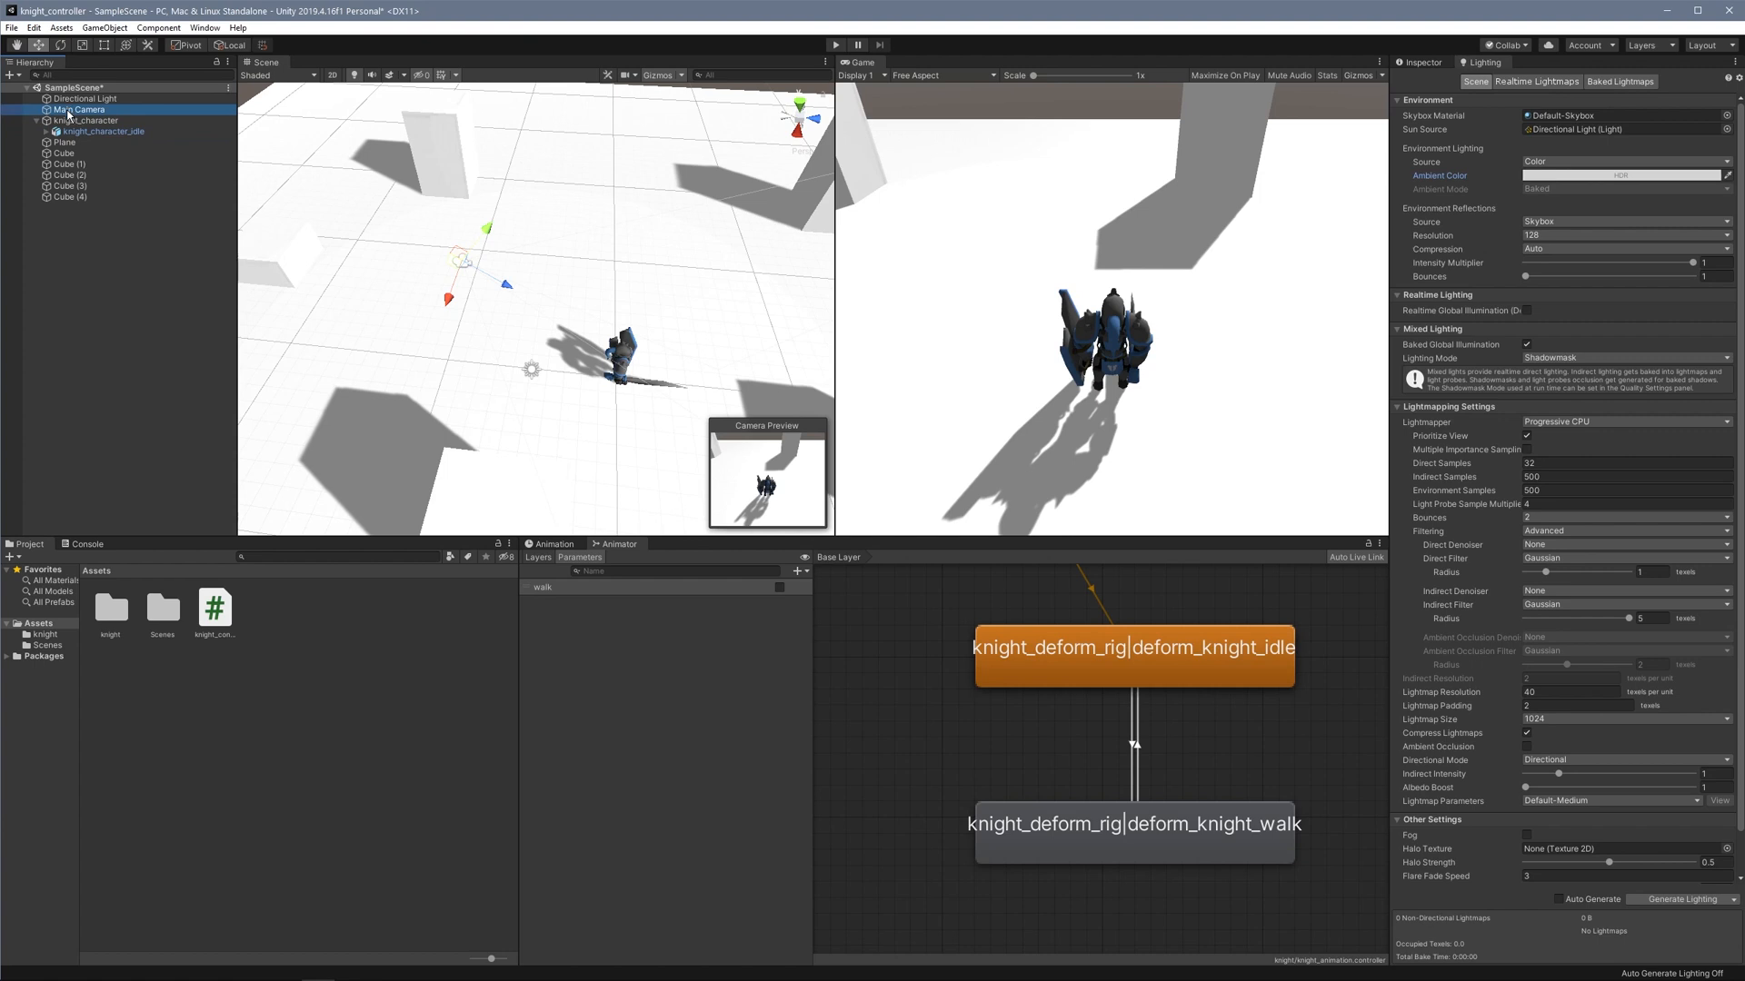
Give Main Camera a Position Constraint sourced from knight_character and run the scene.
click(78, 109)
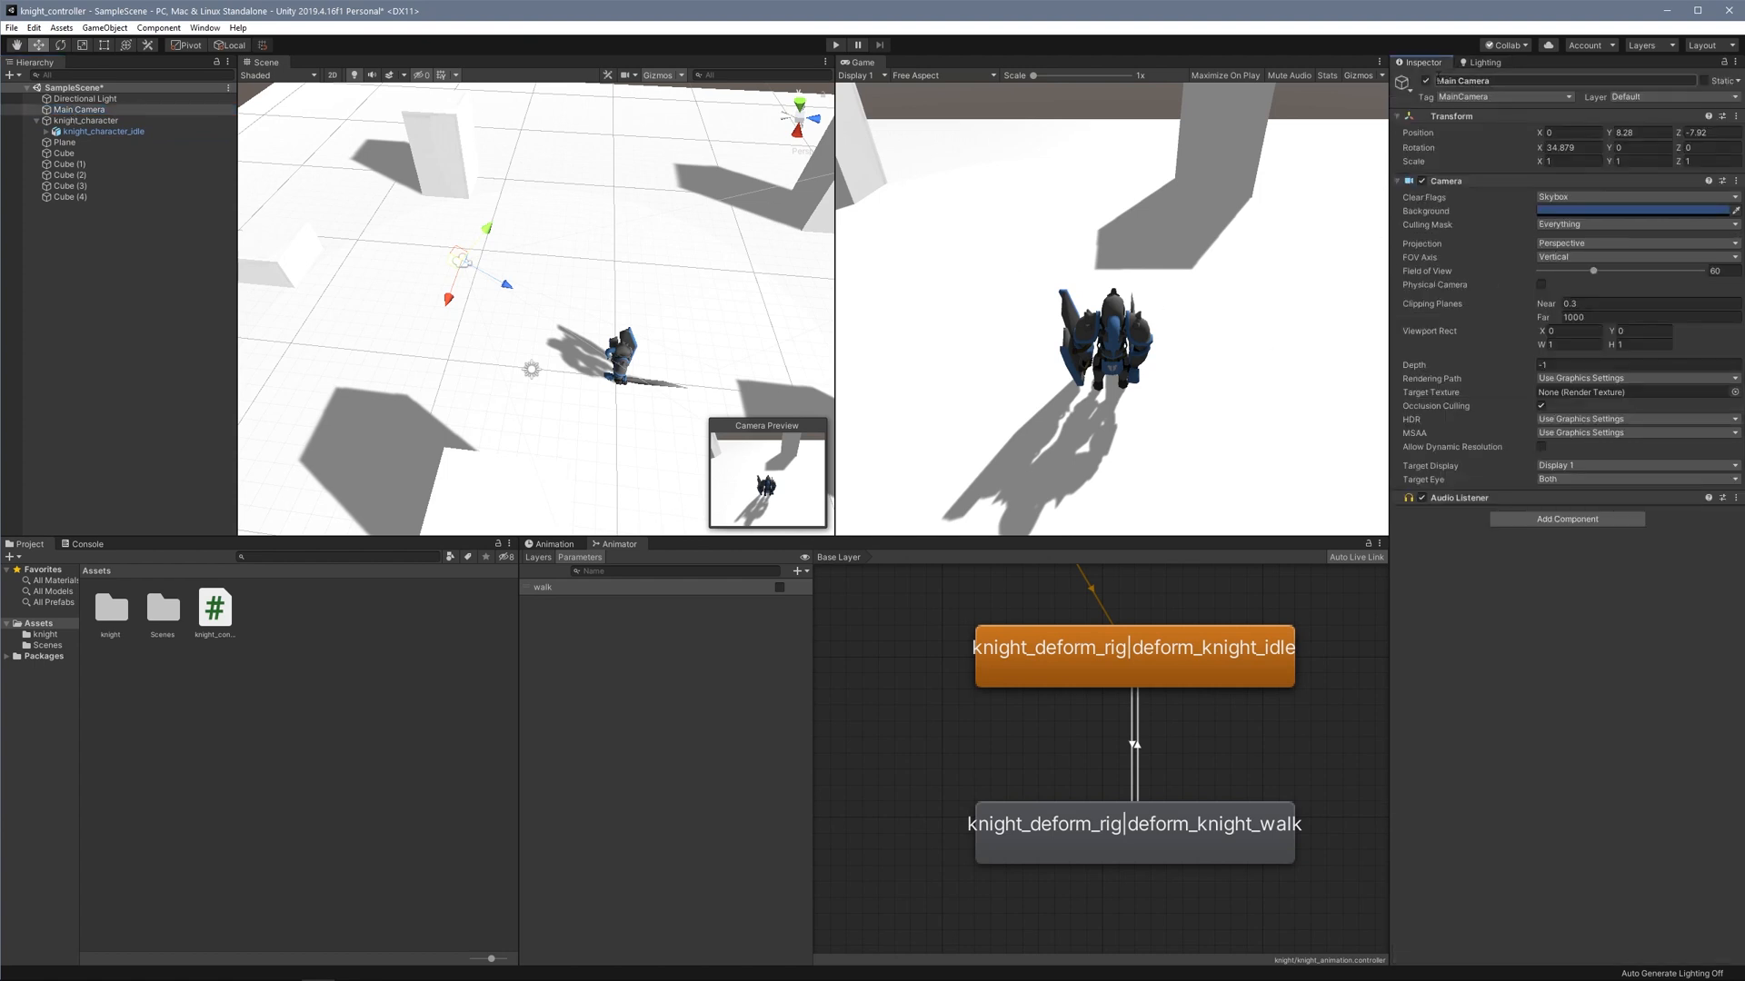
click(1566, 518)
text(constrain)
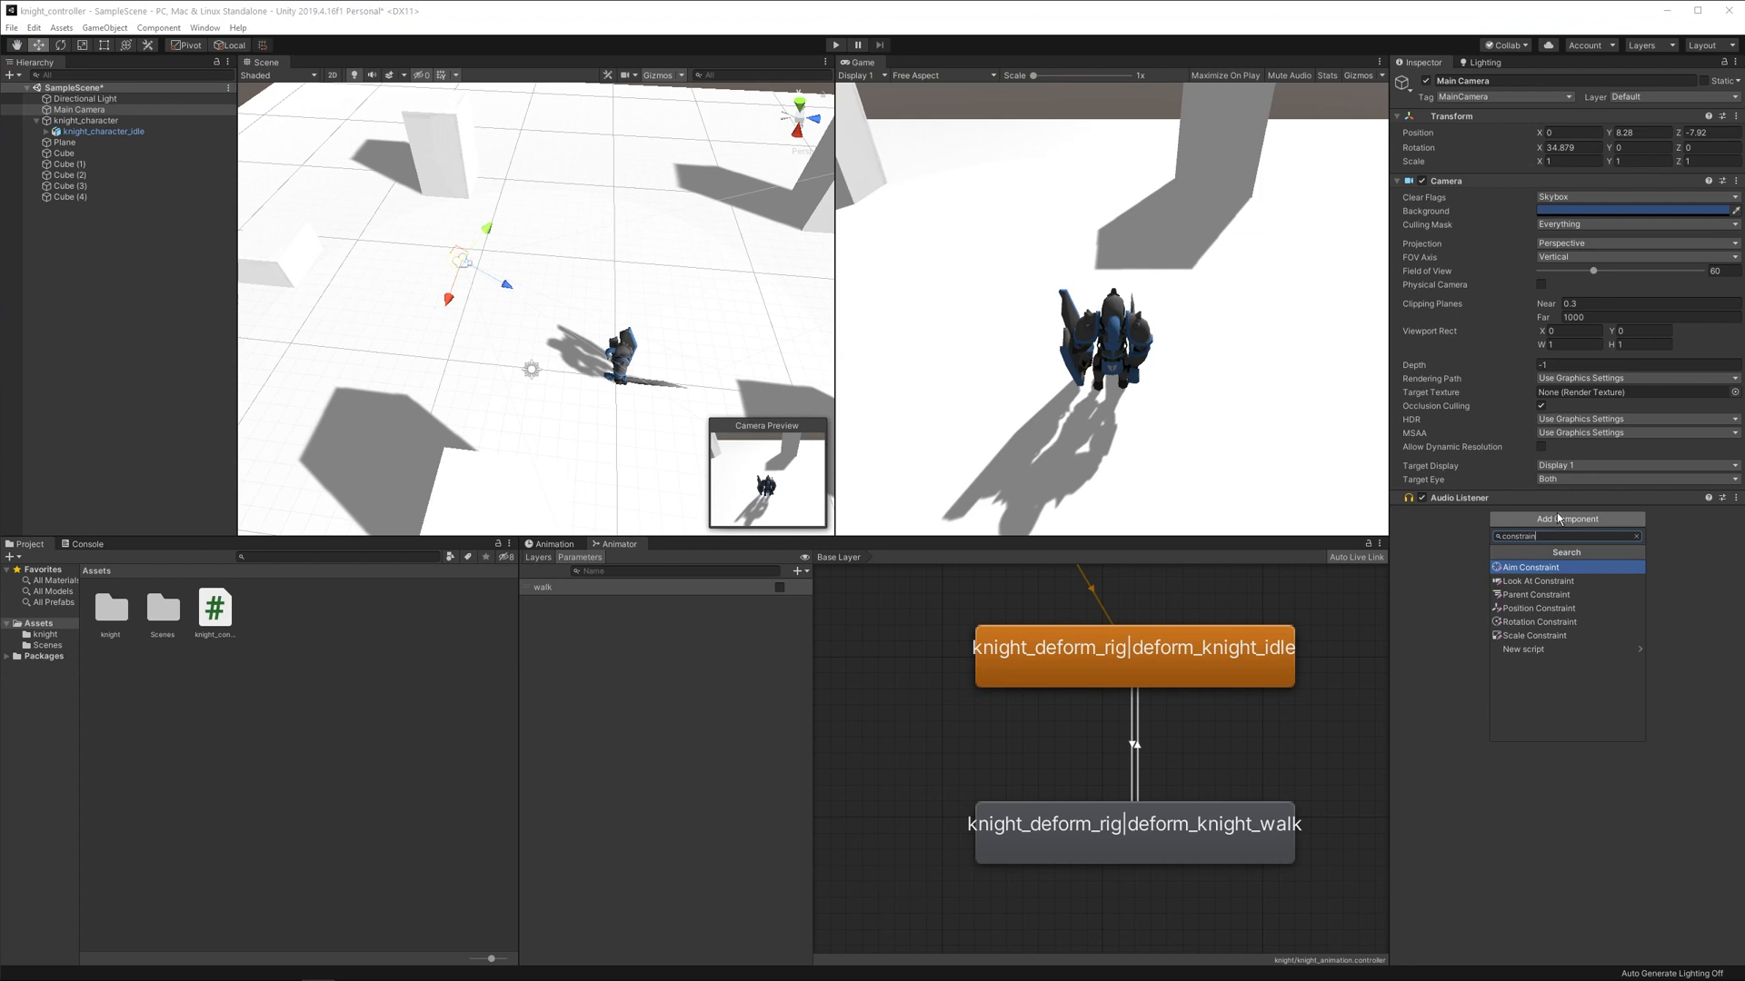
click(1539, 609)
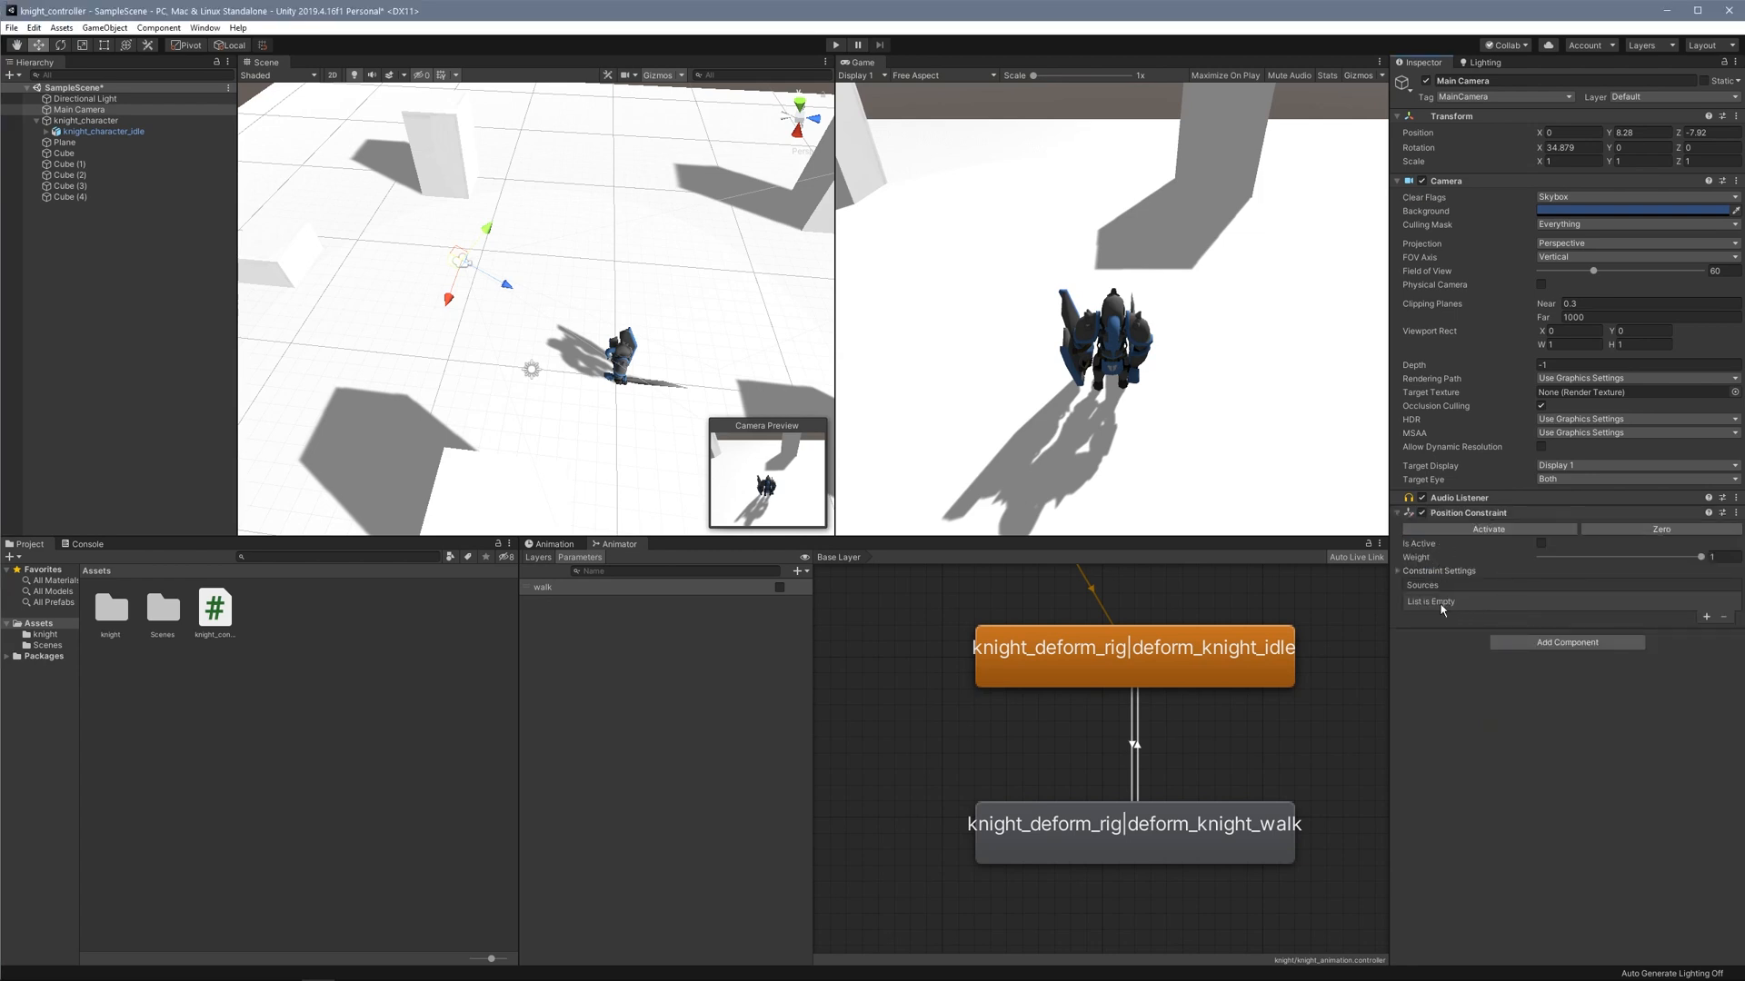
click(1707, 616)
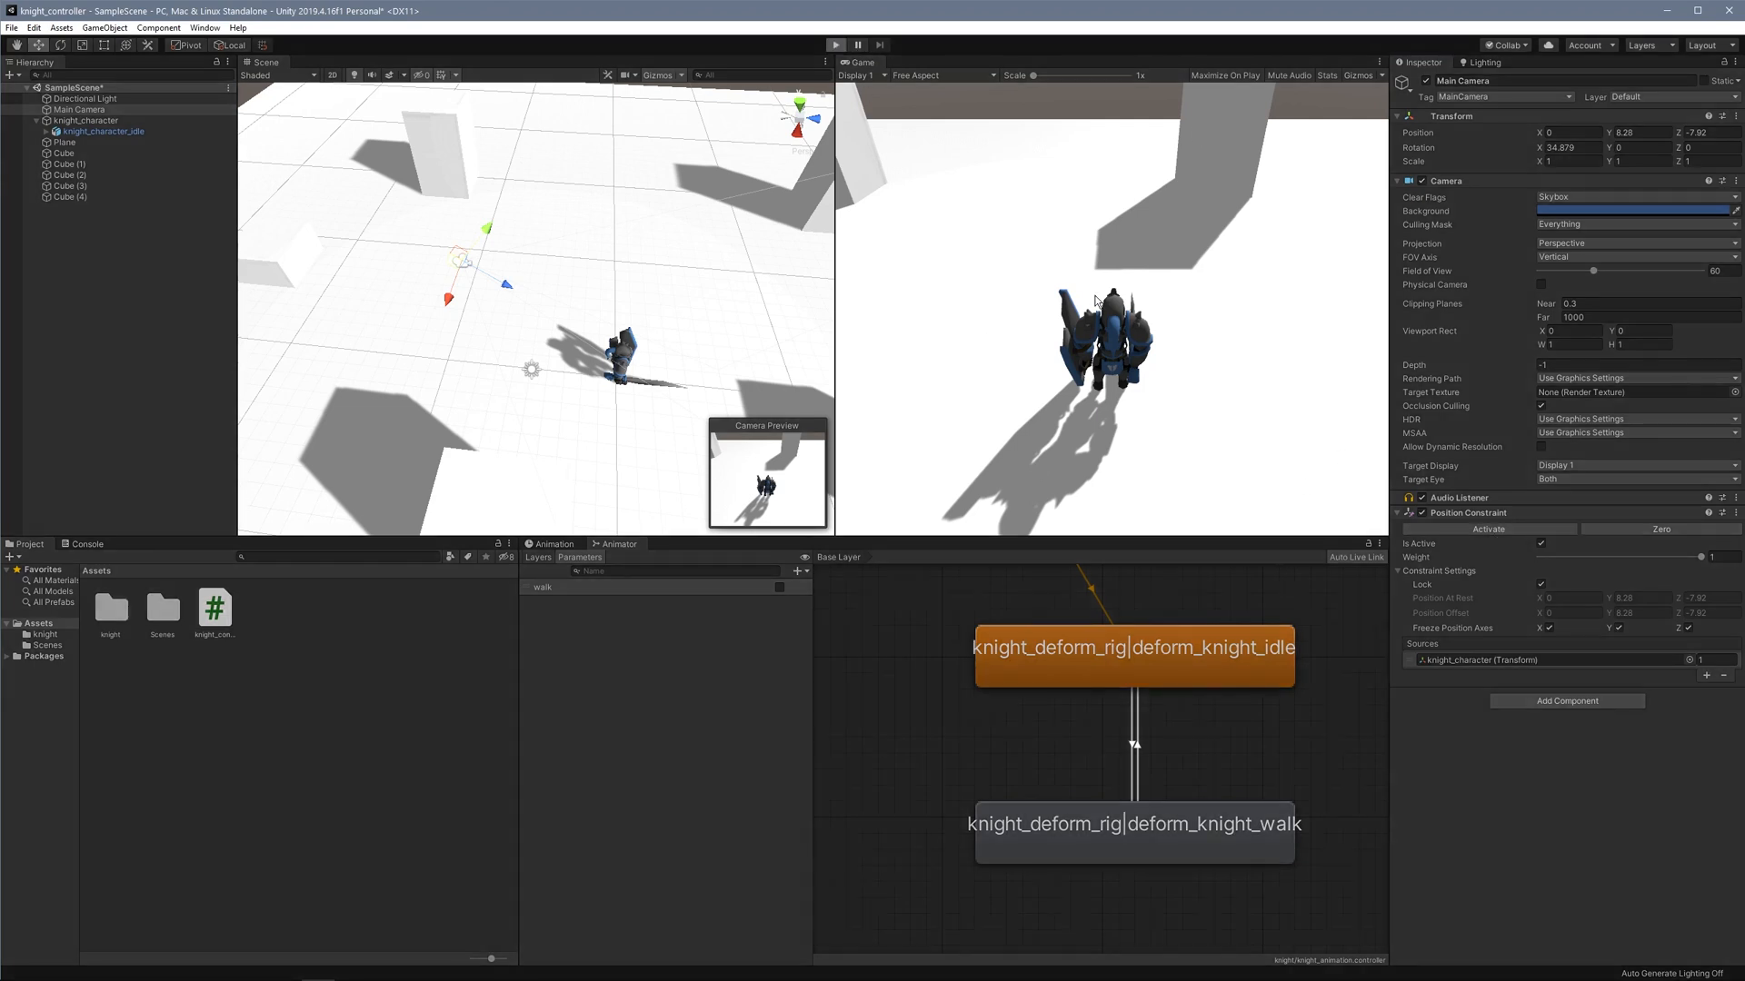
click(835, 43)
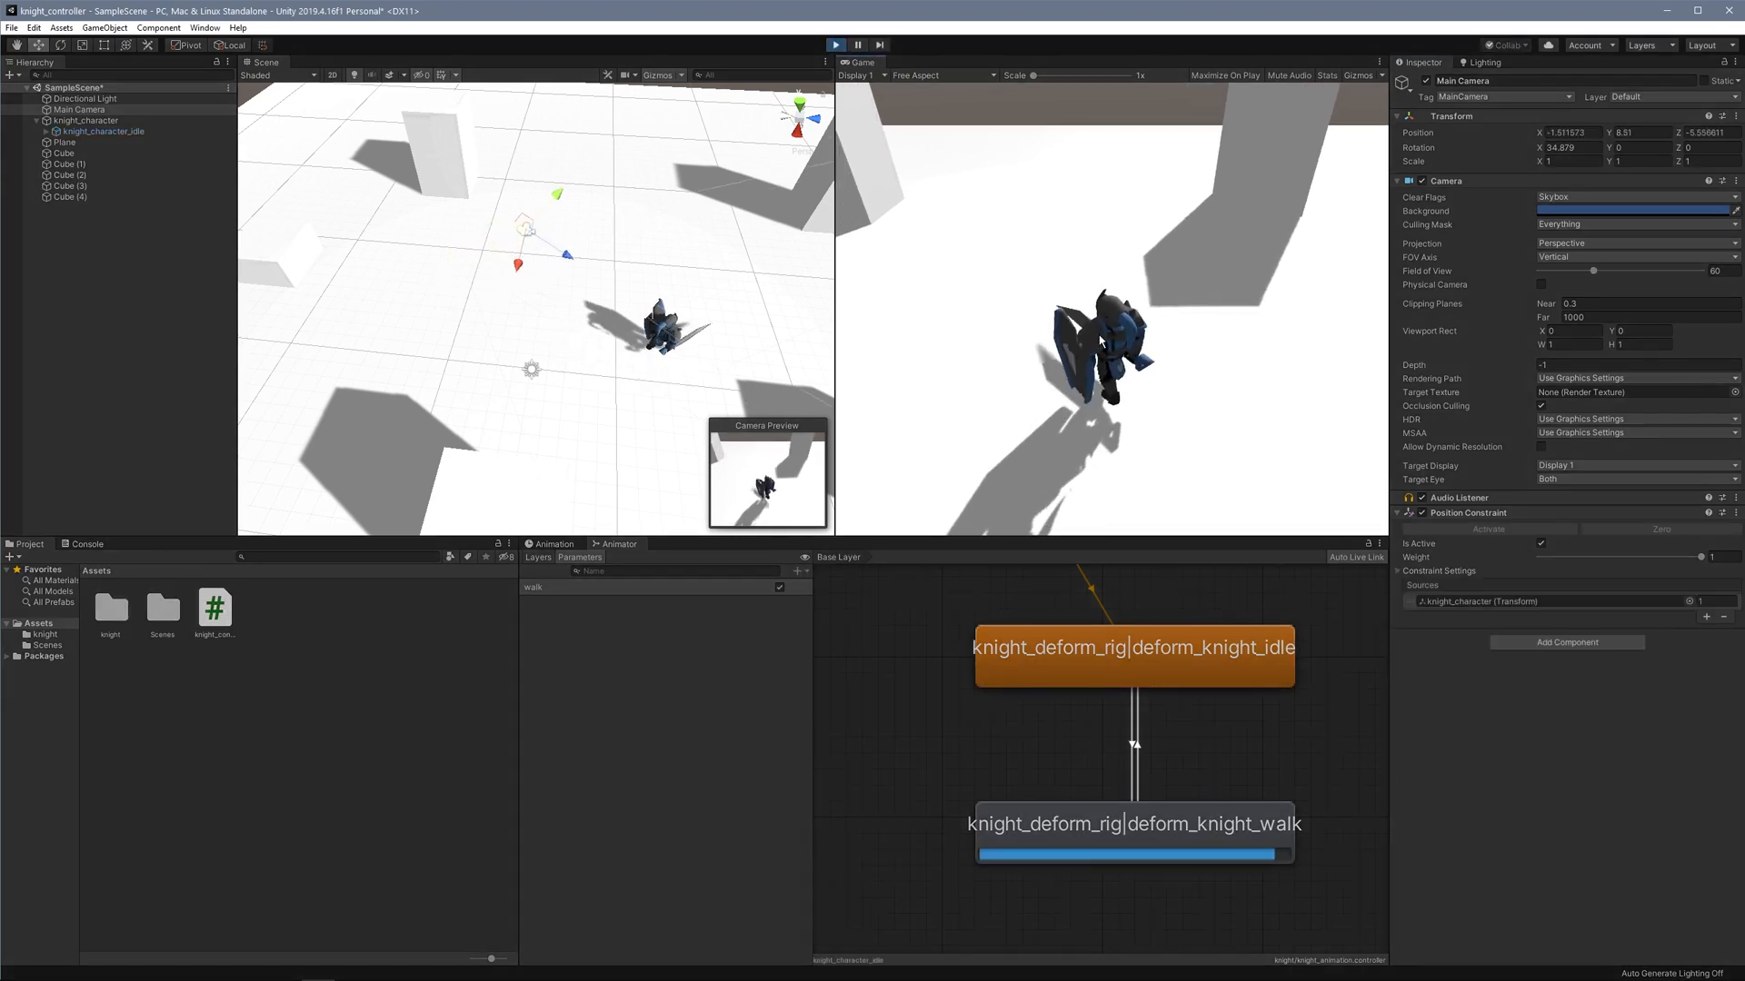